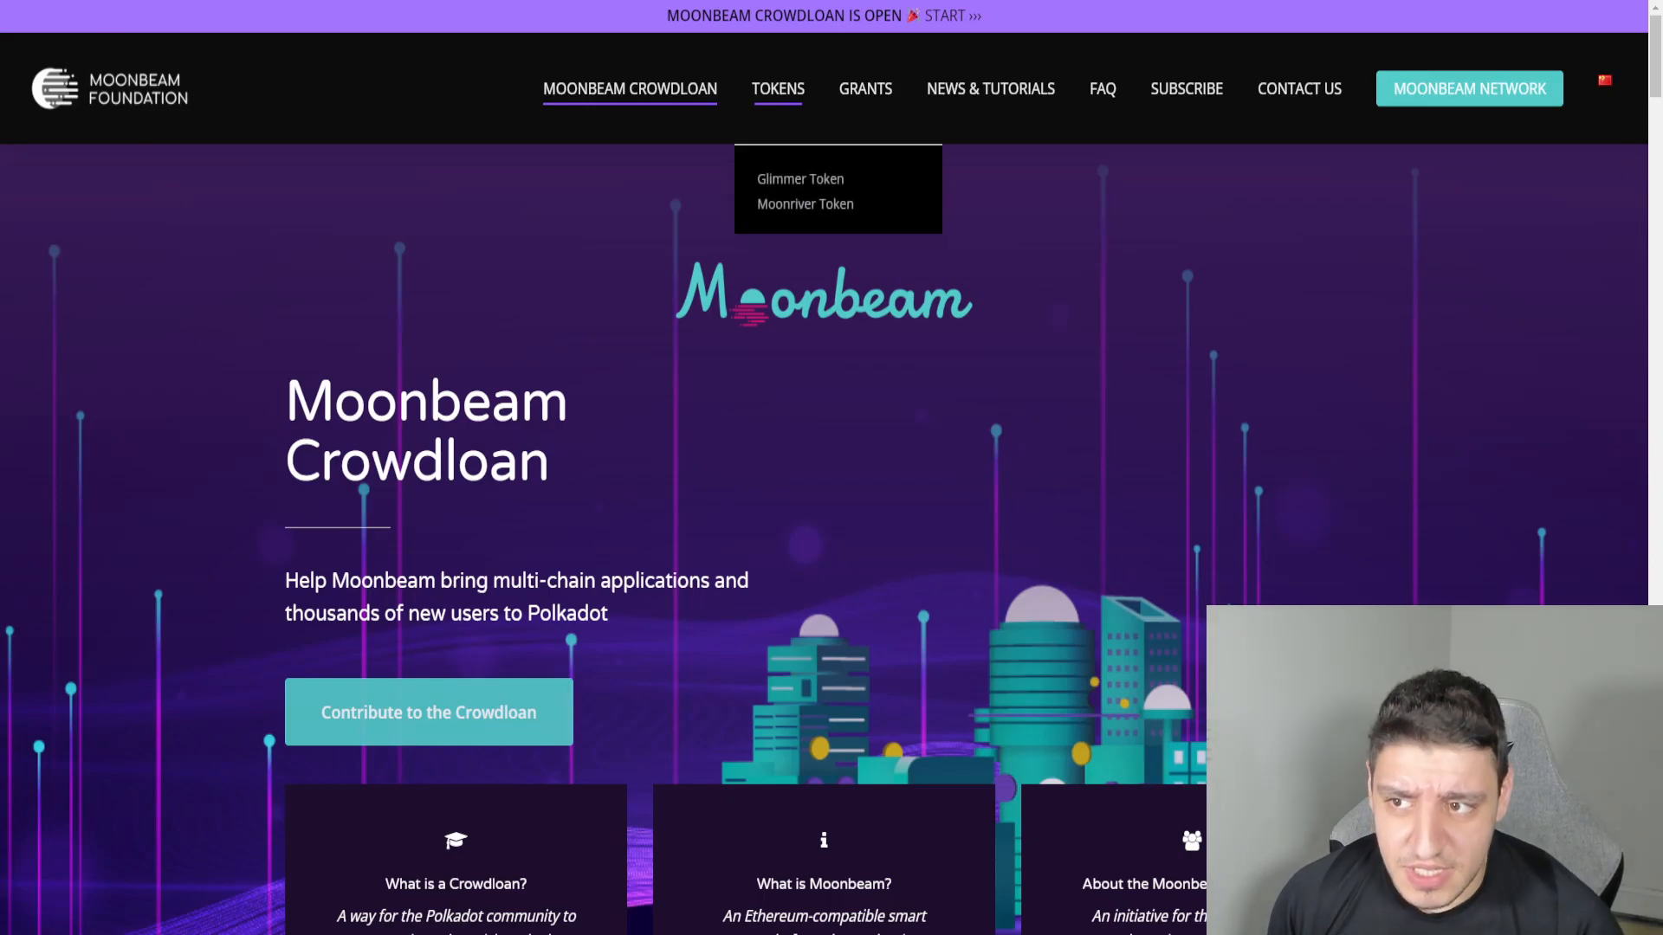
{"action": "mouse_move", "coordinate": [827, 123]}
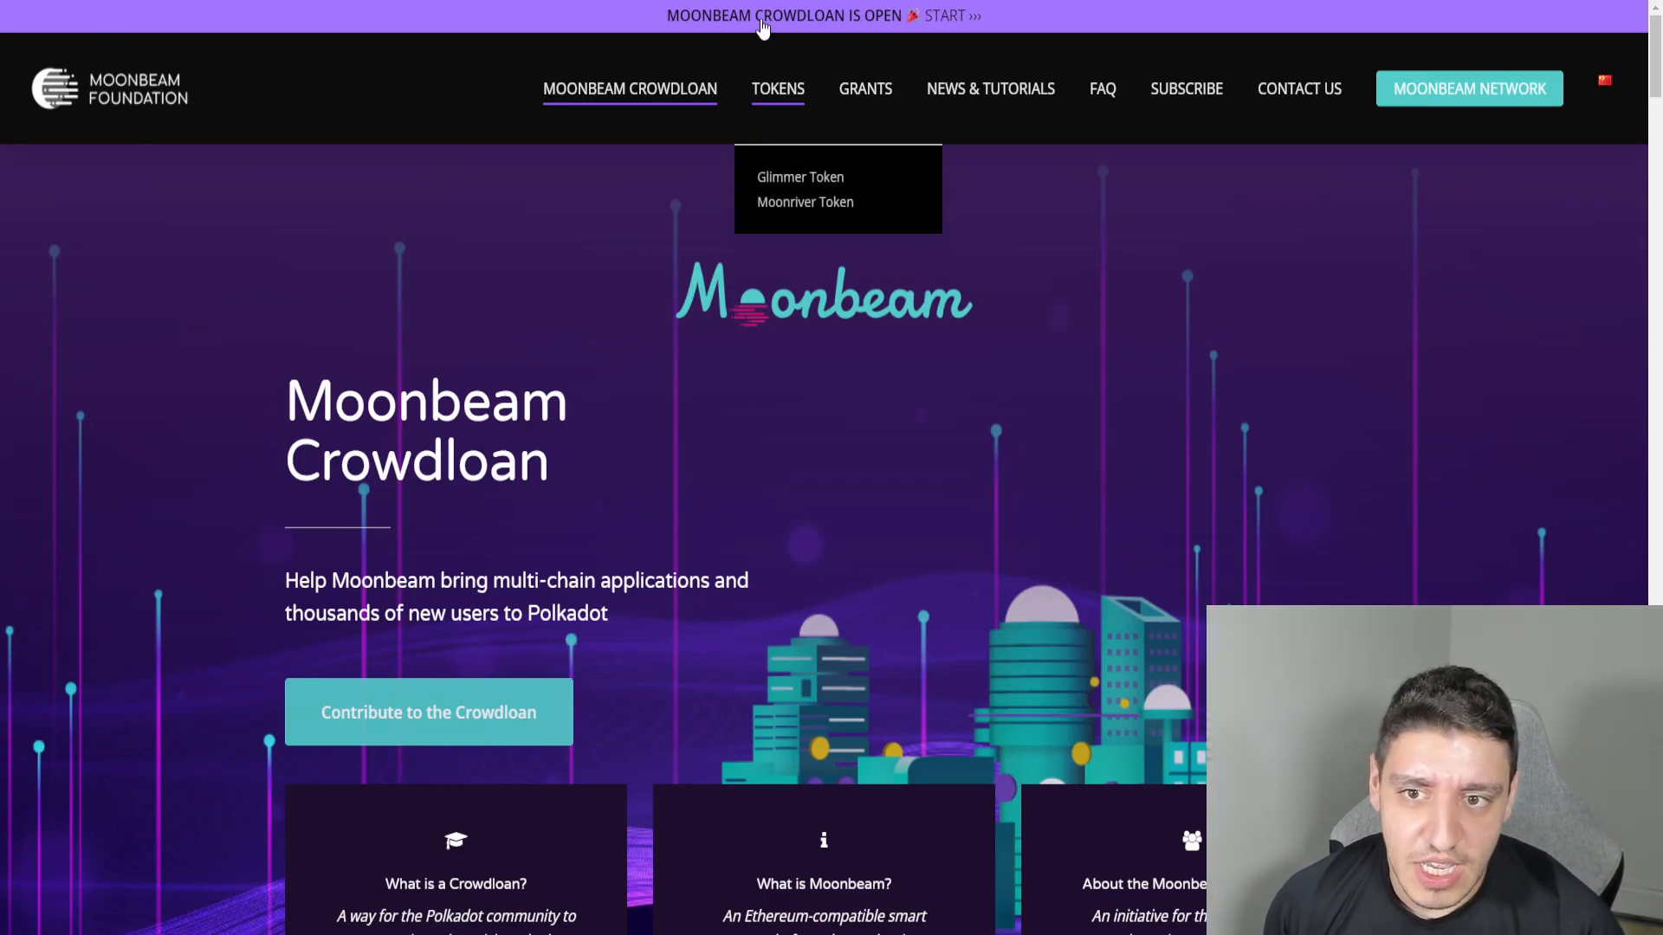
Step: Try a Moonbeam crowdloan contribution, then show the list of Karura pages
{"action": "left_click", "coordinate": [428, 712]}
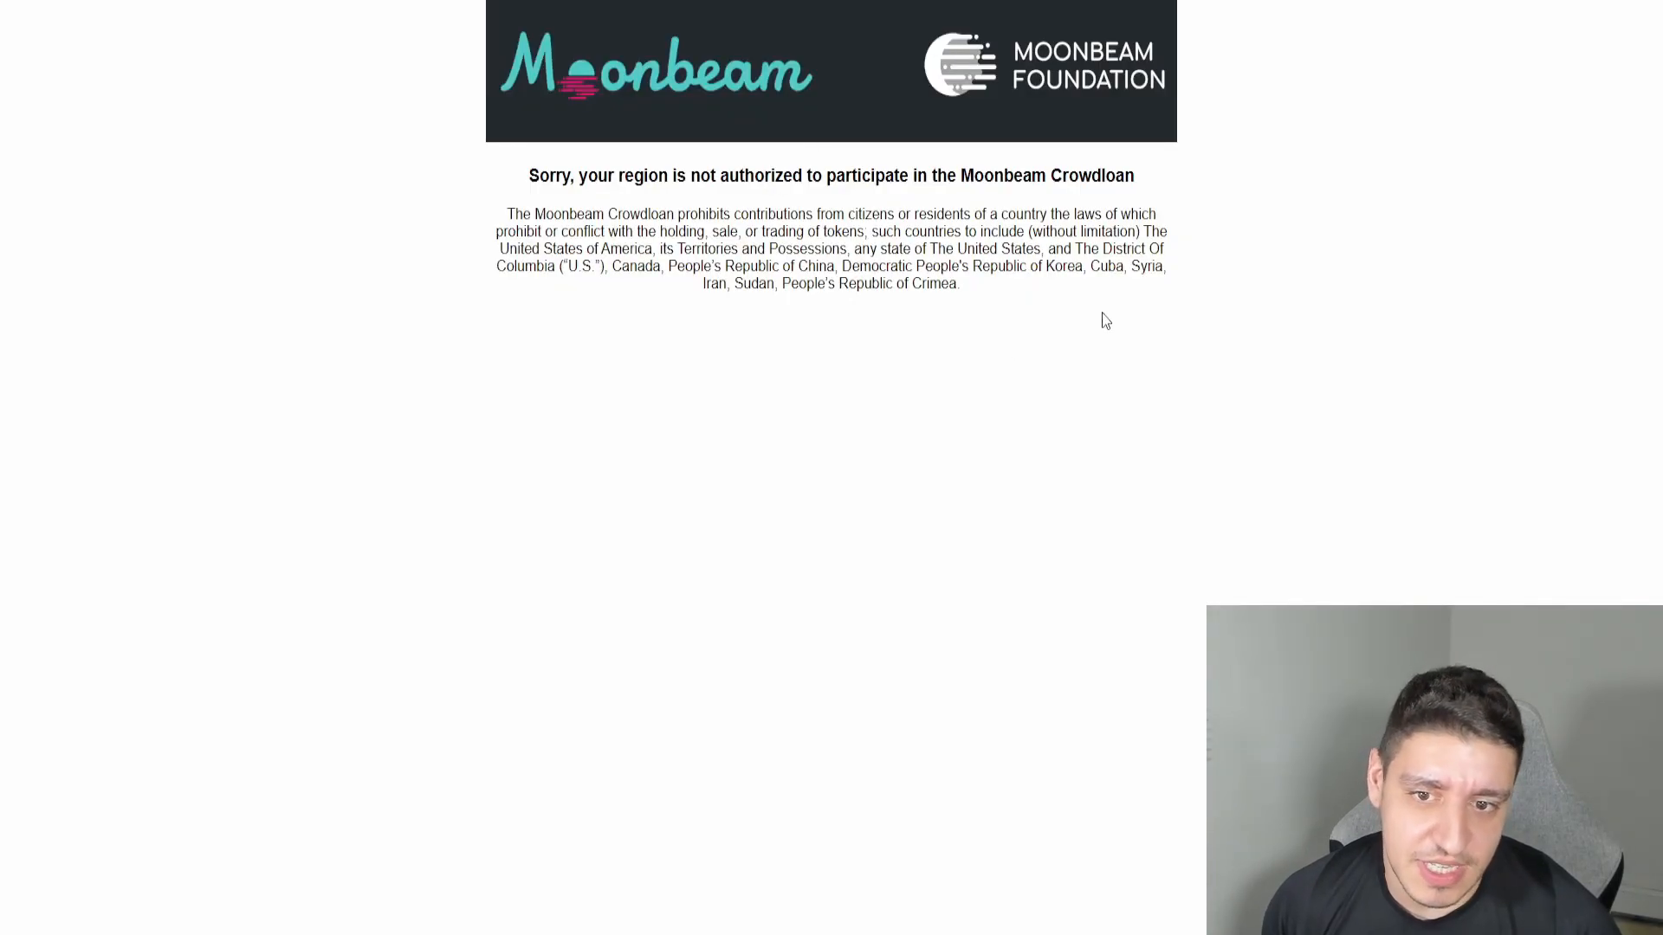
{"action": "mouse_move", "coordinate": [803, 595]}
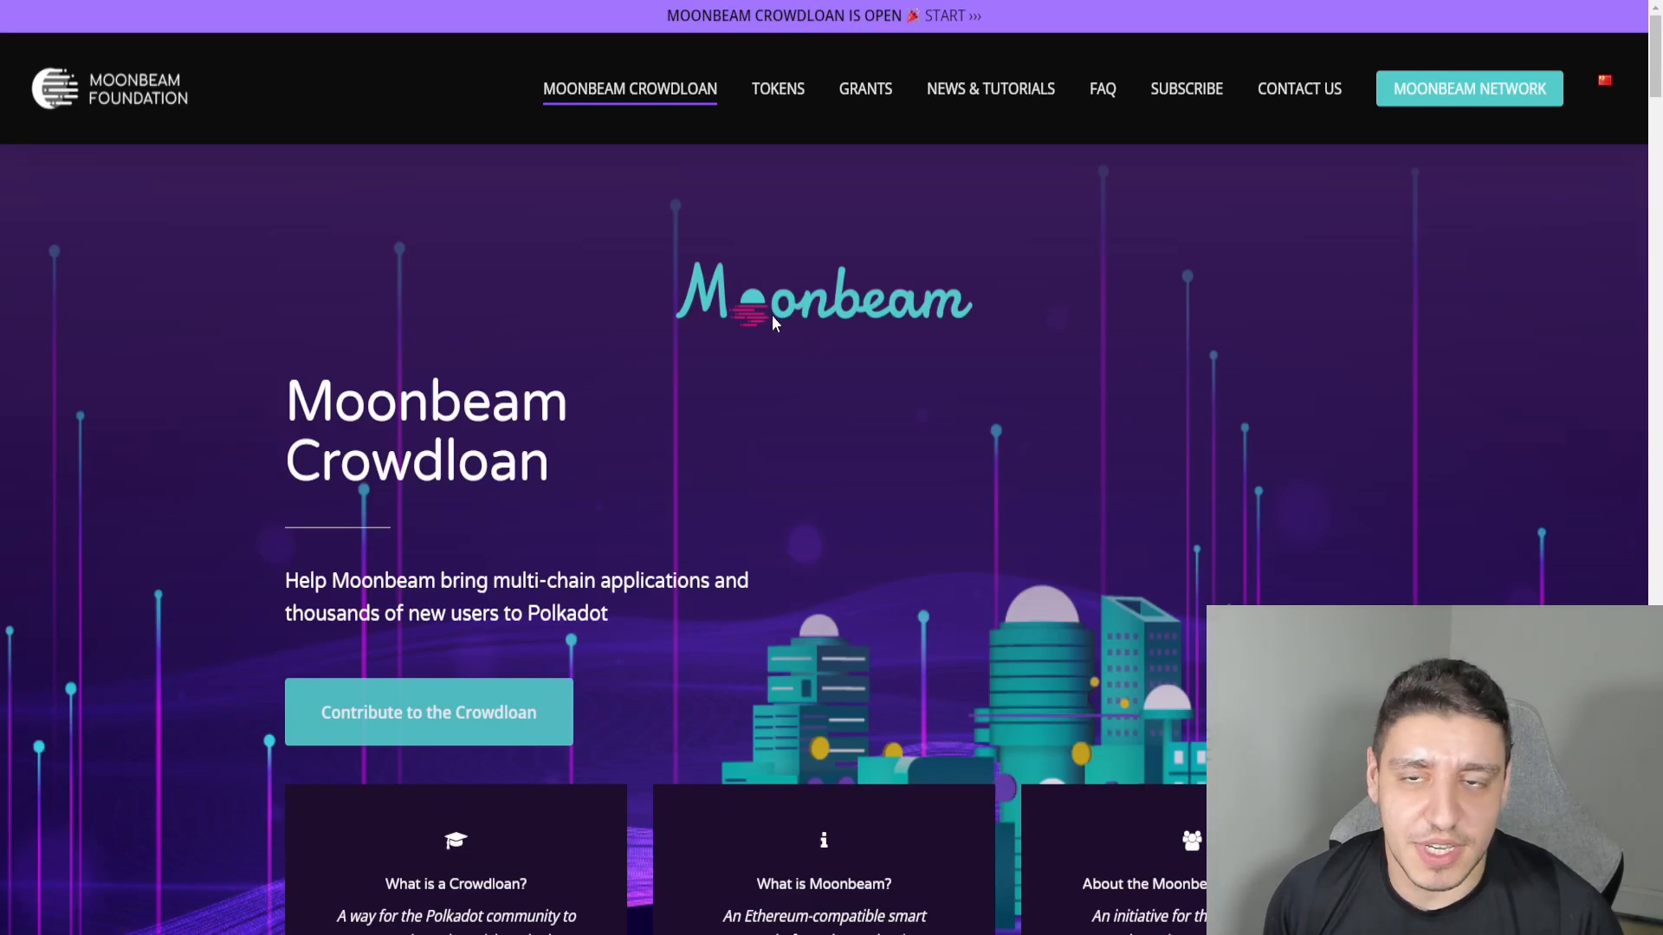
{"action": "mouse_move", "coordinate": [287, 67]}
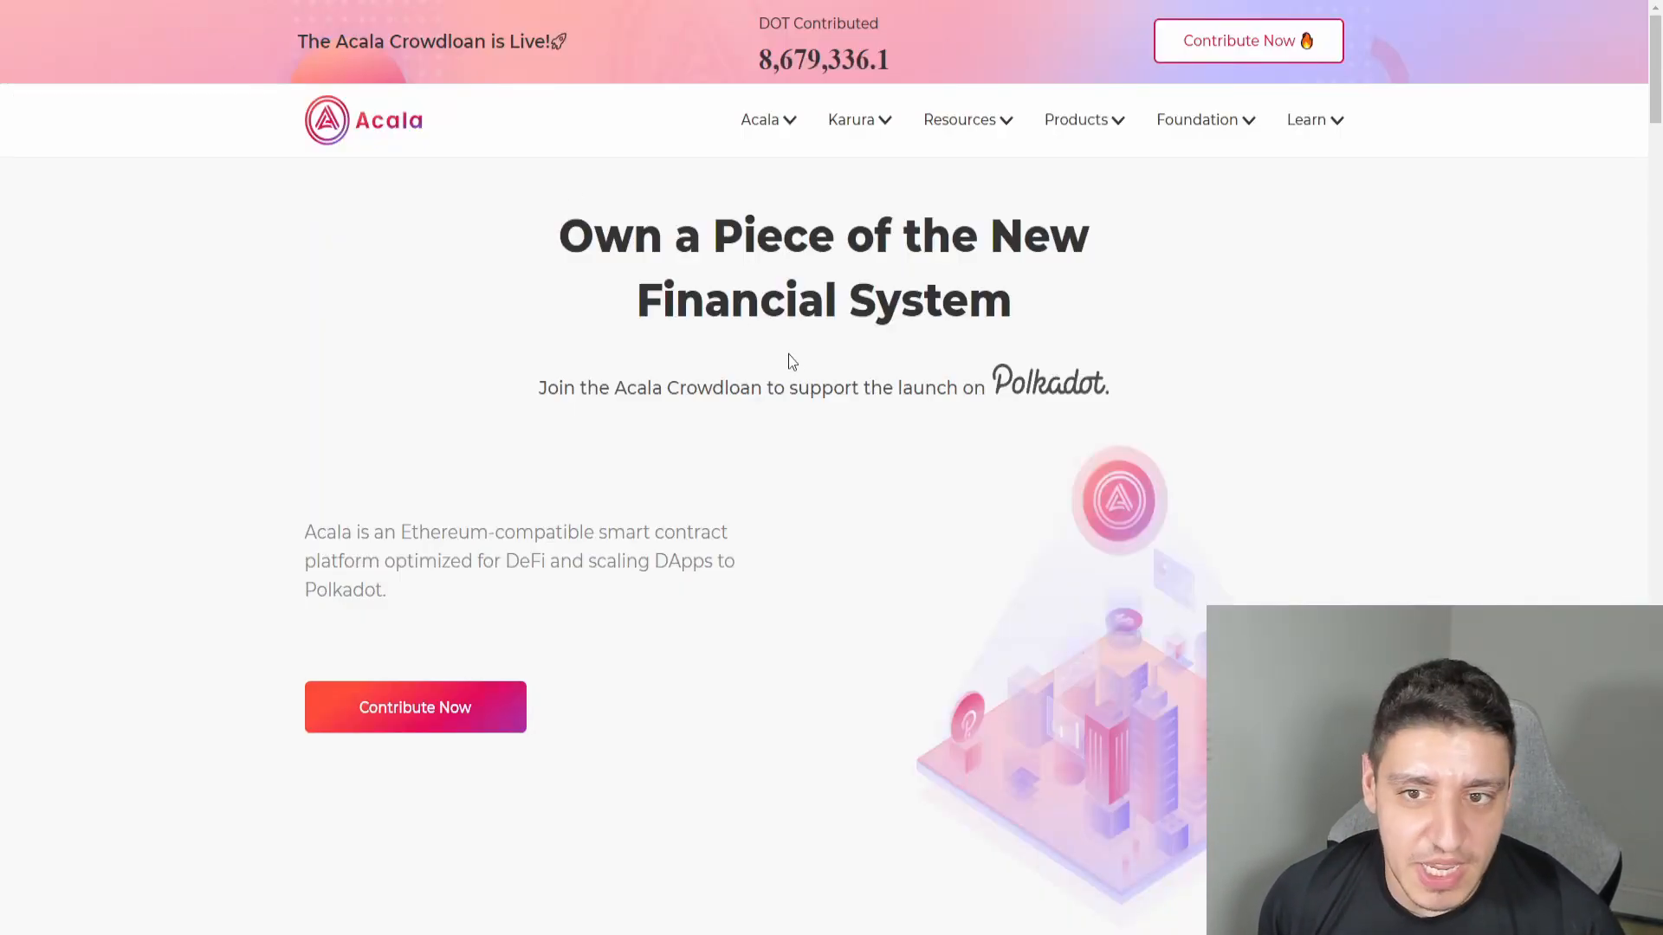
{"action": "mouse_move", "coordinate": [780, 611]}
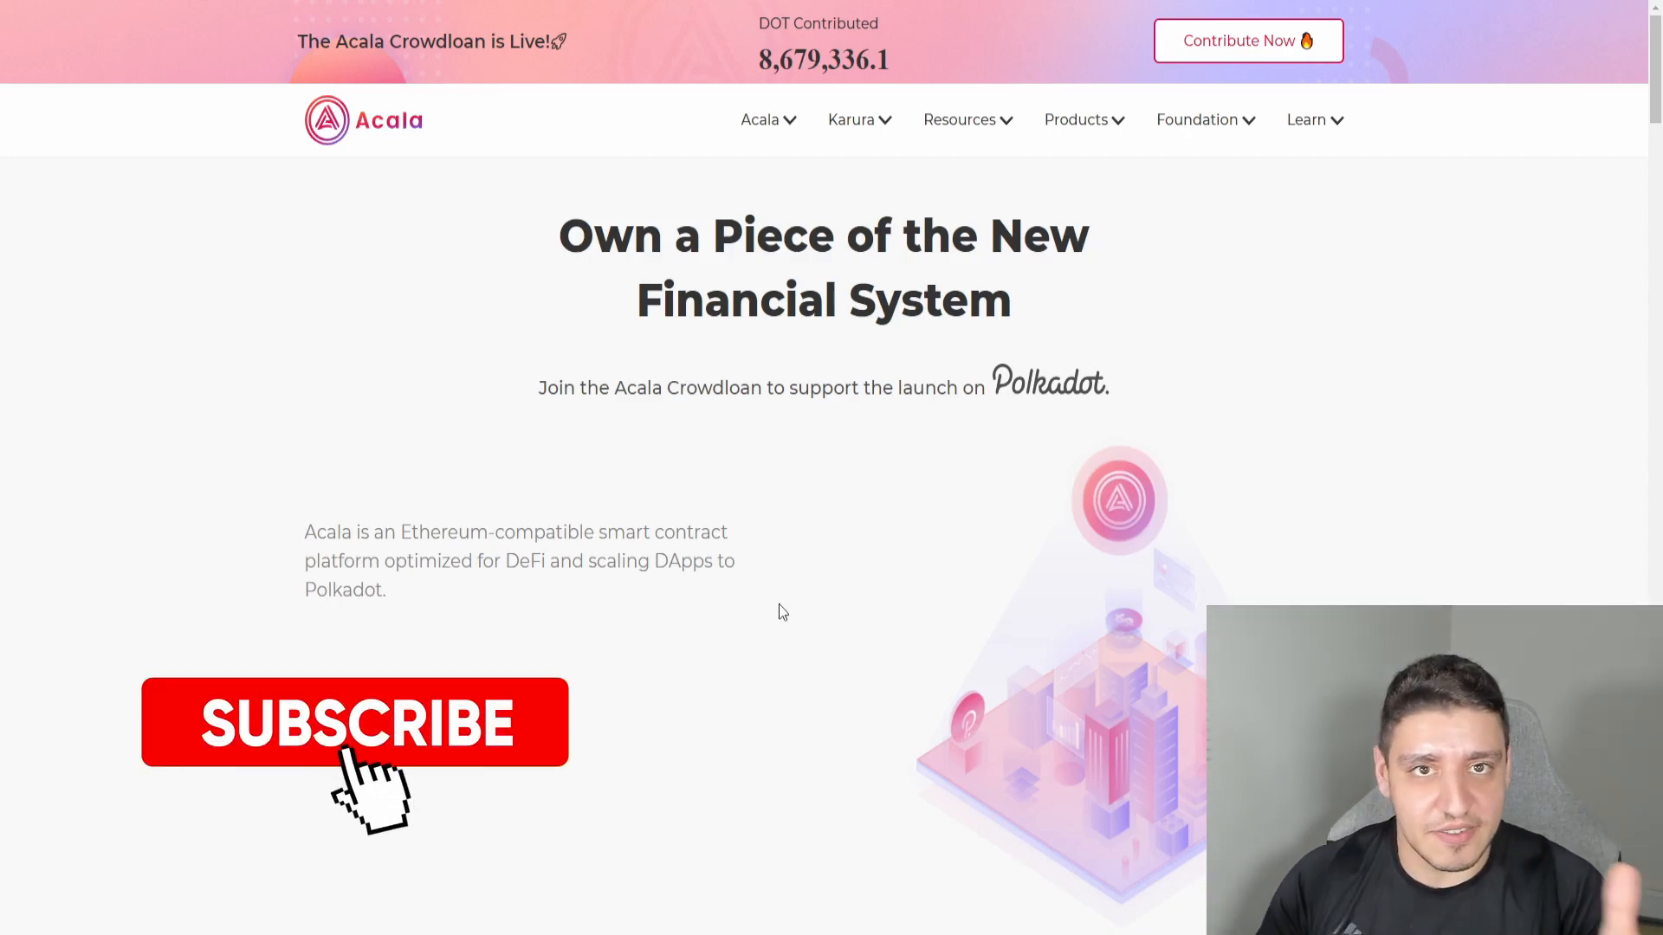
{"action": "left_click", "coordinate": [354, 723]}
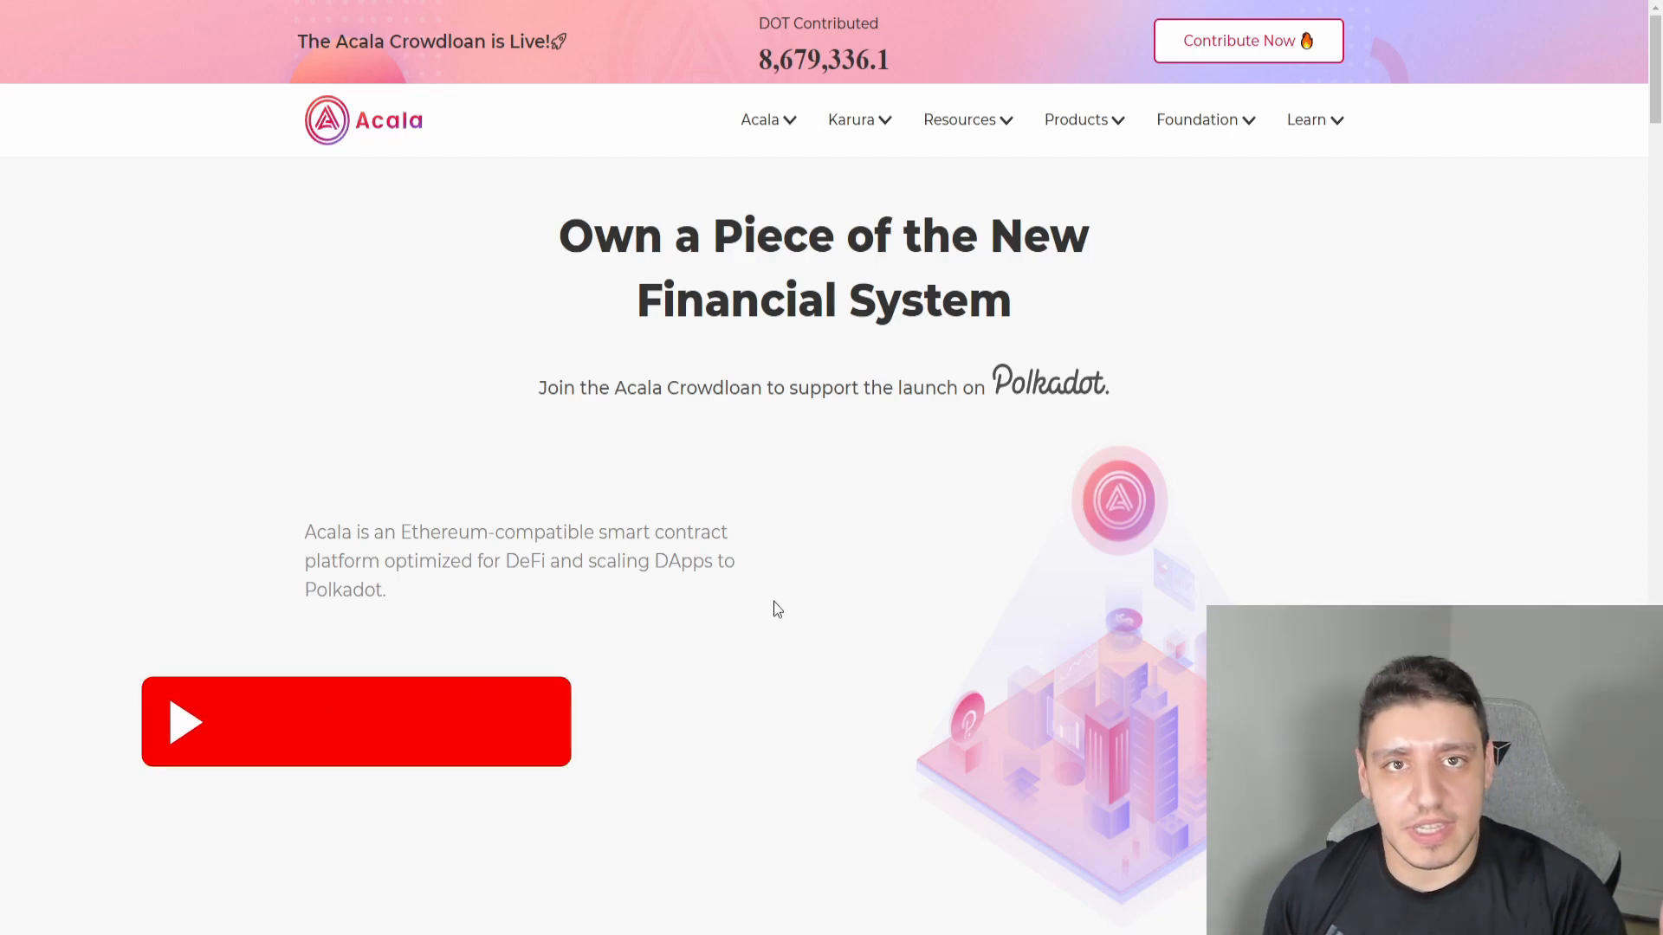
{"action": "left_click", "coordinate": [355, 722]}
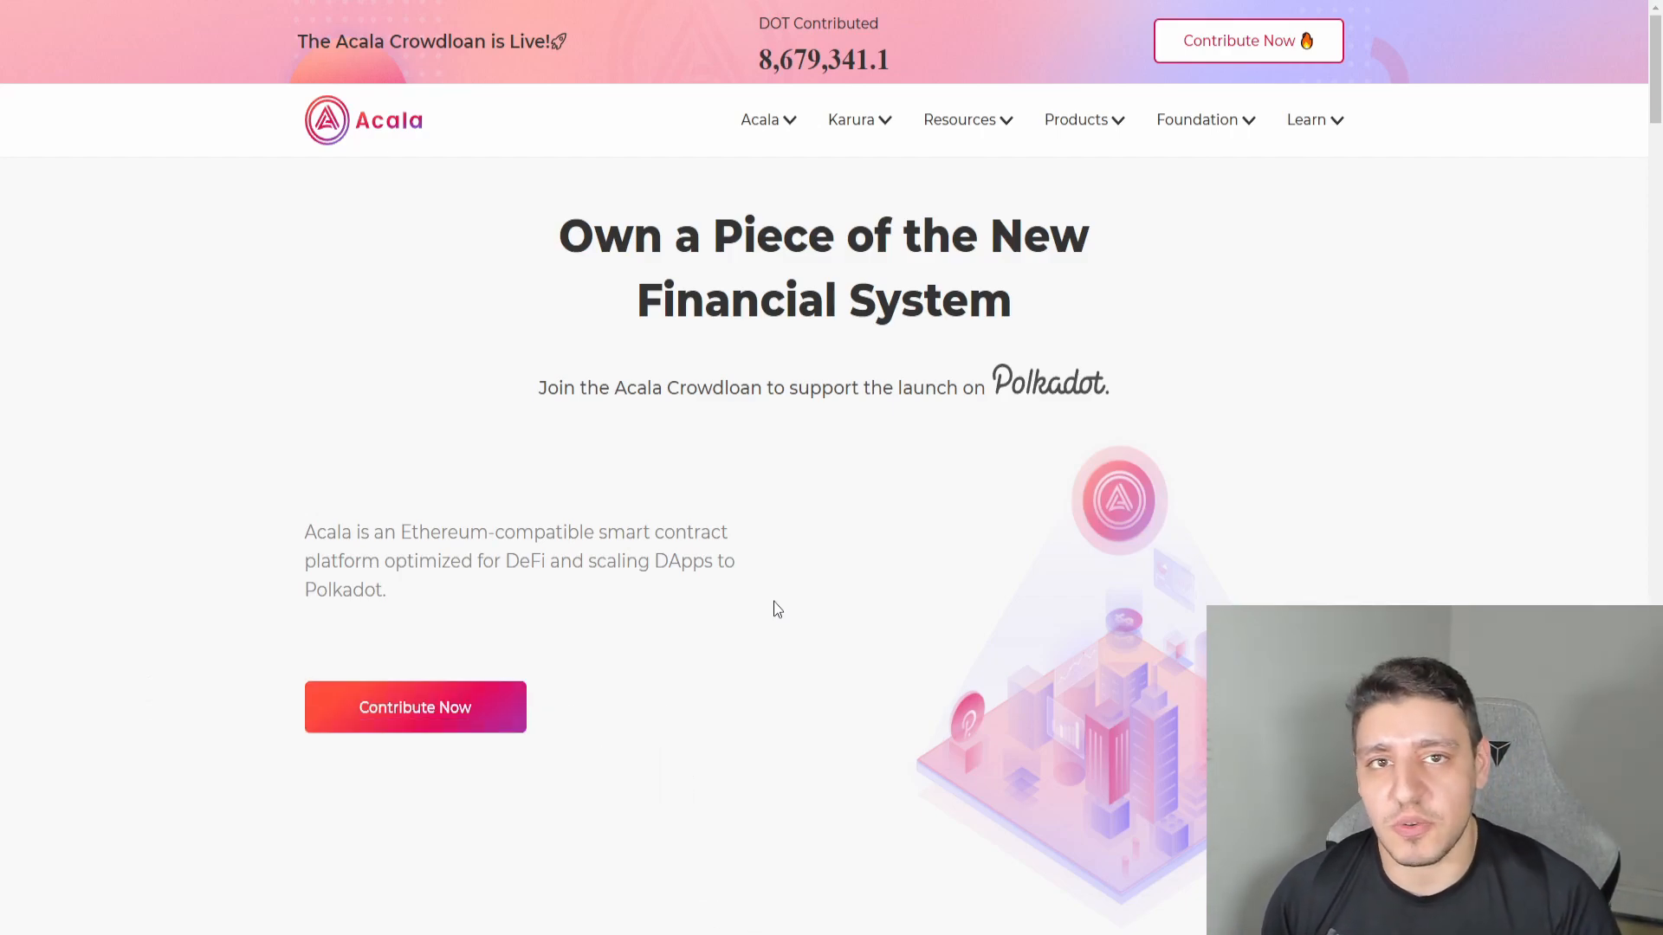
{"action": "mouse_move", "coordinate": [878, 795]}
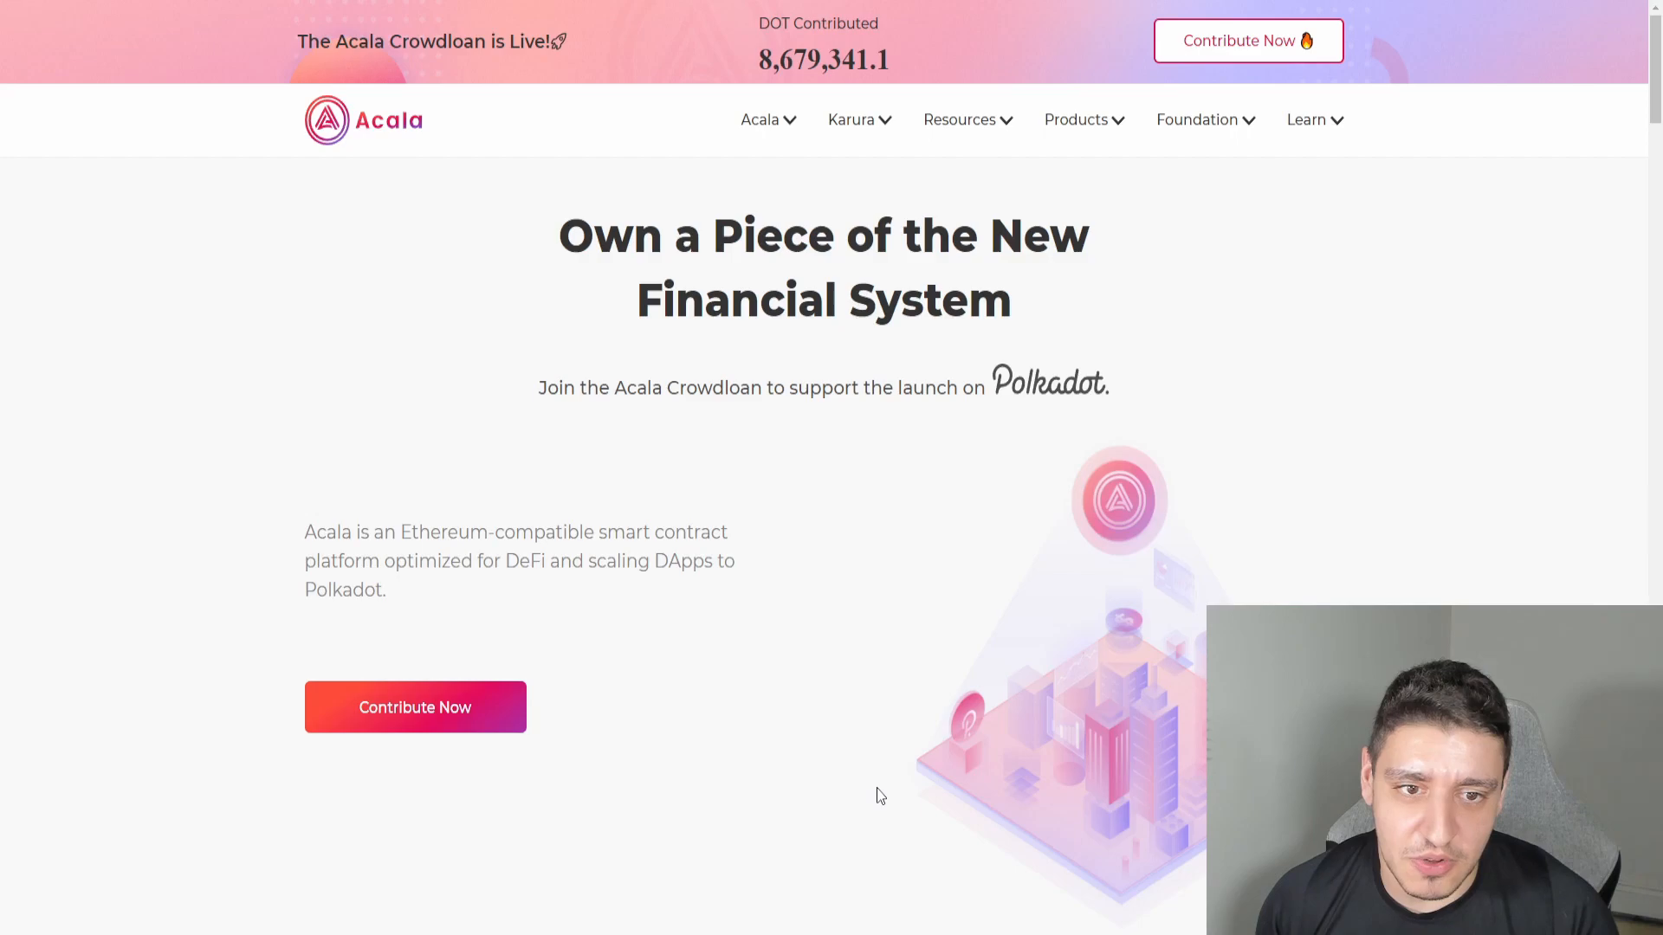
{"action": "mouse_move", "coordinate": [984, 48]}
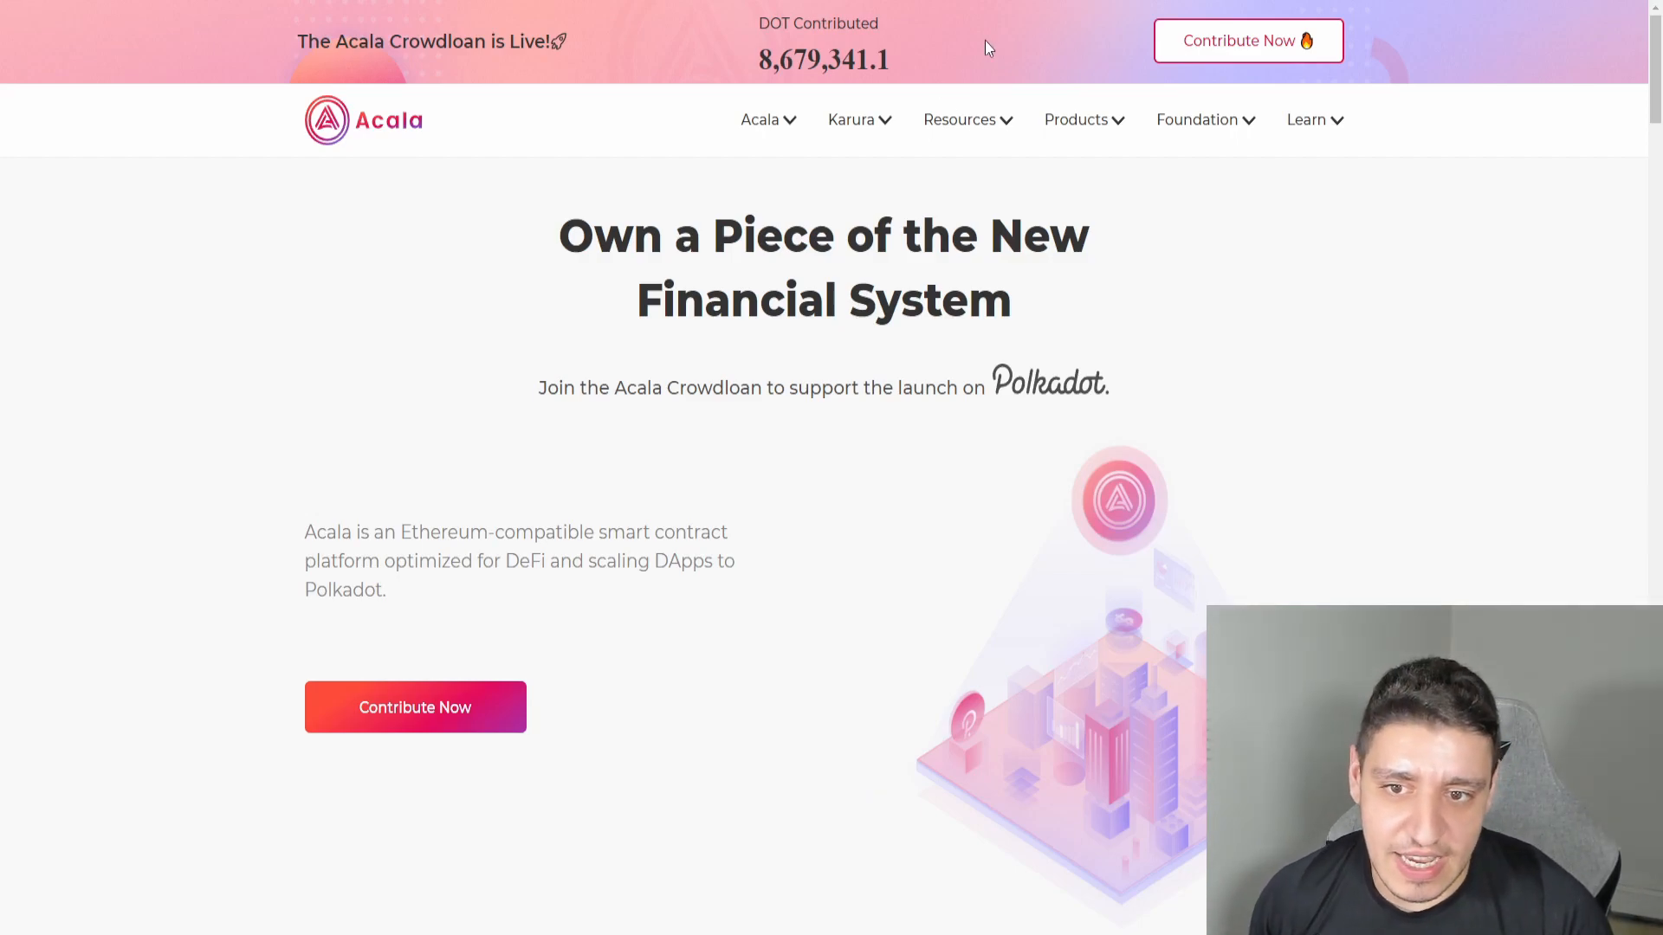
{"action": "left_click", "coordinate": [850, 119]}
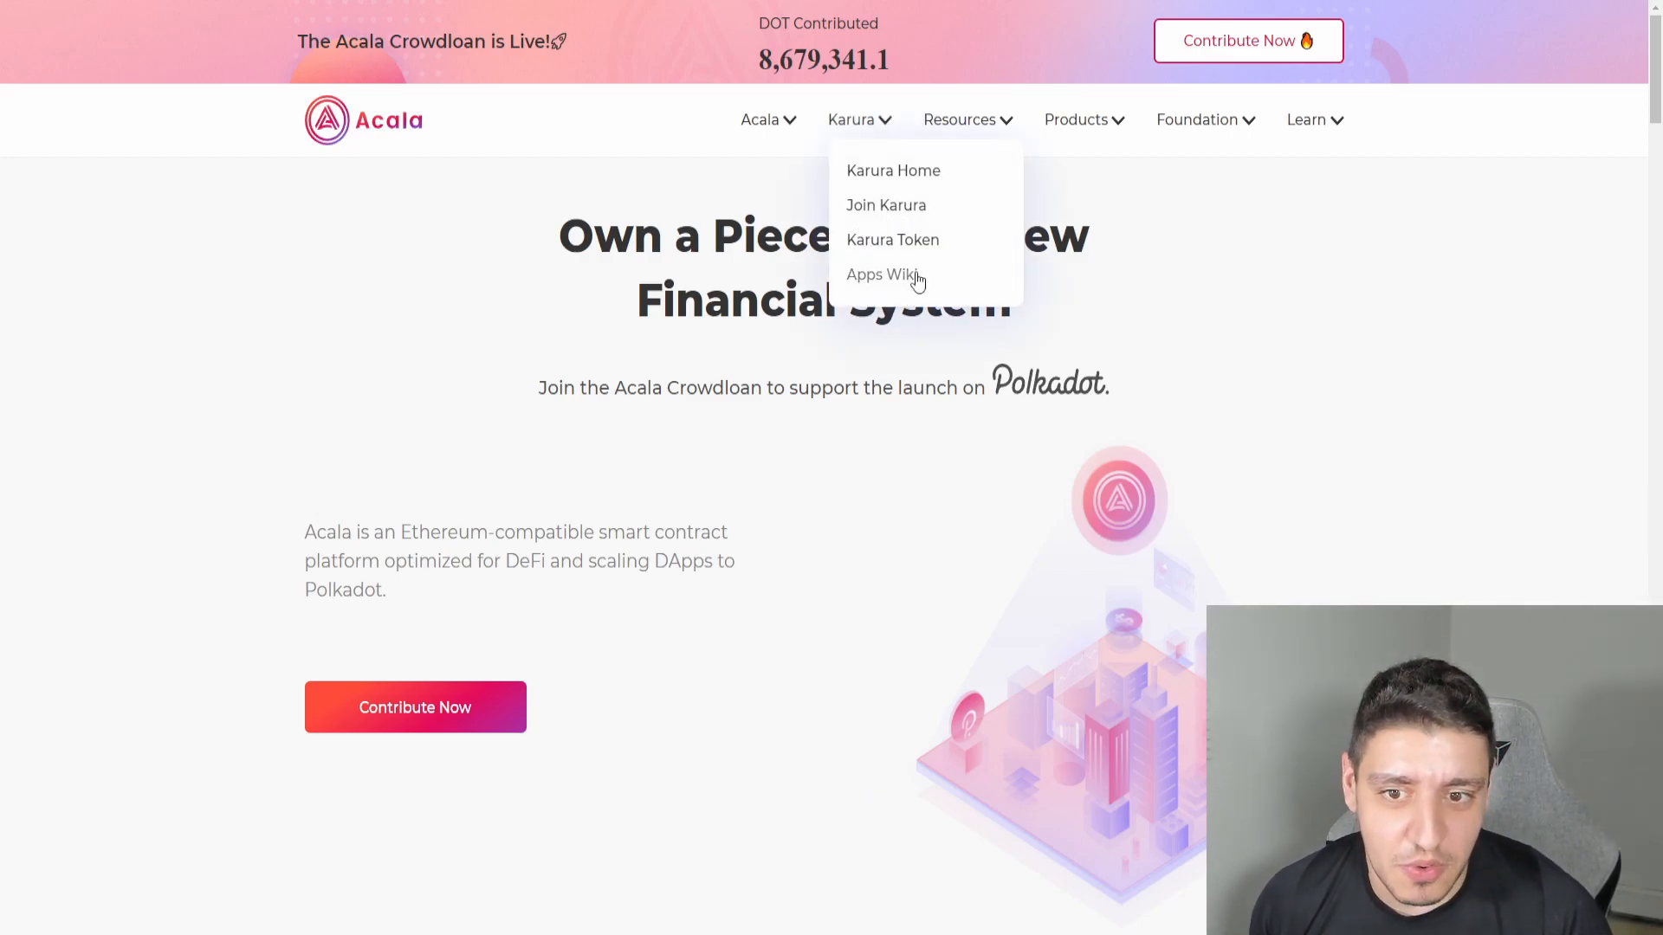
{"action": "mouse_move", "coordinate": [1013, 239]}
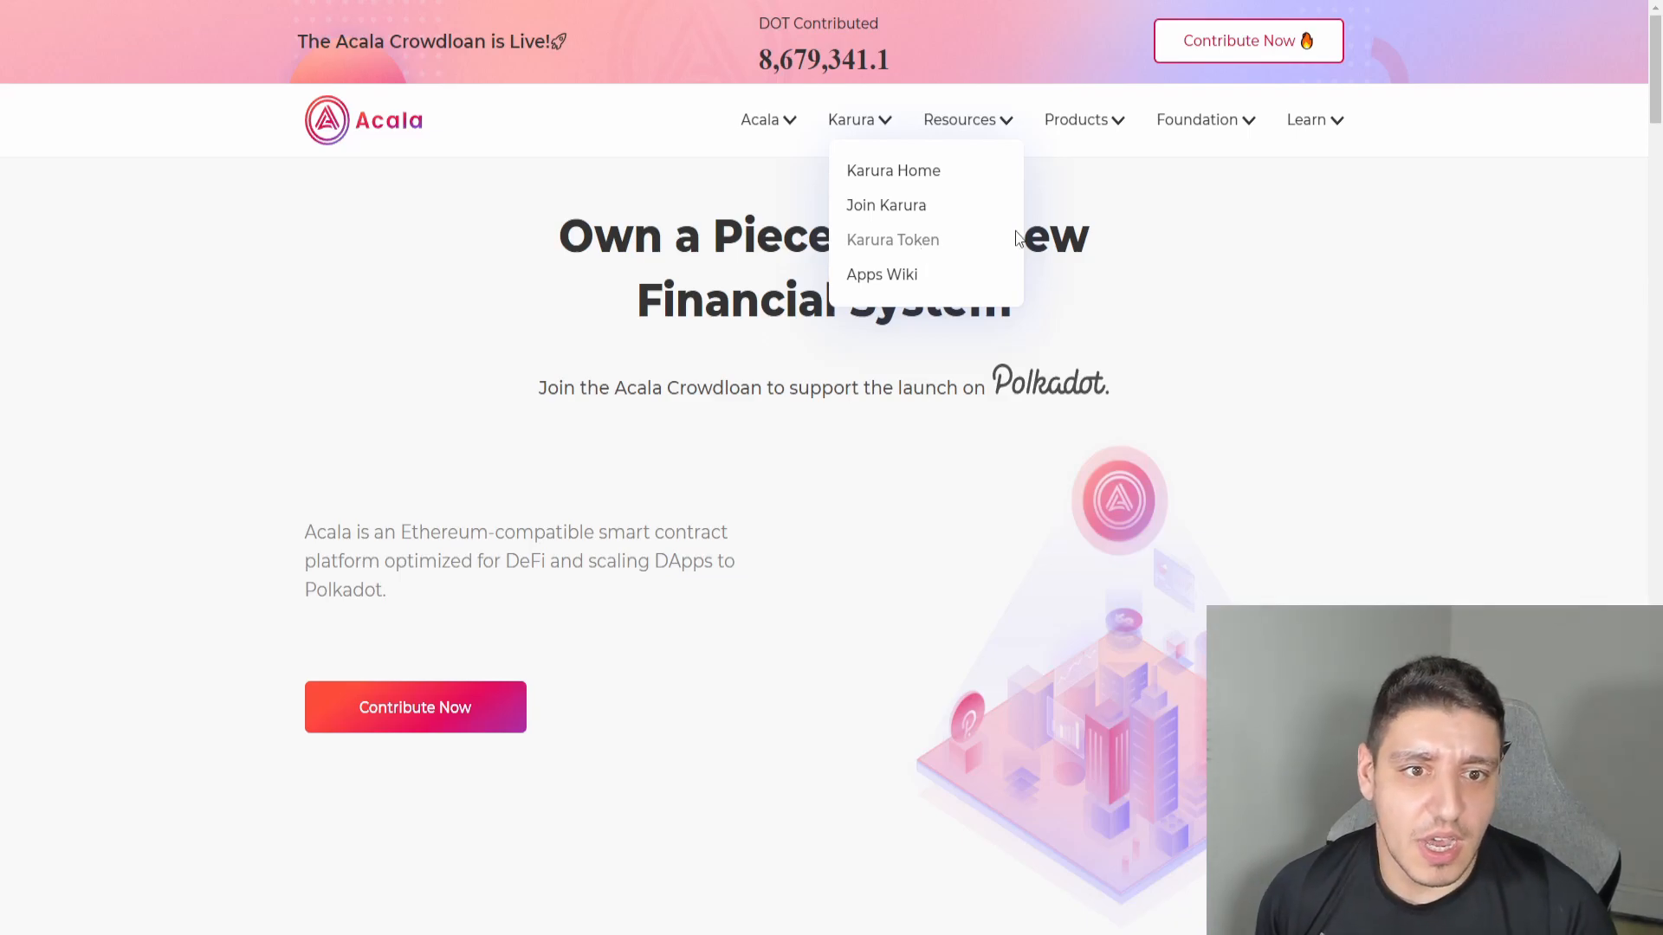
{"action": "mouse_move", "coordinate": [1389, 425]}
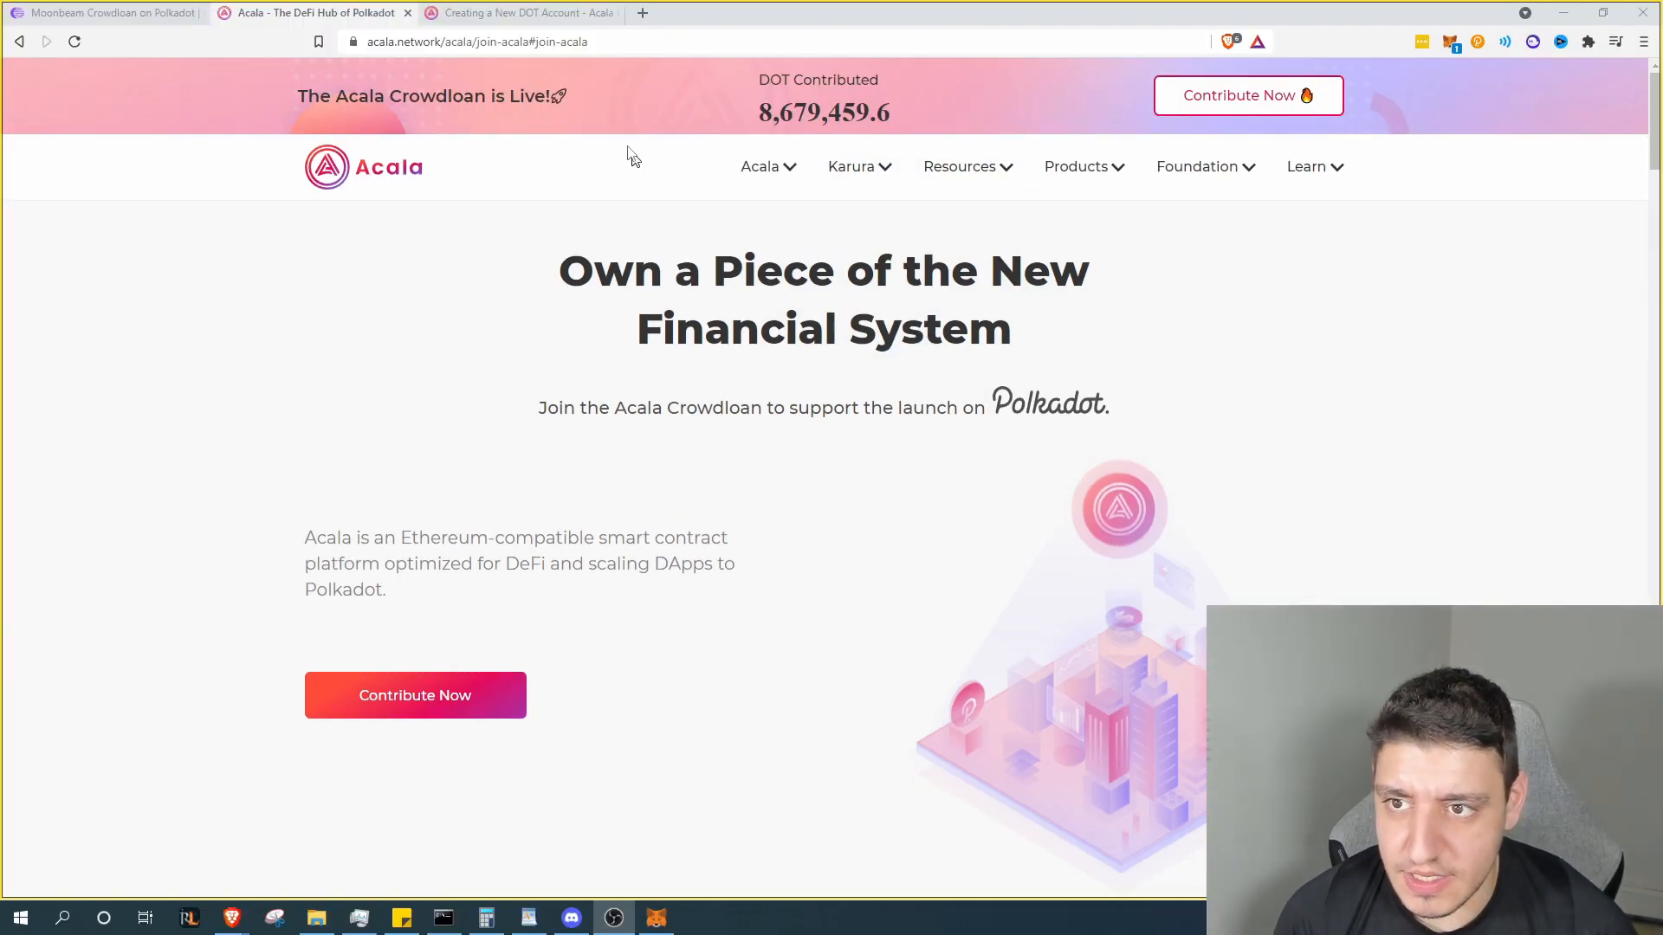
Step: Read through the 'Creating a New DOT Account' wiki guide down to the Polkadot.js and Polkawallet options
{"action": "left_click", "coordinate": [519, 13]}
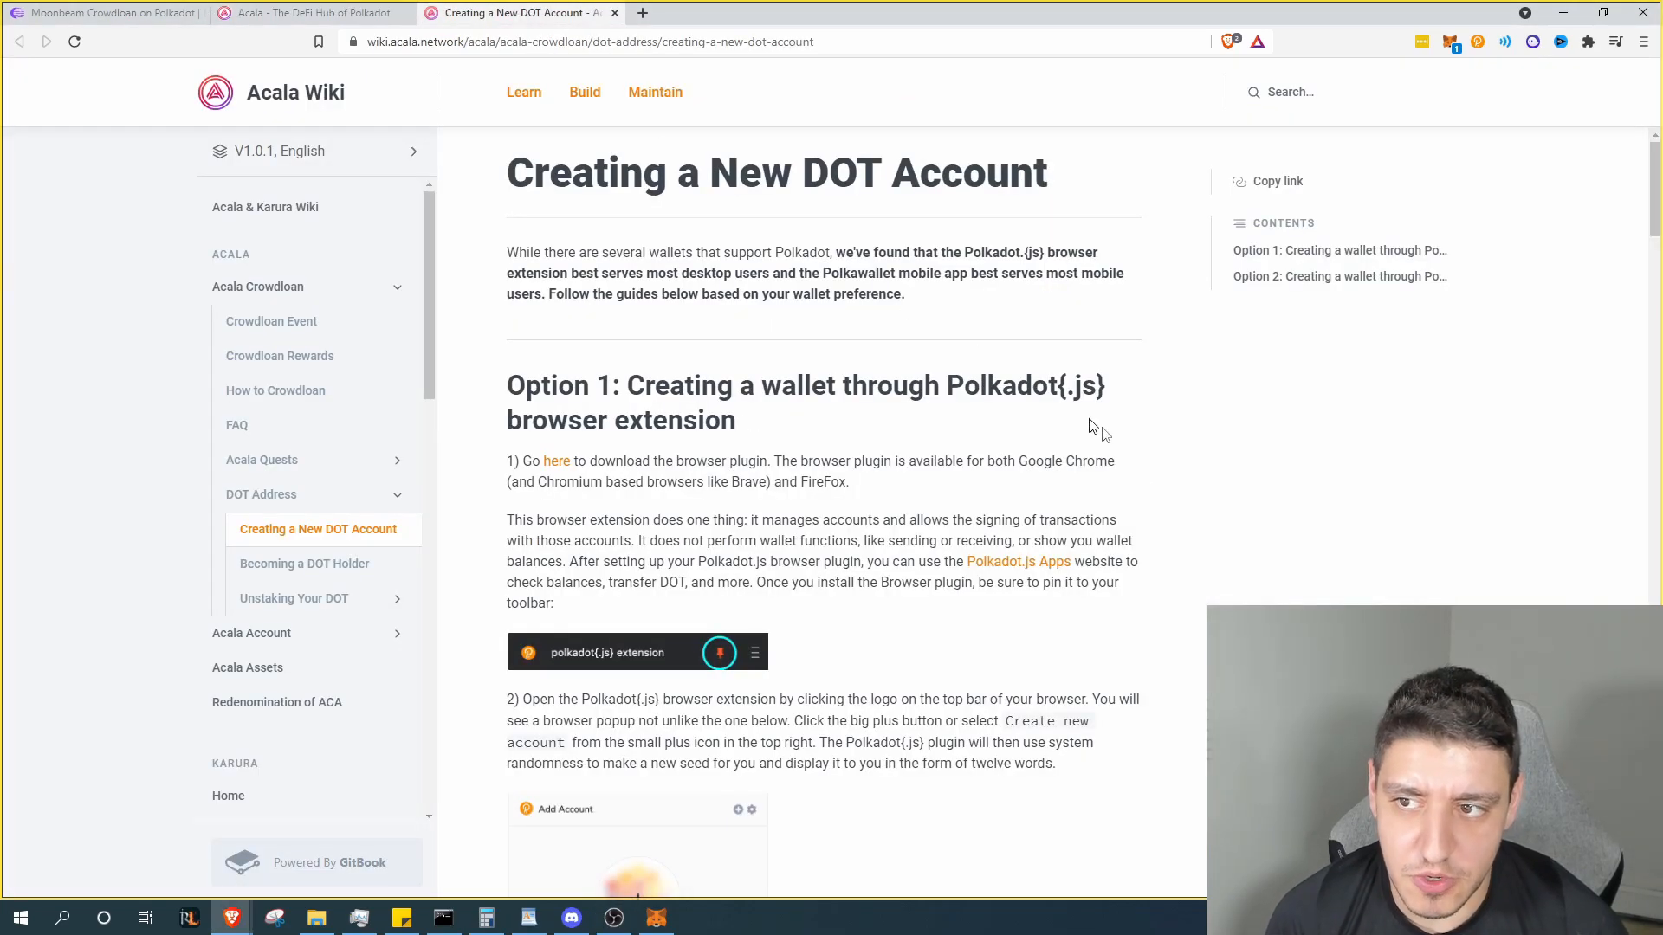
{"action": "mouse_move", "coordinate": [997, 253]}
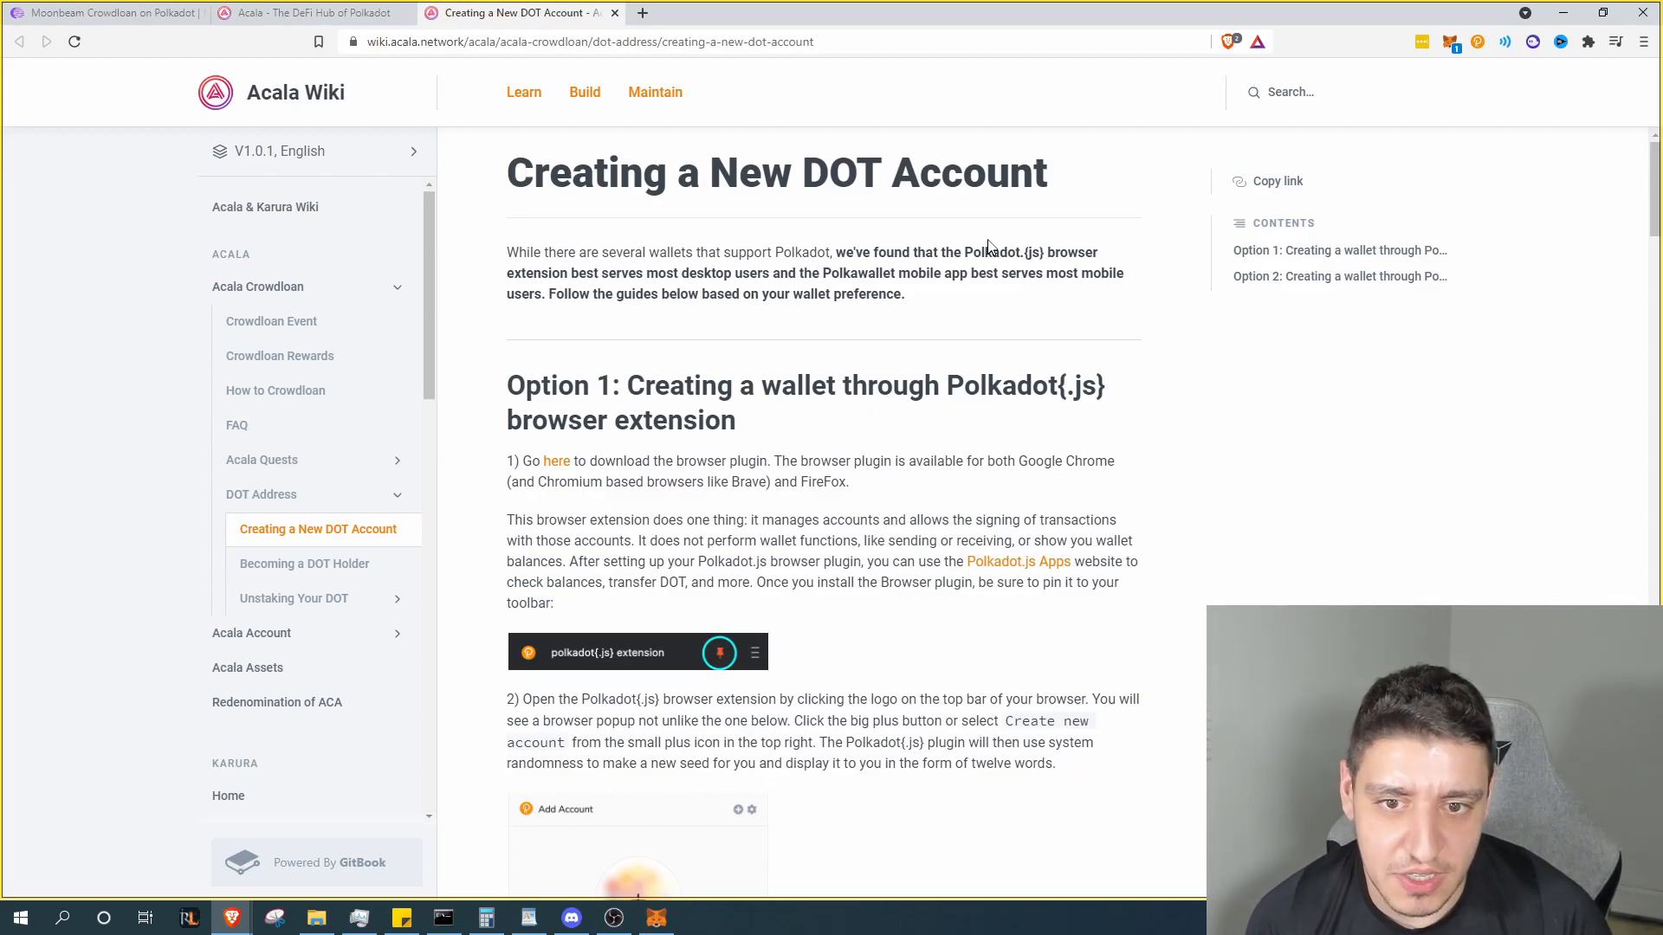
{"action": "mouse_move", "coordinate": [1066, 227]}
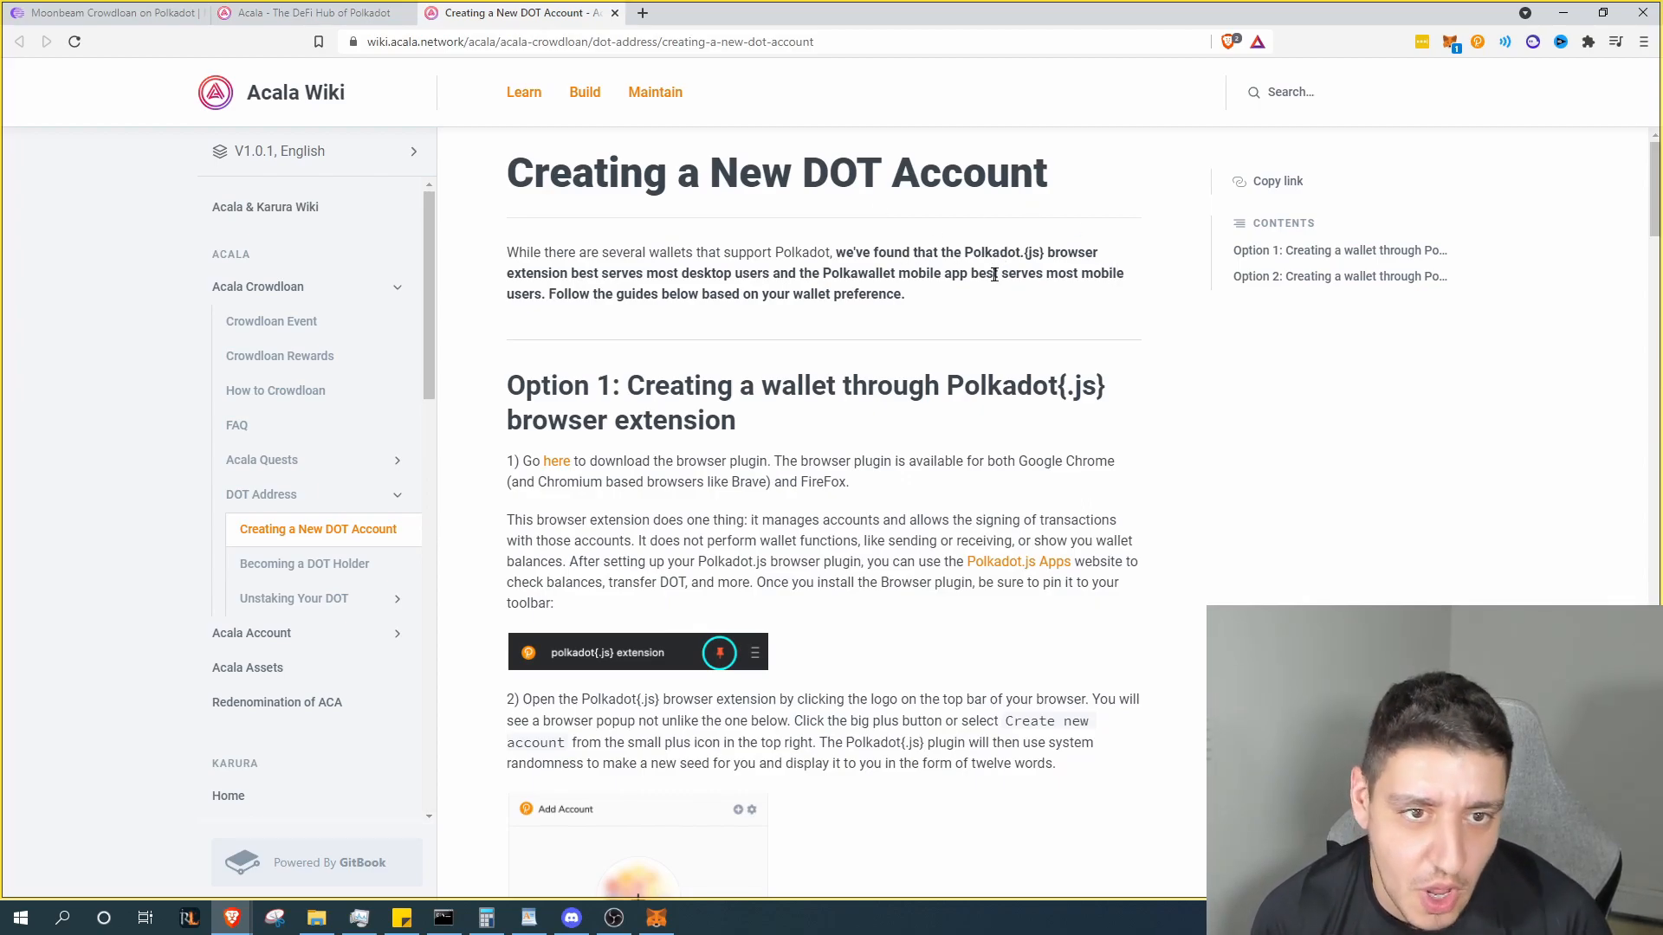
{"action": "mouse_move", "coordinate": [1027, 270]}
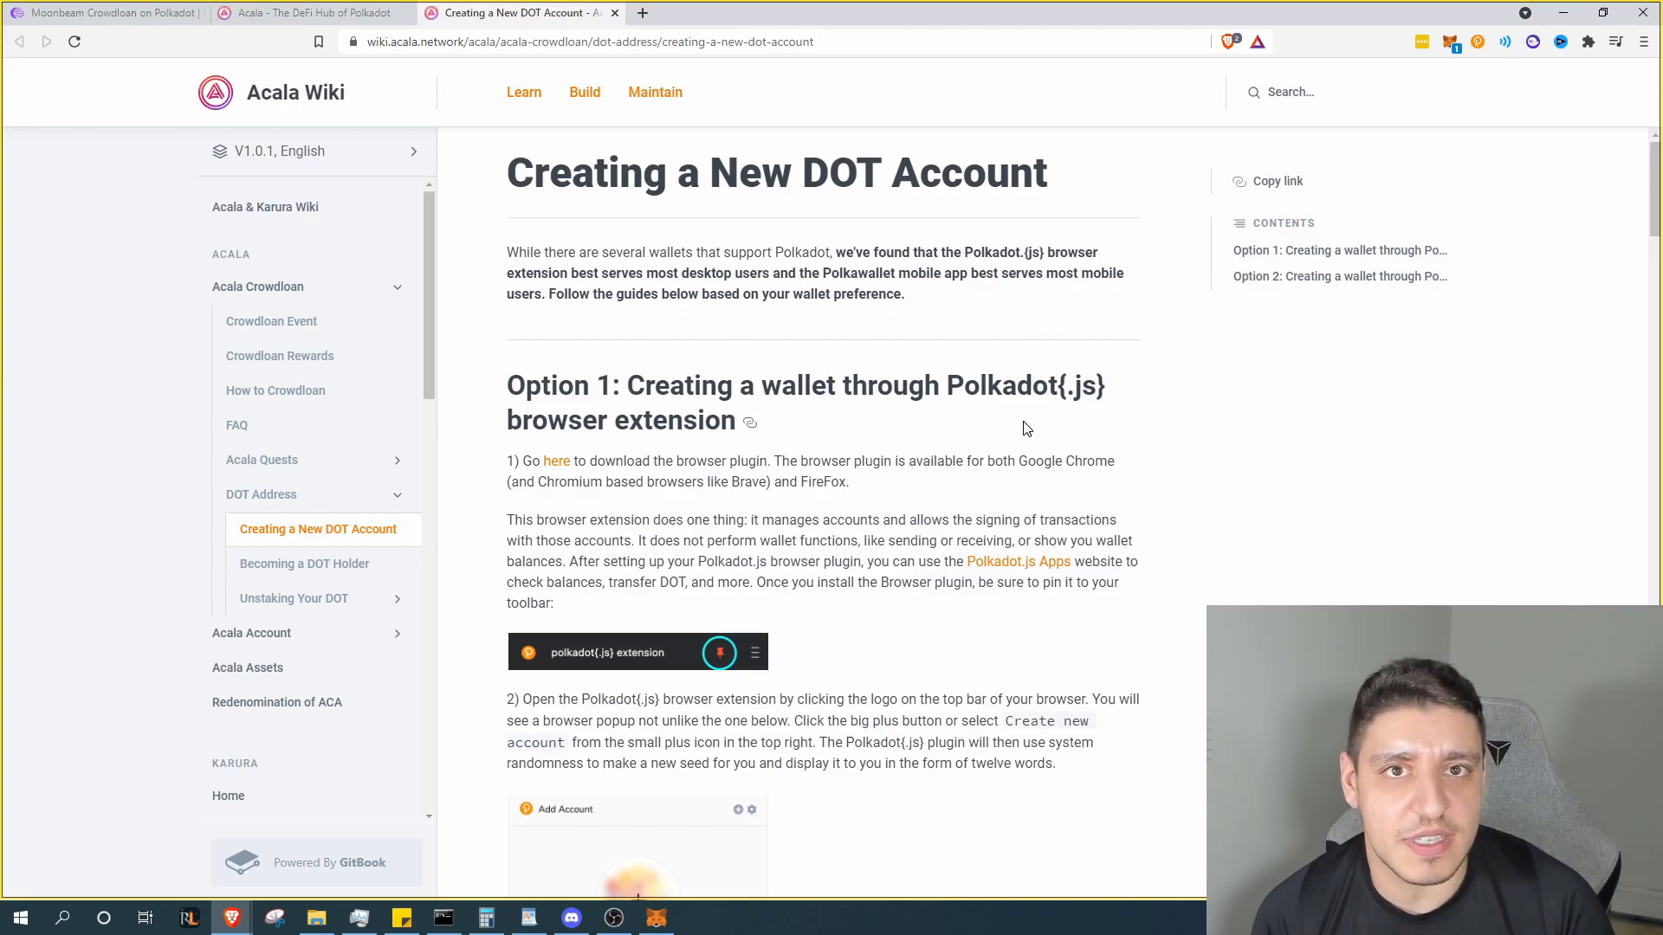
{"action": "scroll", "scroll_direction": "down", "scroll_amount": 3}
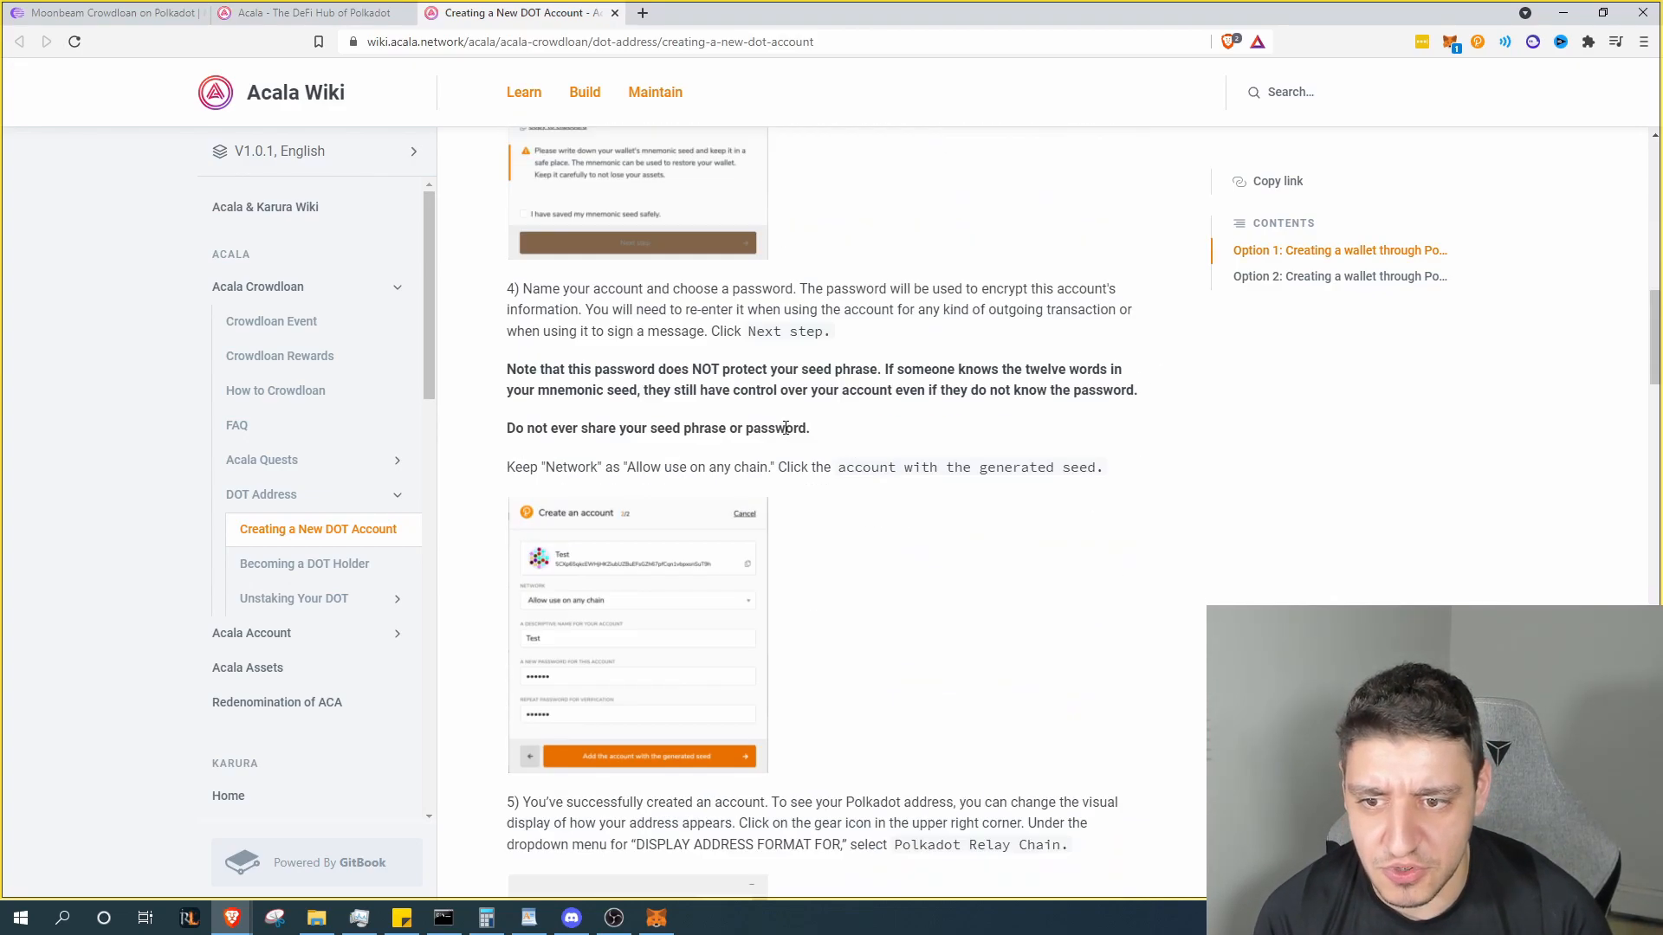
{"action": "scroll", "scroll_direction": "down", "scroll_amount": 3}
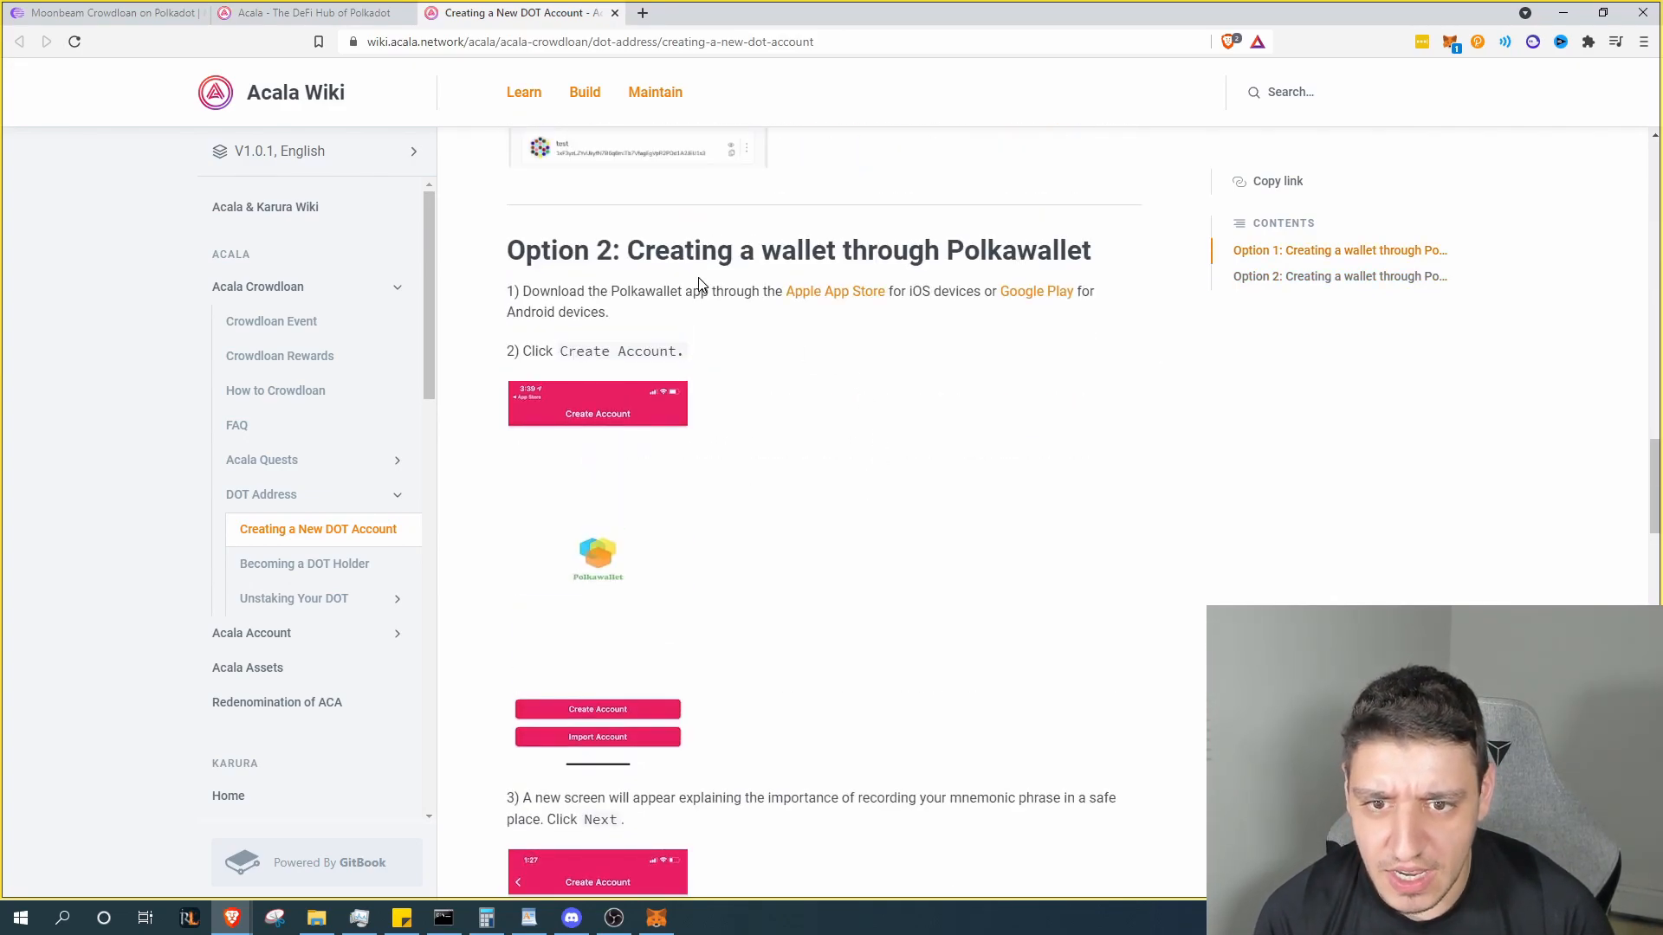
{"action": "double_click", "coordinate": [1016, 250]}
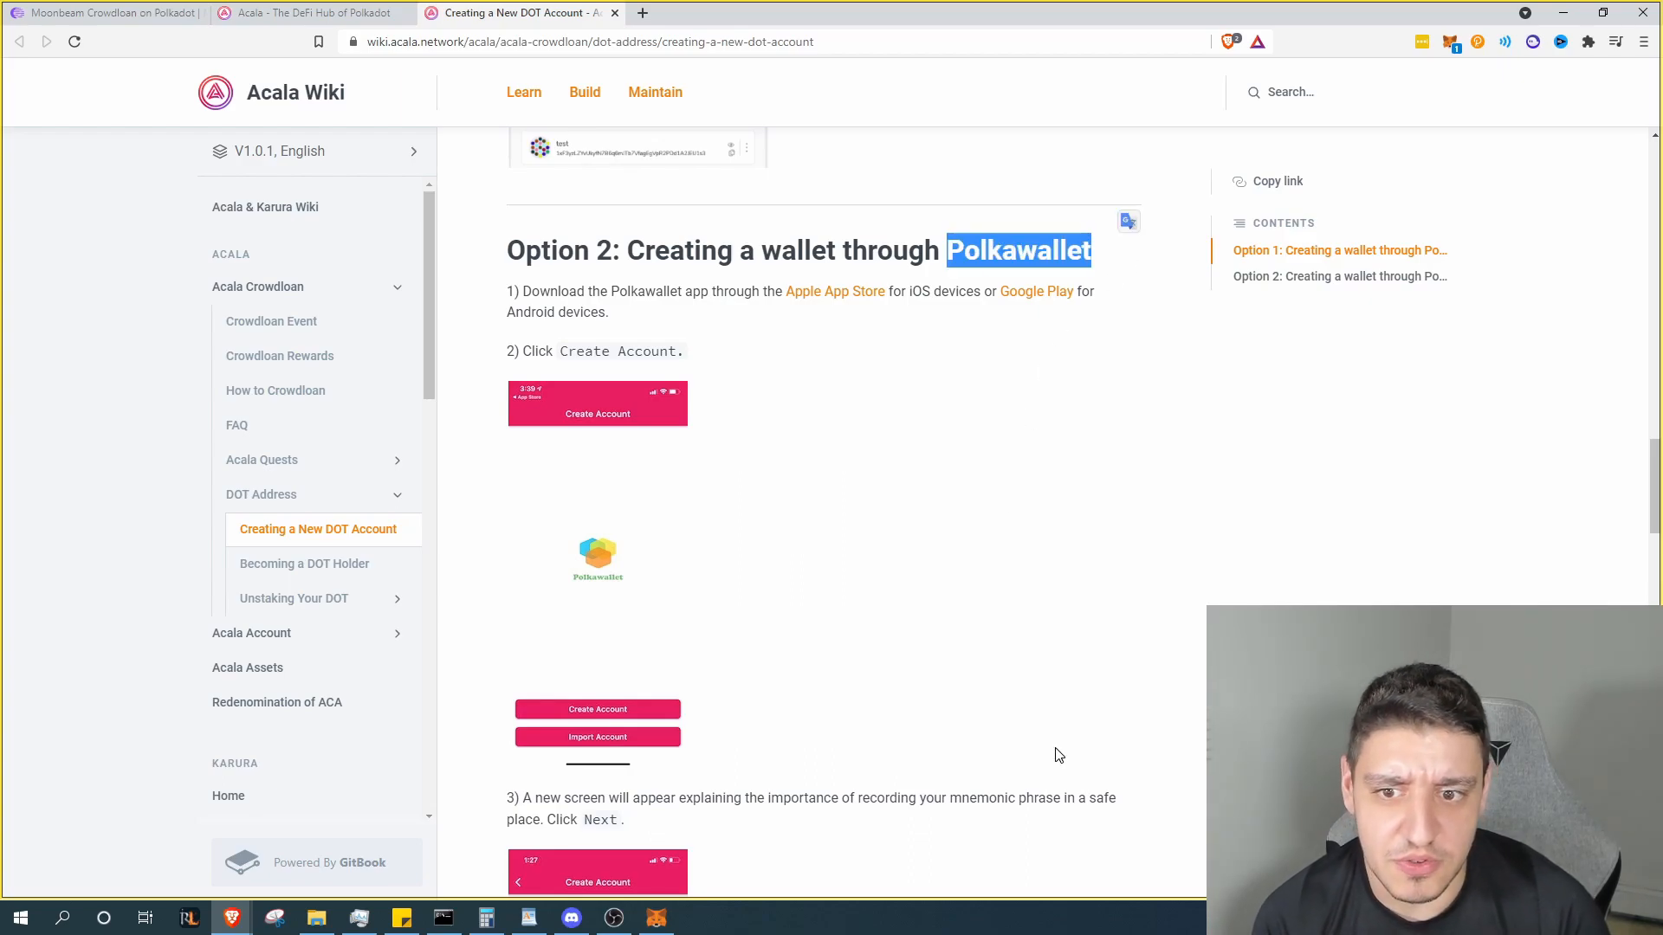
{"action": "mouse_move", "coordinate": [1073, 670]}
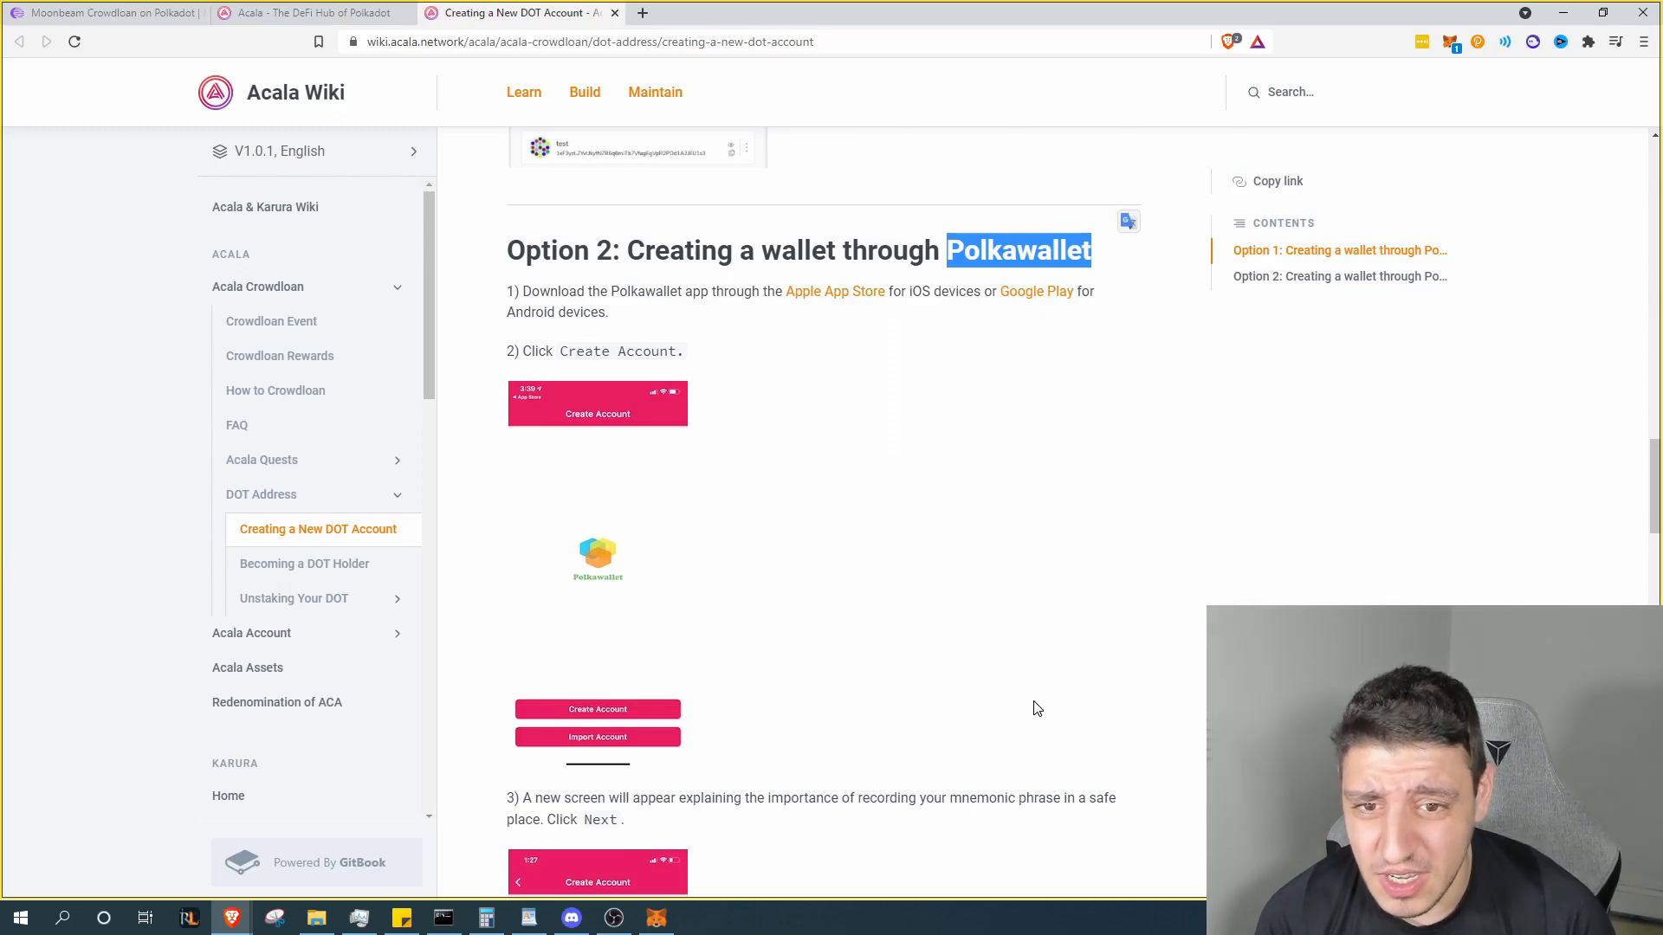
{"action": "scroll", "scroll_direction": "up", "scroll_amount": 3}
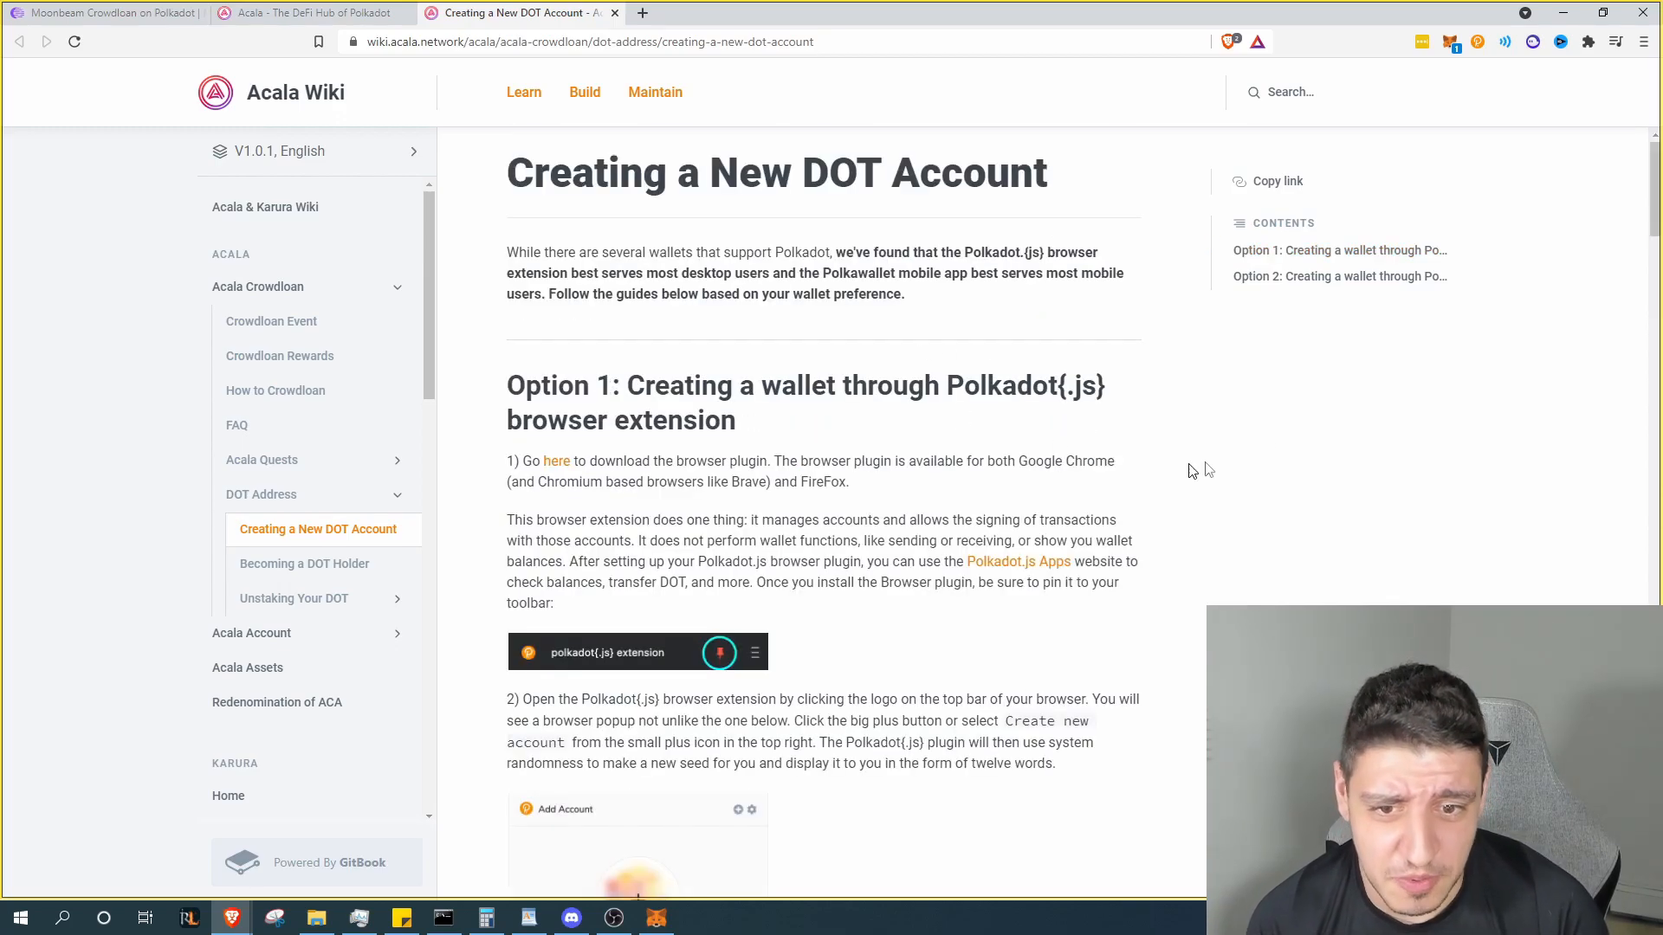
{"action": "mouse_move", "coordinate": [918, 500]}
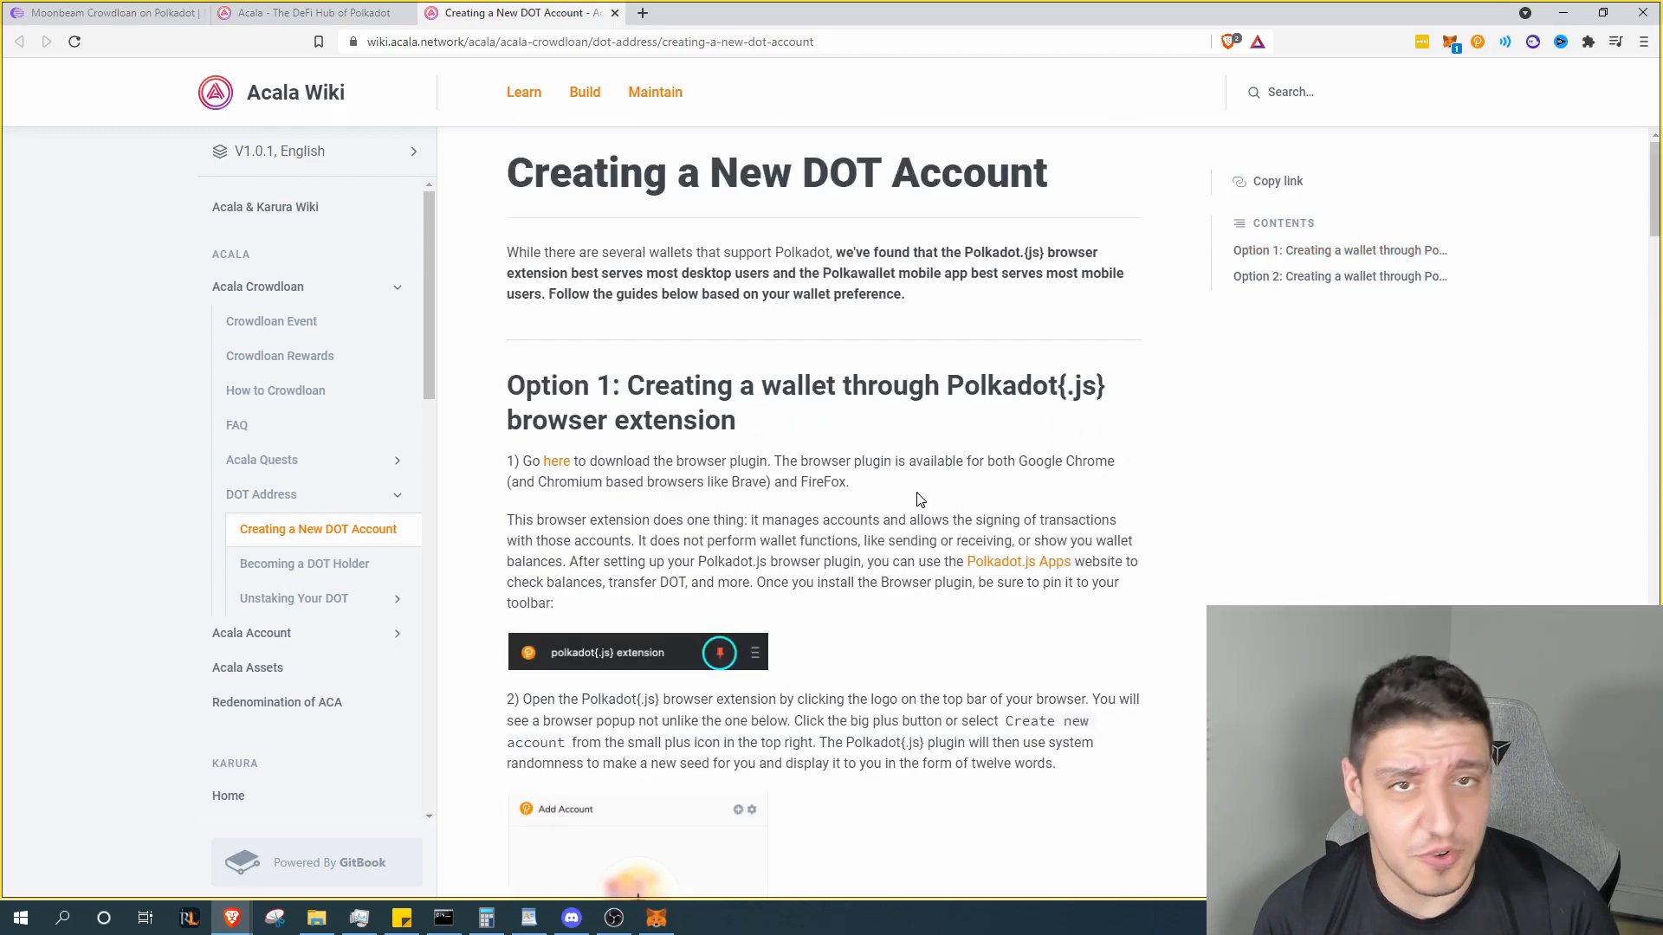
{"action": "mouse_move", "coordinate": [918, 514]}
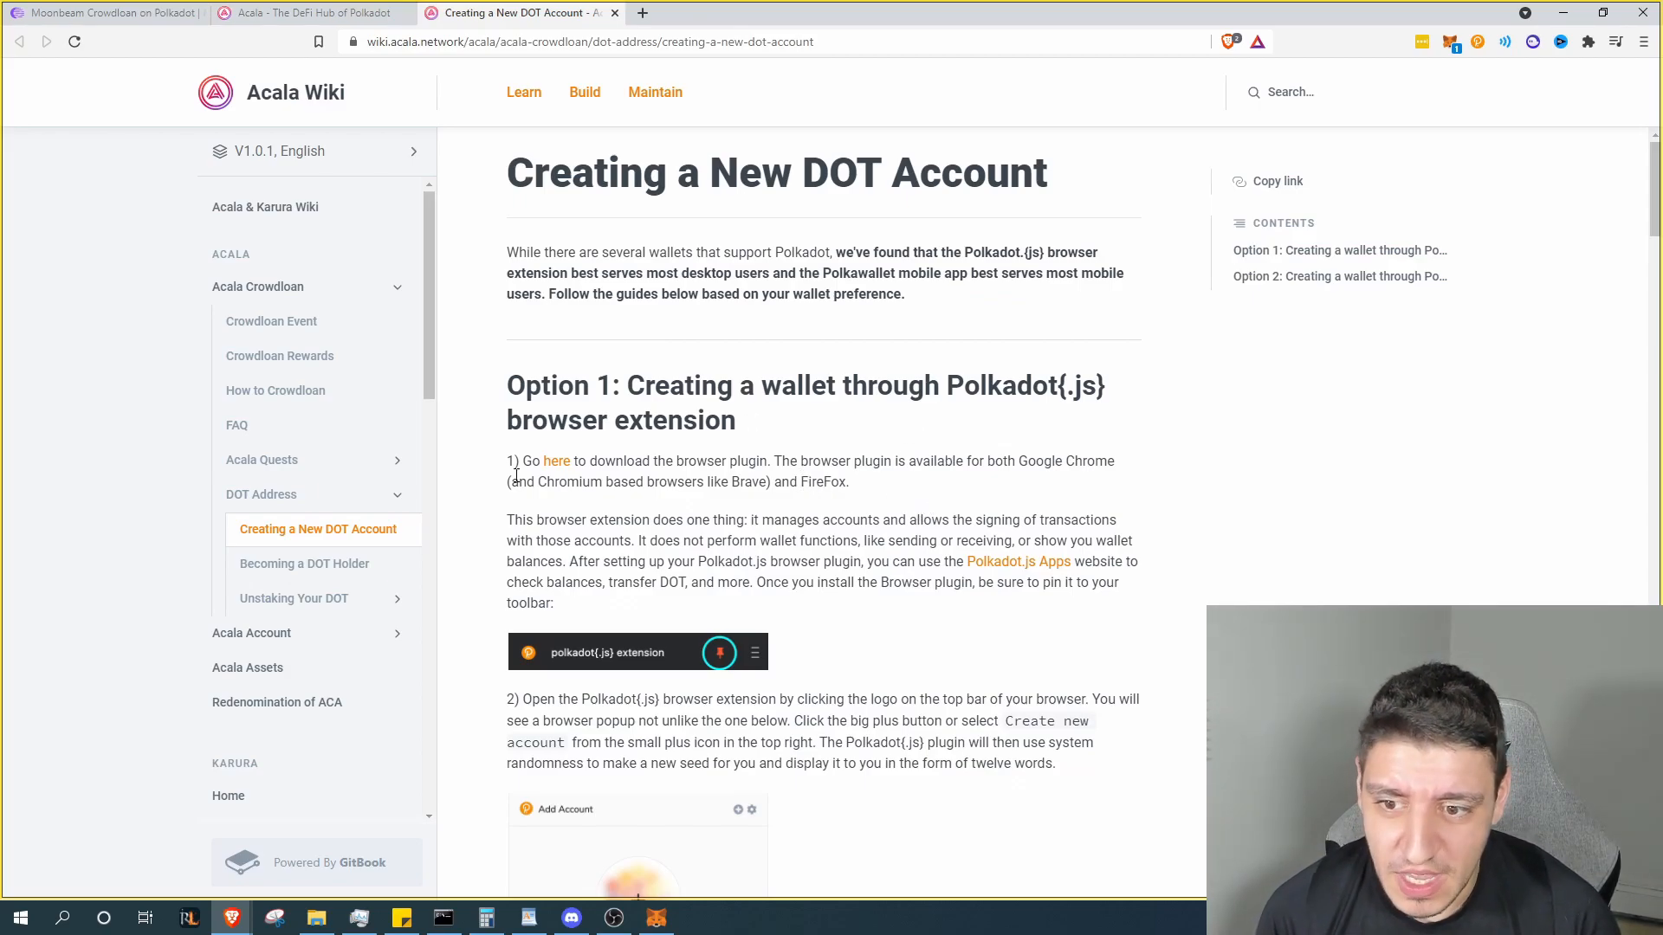
{"action": "scroll", "scroll_direction": "down", "scroll_amount": 3}
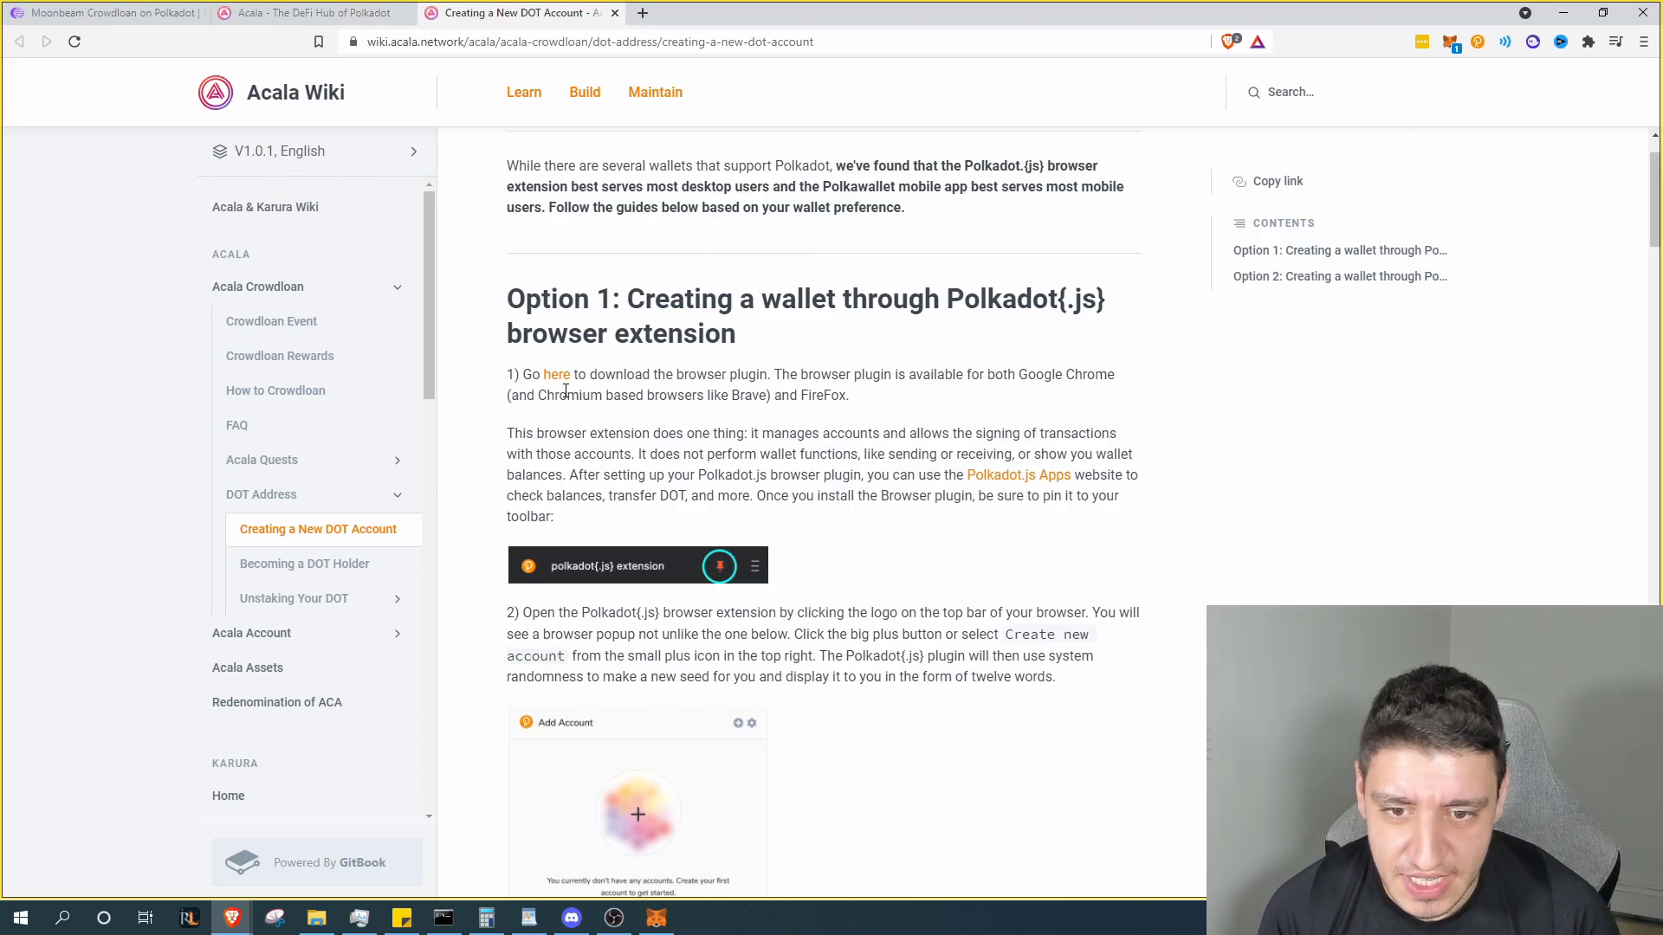
{"action": "mouse_move", "coordinate": [1017, 474]}
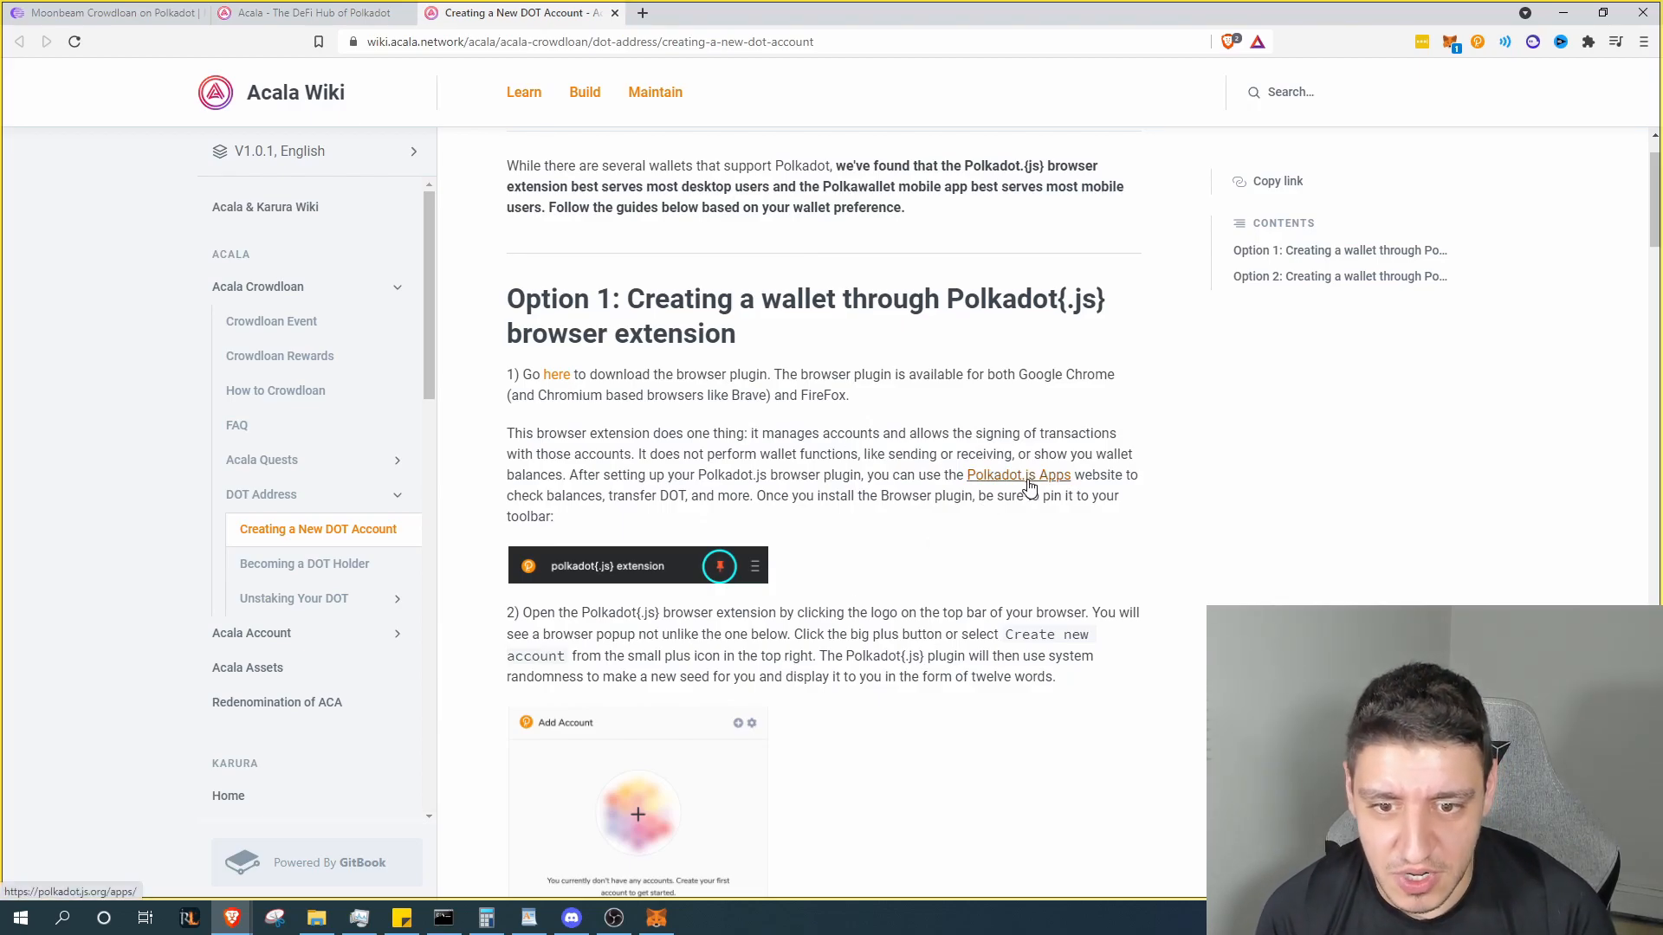
Step: Launch Polkadot.js Apps in a new tab from the guide's link
{"action": "left_click", "coordinate": [1017, 474]}
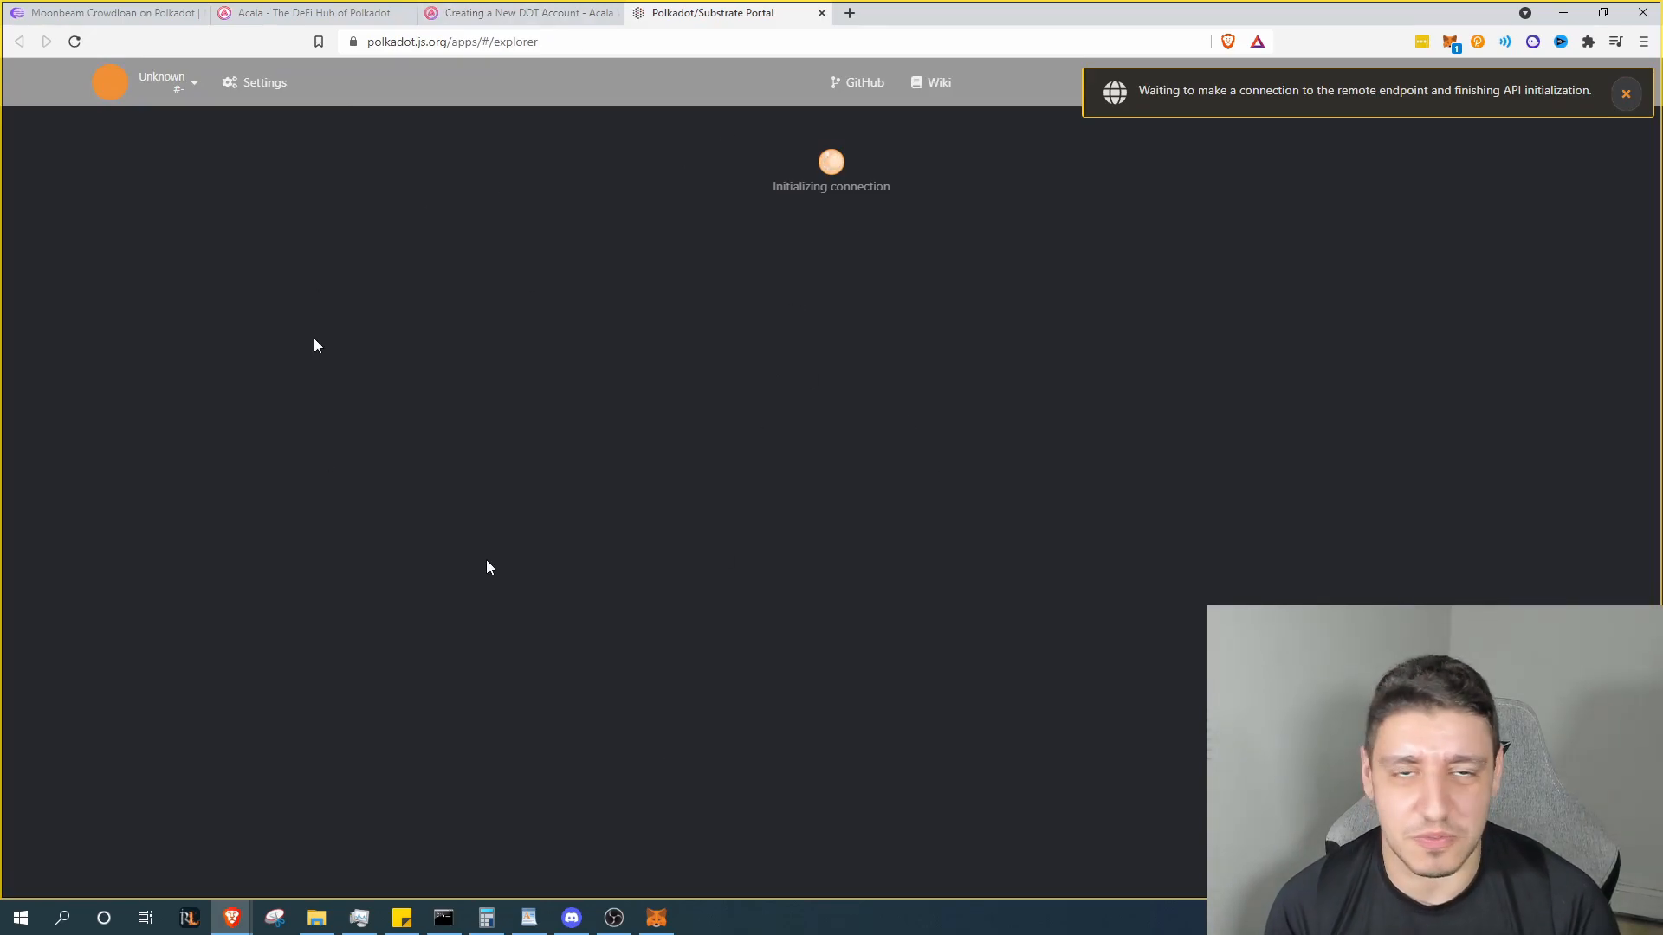
{"action": "mouse_move", "coordinate": [817, 578]}
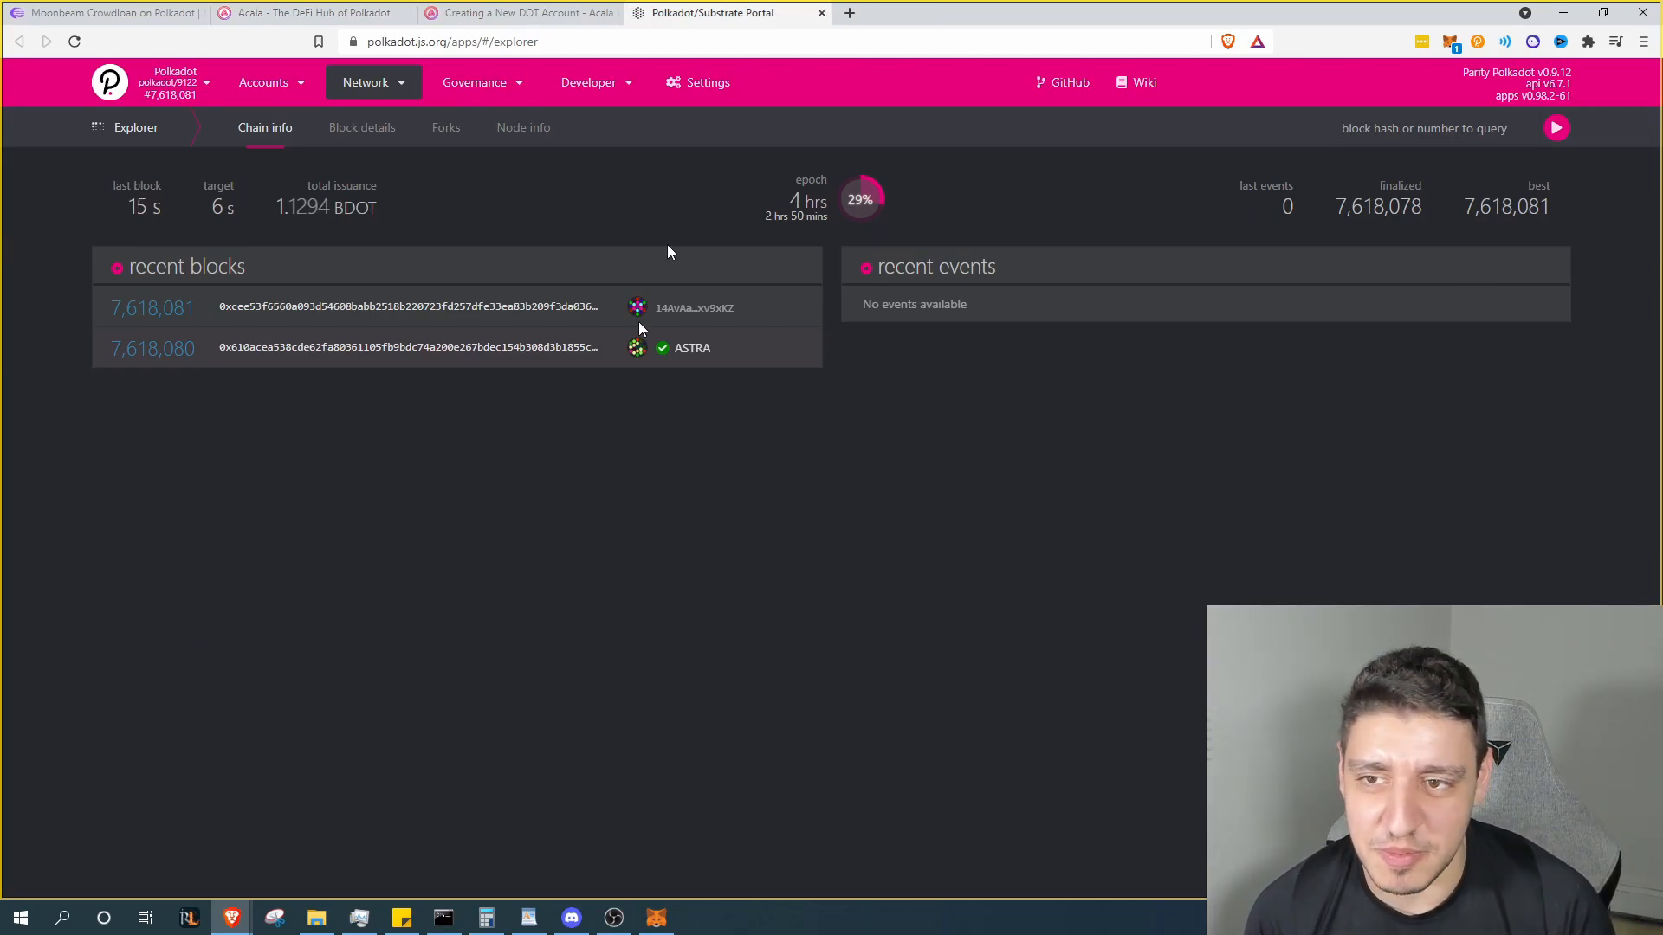
{"action": "mouse_move", "coordinate": [520, 13]}
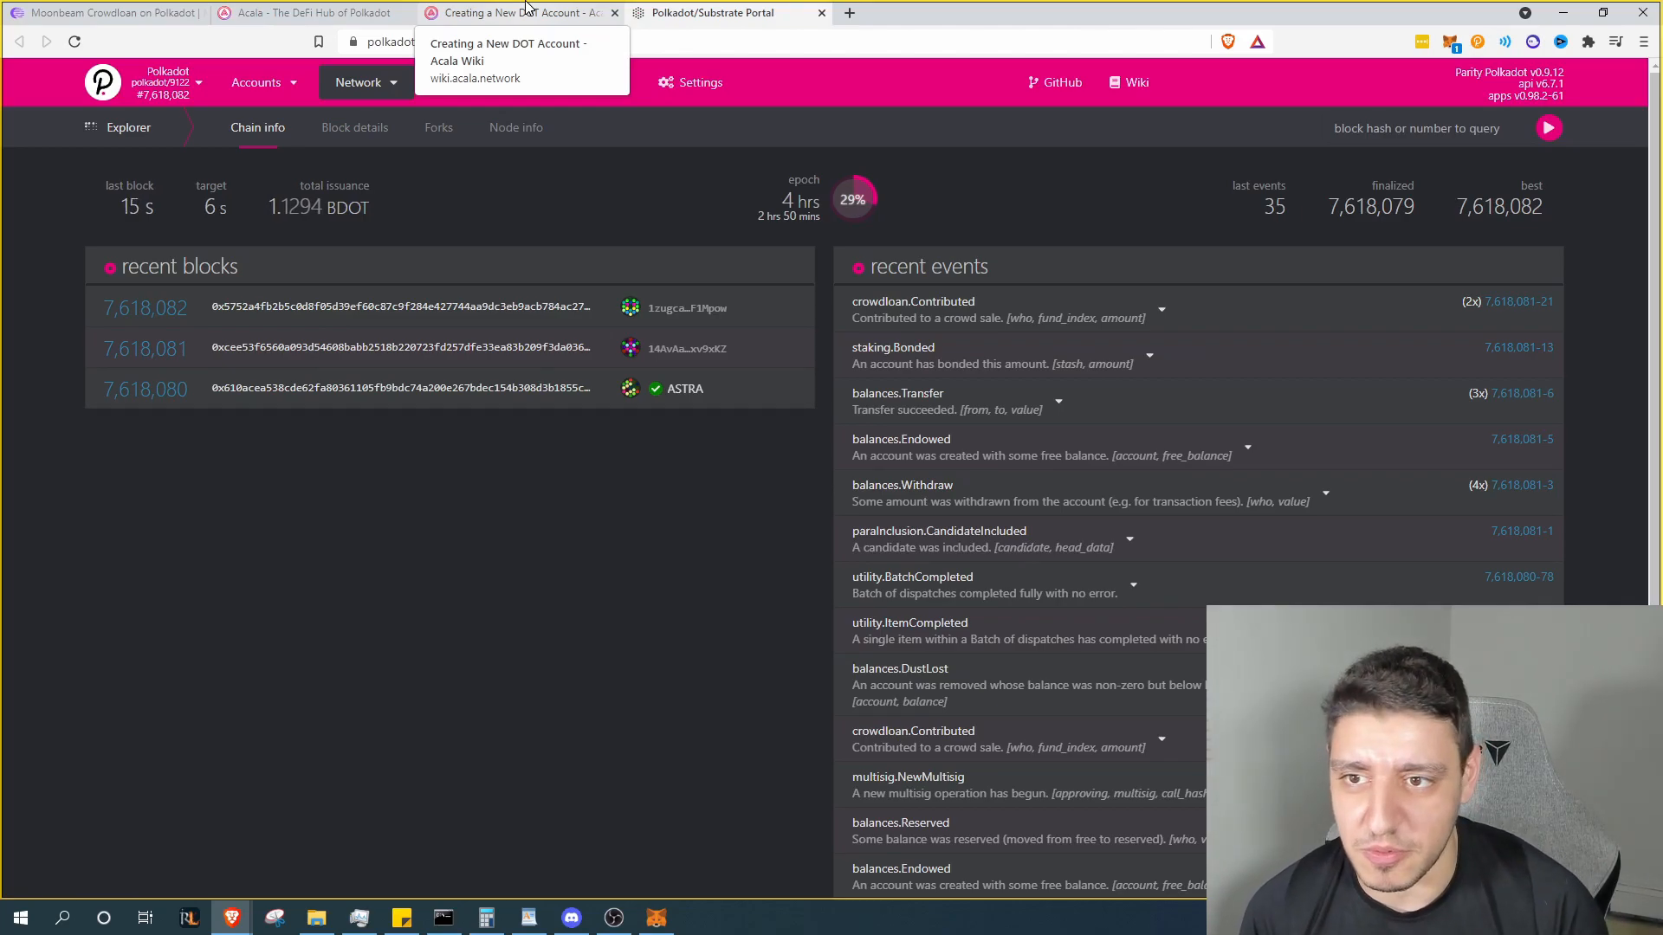
Step: Bring up the Polkadot{.js} extension over the wiki guide and show its add-account options
{"action": "left_click", "coordinate": [520, 13]}
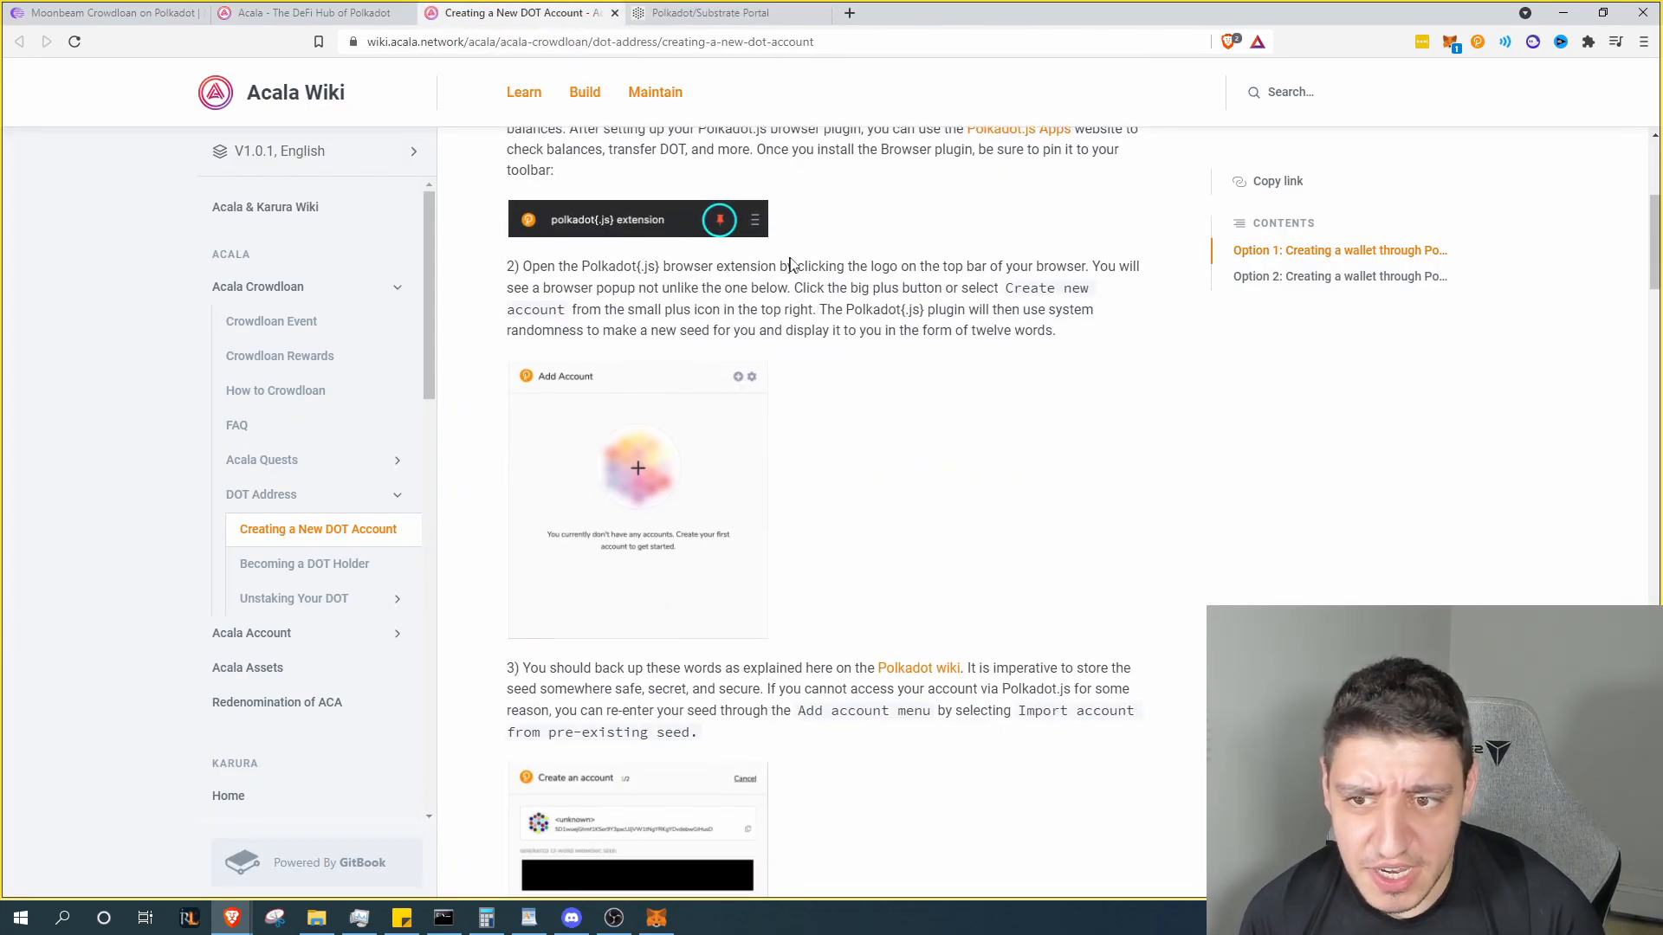
{"action": "mouse_move", "coordinate": [1476, 42]}
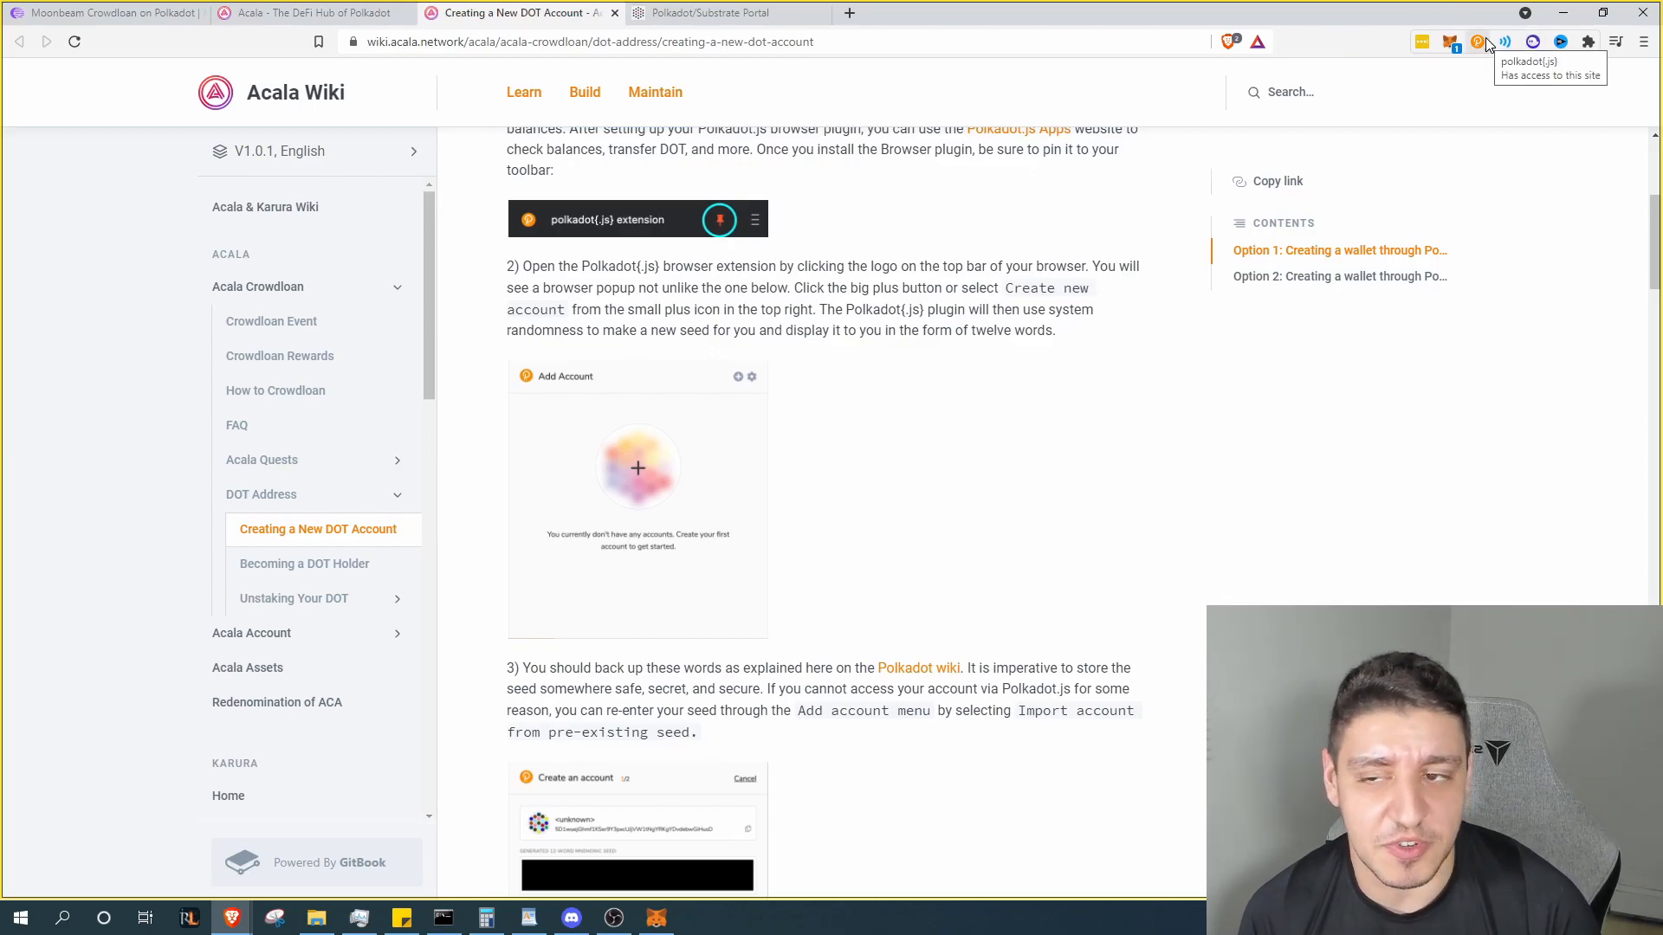
{"action": "left_click", "coordinate": [1478, 42]}
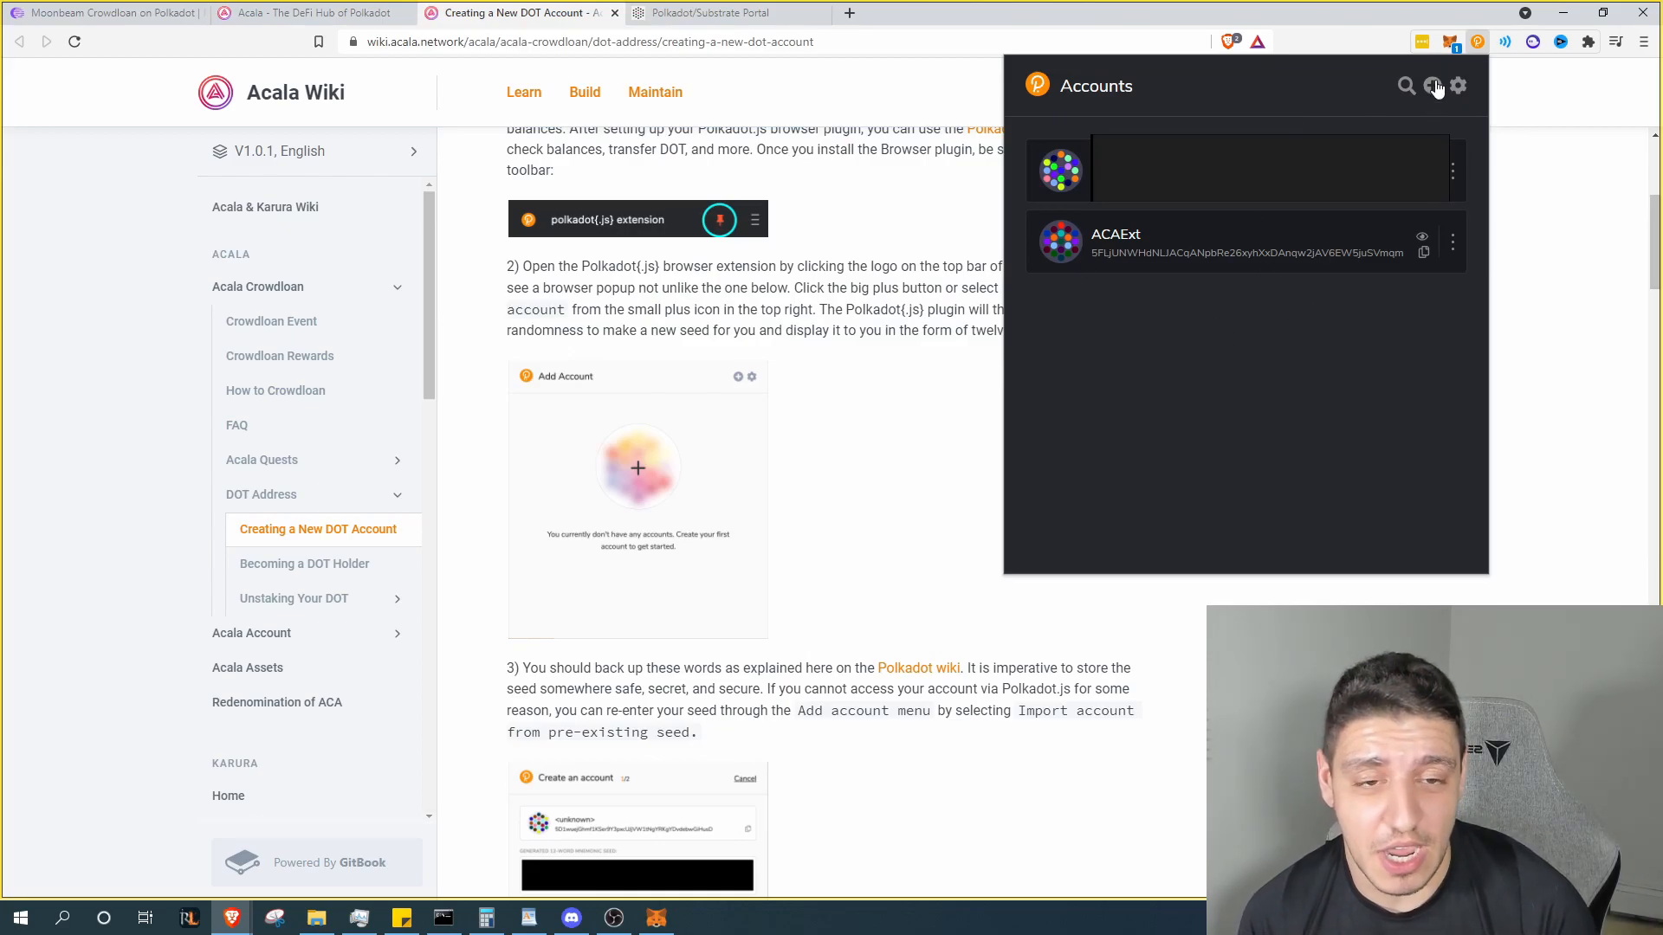
{"action": "left_click", "coordinate": [1432, 86]}
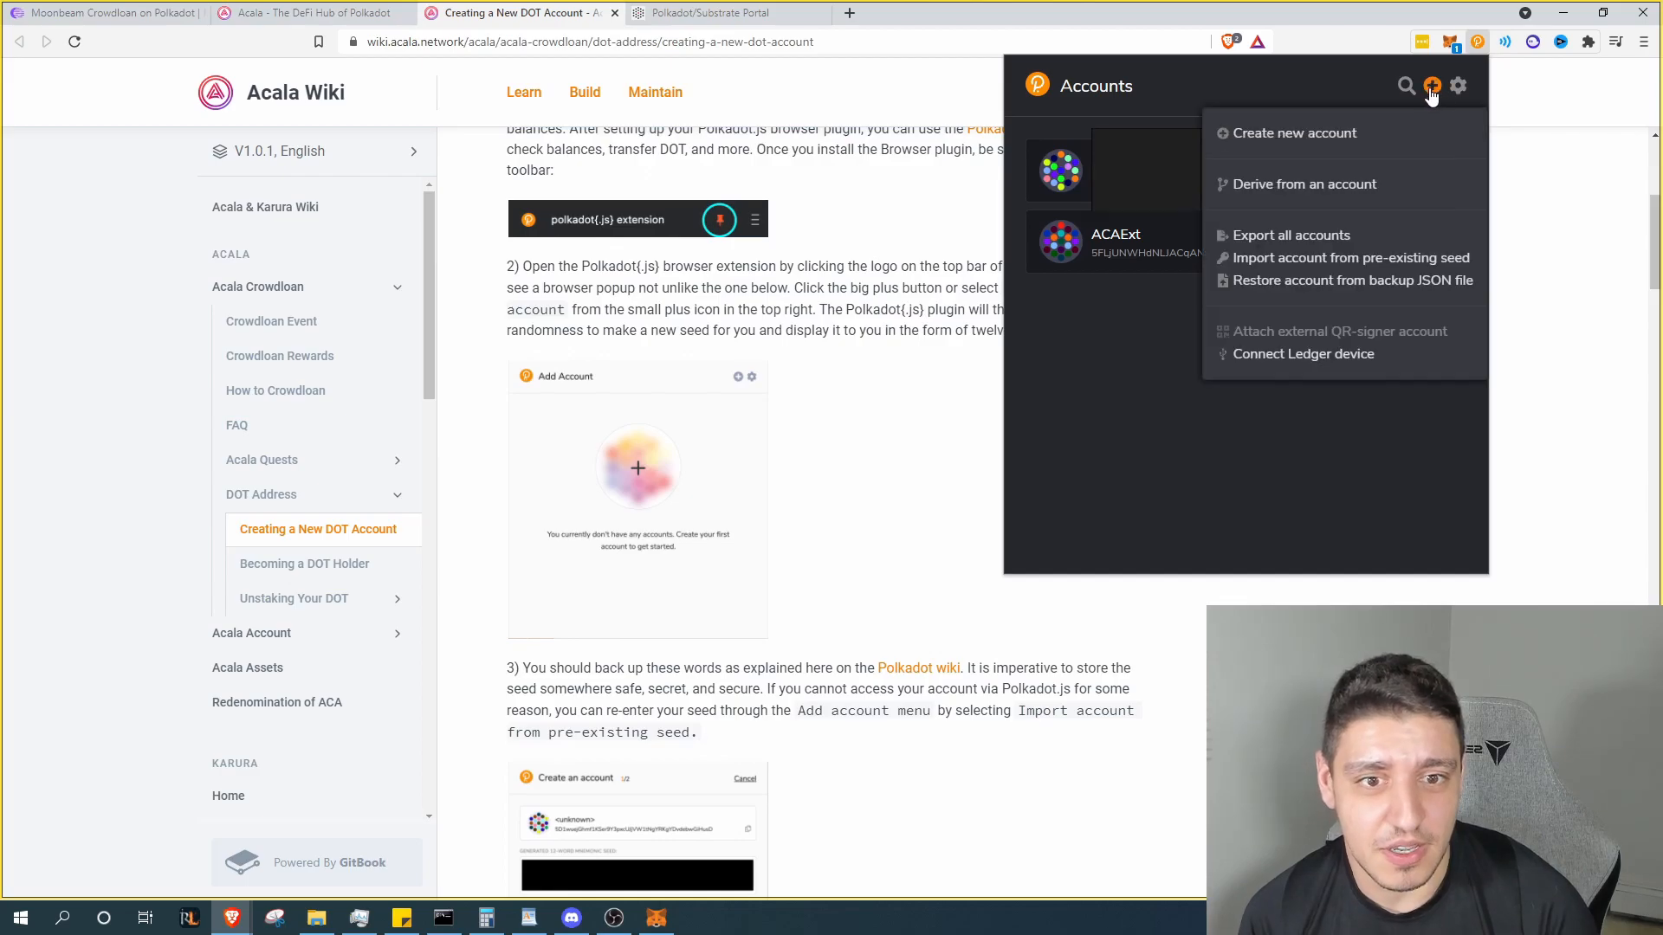
{"action": "mouse_move", "coordinate": [1320, 142]}
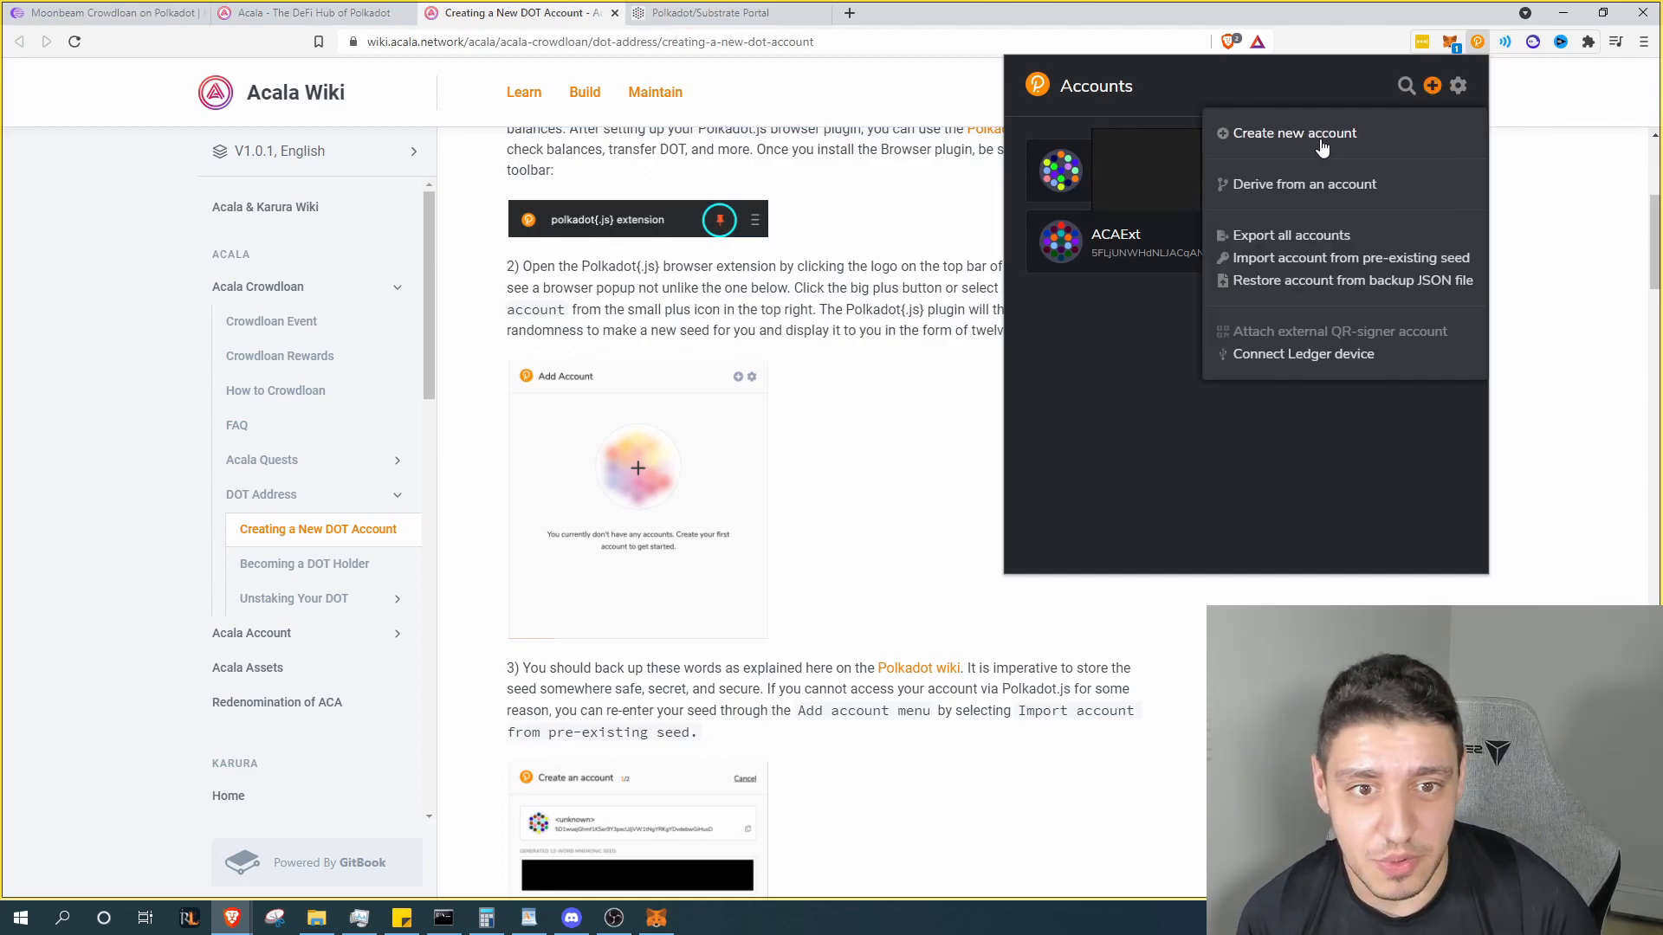
Step: Create a new account and confirm its 12-word mnemonic seed was saved safely
{"action": "left_click", "coordinate": [1294, 133]}
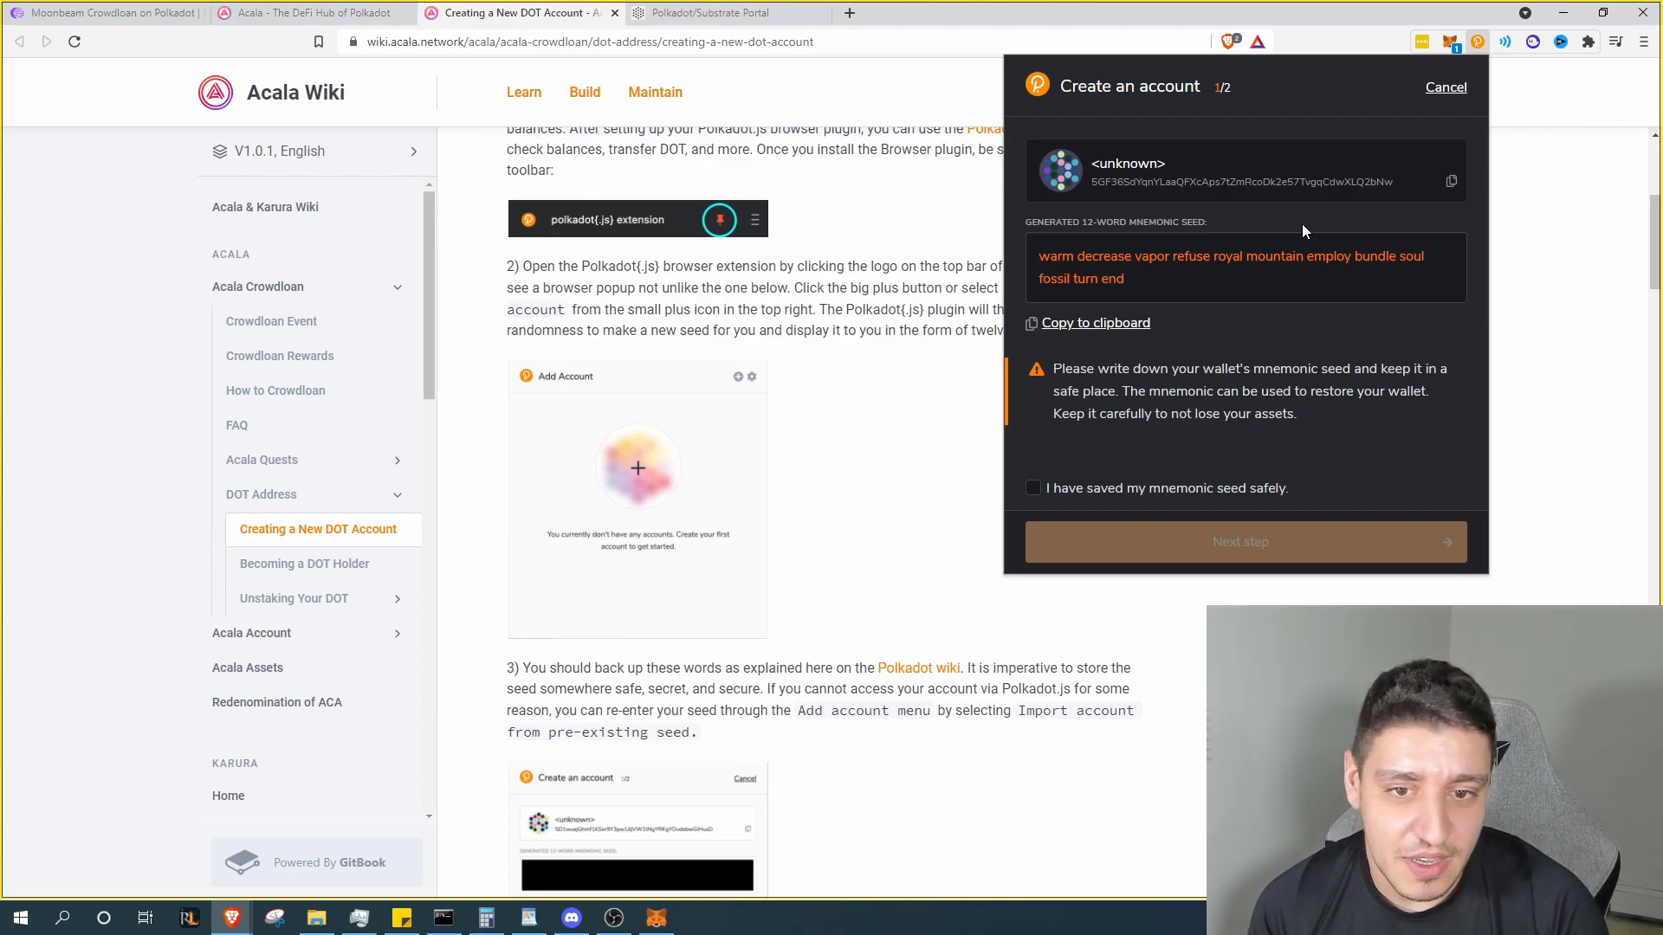
{"action": "mouse_move", "coordinate": [1209, 299]}
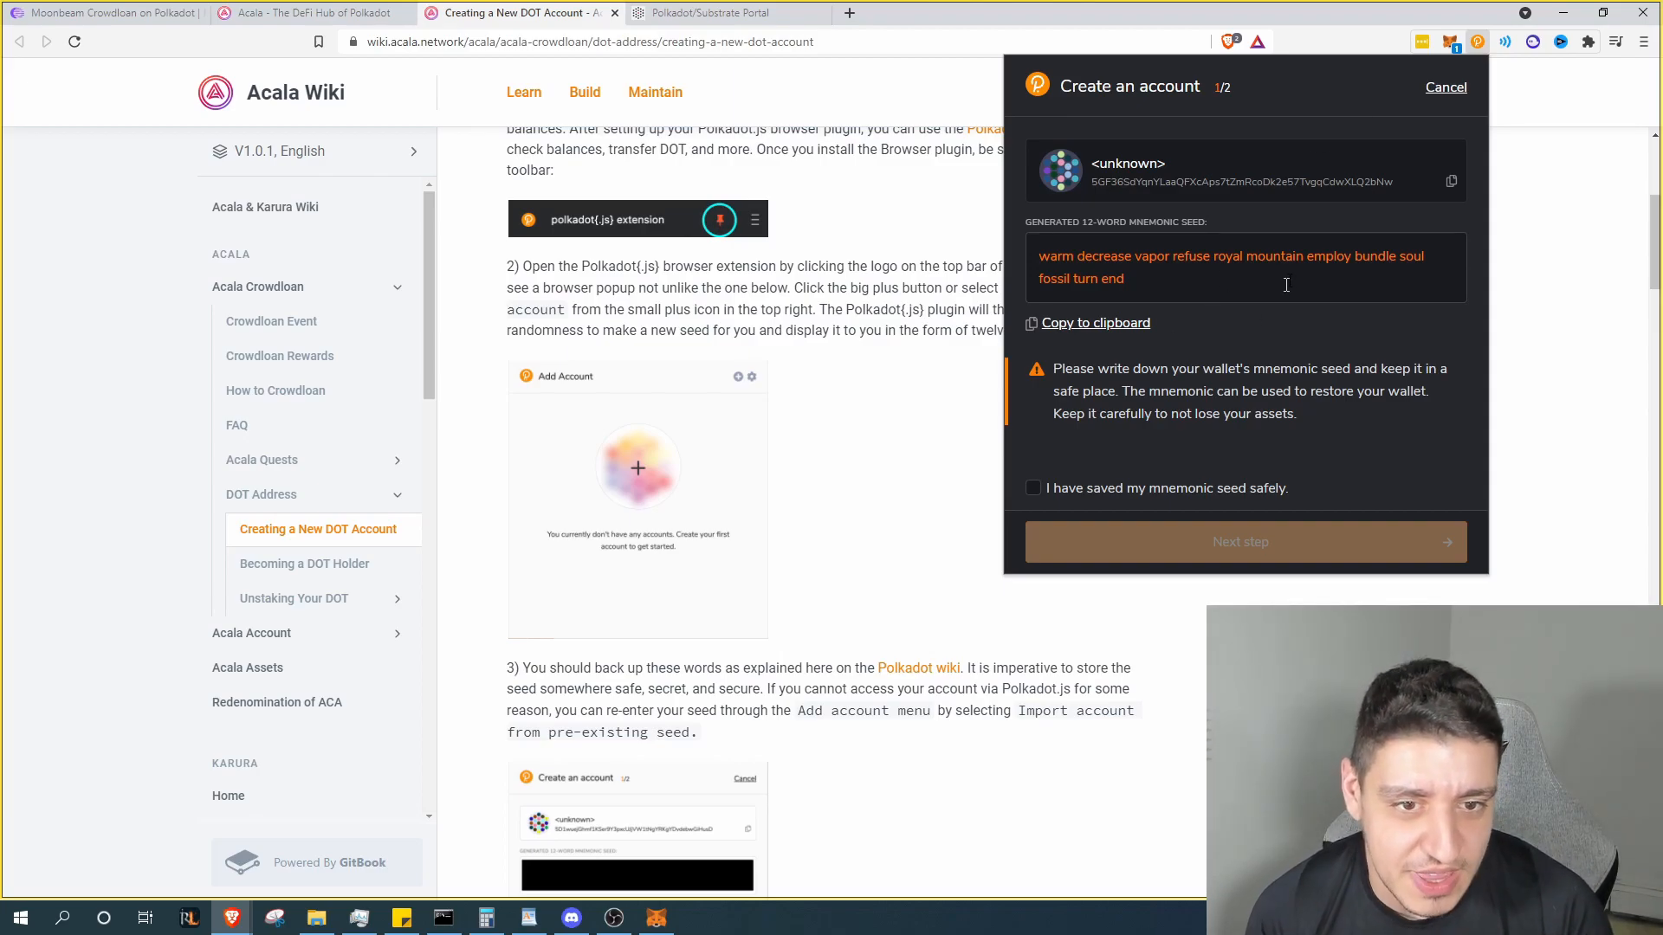
{"action": "mouse_move", "coordinate": [1051, 490]}
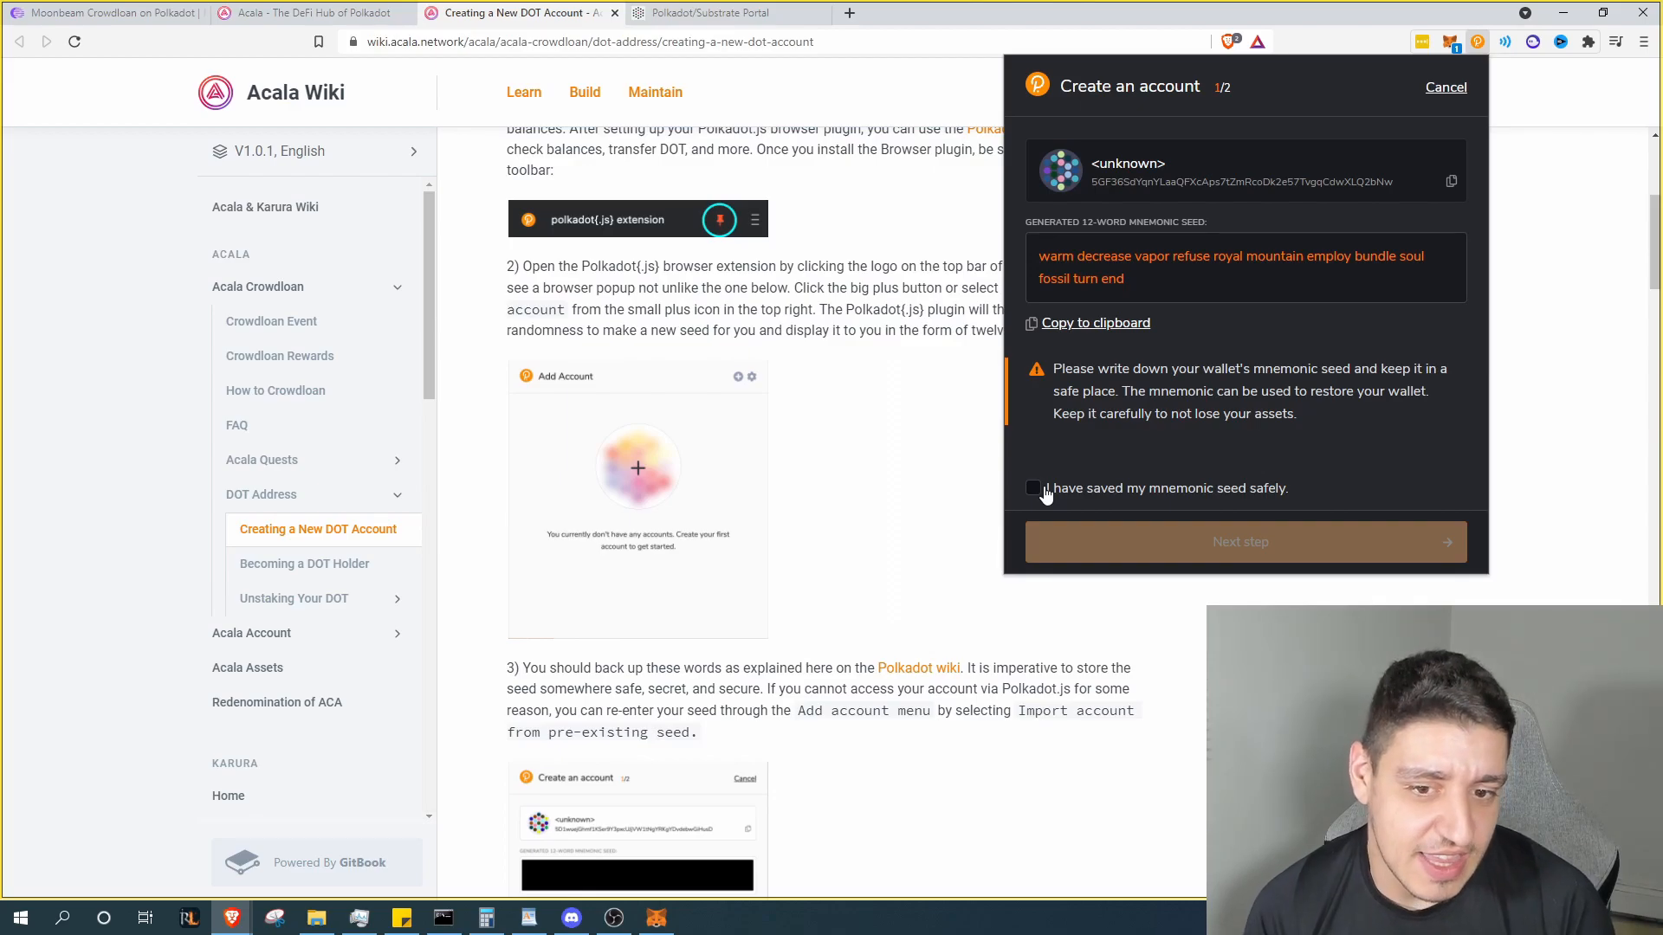
{"action": "left_click", "coordinate": [1034, 487]}
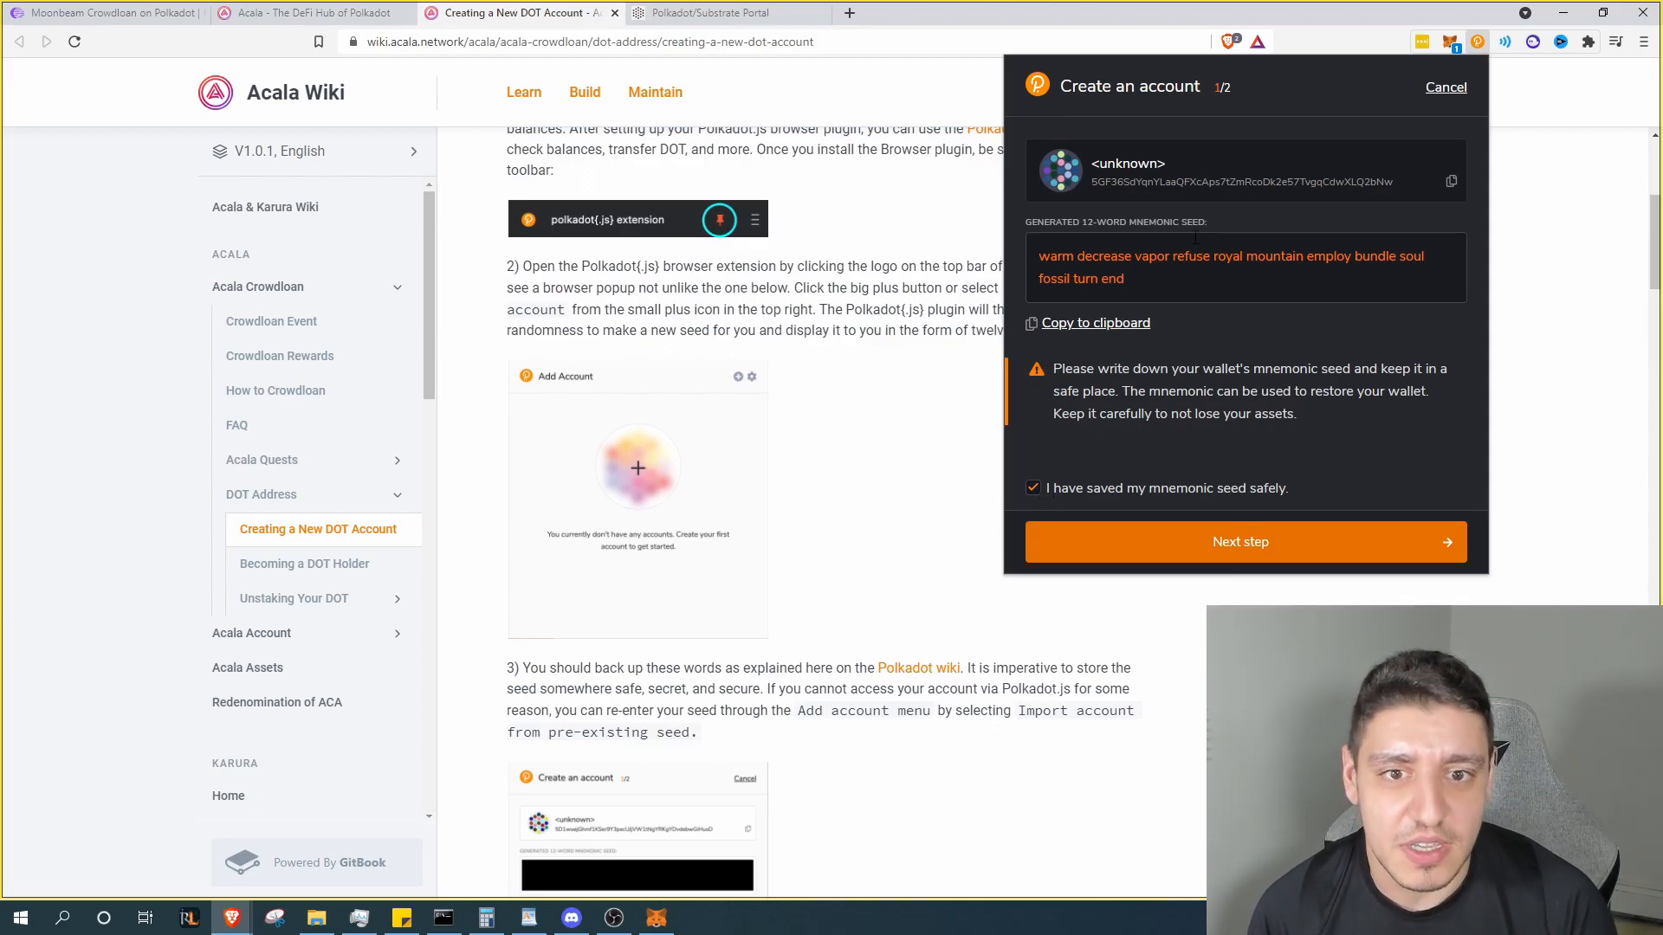
{"action": "mouse_move", "coordinate": [1080, 317]}
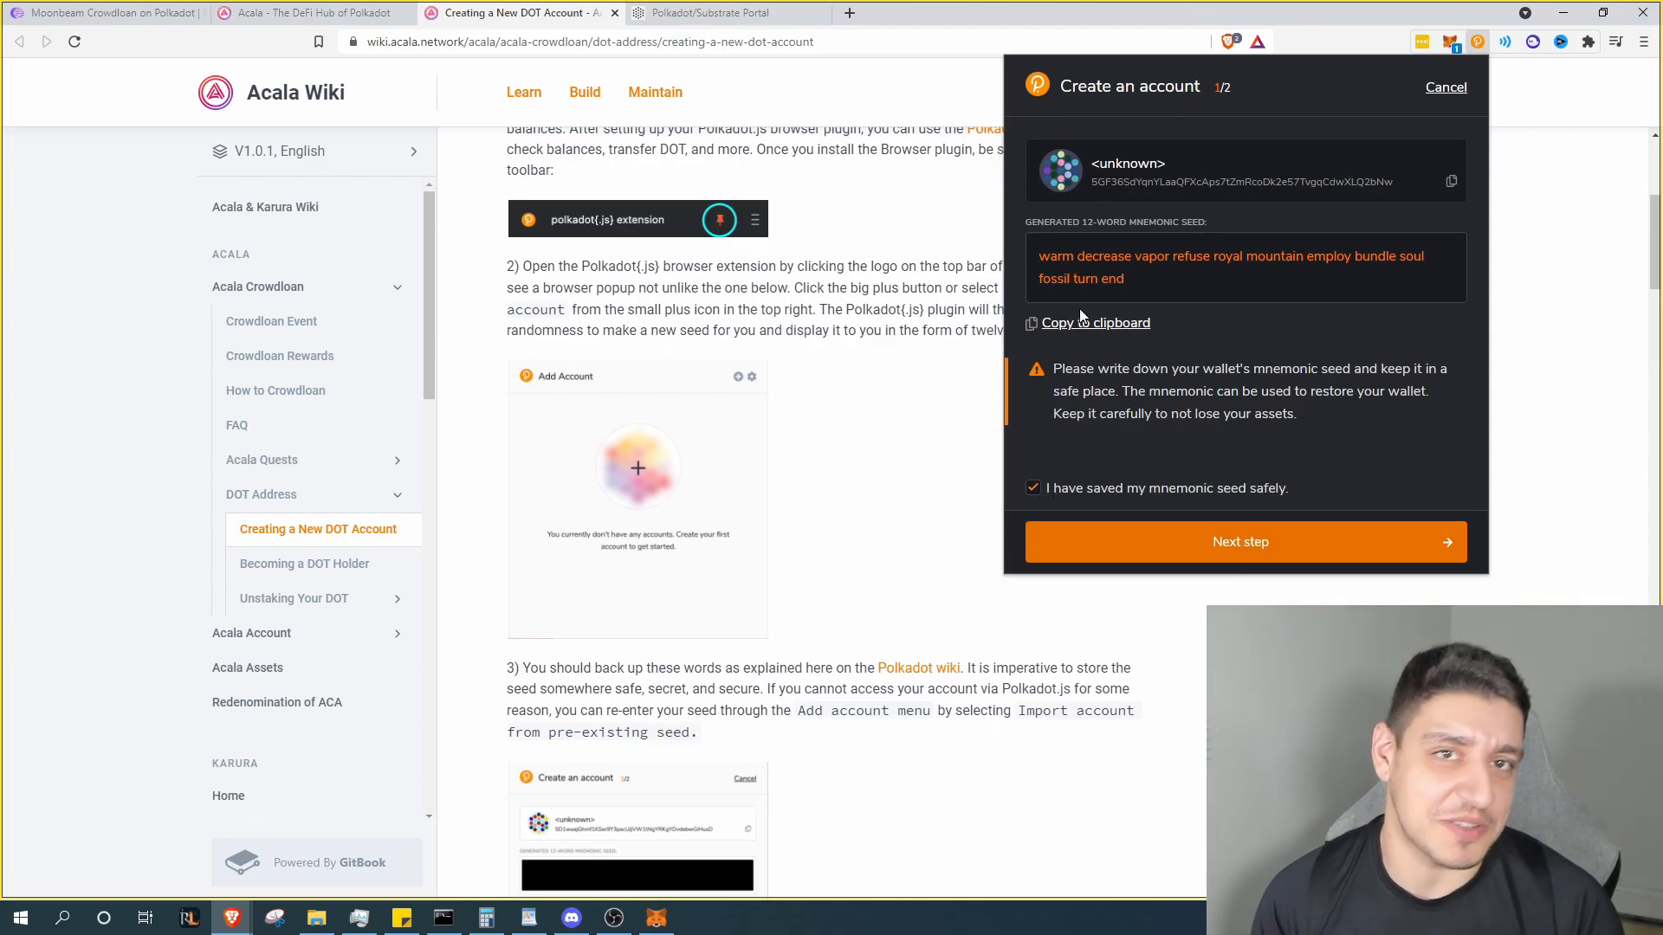
Step: Cancel the new-account setup and show the ACAExt account's management options
{"action": "left_click", "coordinate": [1239, 543]}
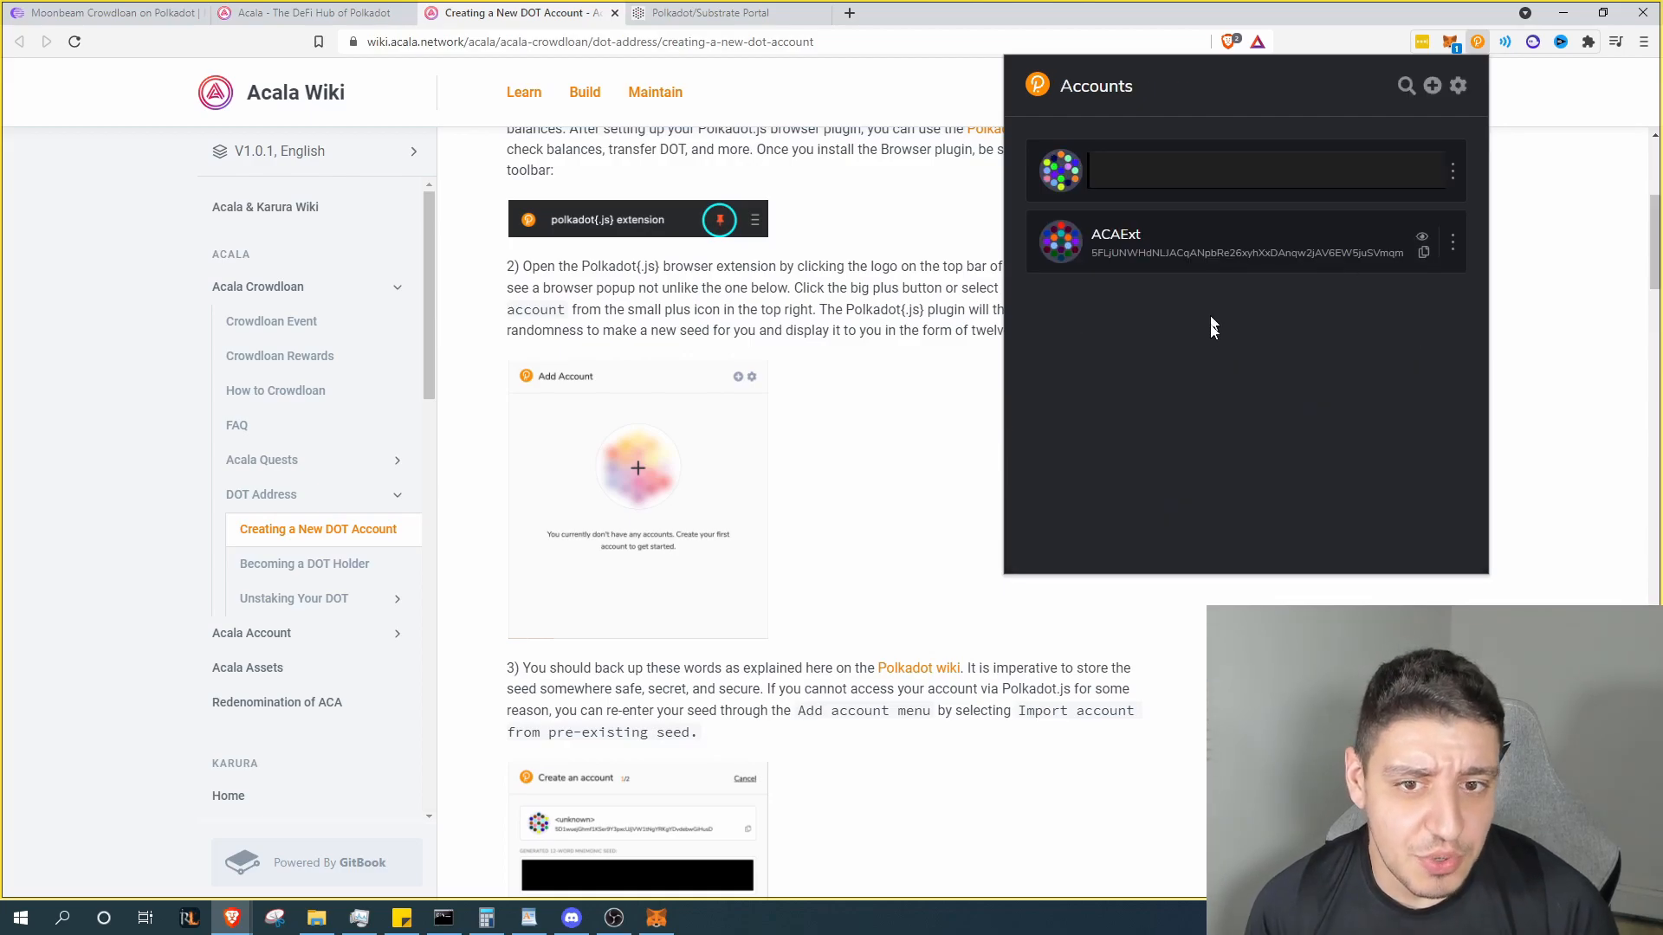
{"action": "mouse_move", "coordinate": [1365, 241]}
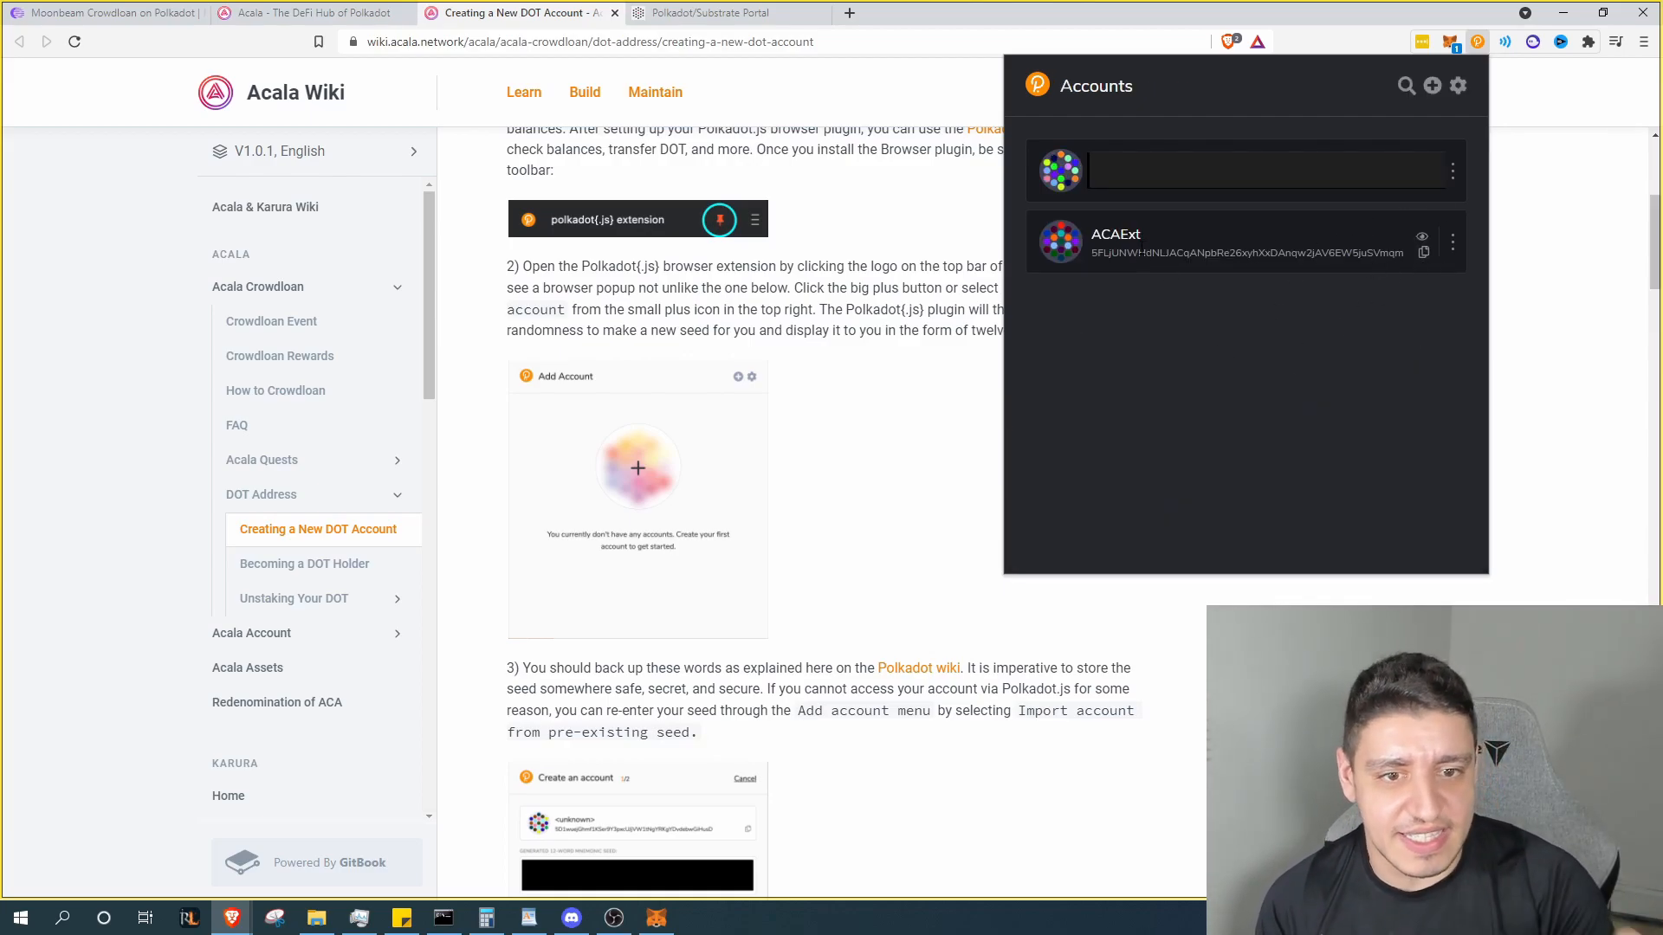
{"action": "double_click", "coordinate": [1115, 235]}
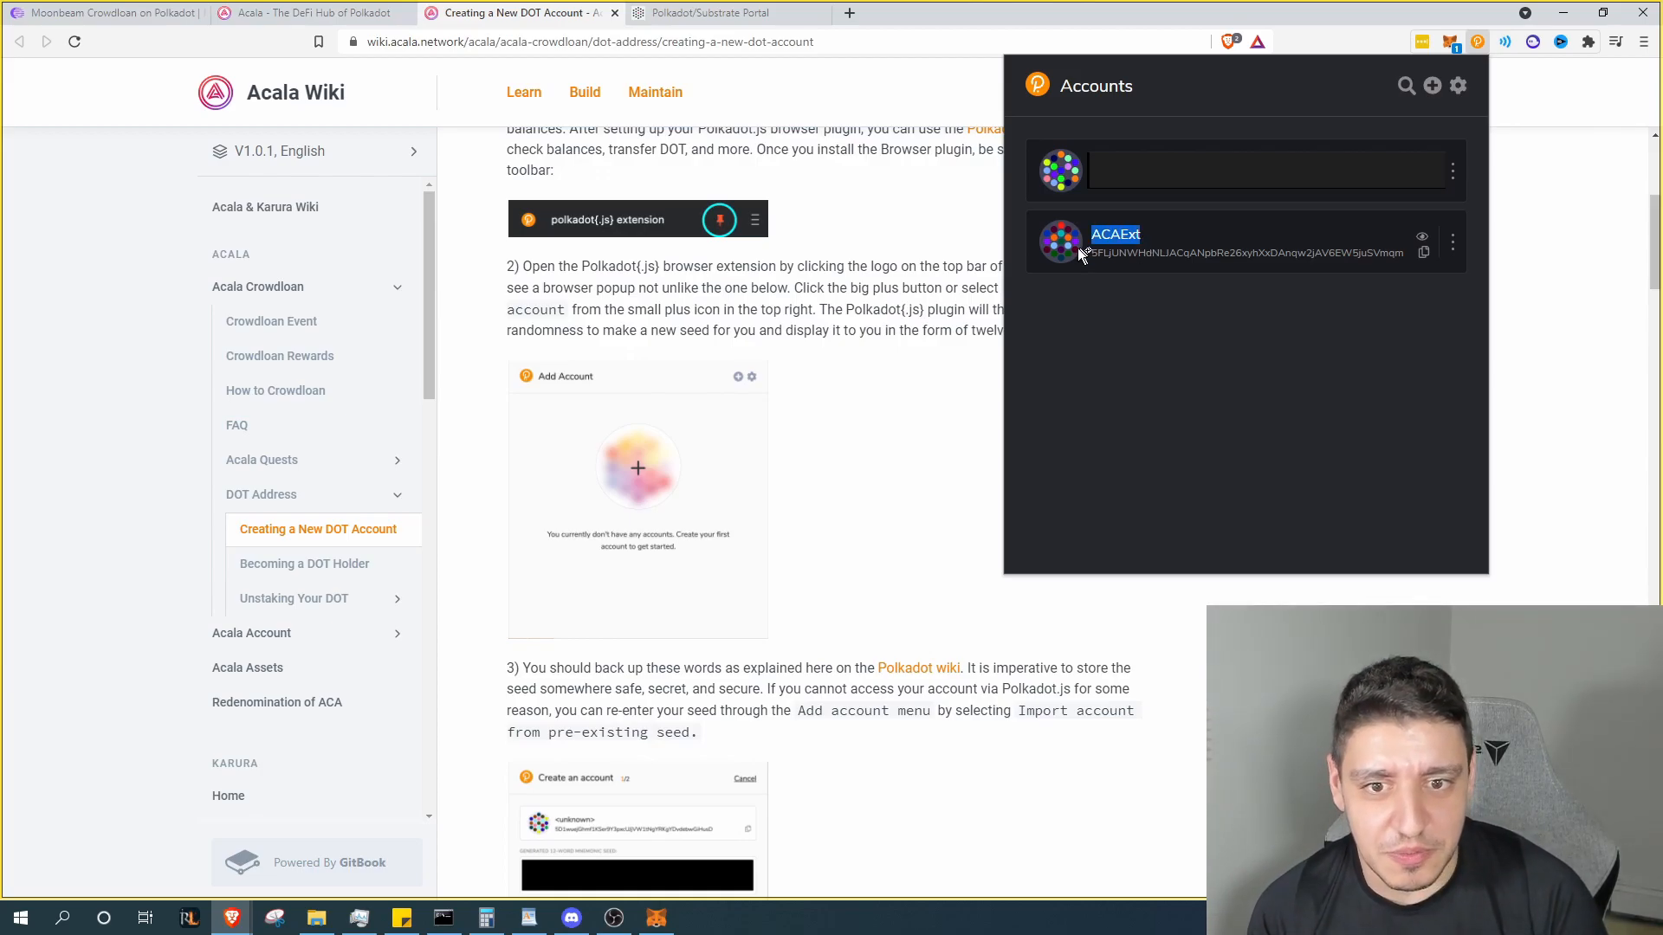
{"action": "mouse_move", "coordinate": [1469, 268]}
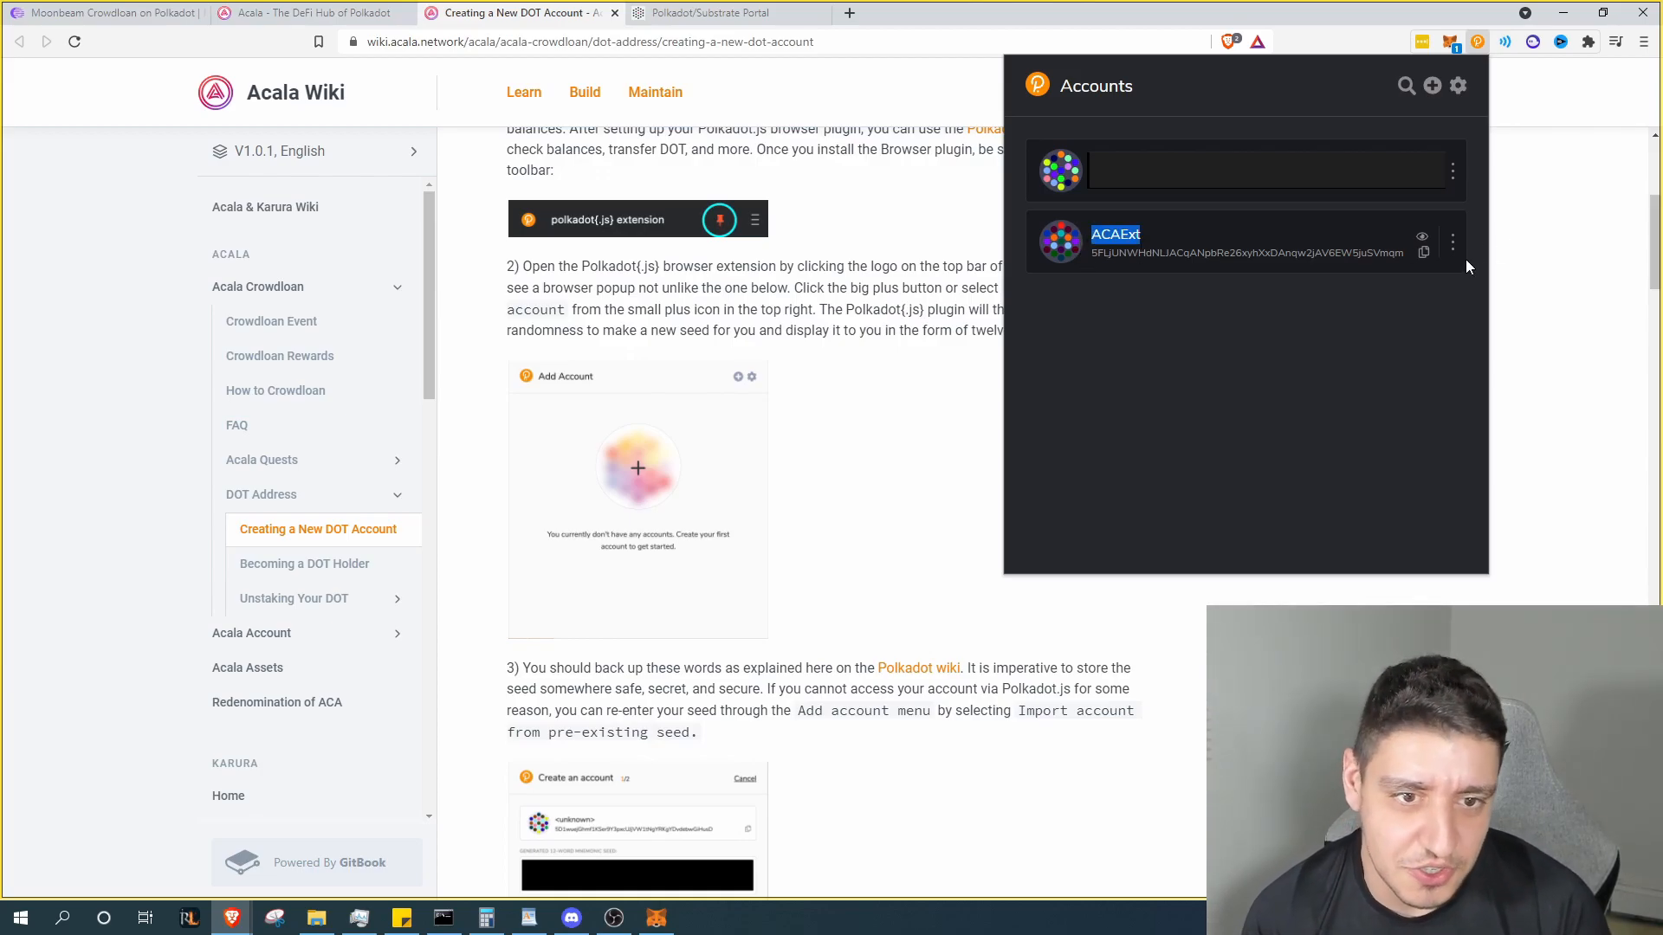
{"action": "left_click", "coordinate": [1451, 241]}
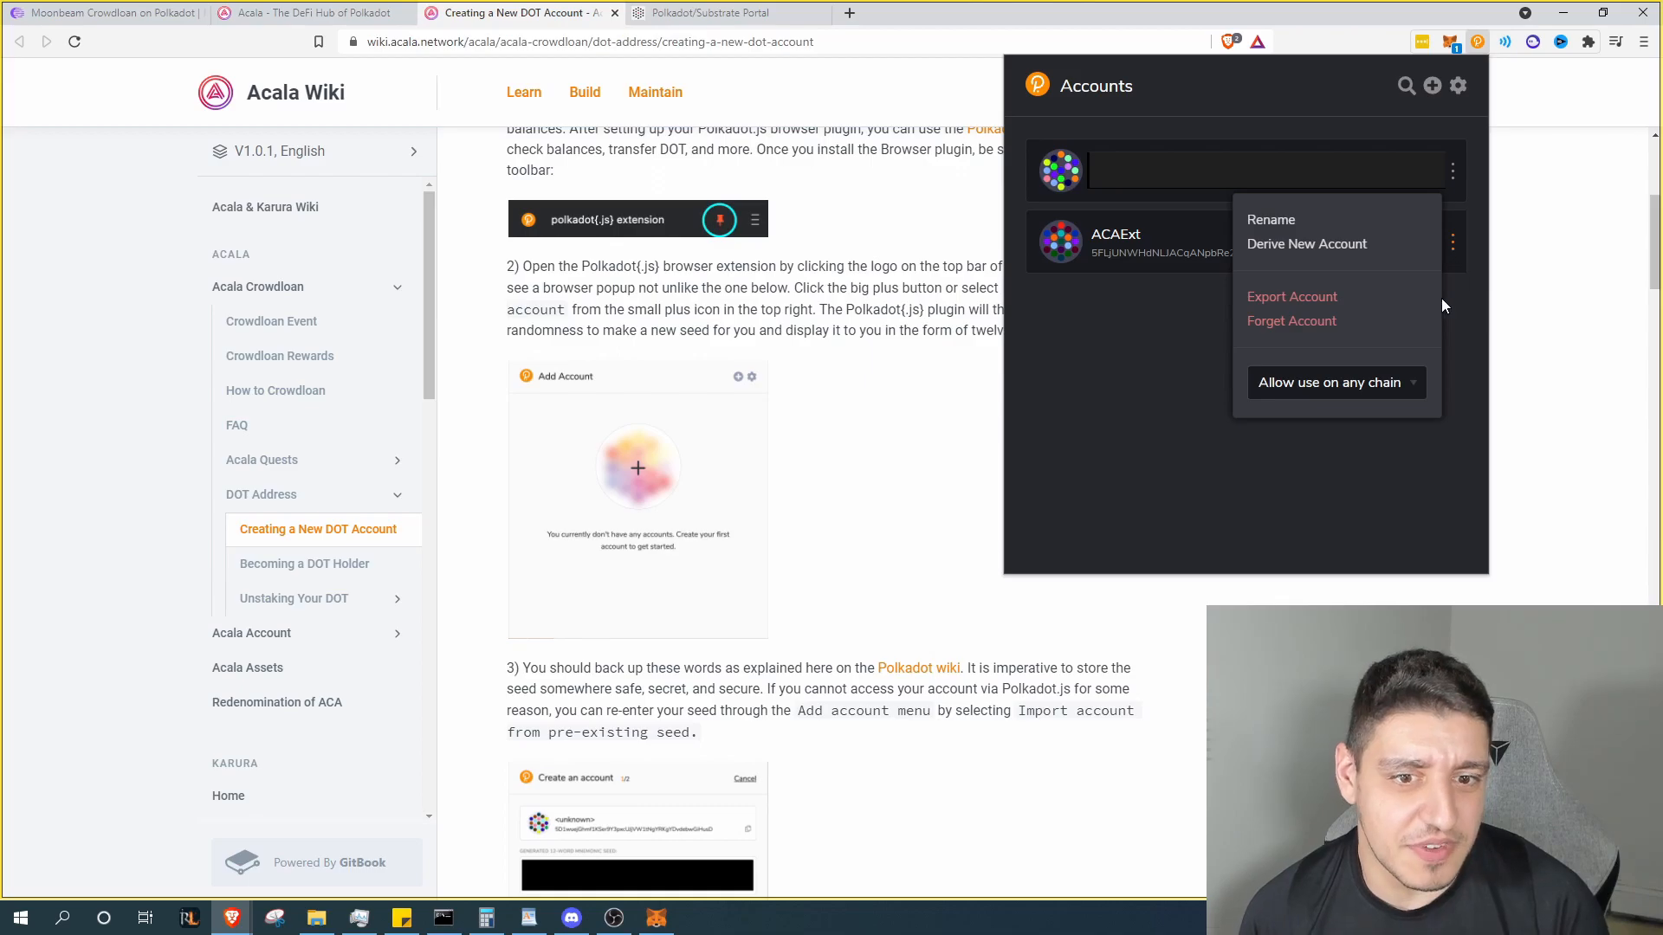
{"action": "mouse_move", "coordinate": [1431, 363]}
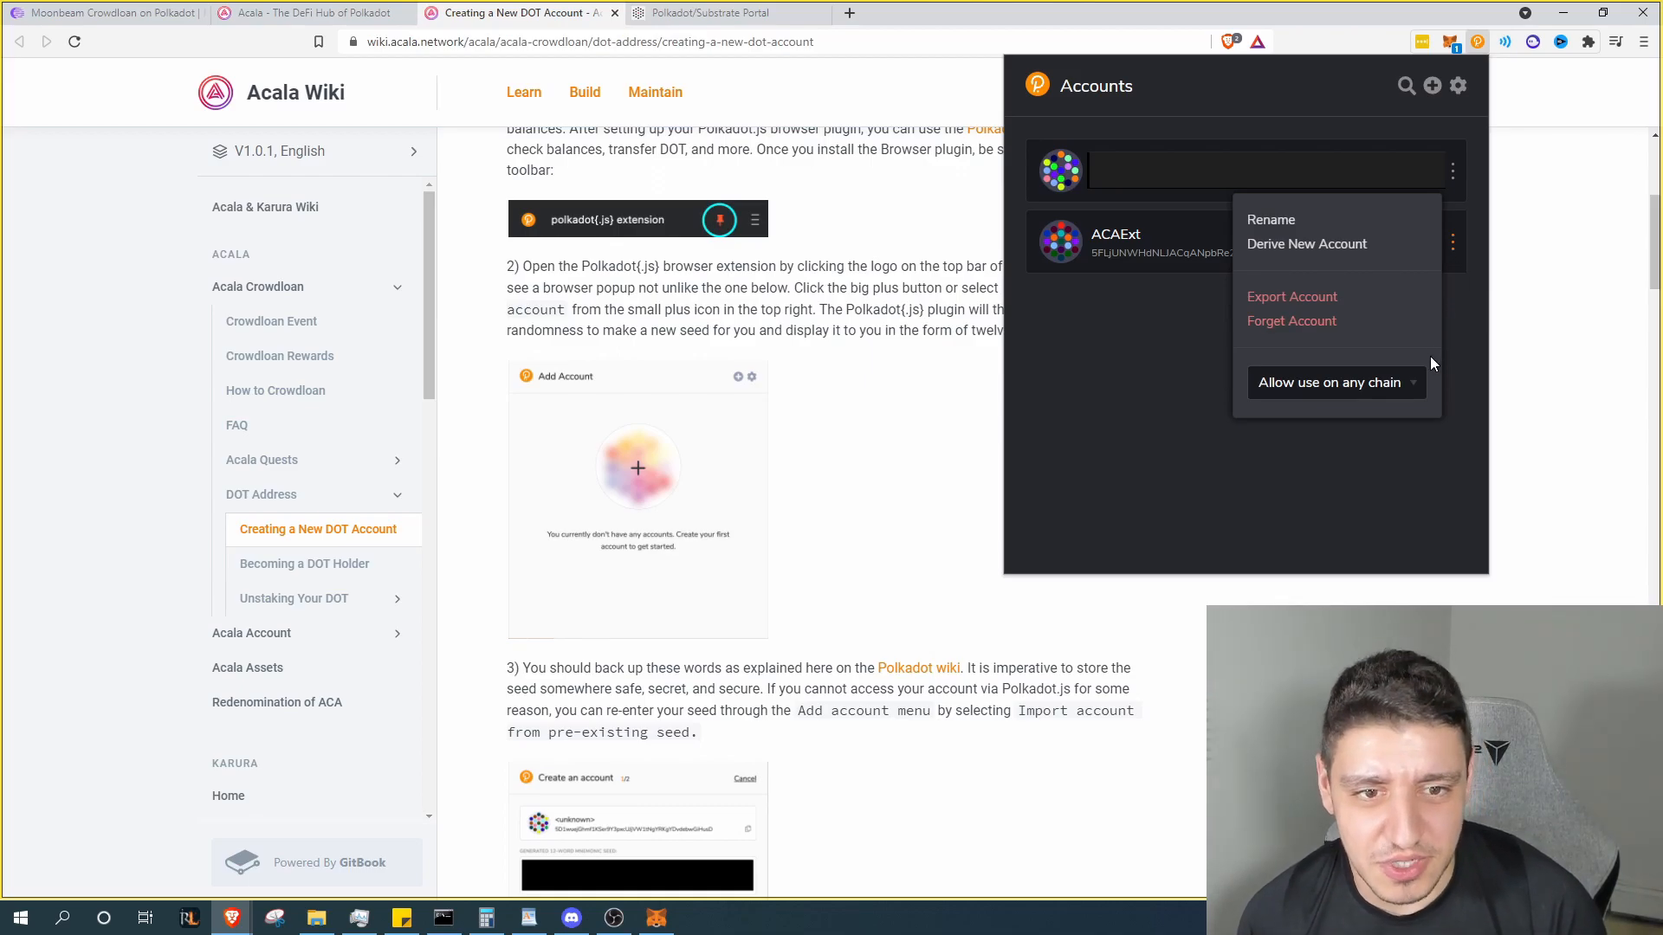
{"action": "mouse_move", "coordinate": [1271, 221]}
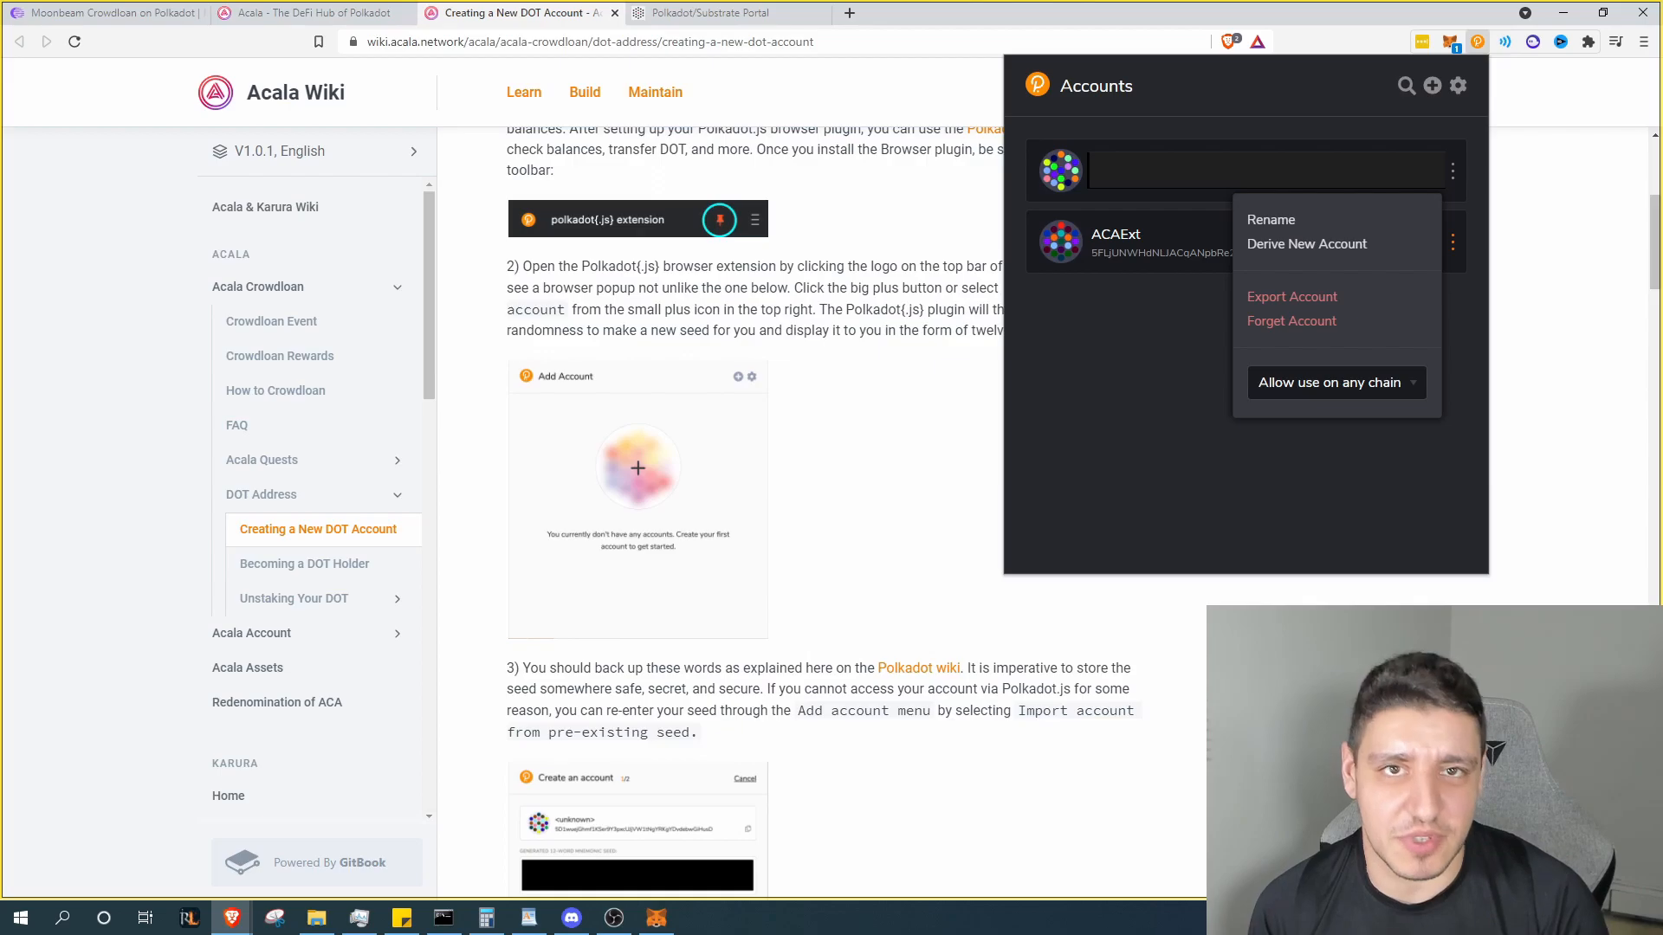
{"action": "mouse_move", "coordinate": [1299, 258]}
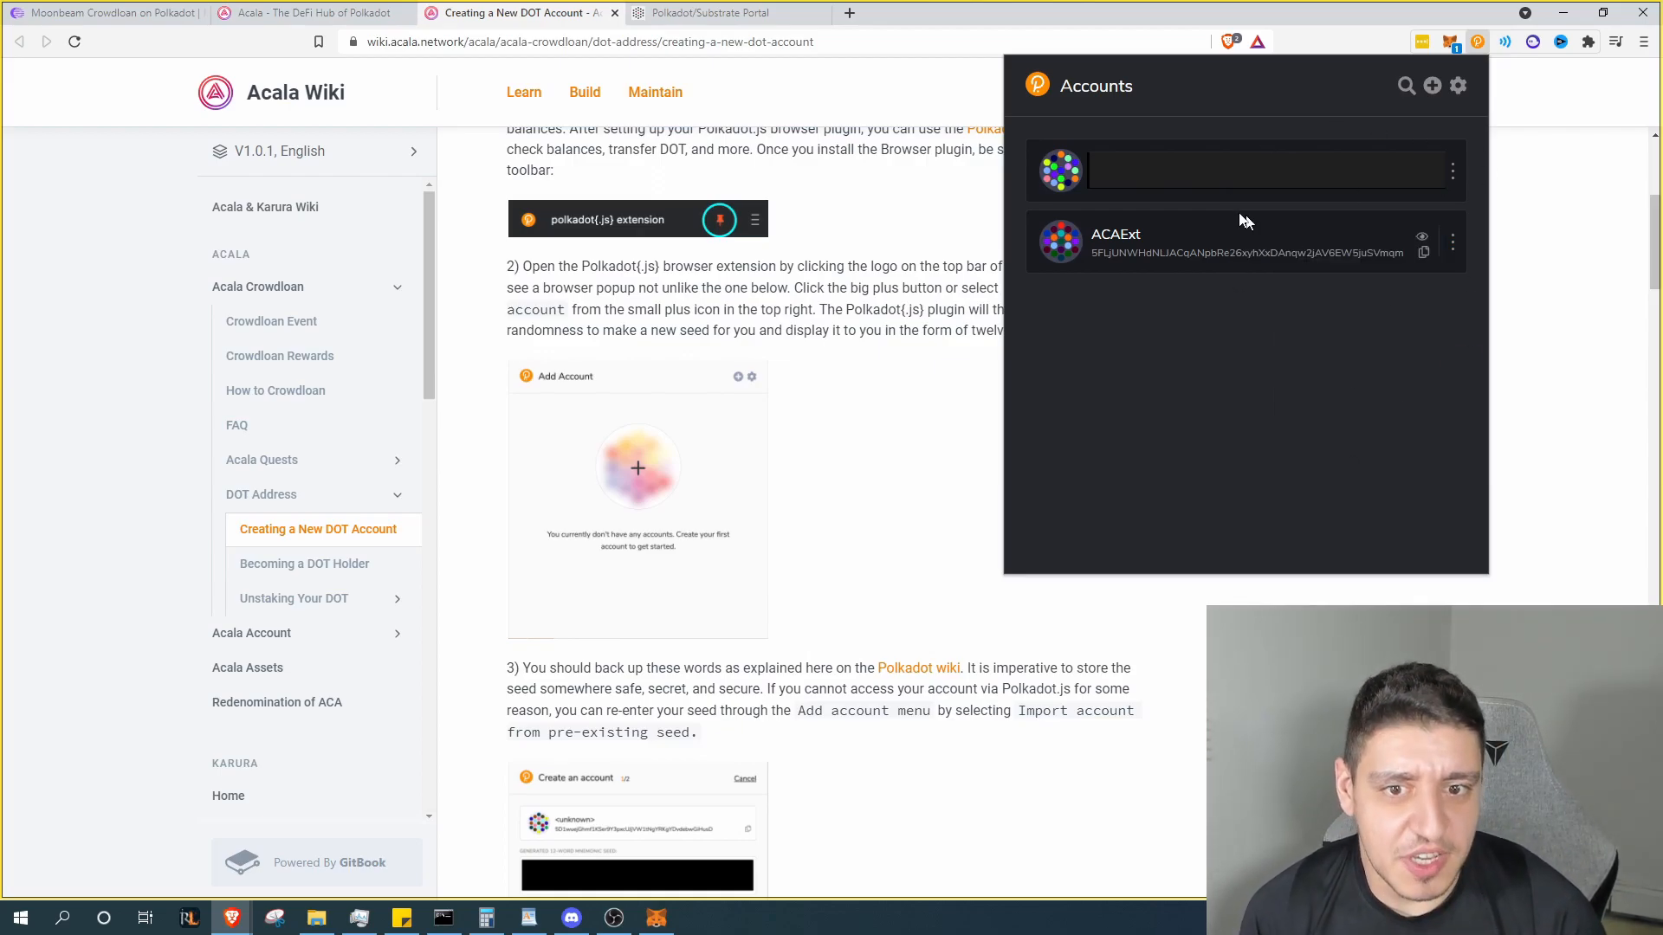
{"action": "mouse_move", "coordinate": [1464, 250]}
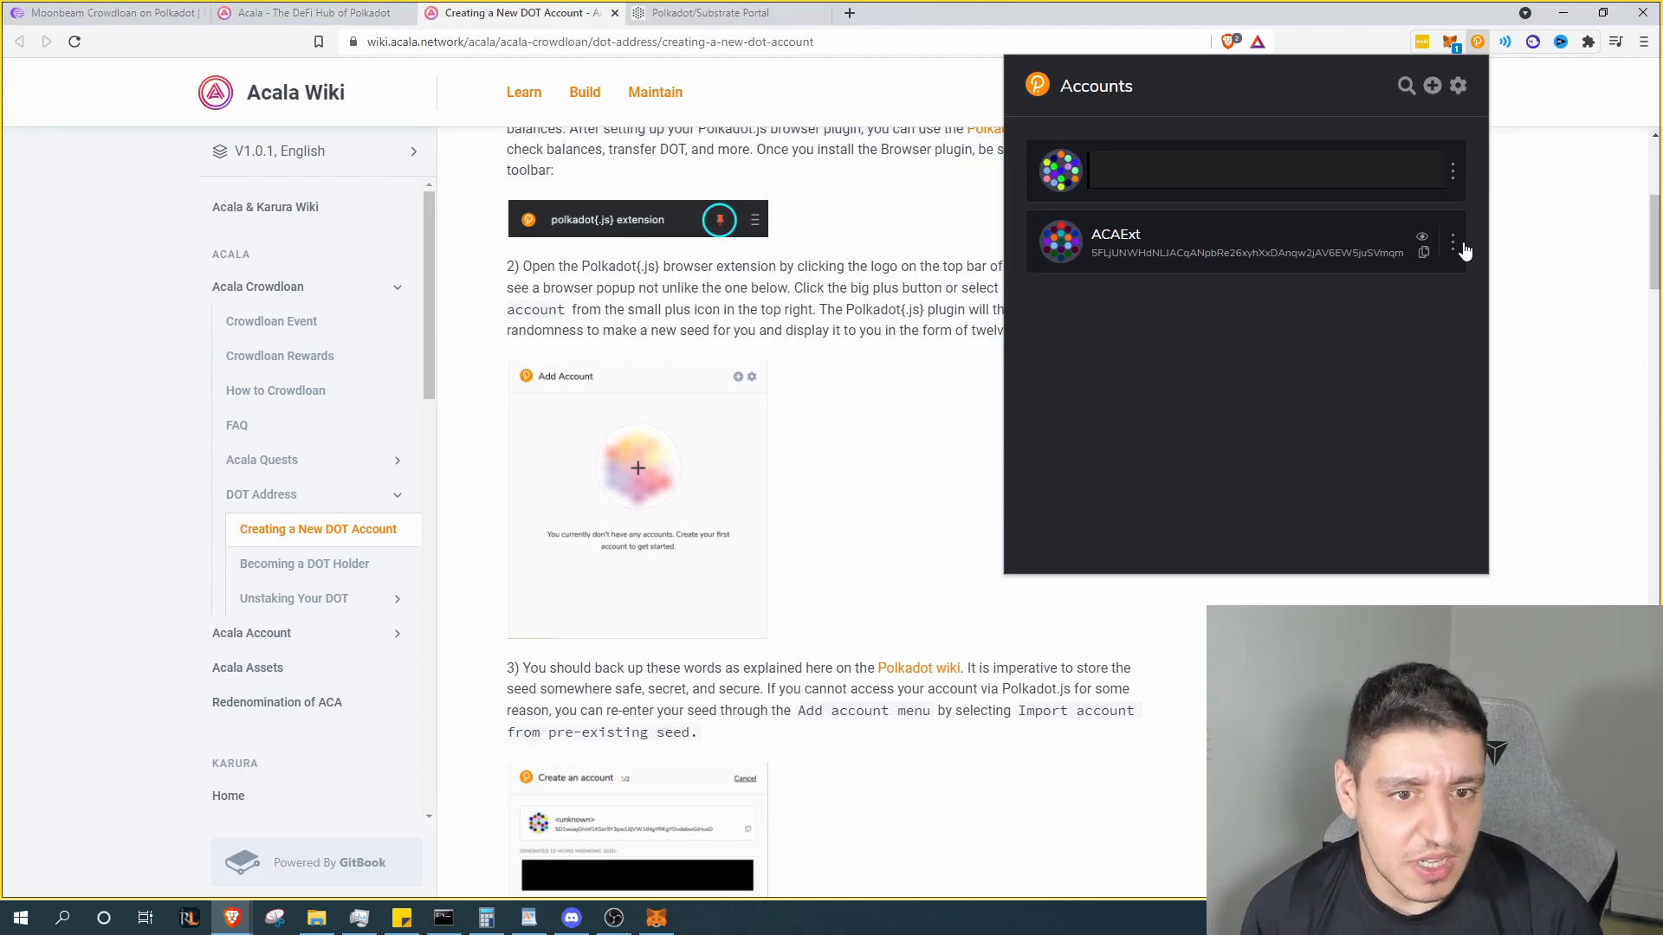
Step: Limit ACAExt to the Polkadot Relay Chain and copy its new Polkadot-format address
{"action": "left_click", "coordinate": [1452, 240]}
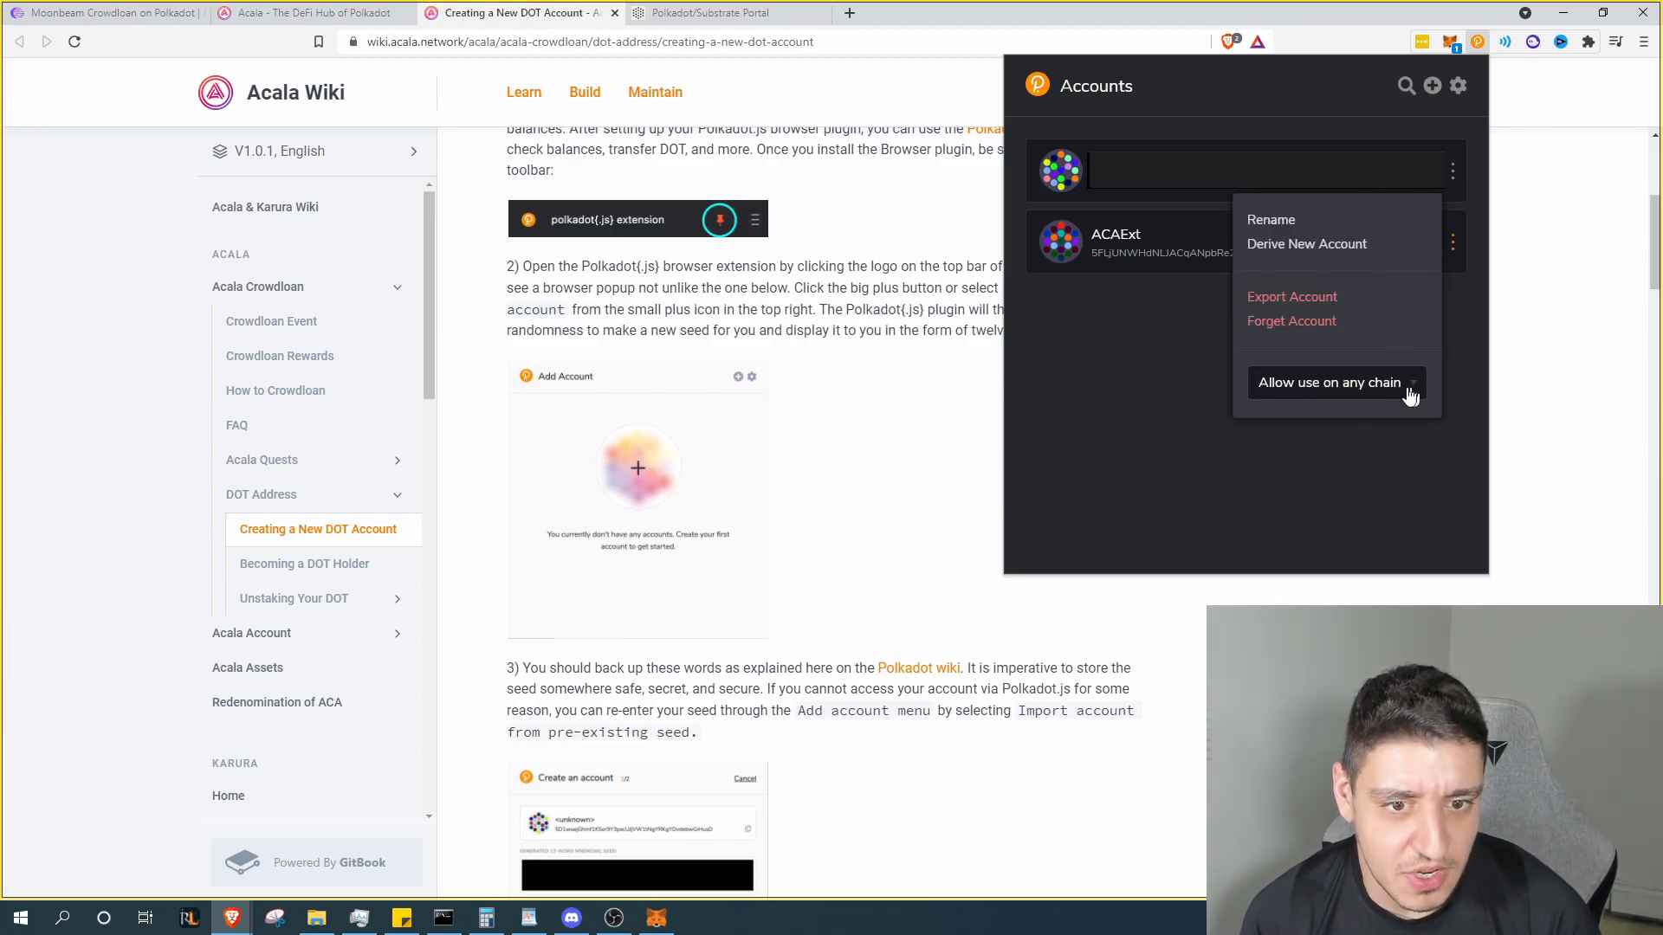
{"action": "left_click", "coordinate": [1329, 382]}
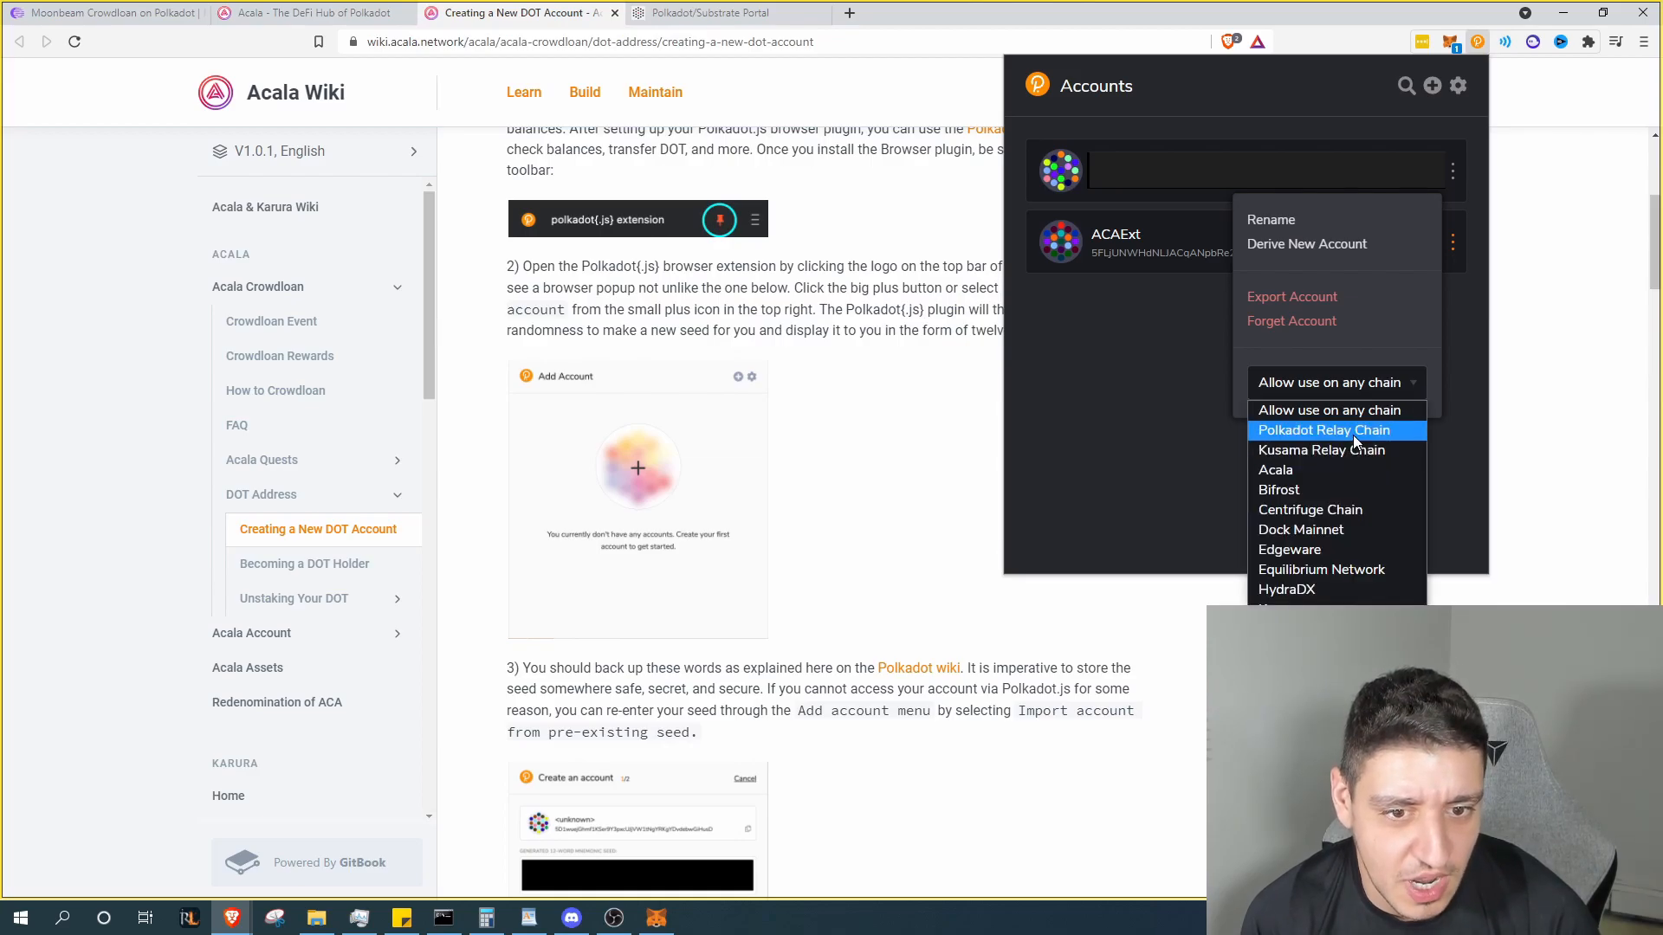
{"action": "left_click", "coordinate": [1324, 429]}
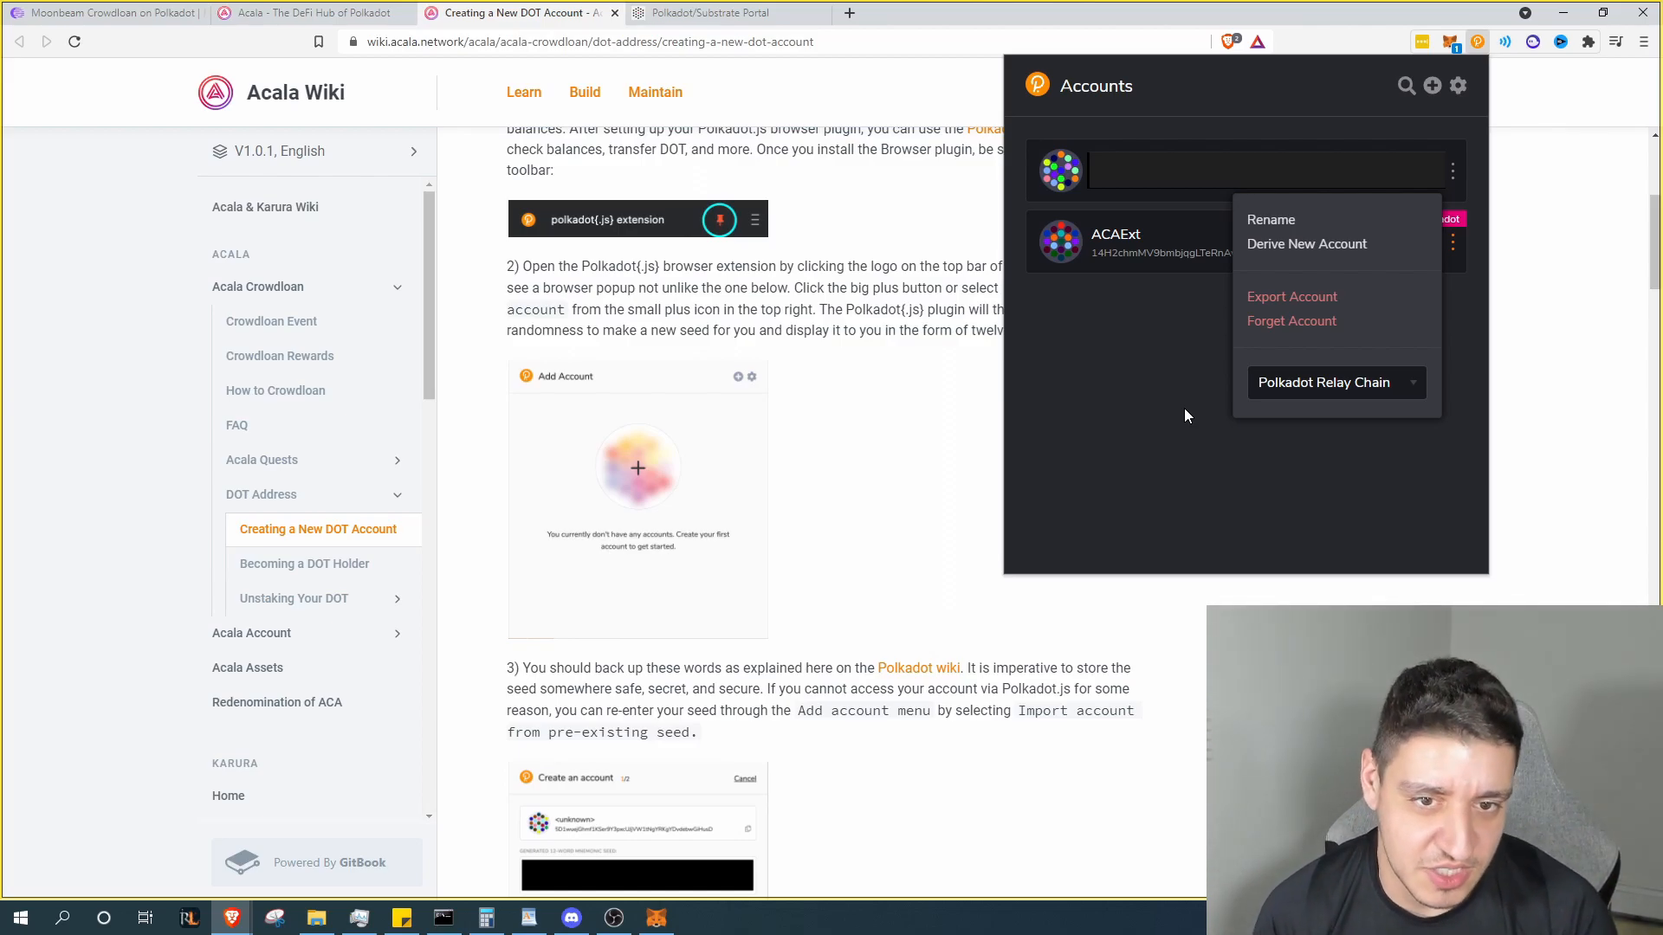
{"action": "left_click", "coordinate": [1186, 415]}
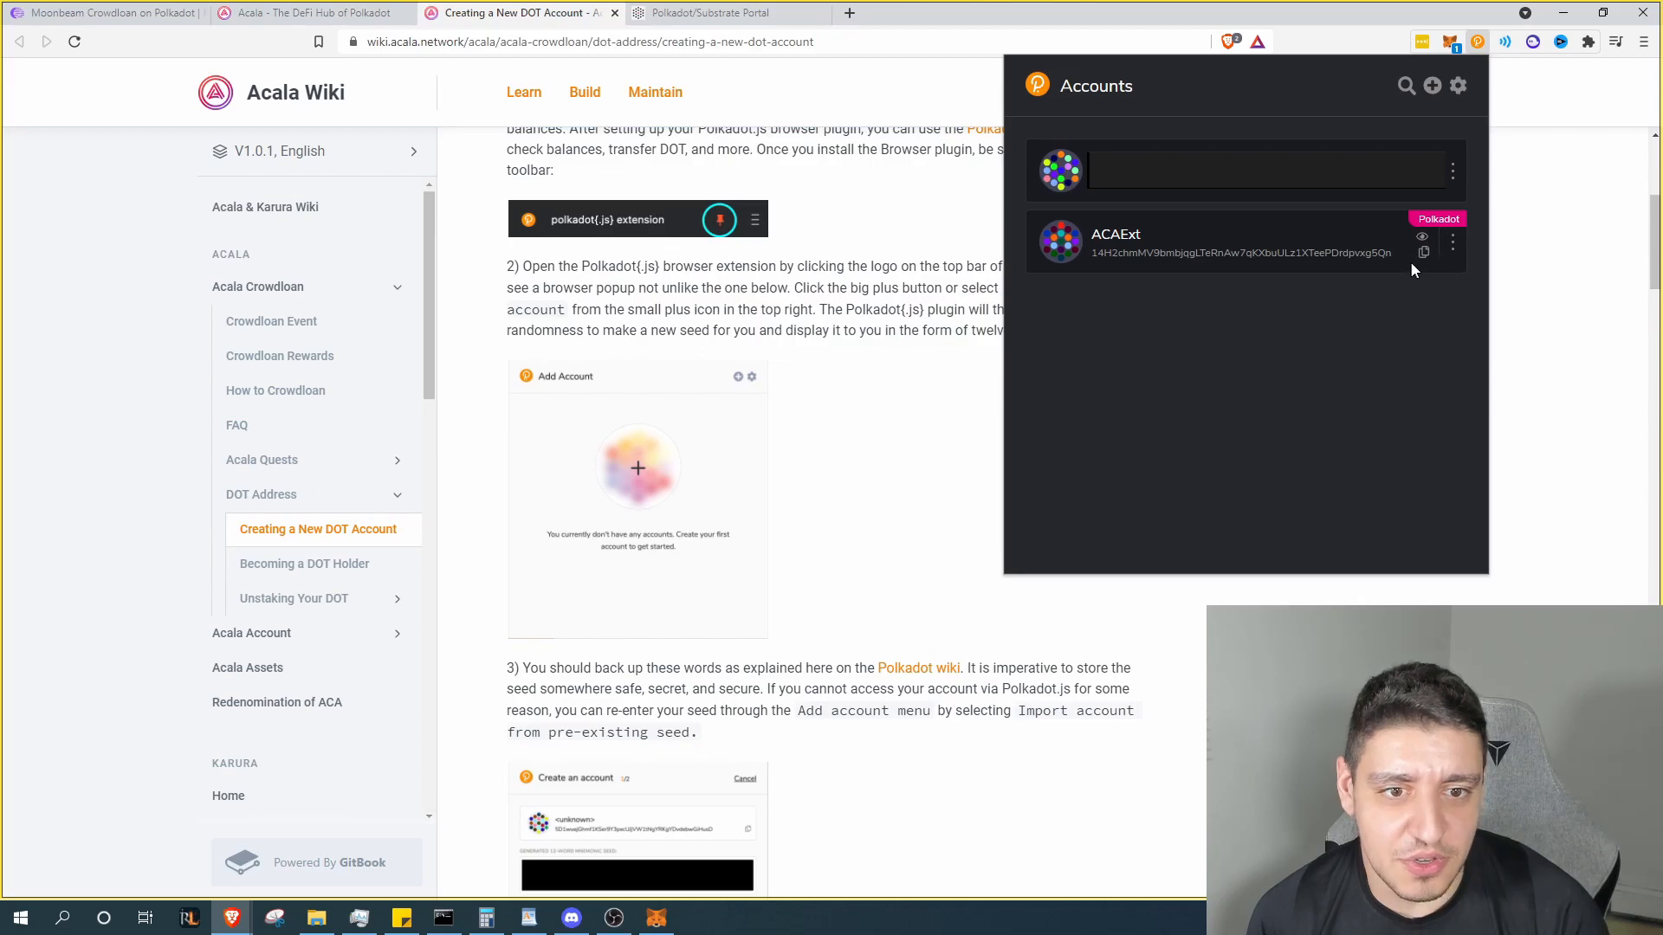
{"action": "left_click", "coordinate": [1423, 253]}
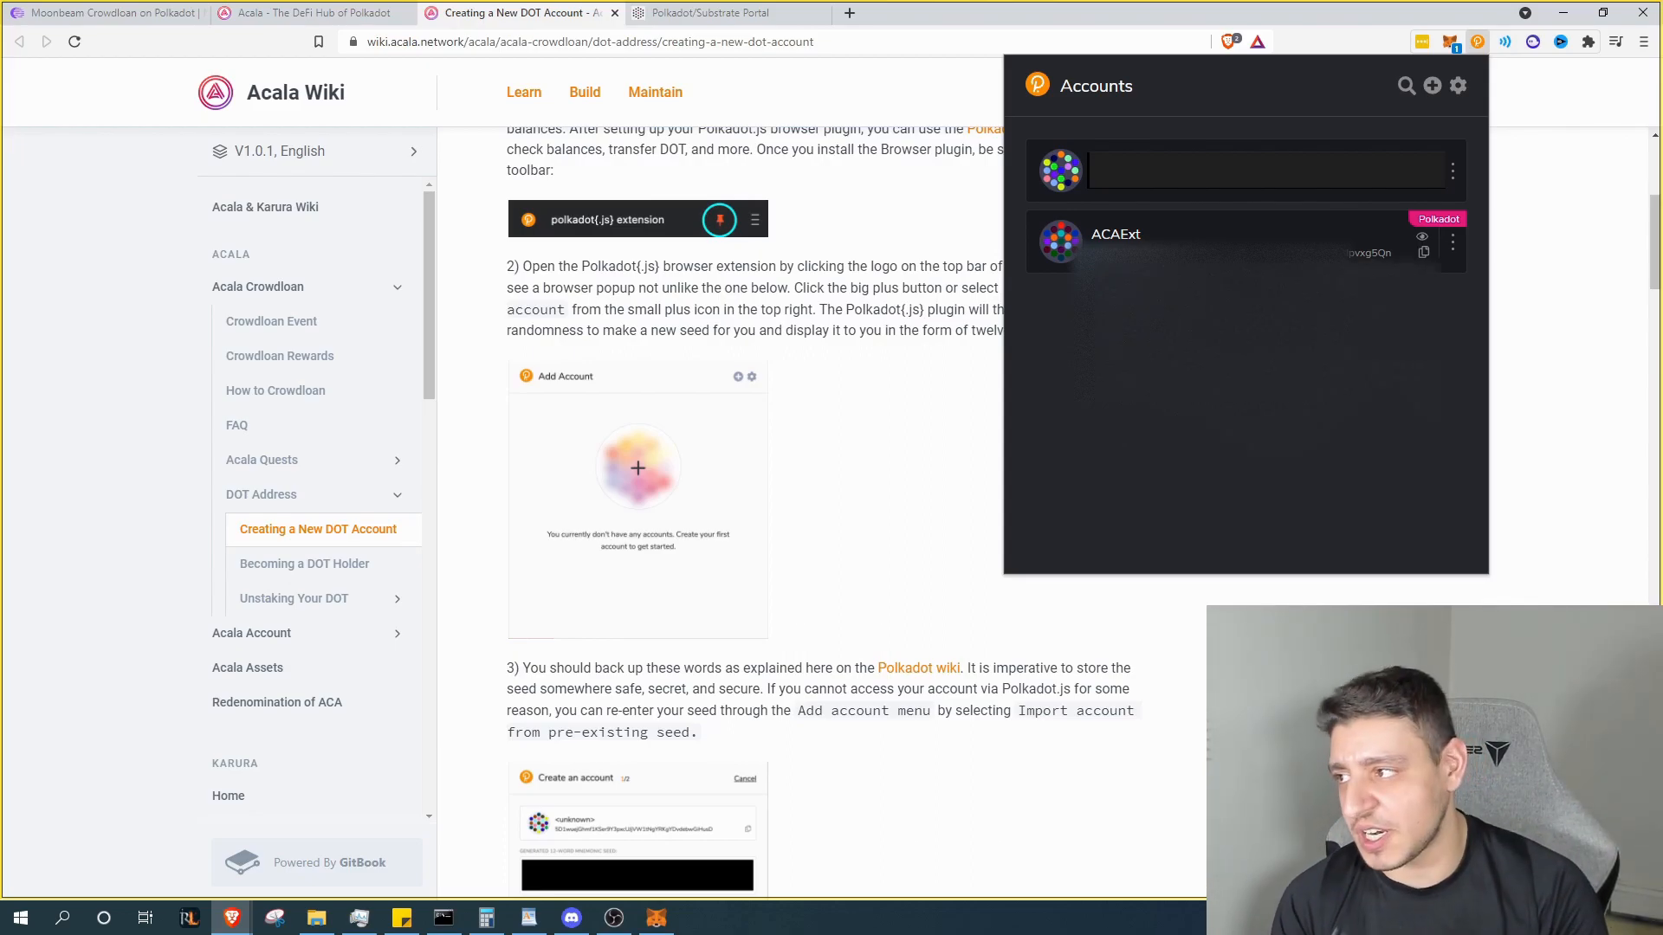
{"action": "left_click", "coordinate": [727, 13]}
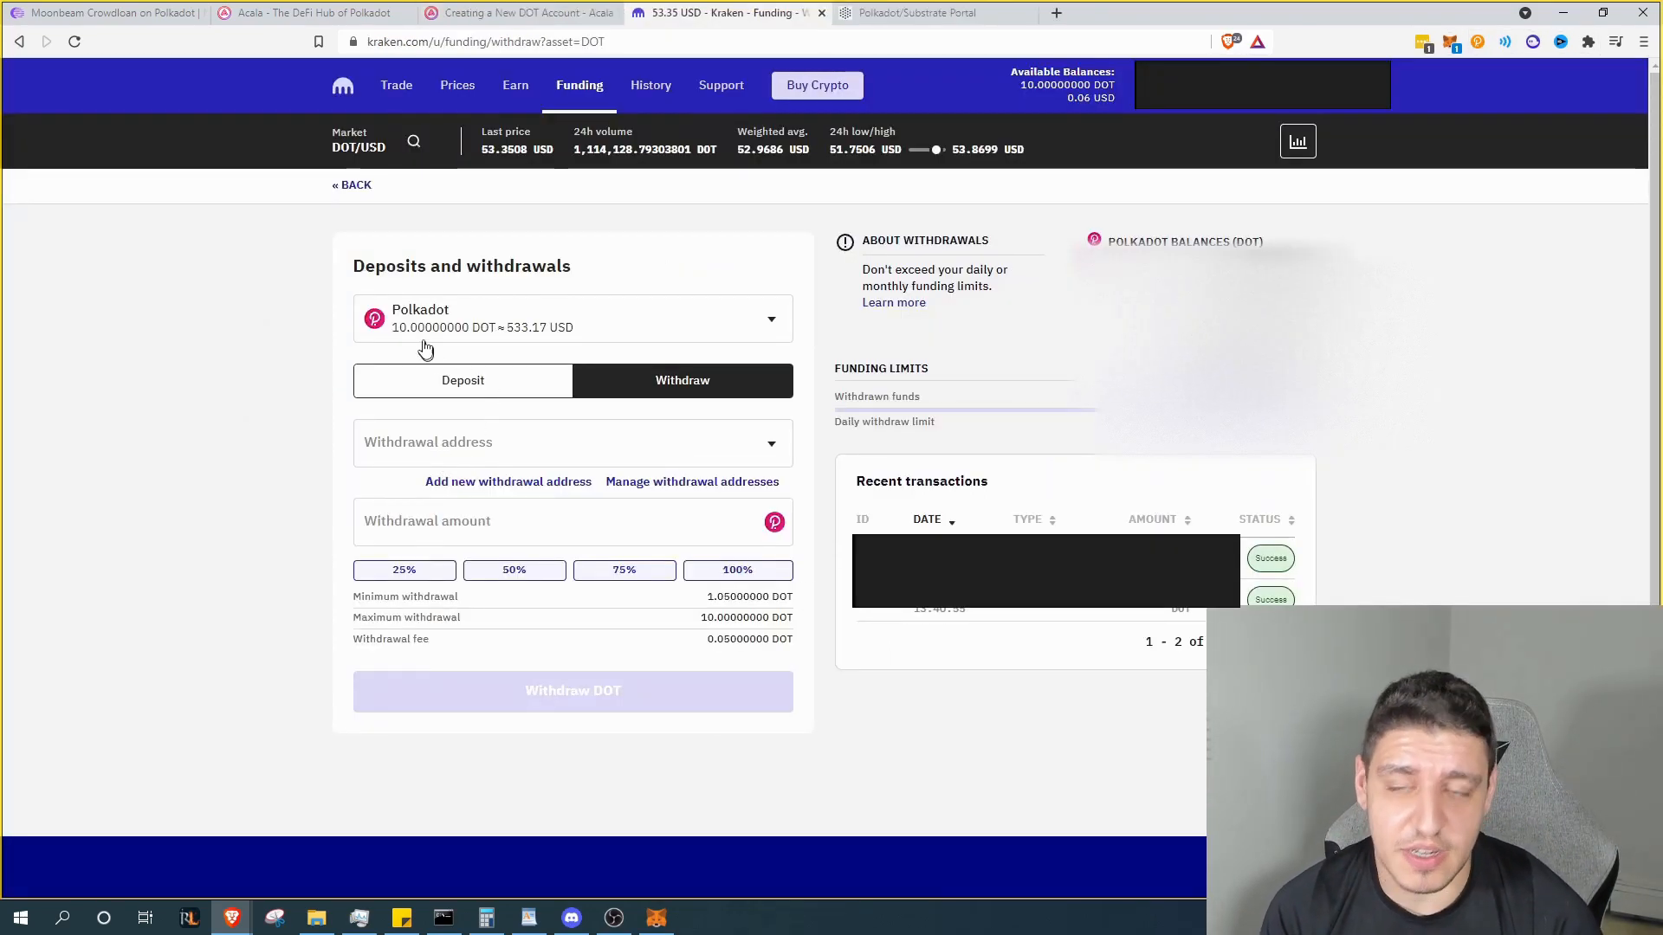
{"action": "mouse_move", "coordinate": [774, 445]}
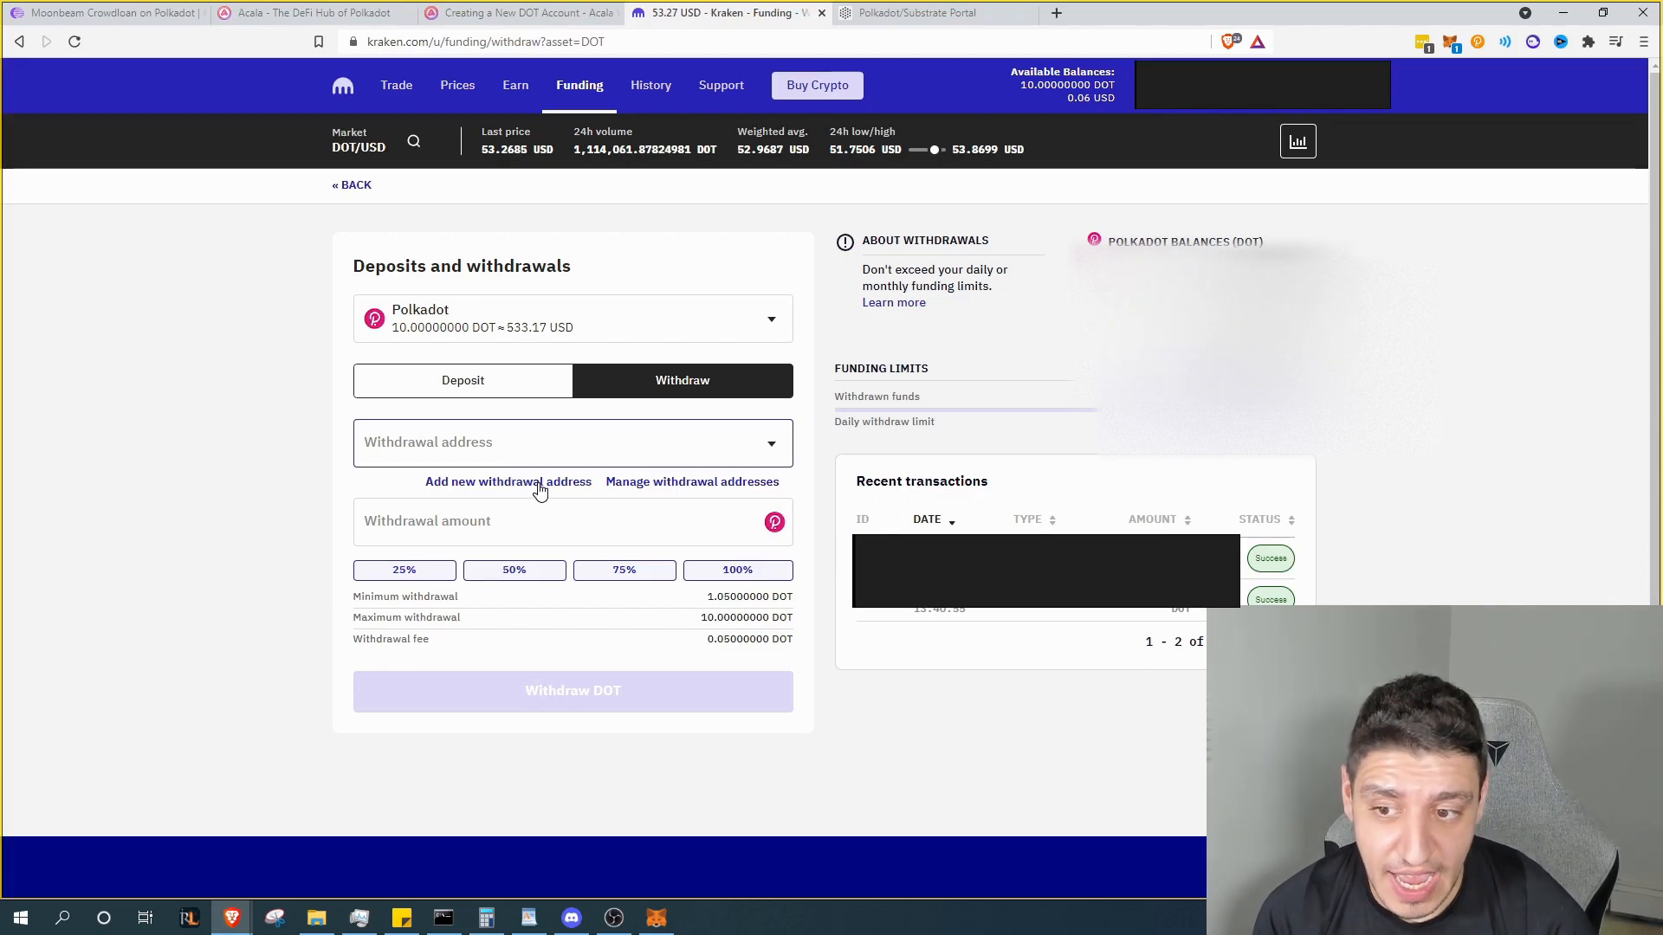
{"action": "left_click", "coordinate": [508, 481]}
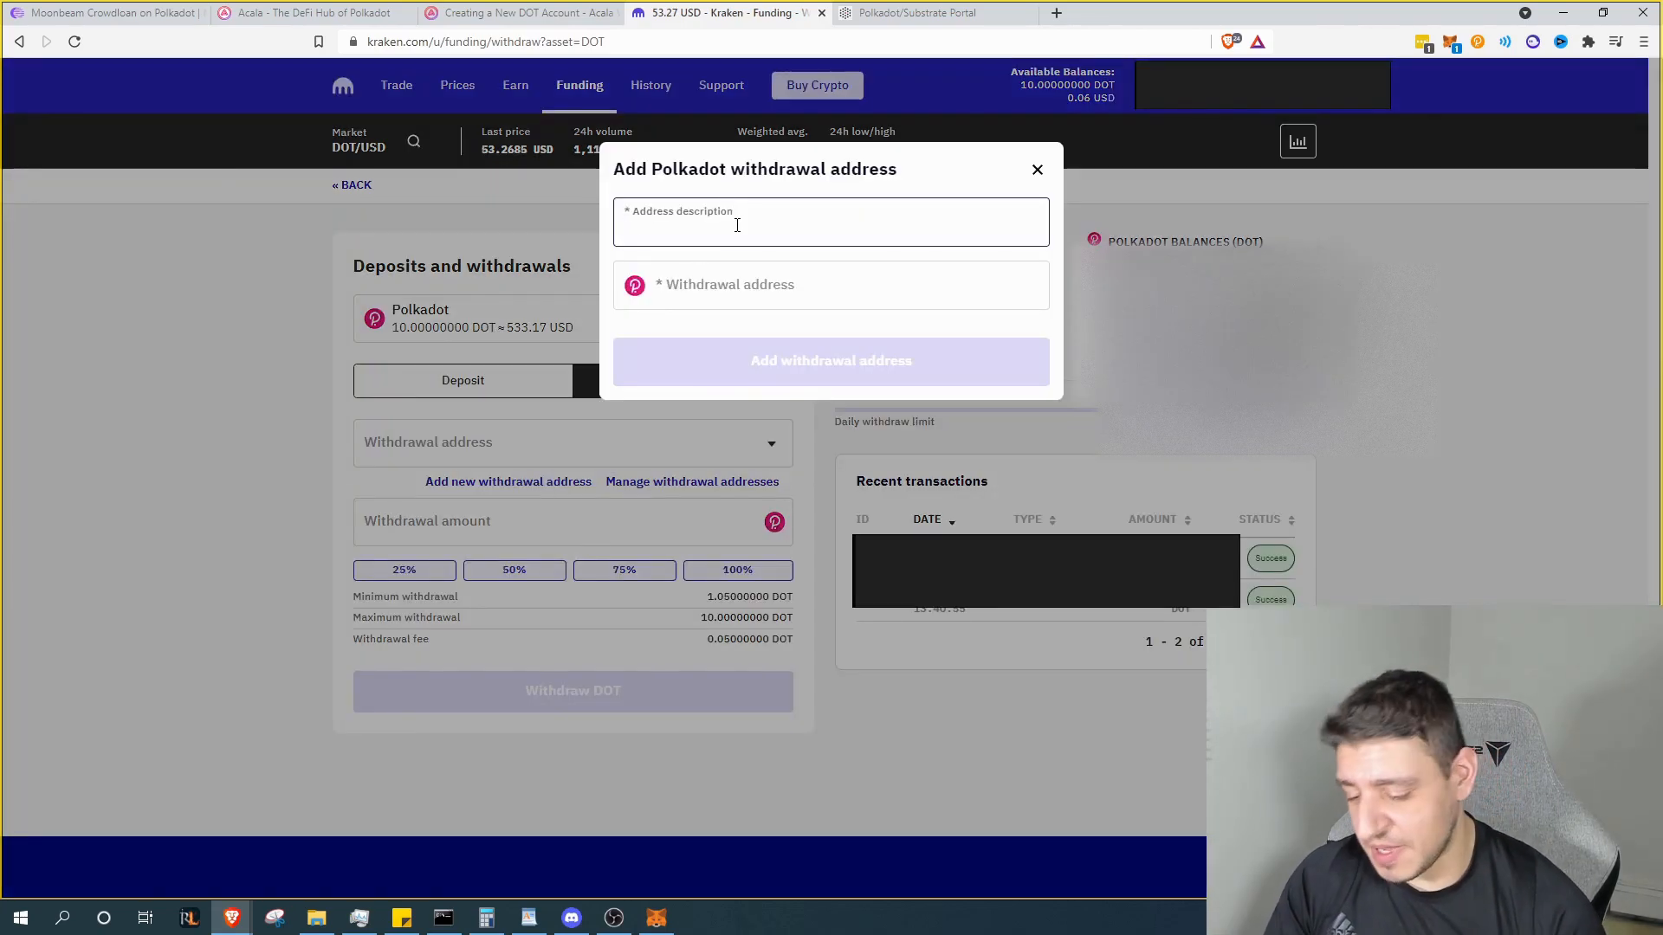
{"action": "type", "text": "ACA"}
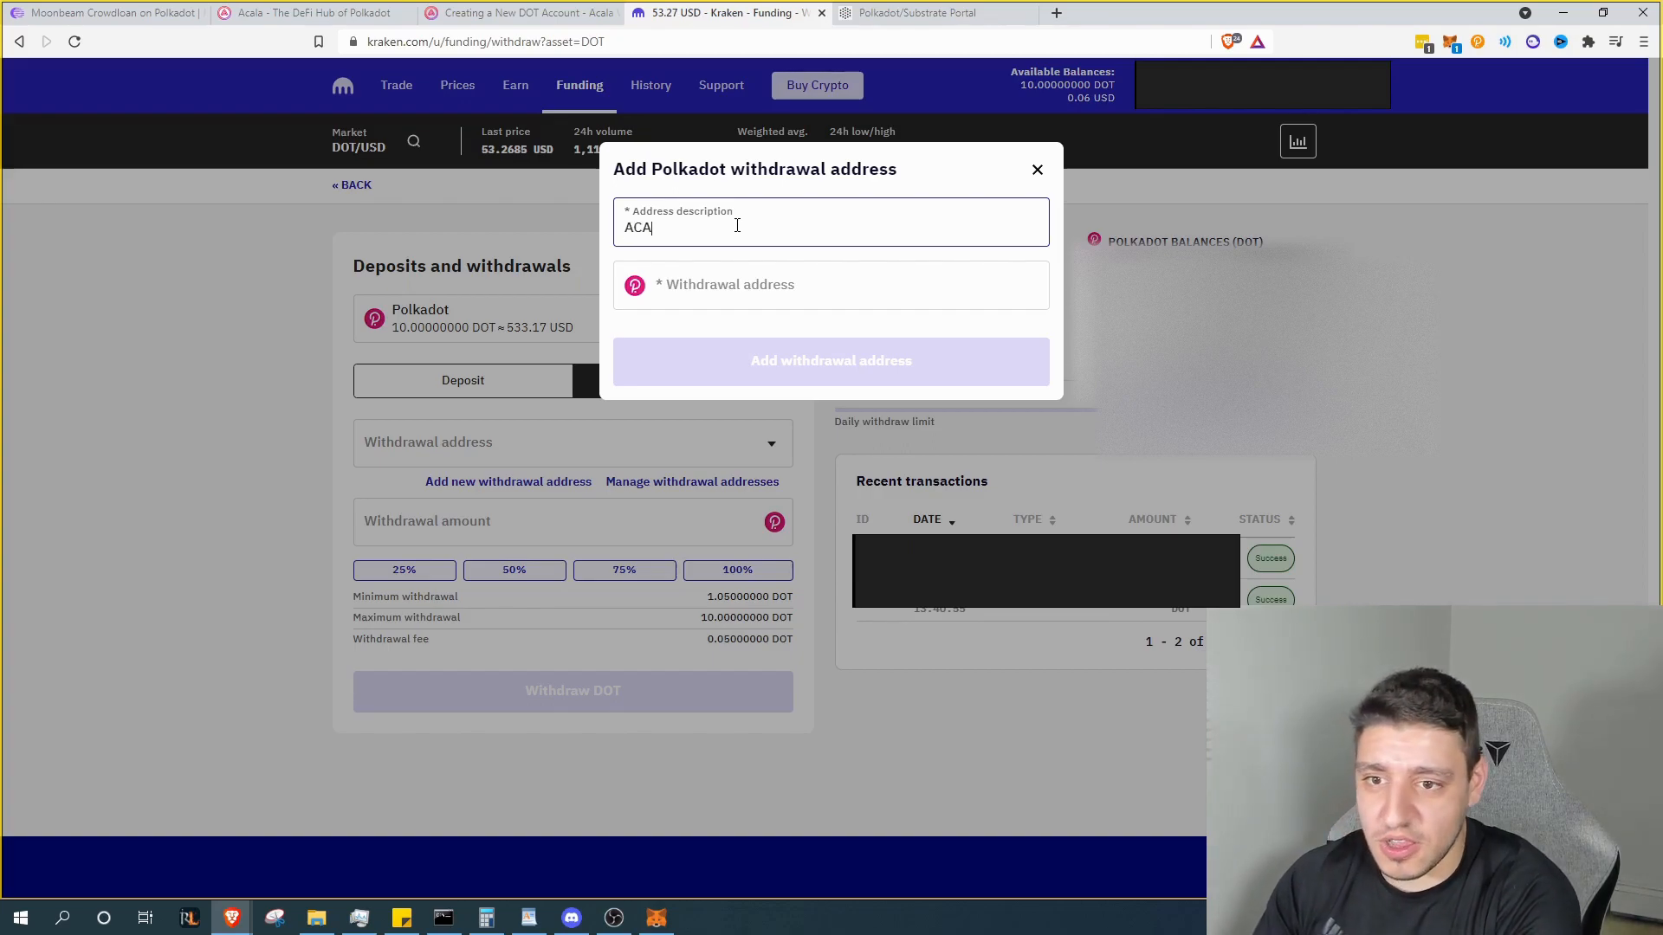
{"action": "type", "text": "loan"}
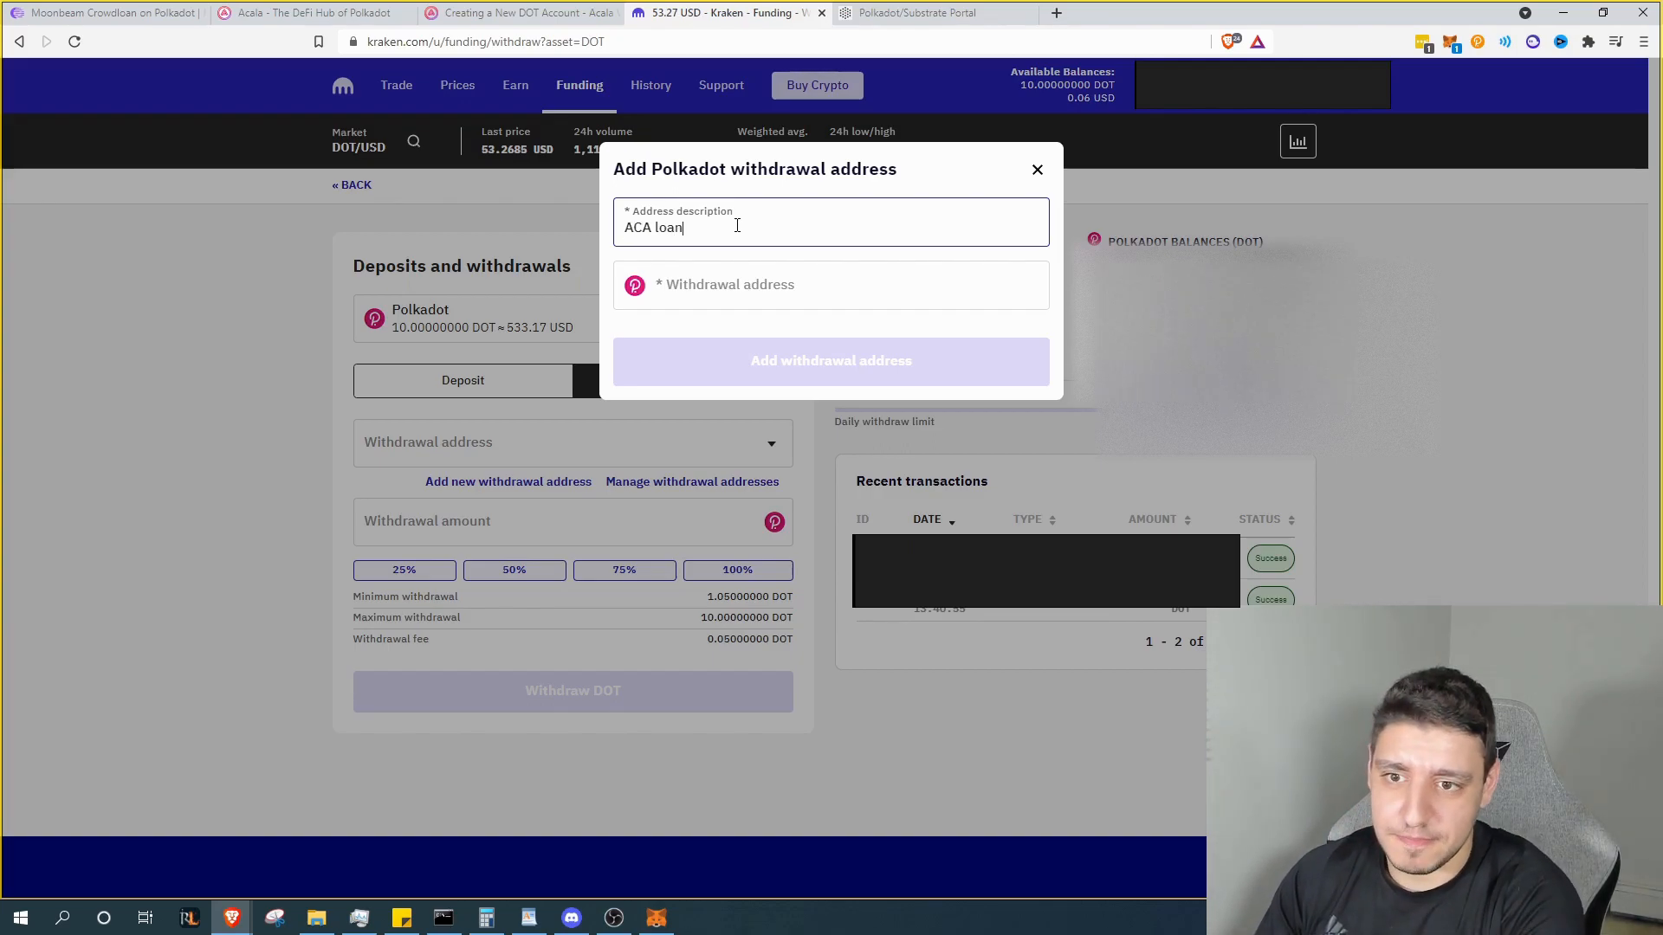
{"action": "left_click", "coordinate": [830, 292]}
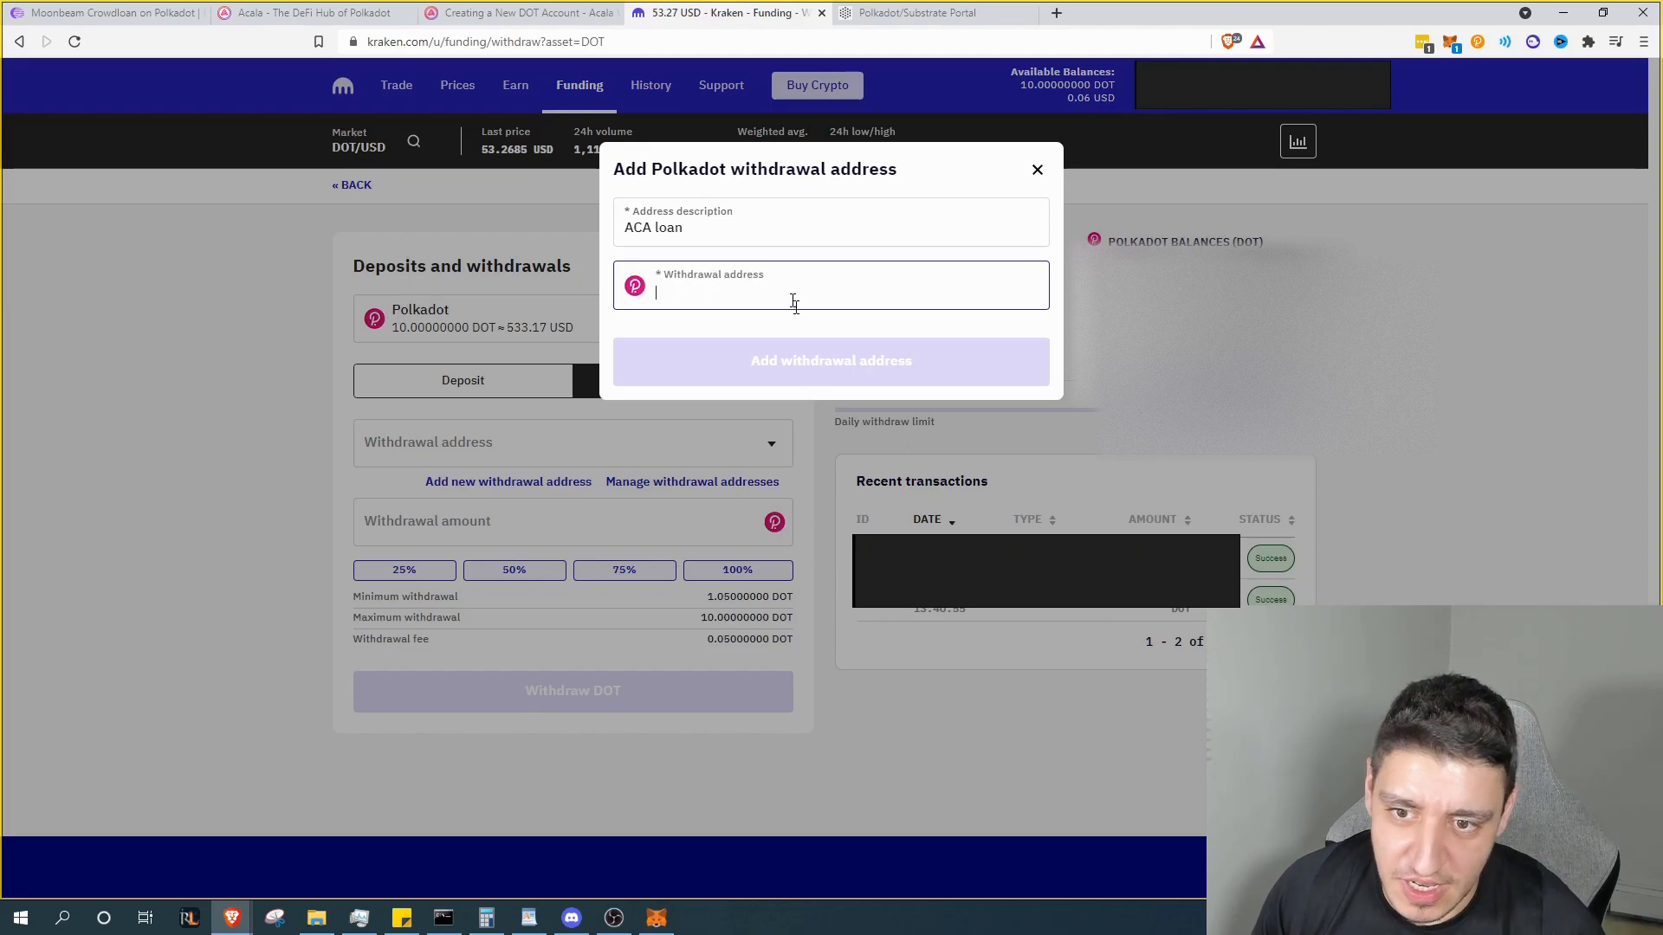
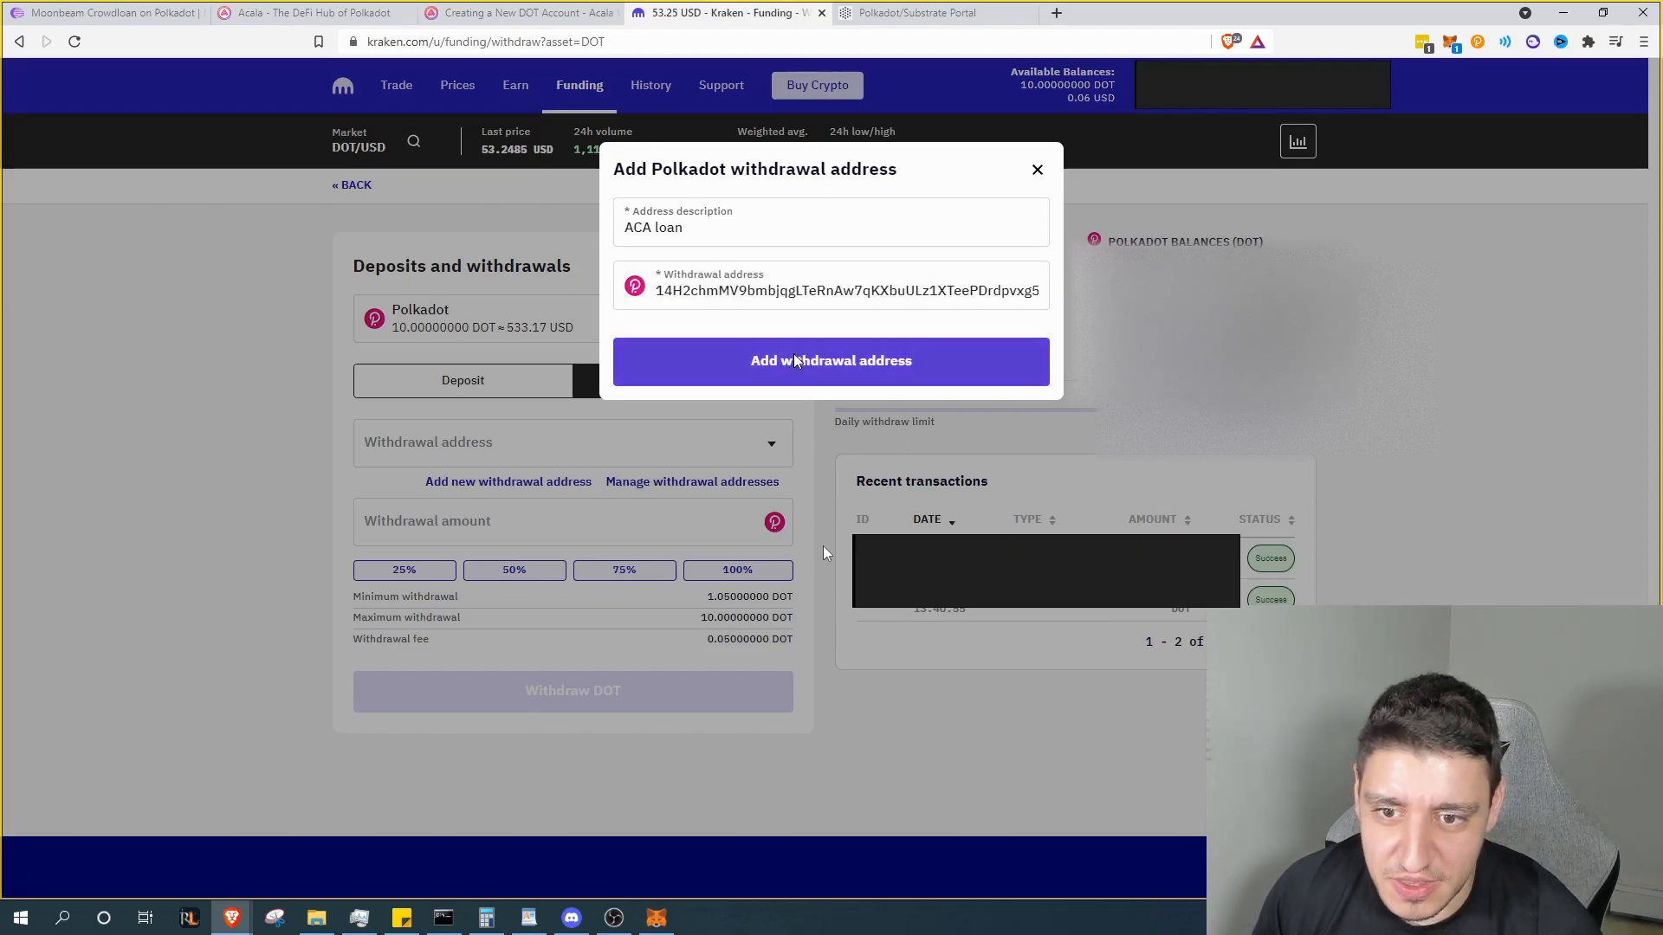
{"action": "left_click", "coordinate": [831, 360]}
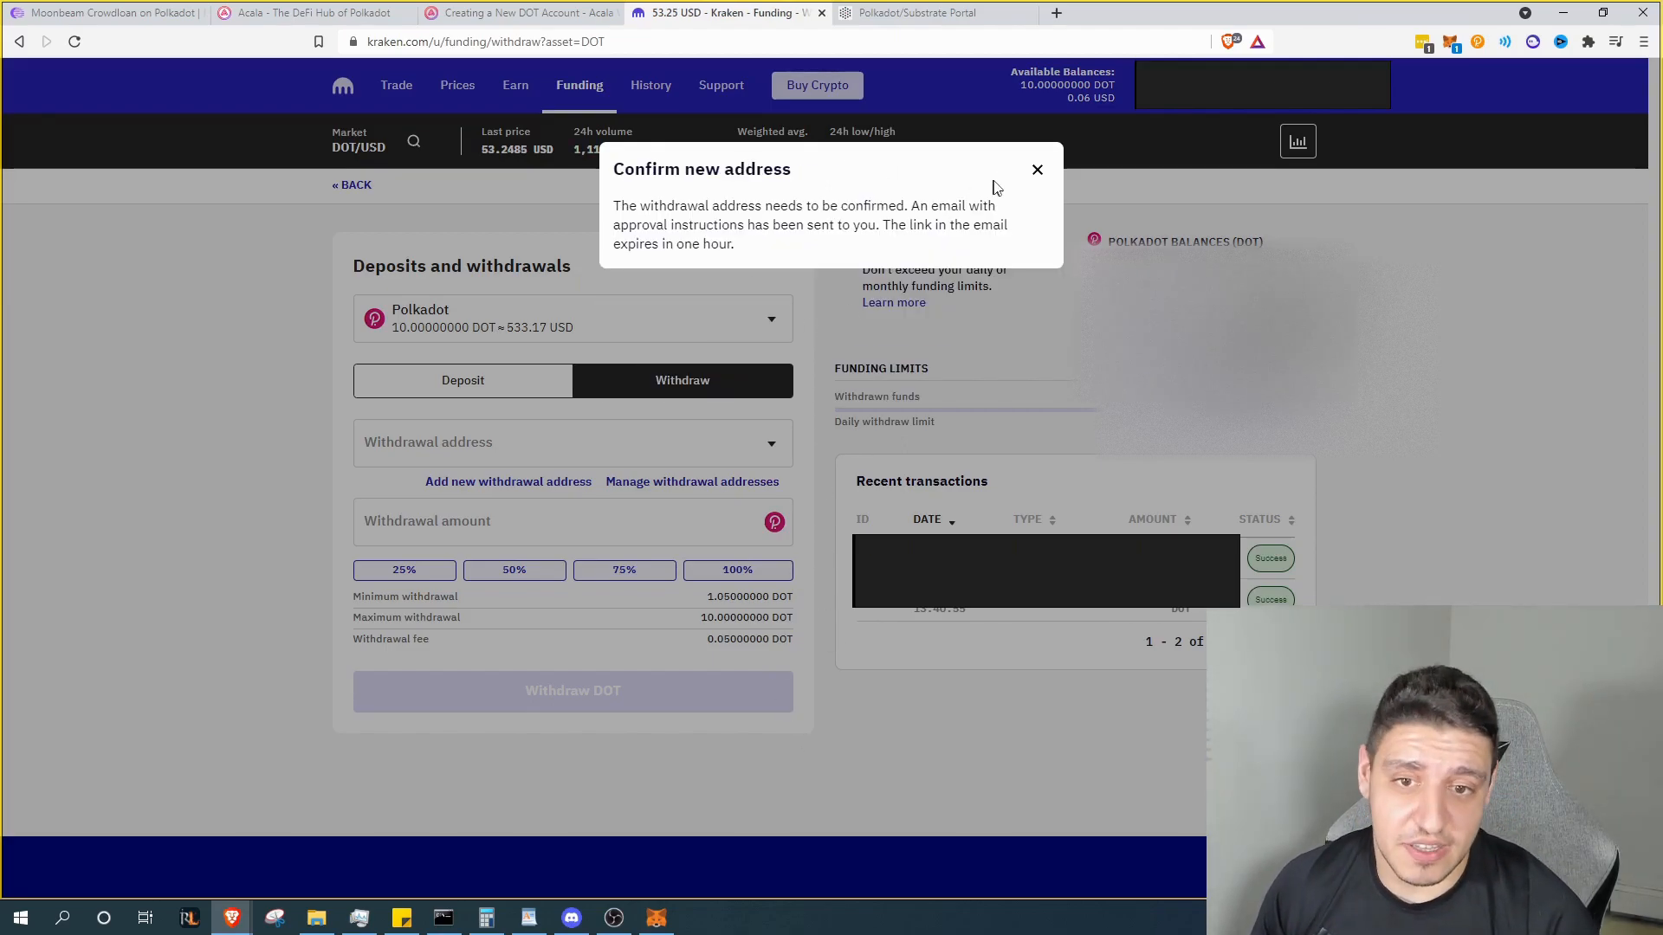
Step: Set the withdrawal to ACA loan at 100% of the balance, 10 DOT netting 9.95 DOT
{"action": "left_click", "coordinate": [1036, 170]}
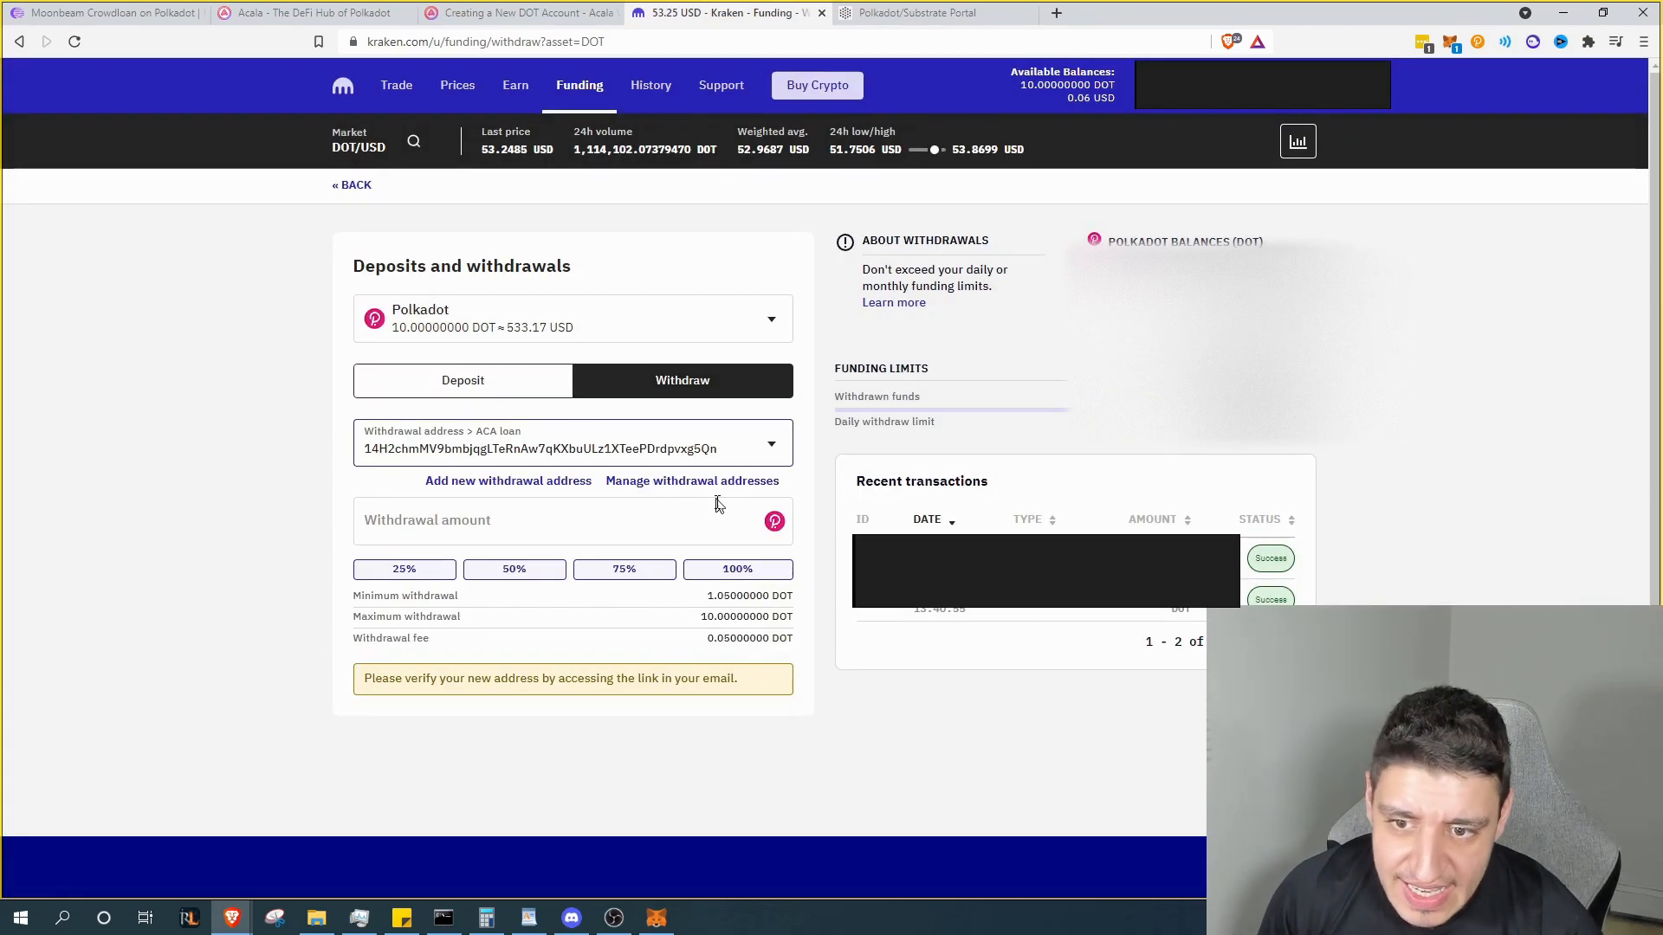
{"action": "left_click", "coordinate": [572, 519]}
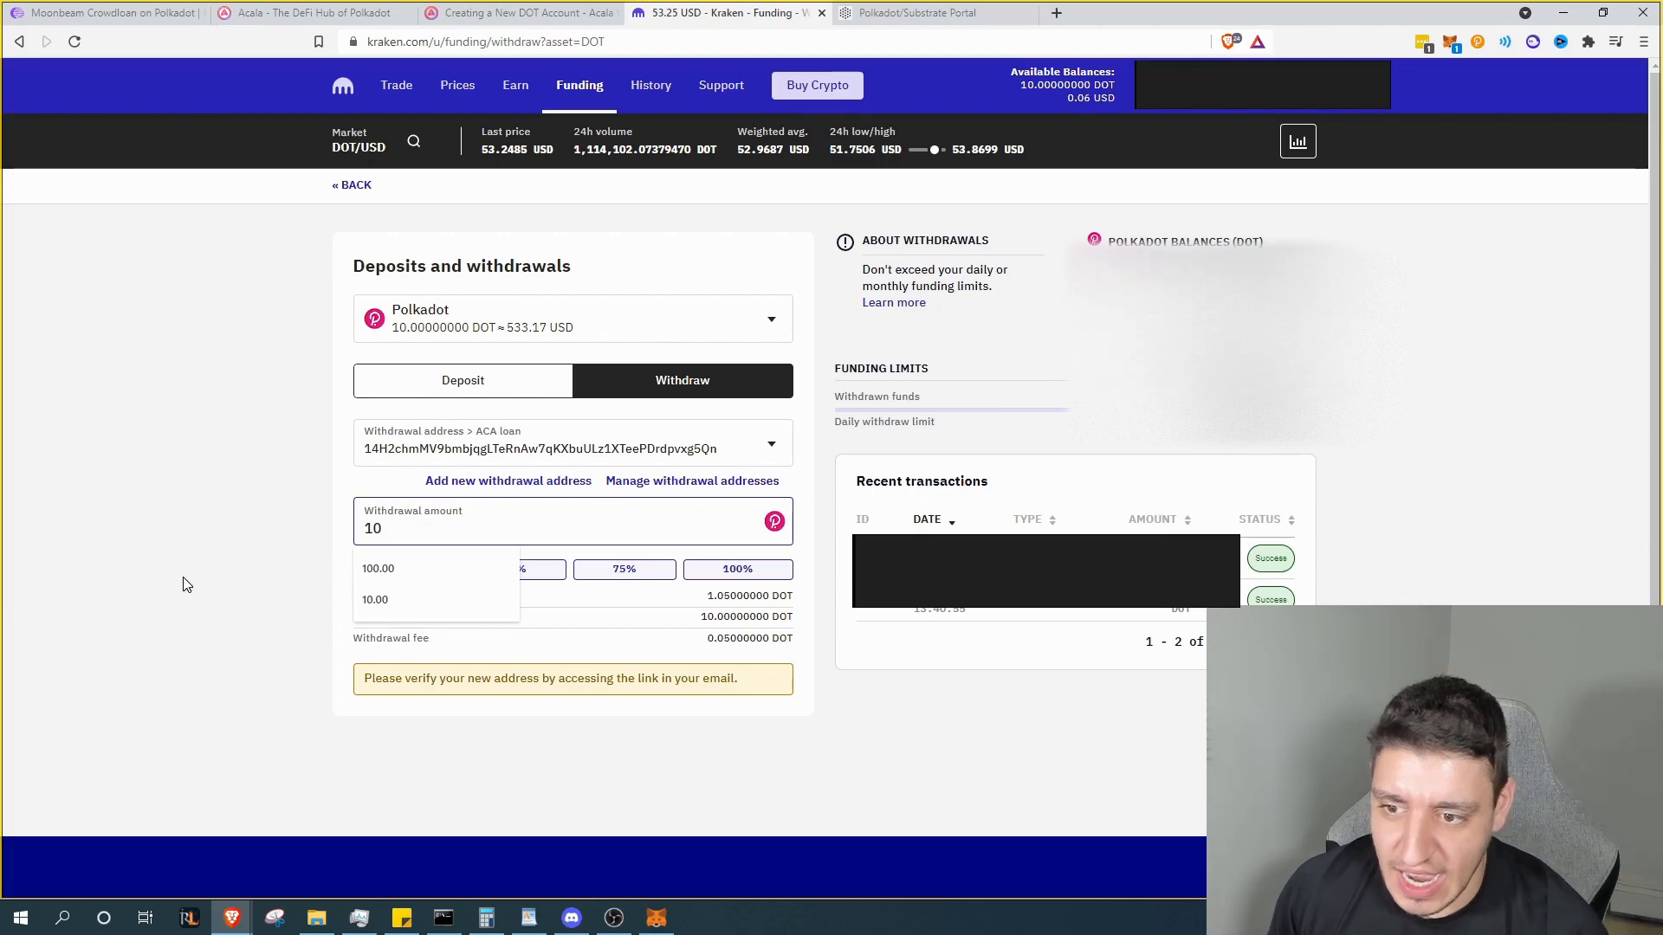
{"action": "left_click", "coordinate": [737, 568]}
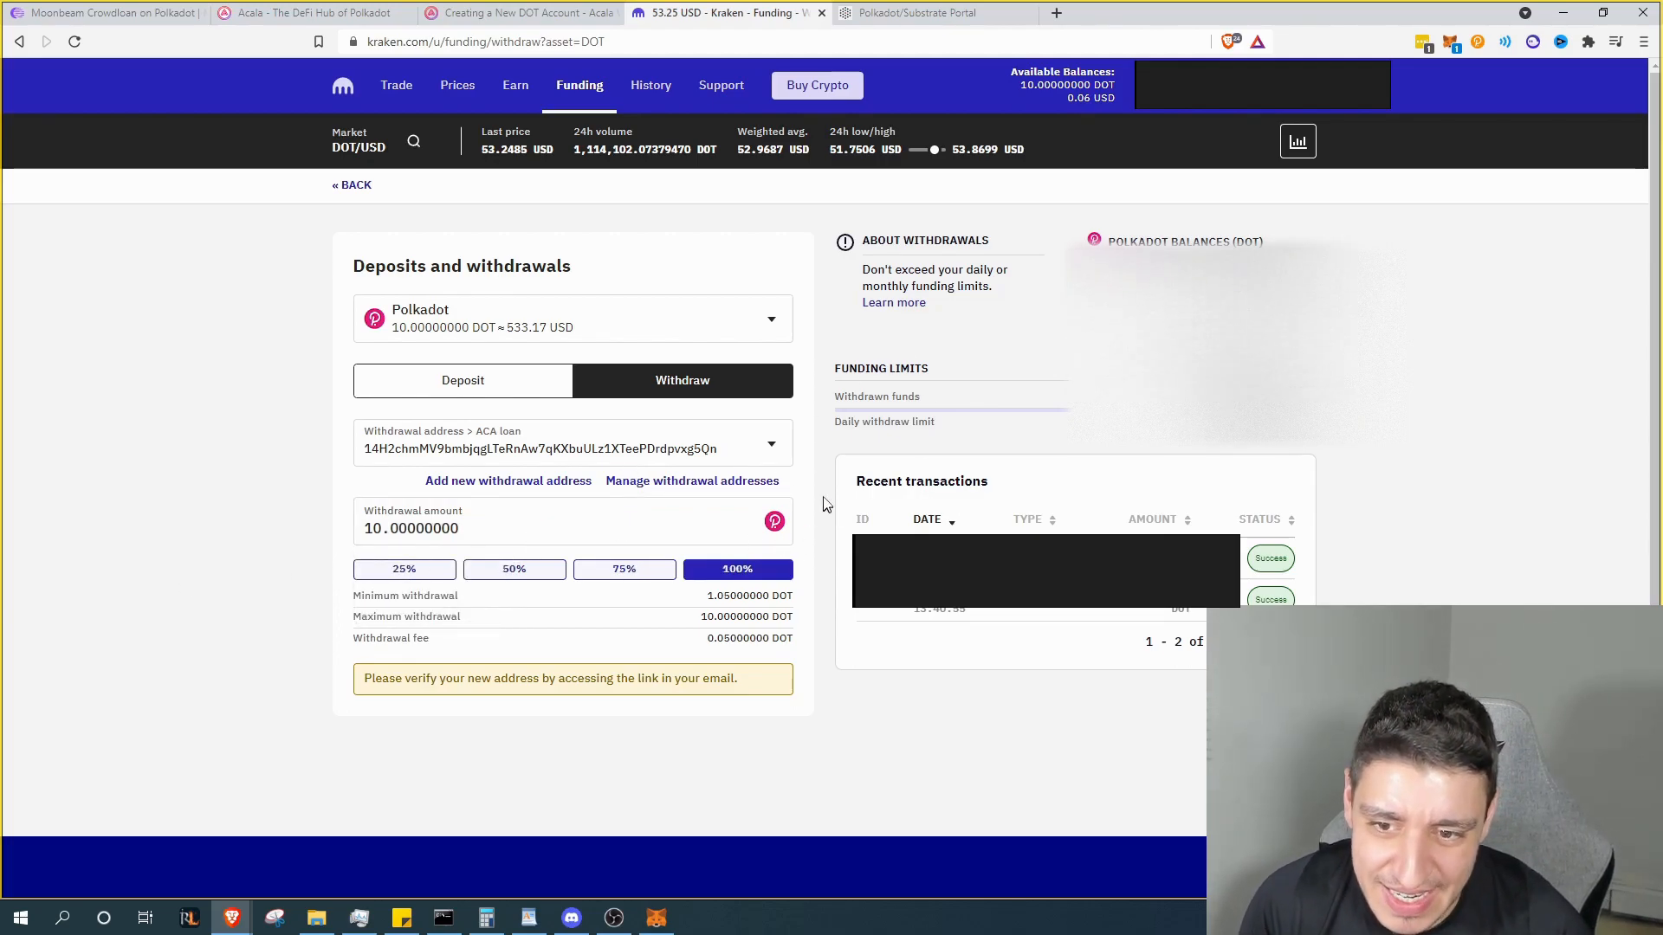
{"action": "mouse_move", "coordinate": [633, 662]}
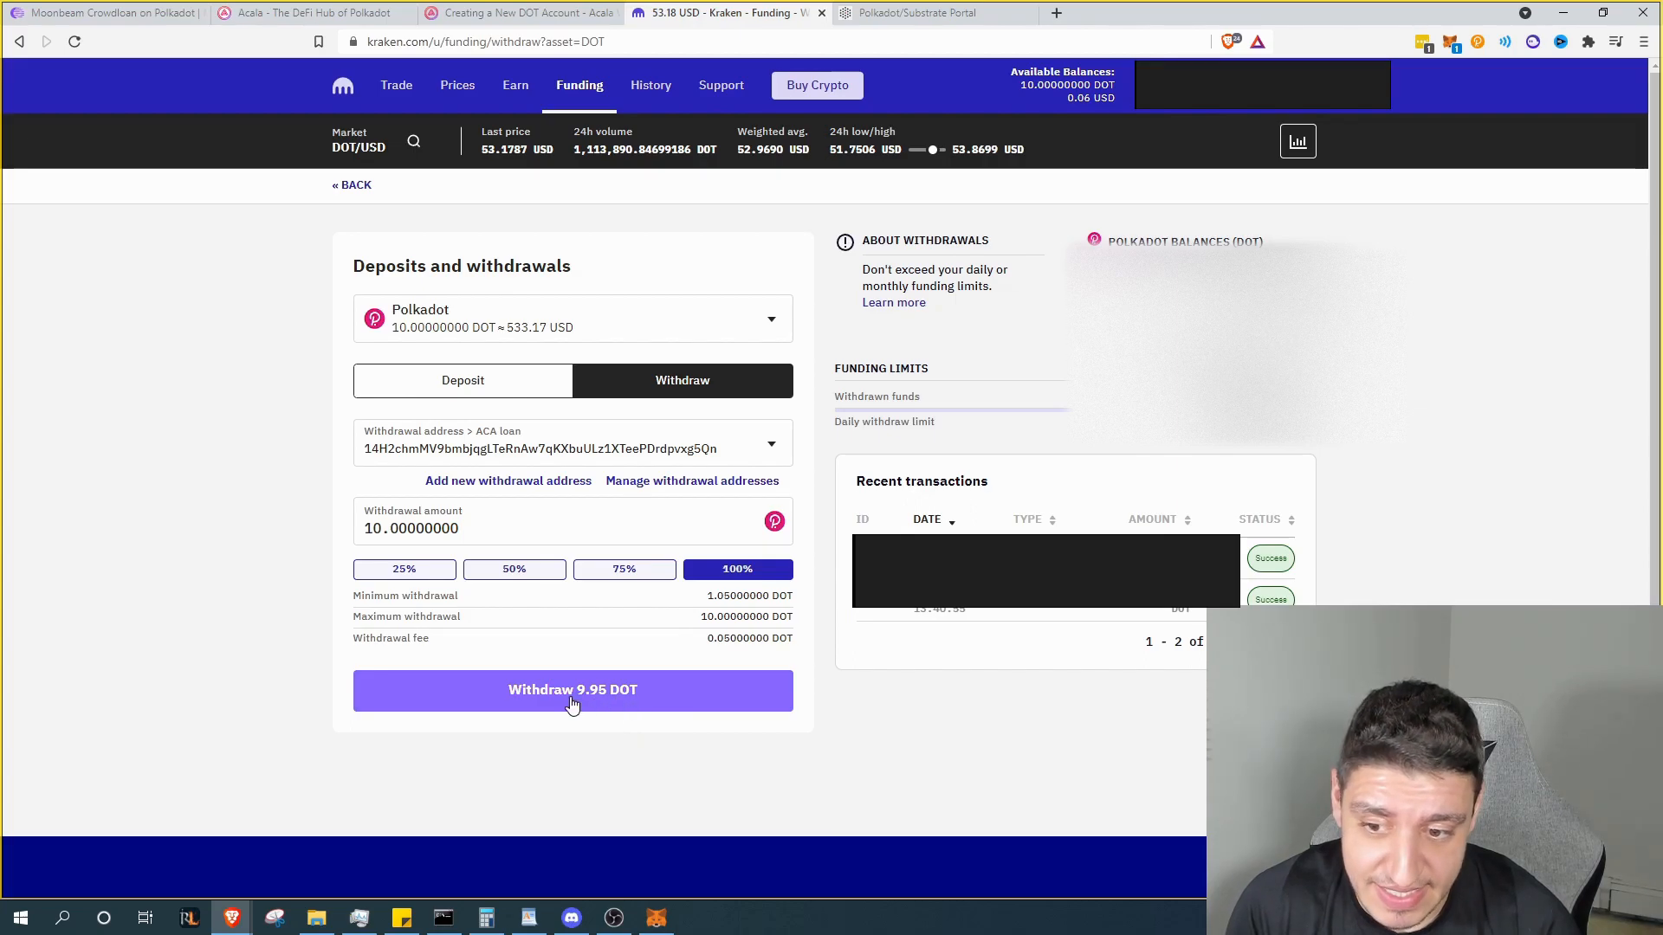
{"action": "mouse_move", "coordinate": [509, 710]}
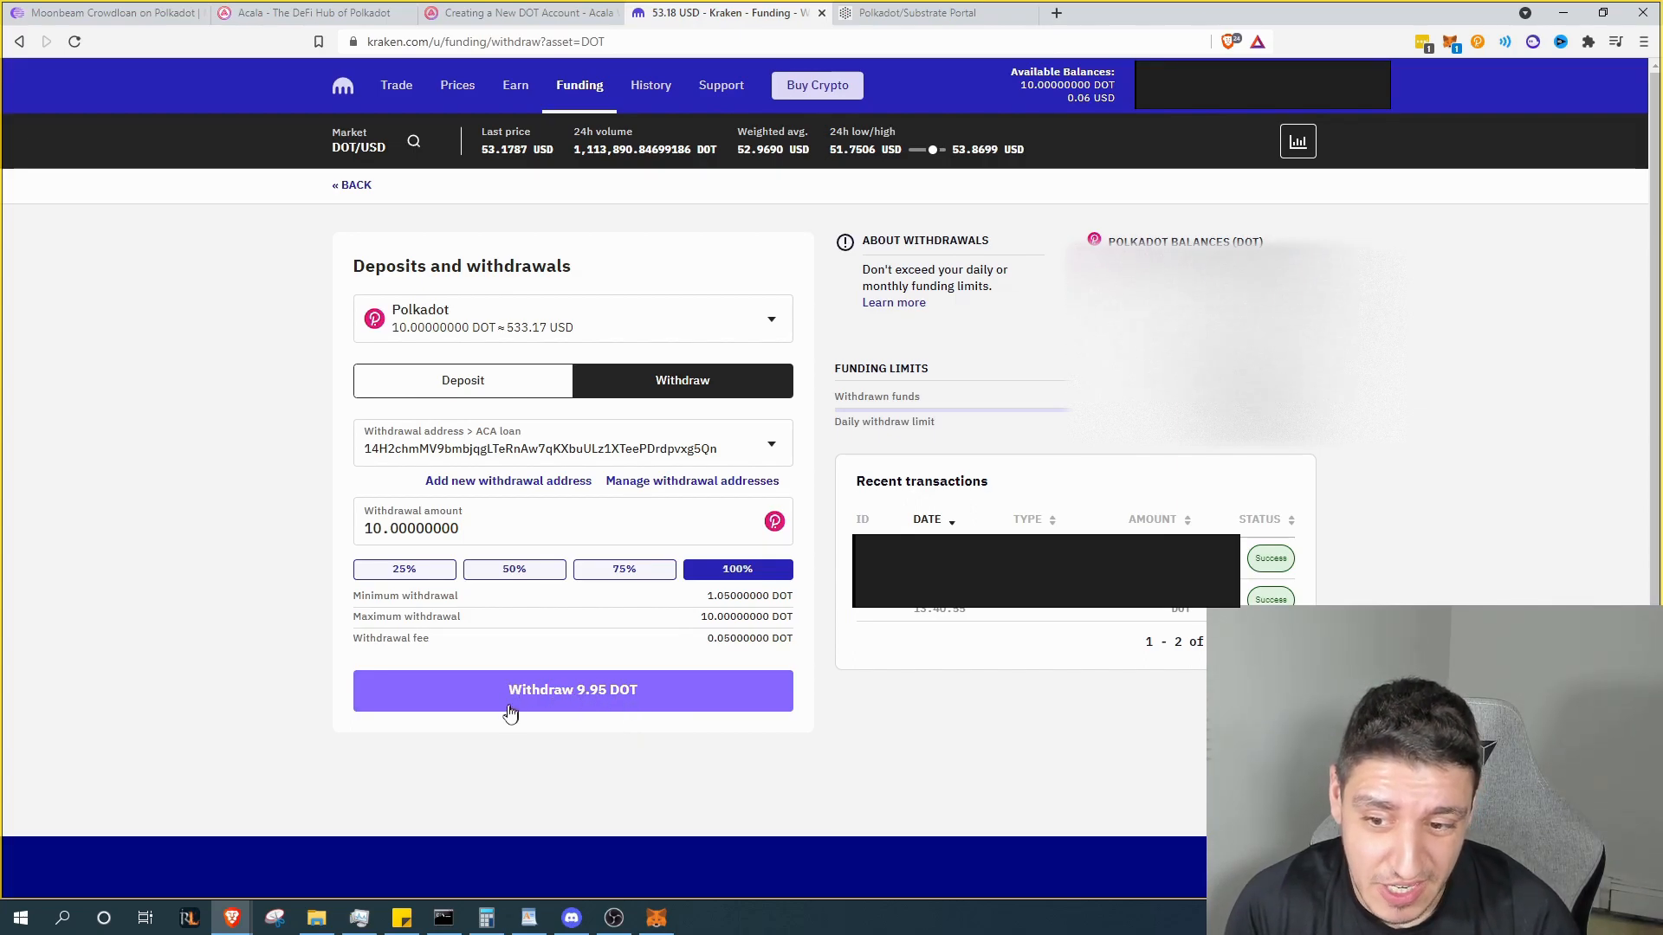
{"action": "mouse_move", "coordinate": [561, 726]}
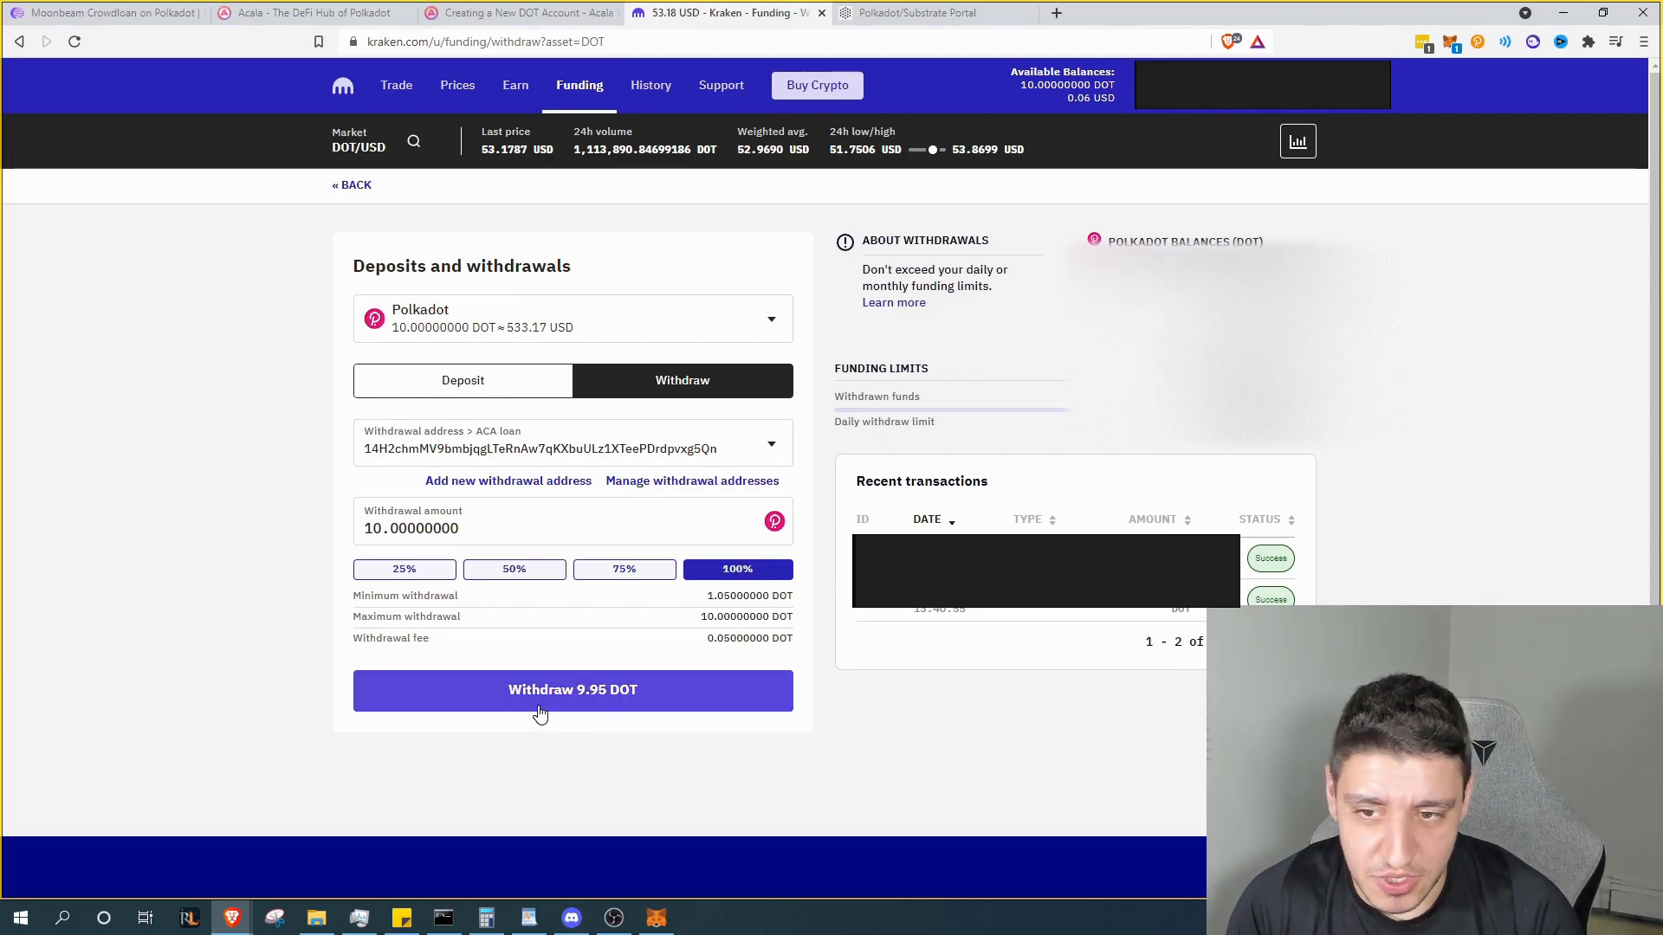
{"action": "mouse_move", "coordinate": [573, 689]}
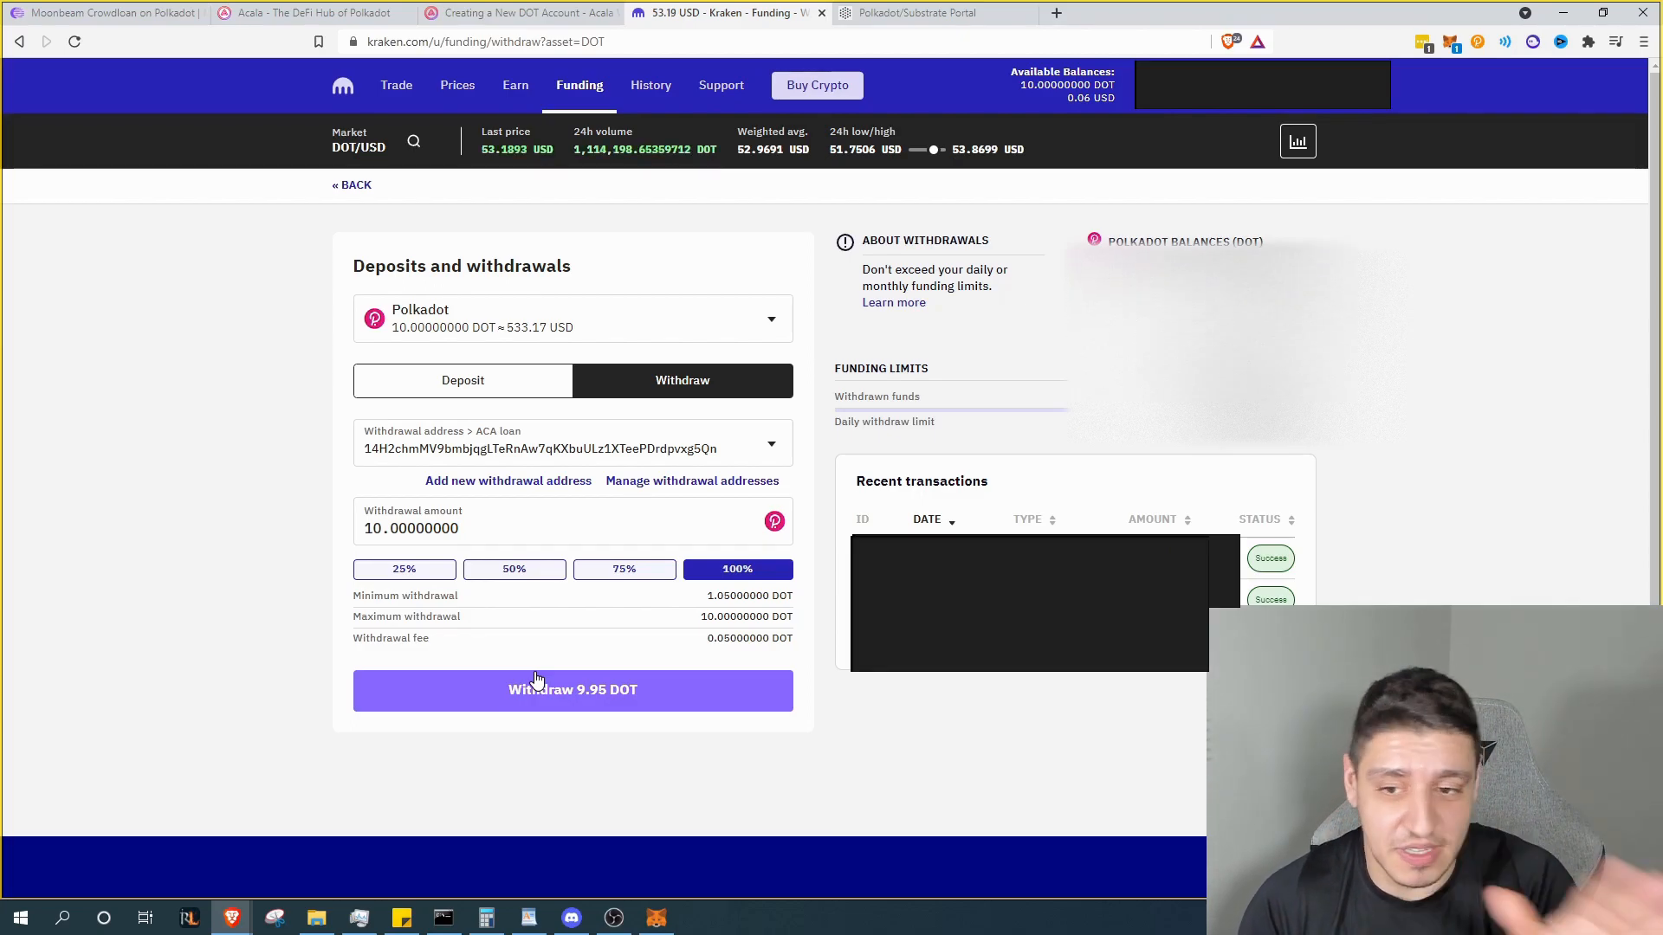
{"action": "mouse_move", "coordinate": [624, 713]}
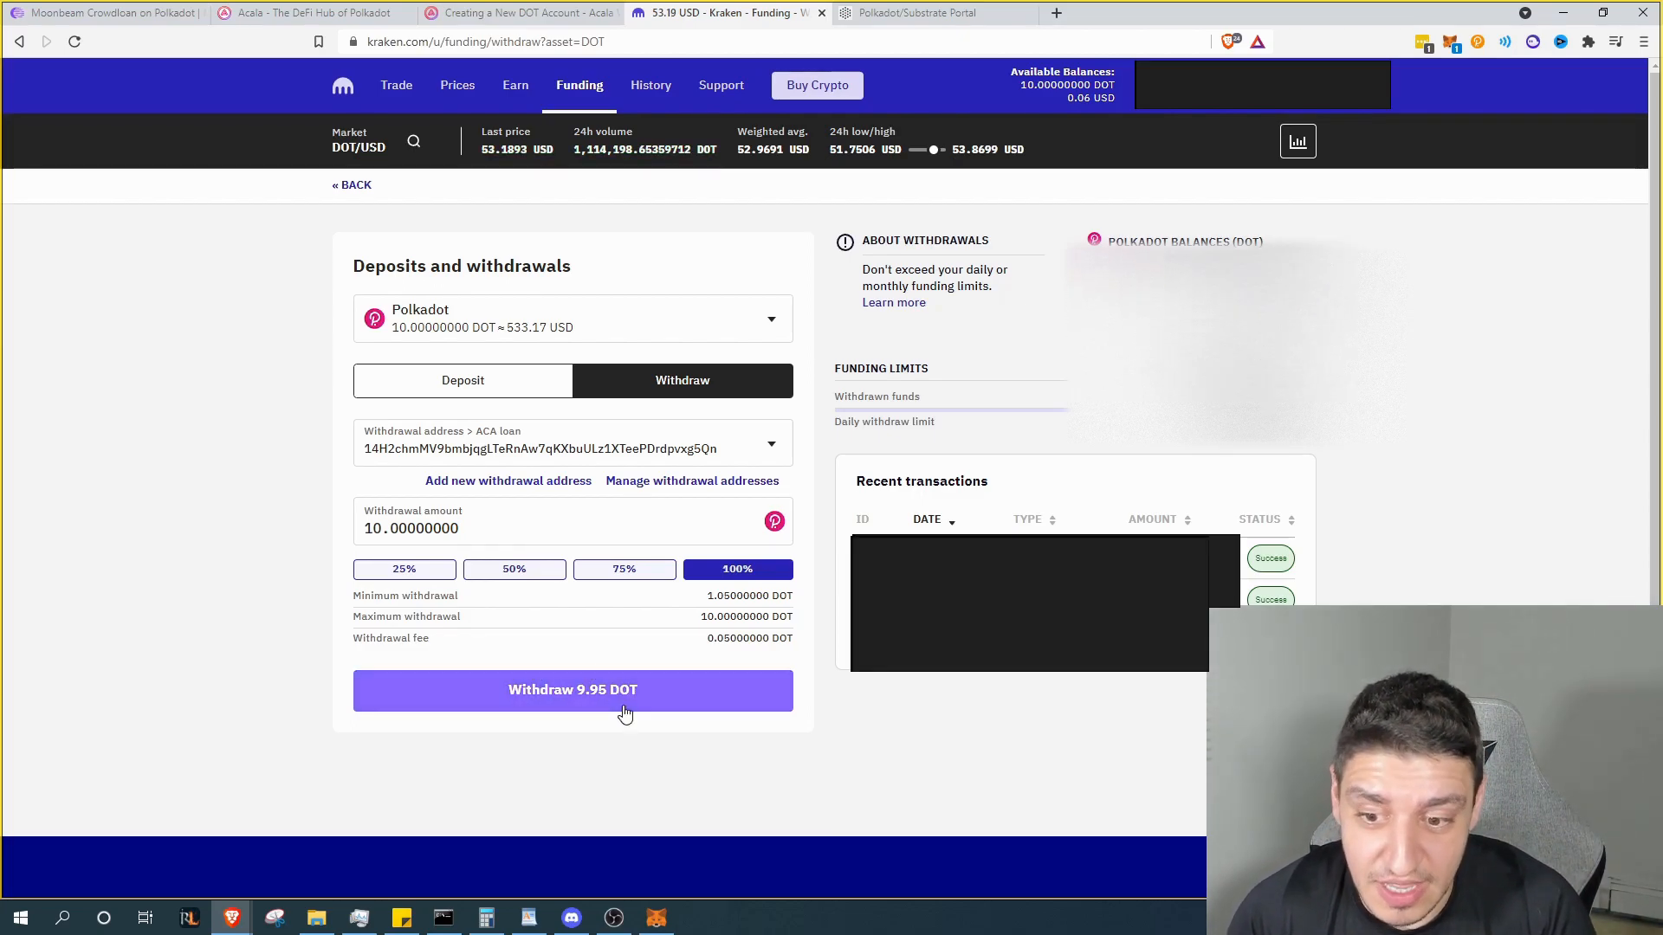
Step: Submit and confirm the 9.95 DOT withdrawal so it appears as initiated
{"action": "left_click", "coordinate": [572, 690]}
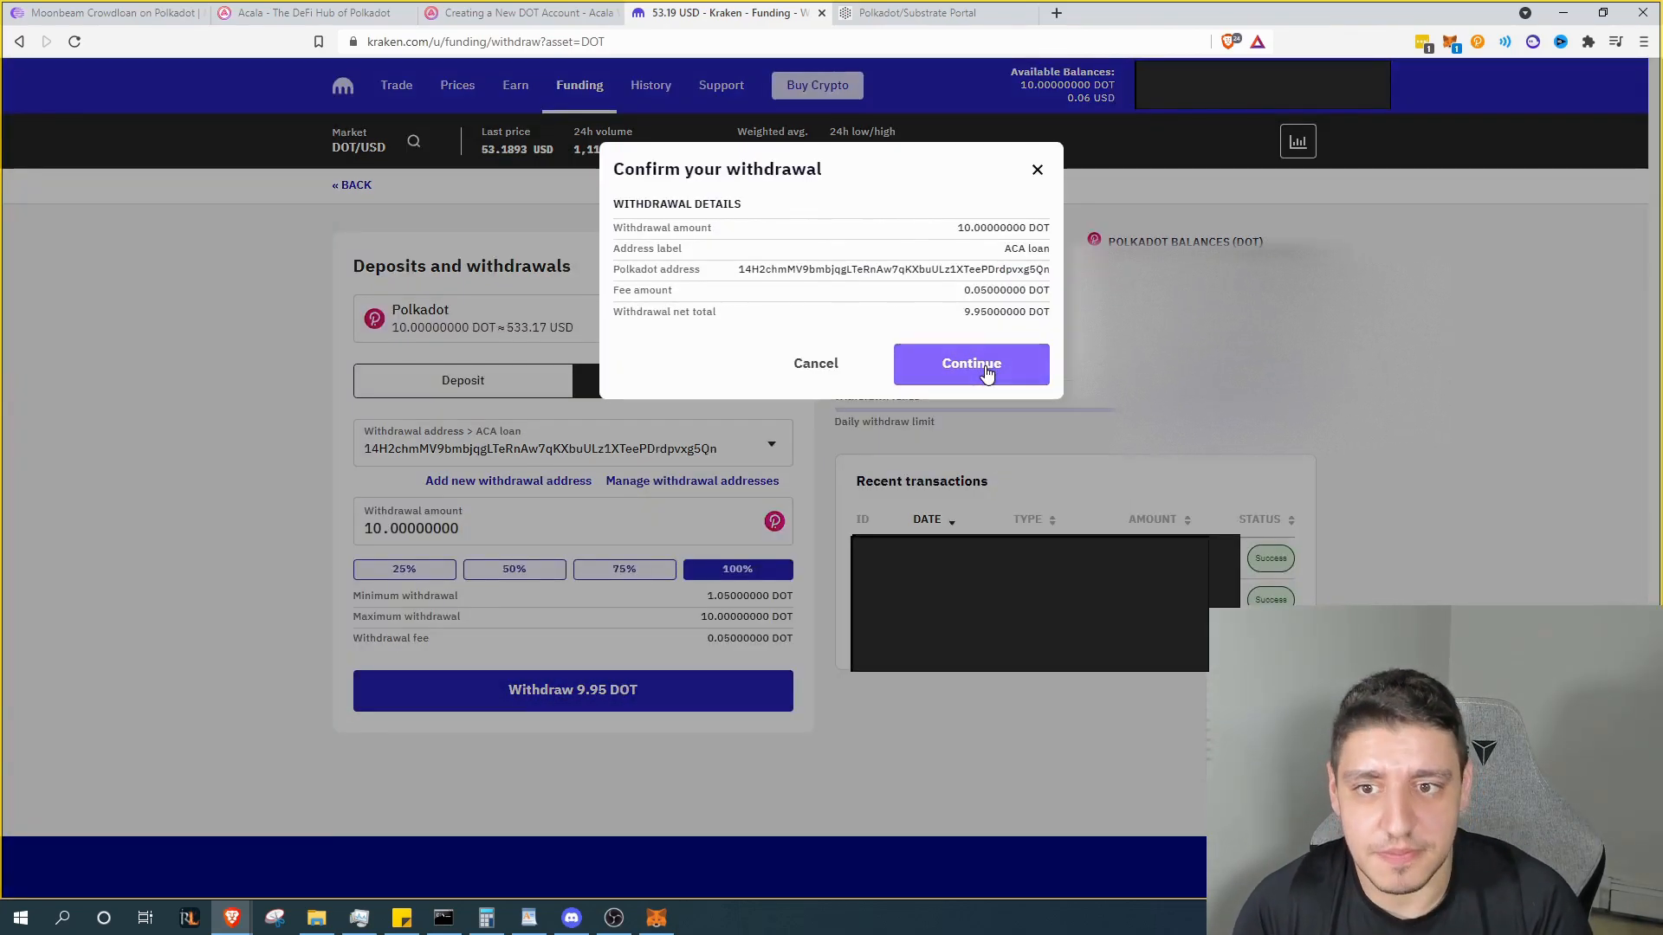
{"action": "left_click", "coordinate": [970, 363]}
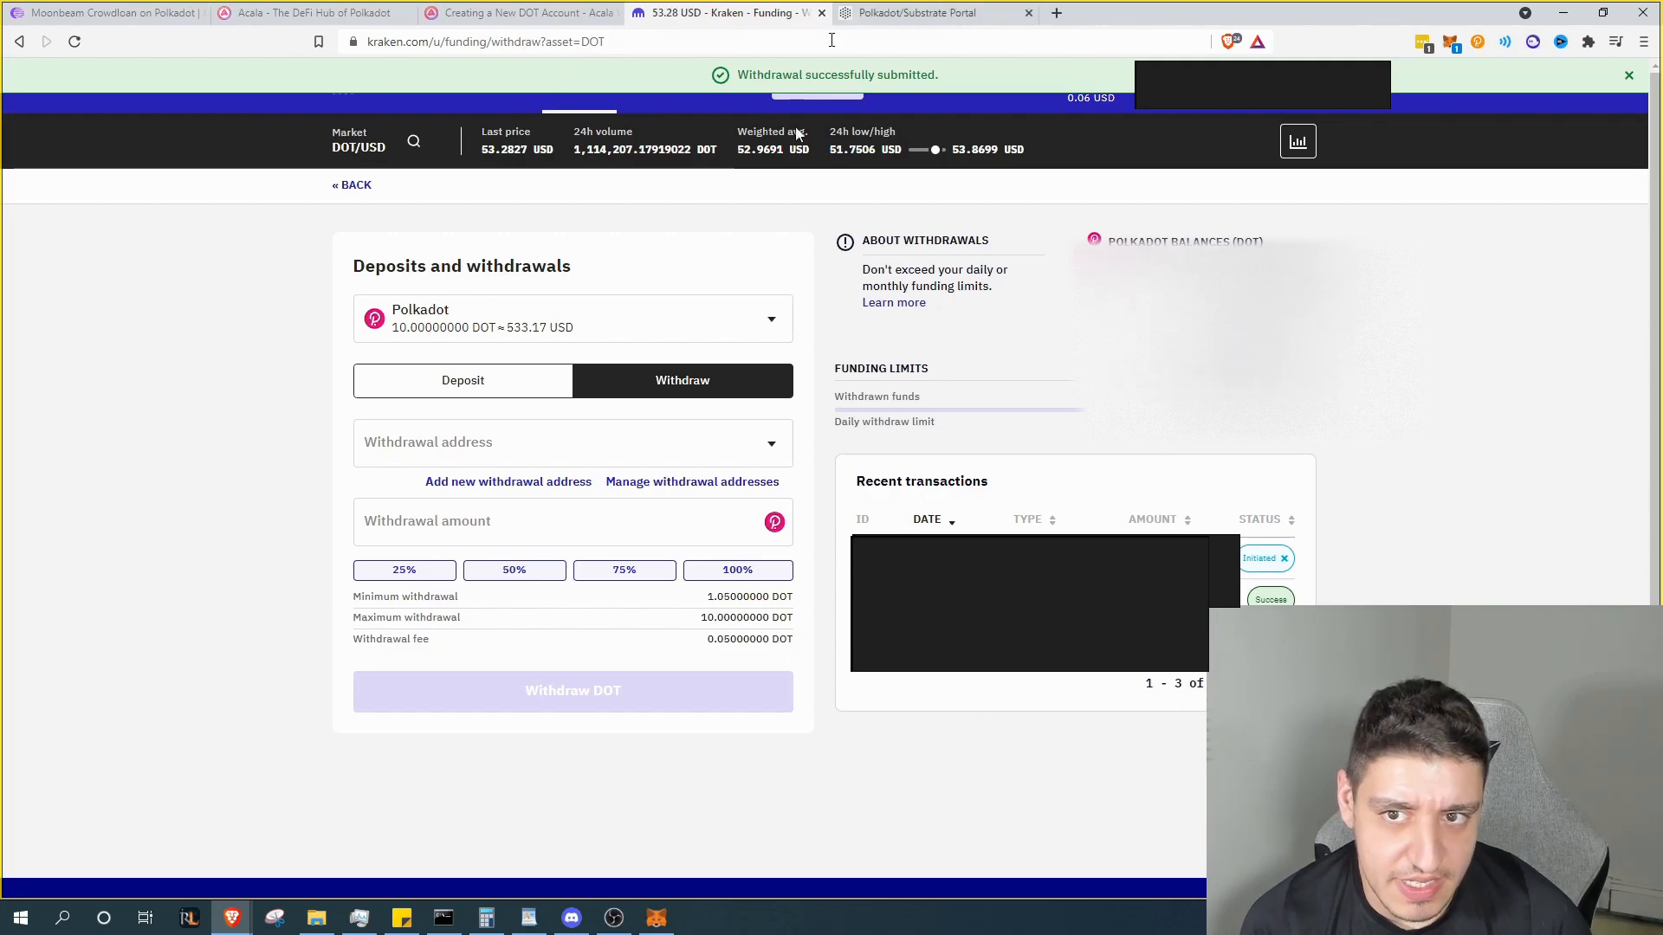
{"action": "left_click", "coordinate": [1629, 75]}
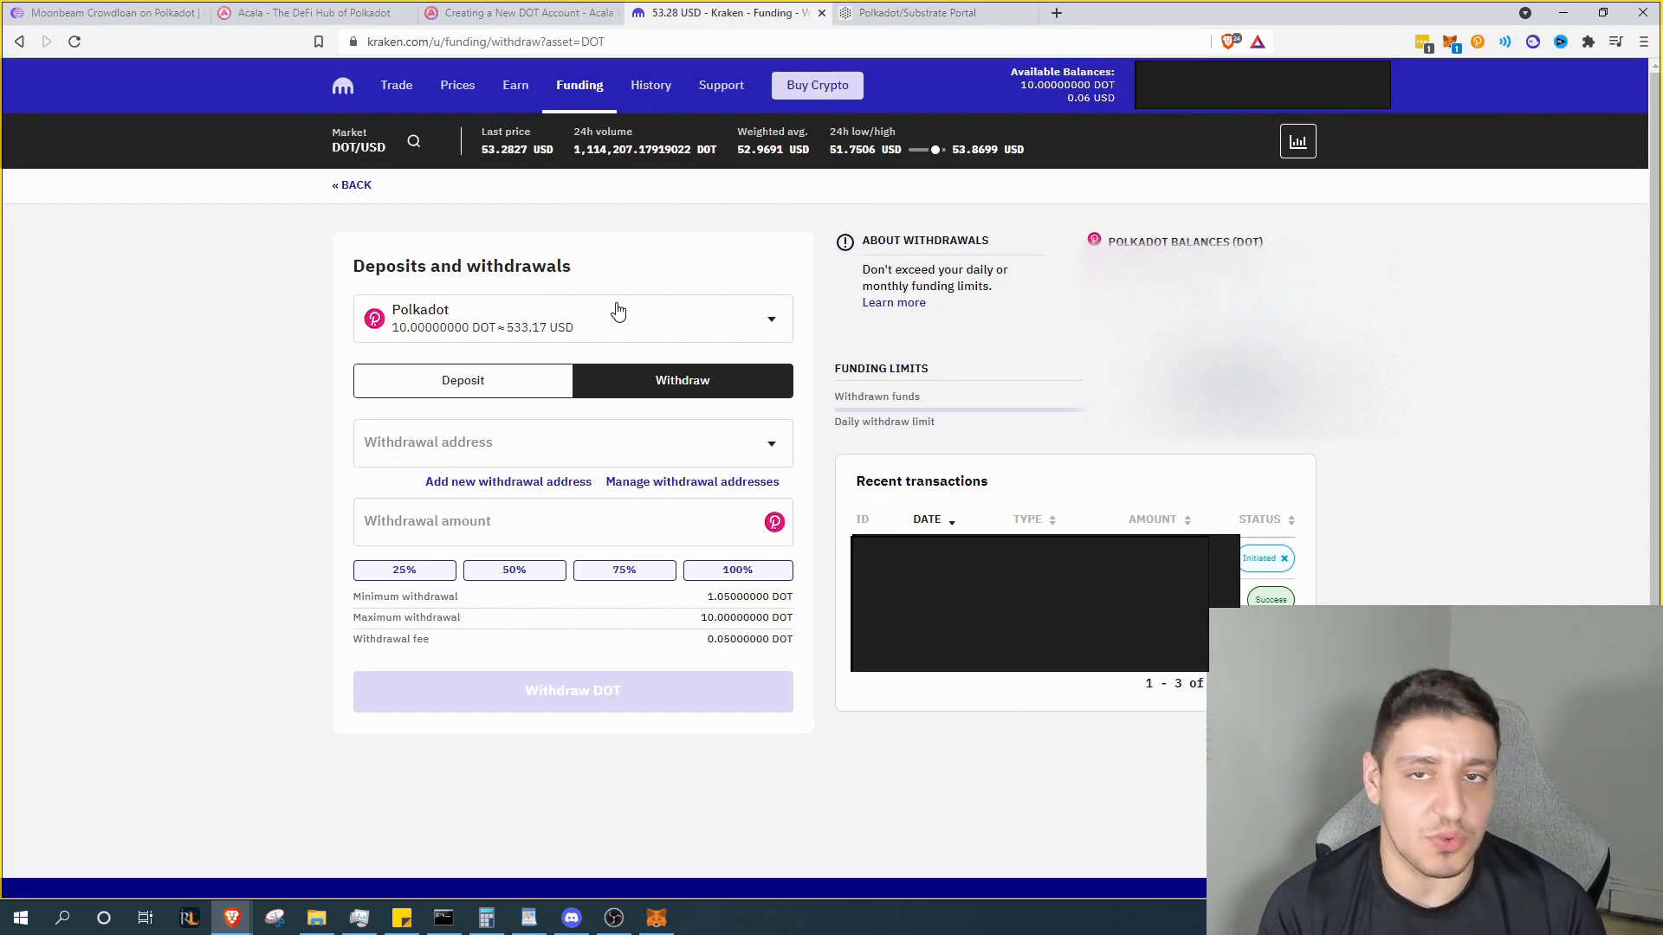
Step: Check the 9.95 DOT ACAExt balance in the portal, then return to the Acala crowdloan page
{"action": "left_click", "coordinate": [918, 13]}
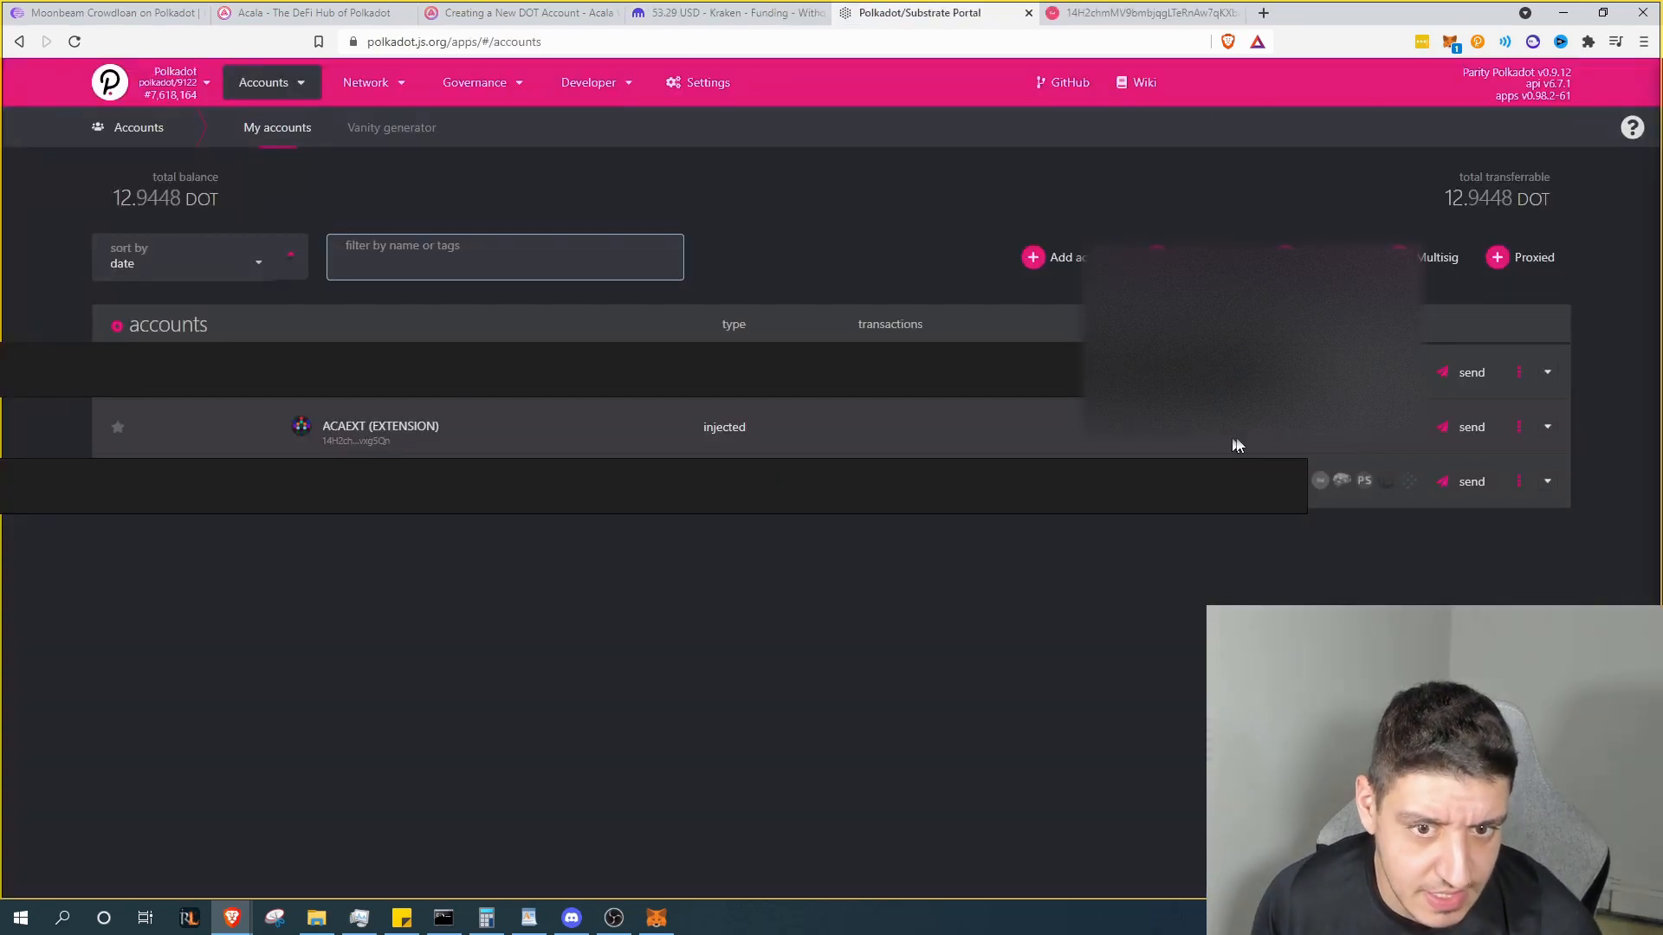
{"action": "mouse_move", "coordinate": [1201, 455]}
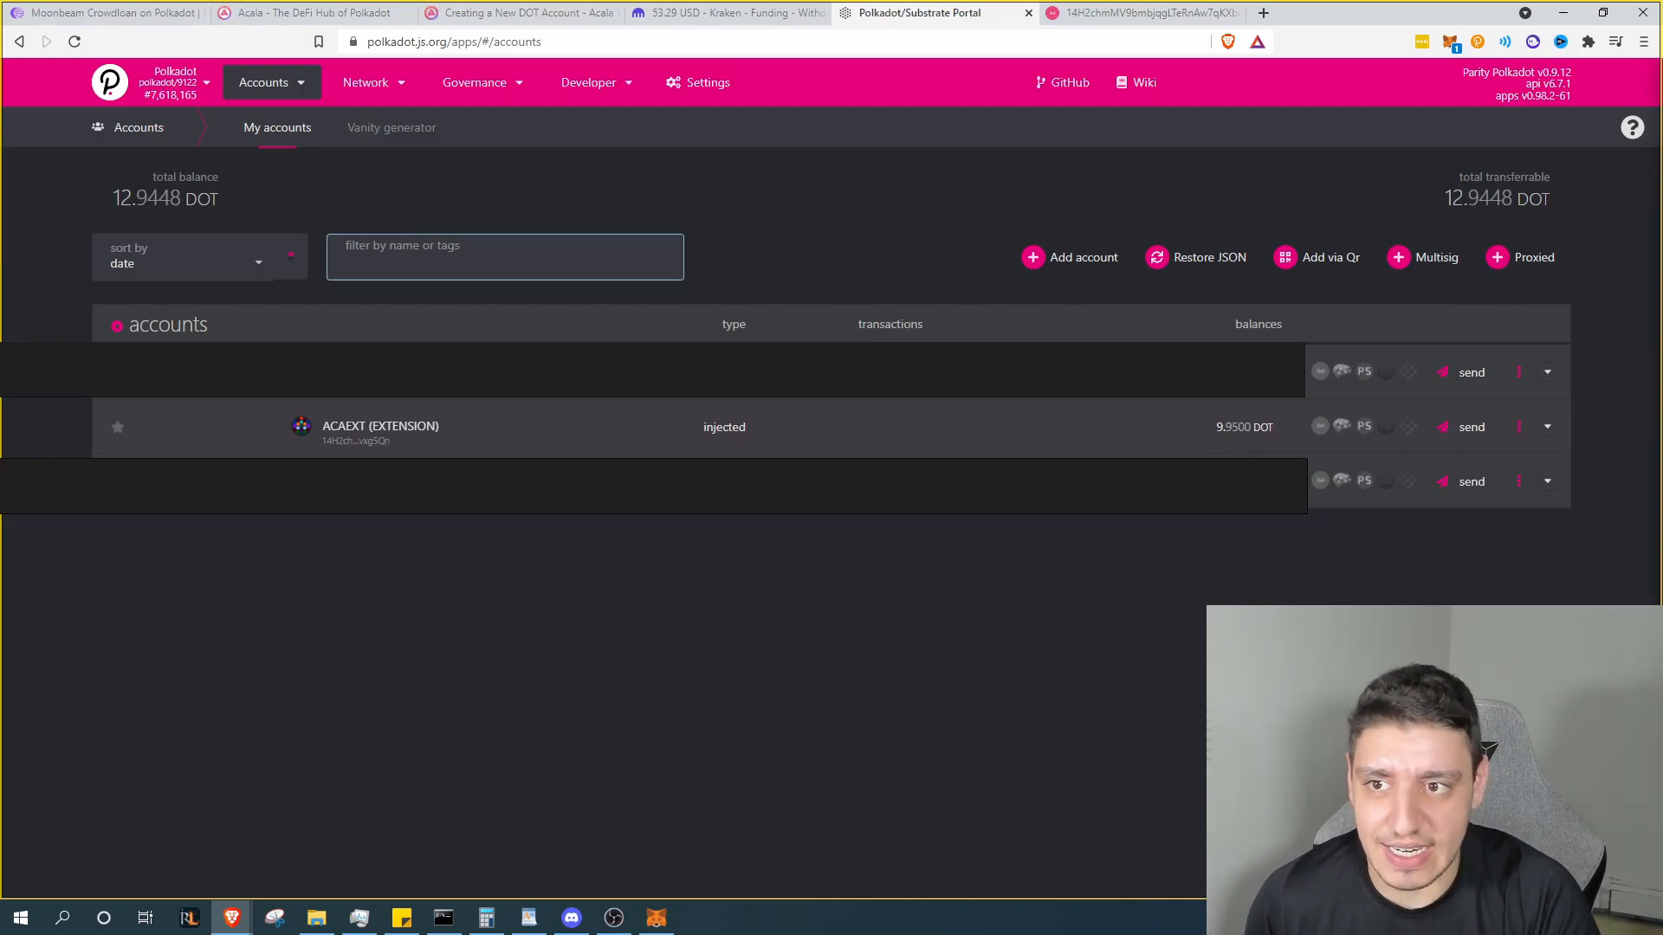
{"action": "left_click", "coordinate": [307, 13]}
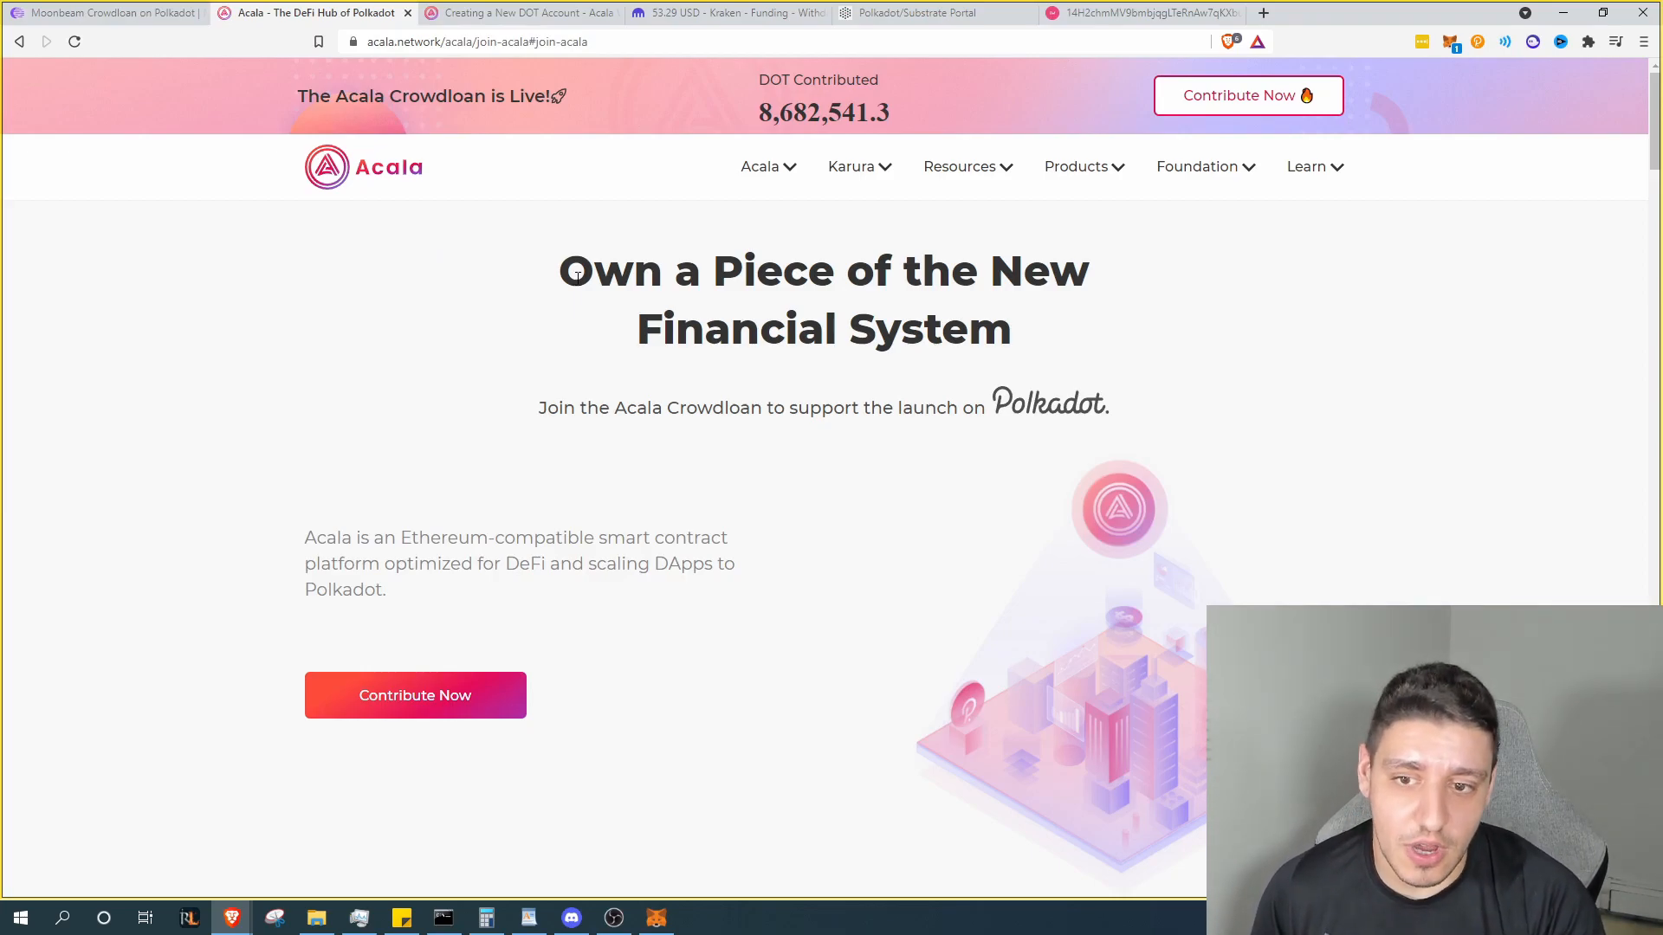
{"action": "mouse_move", "coordinate": [1184, 555]}
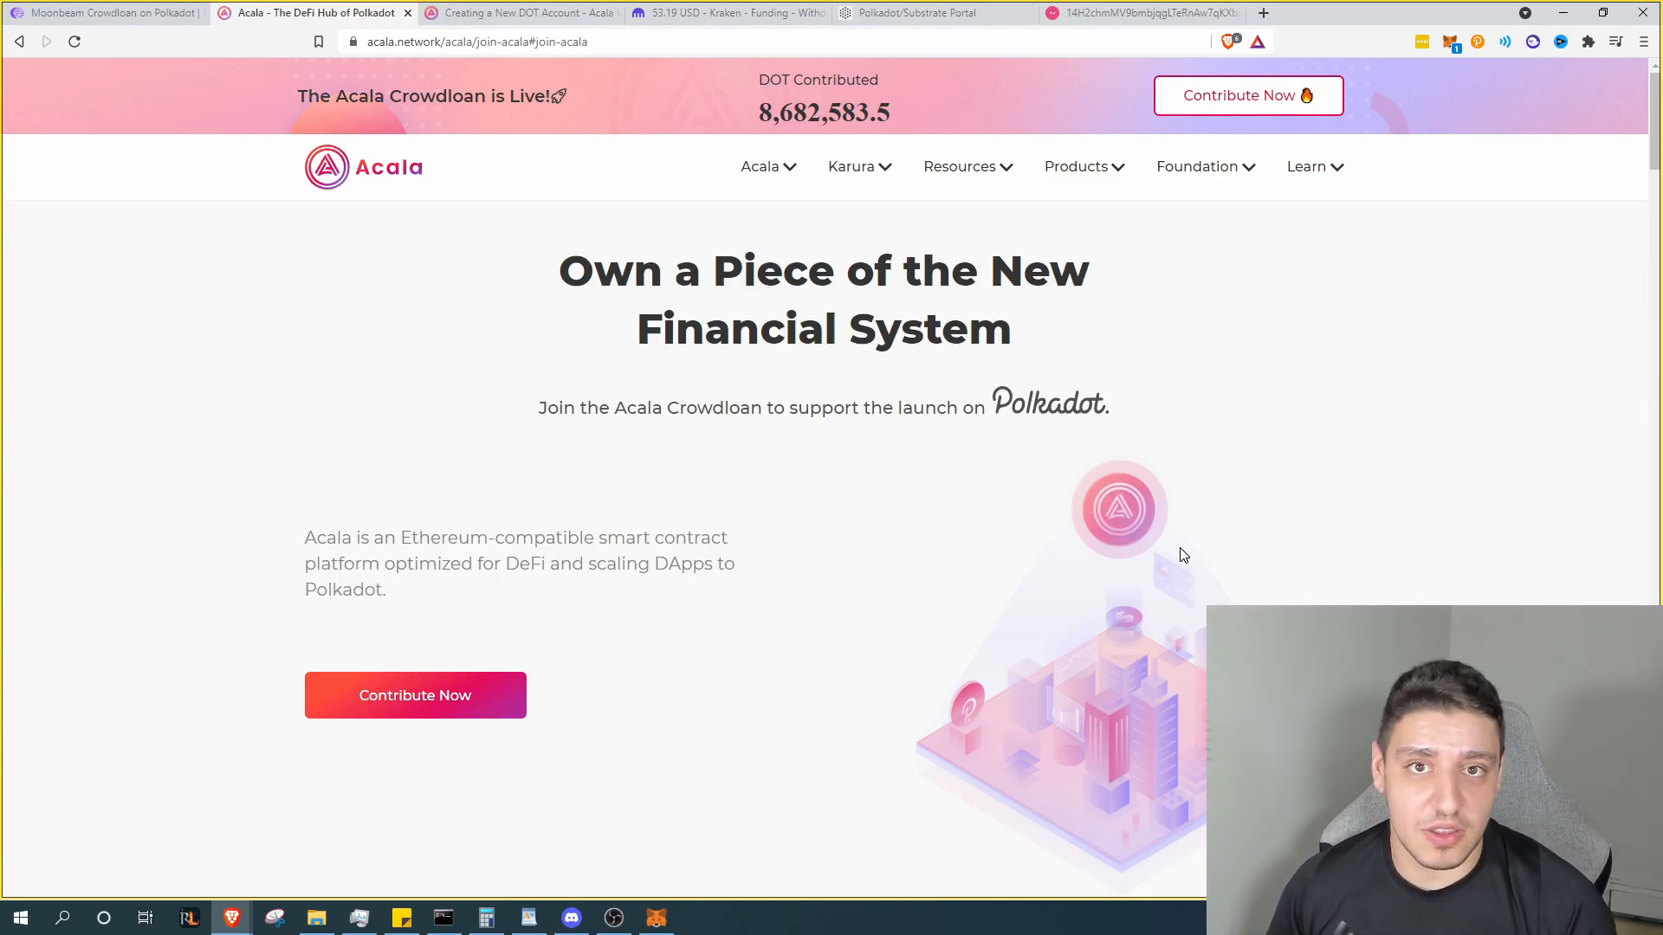
{"action": "mouse_move", "coordinate": [1164, 690]}
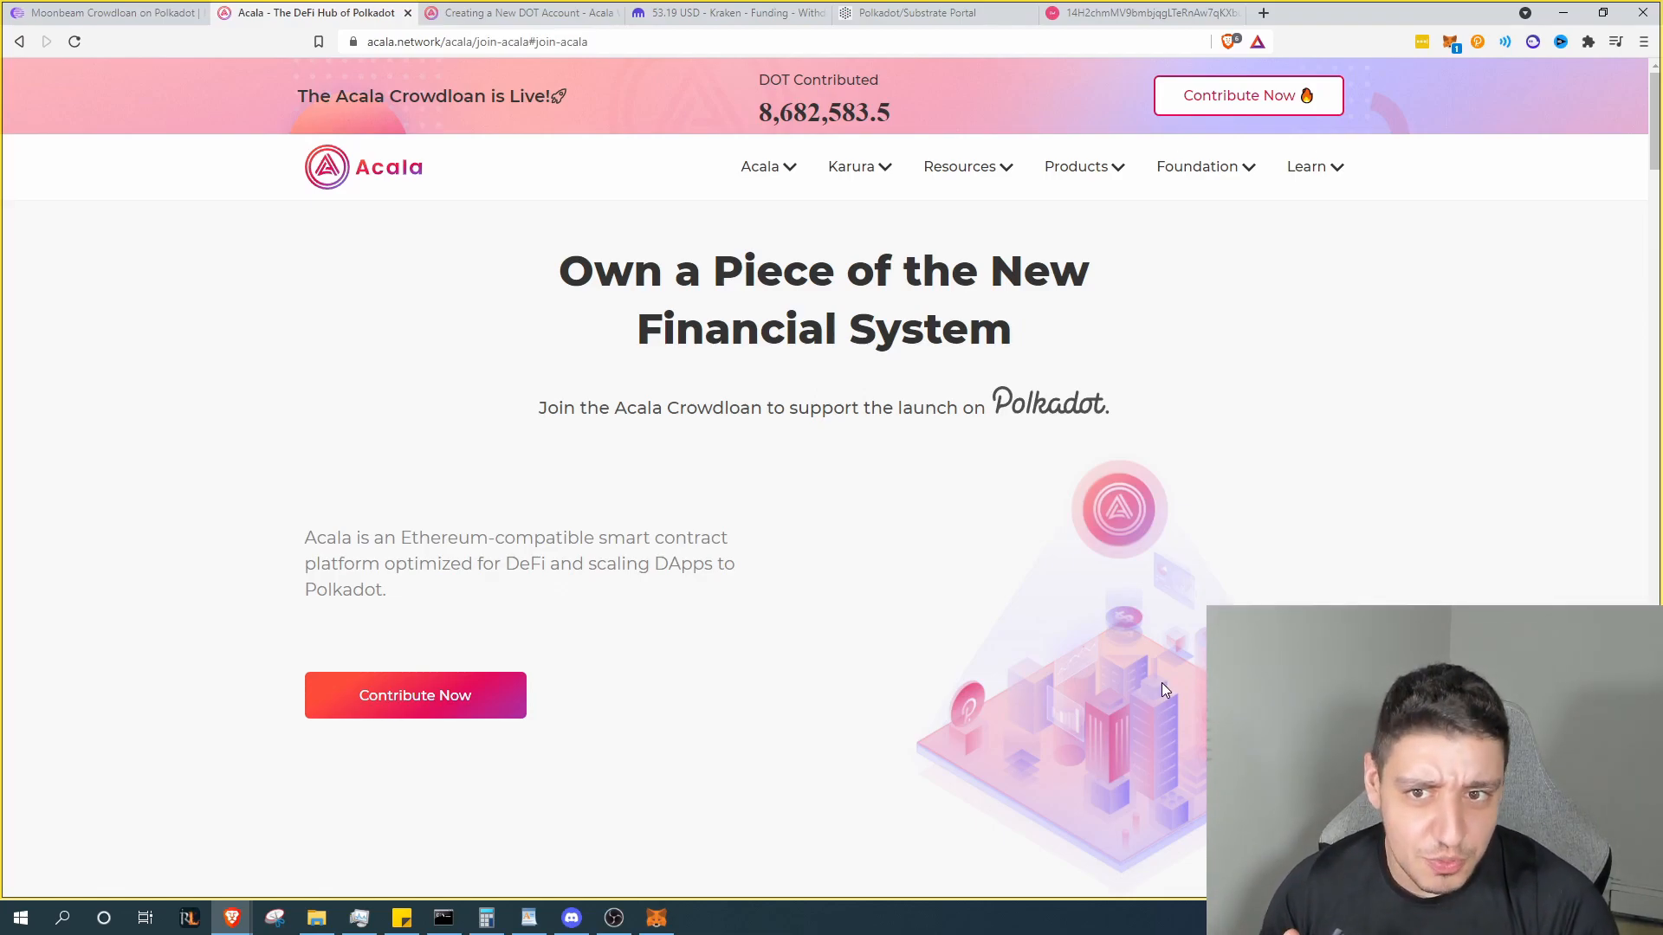
{"action": "mouse_move", "coordinate": [1374, 346]}
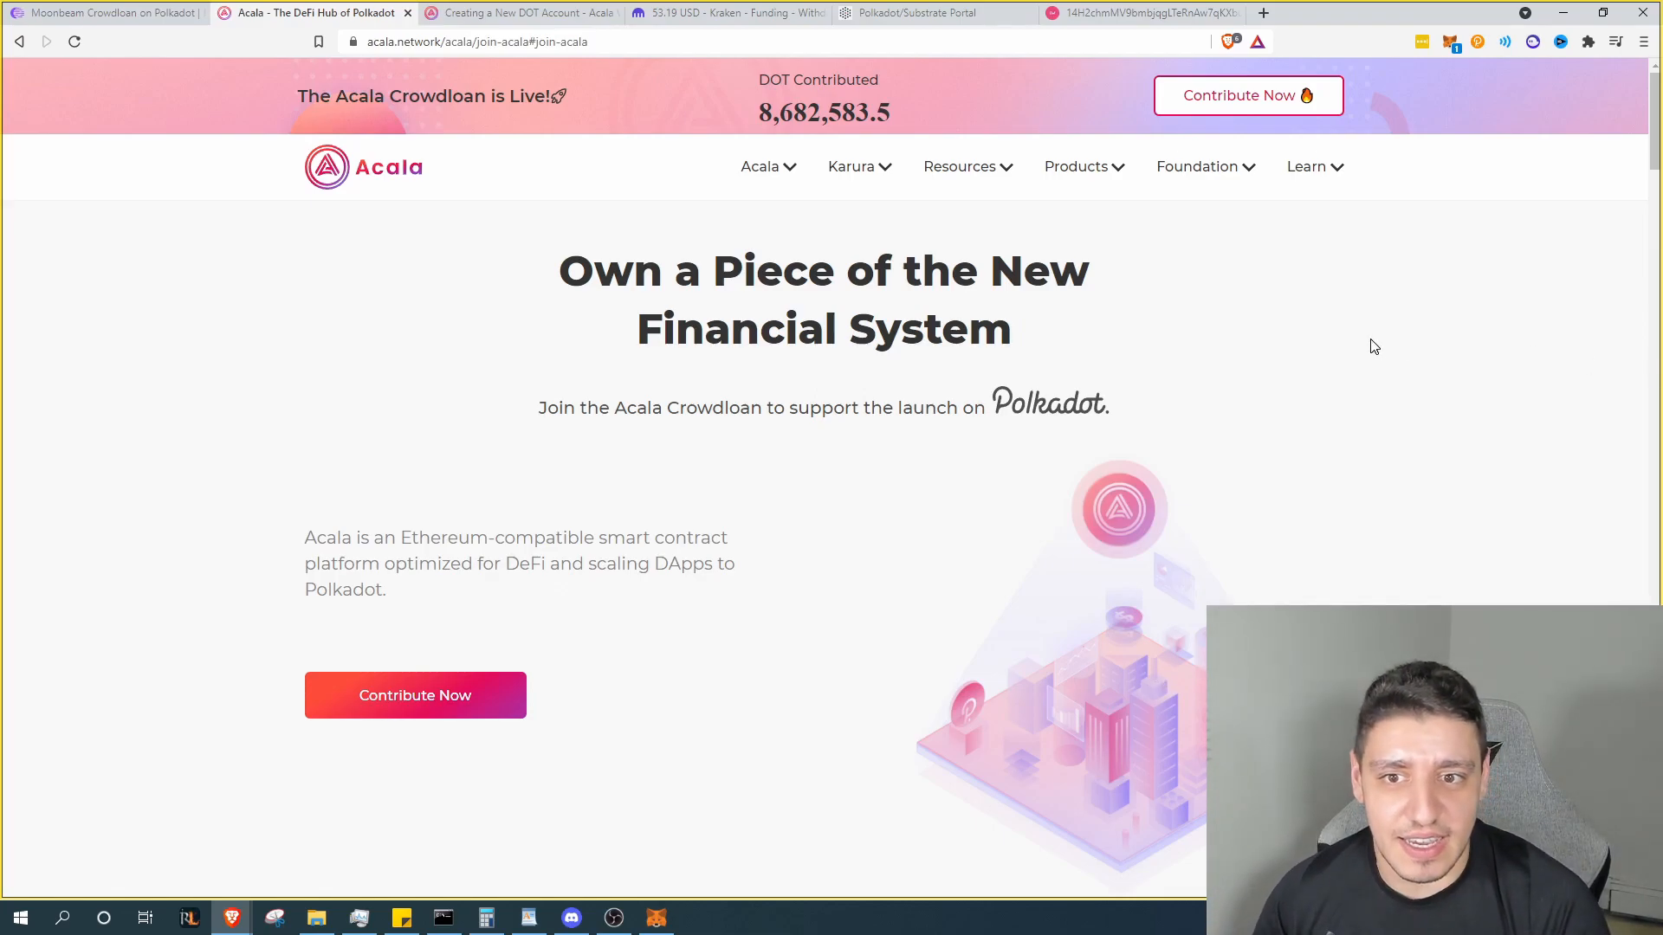
{"action": "mouse_move", "coordinate": [1366, 359]}
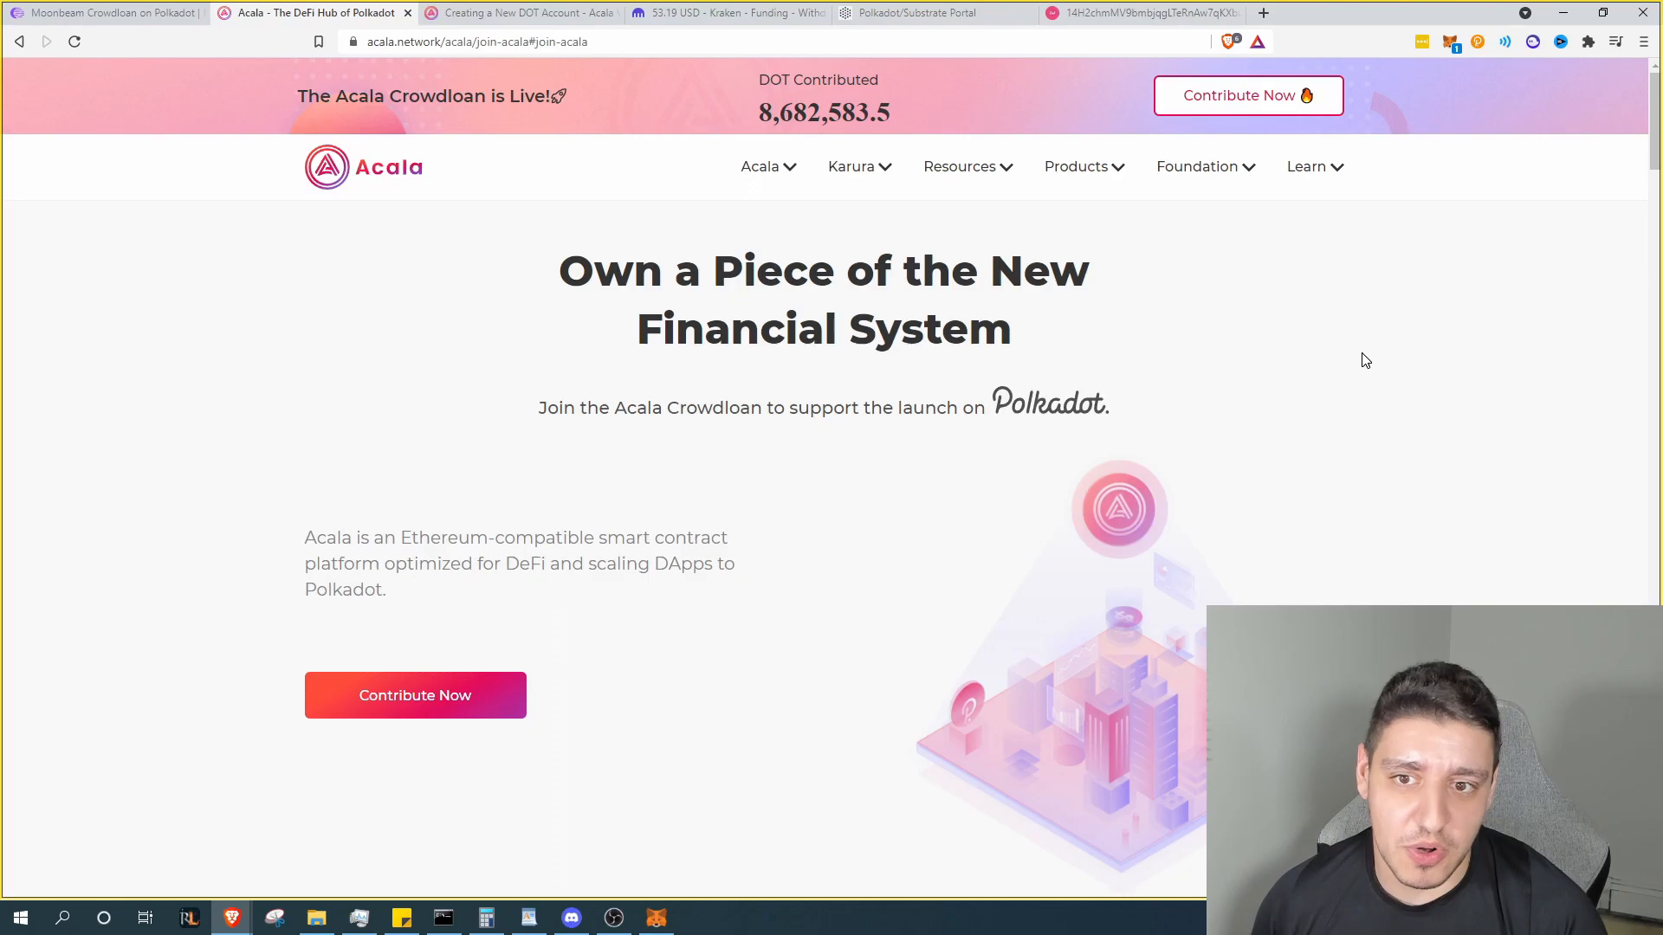
{"action": "left_click", "coordinate": [1306, 166]}
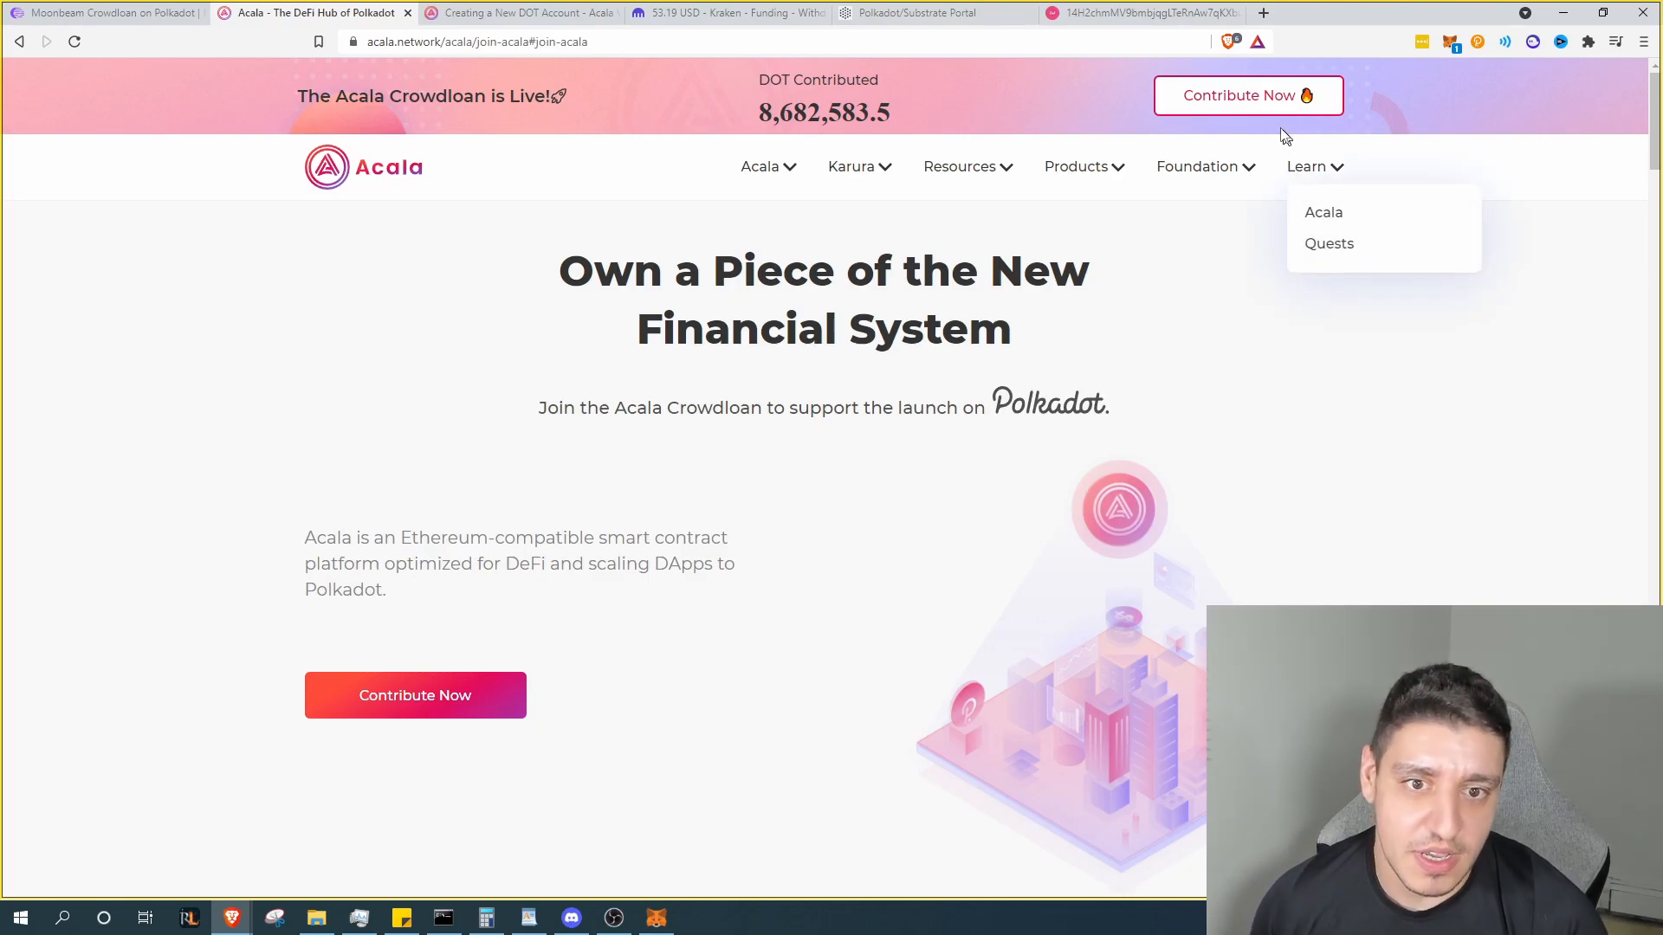
Step: Scroll the Join page to the 4 Ways to Participate section and the Contribute & Stay Liquid video
{"action": "scroll", "scroll_direction": "down", "scroll_amount": 3}
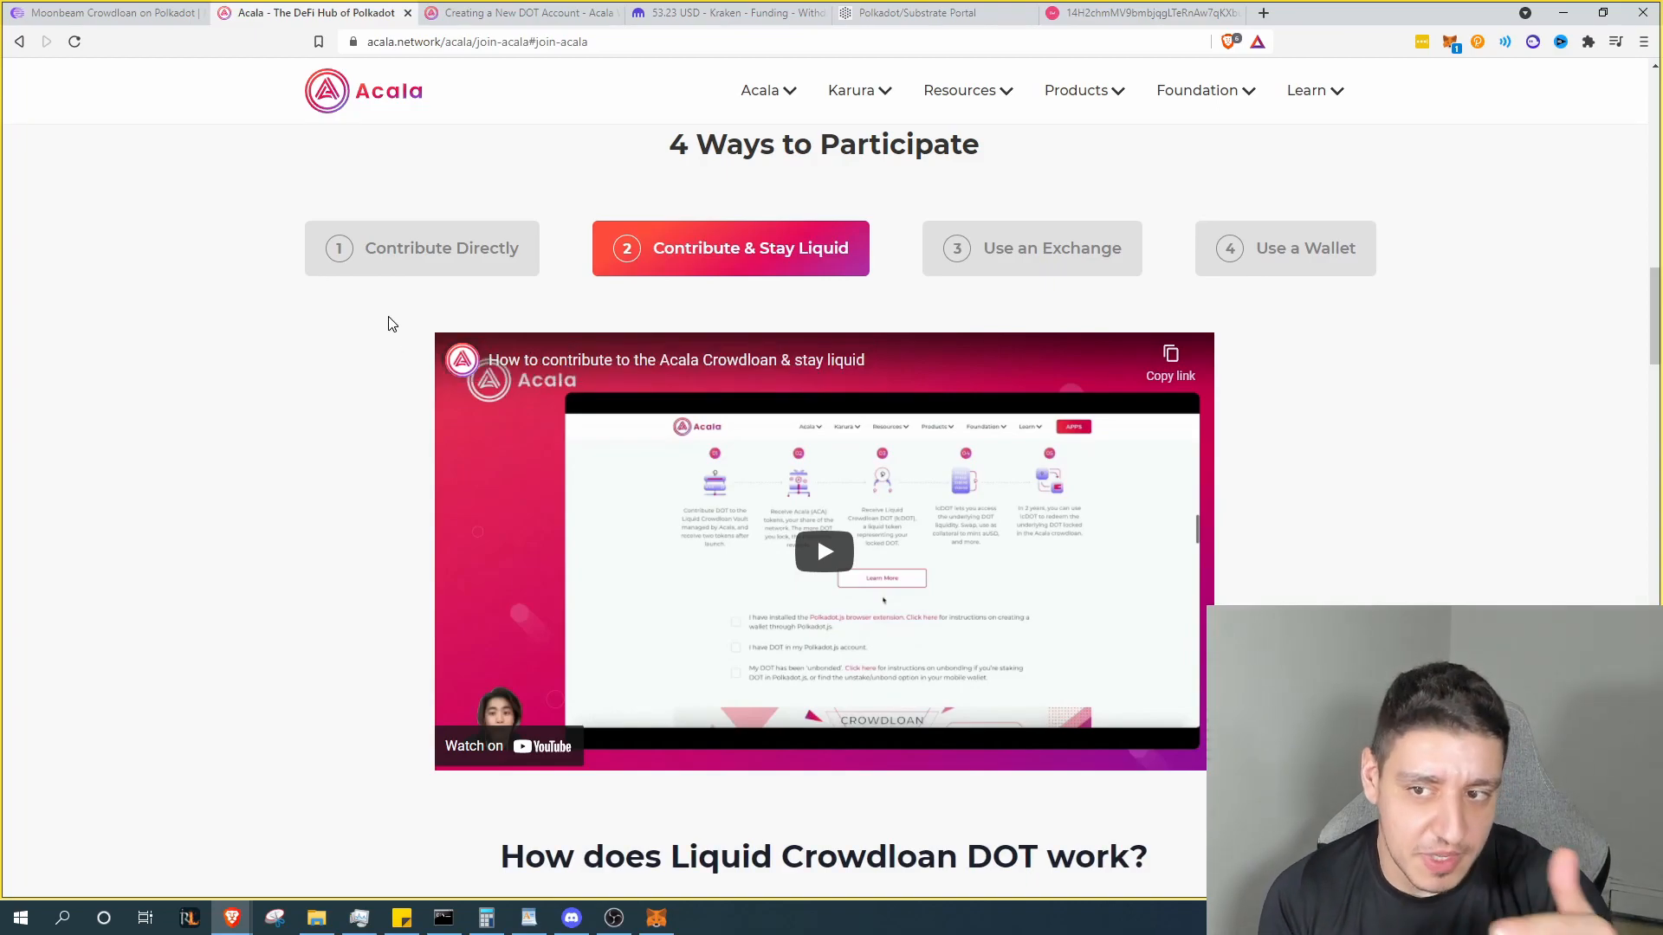
{"action": "mouse_move", "coordinate": [388, 306]}
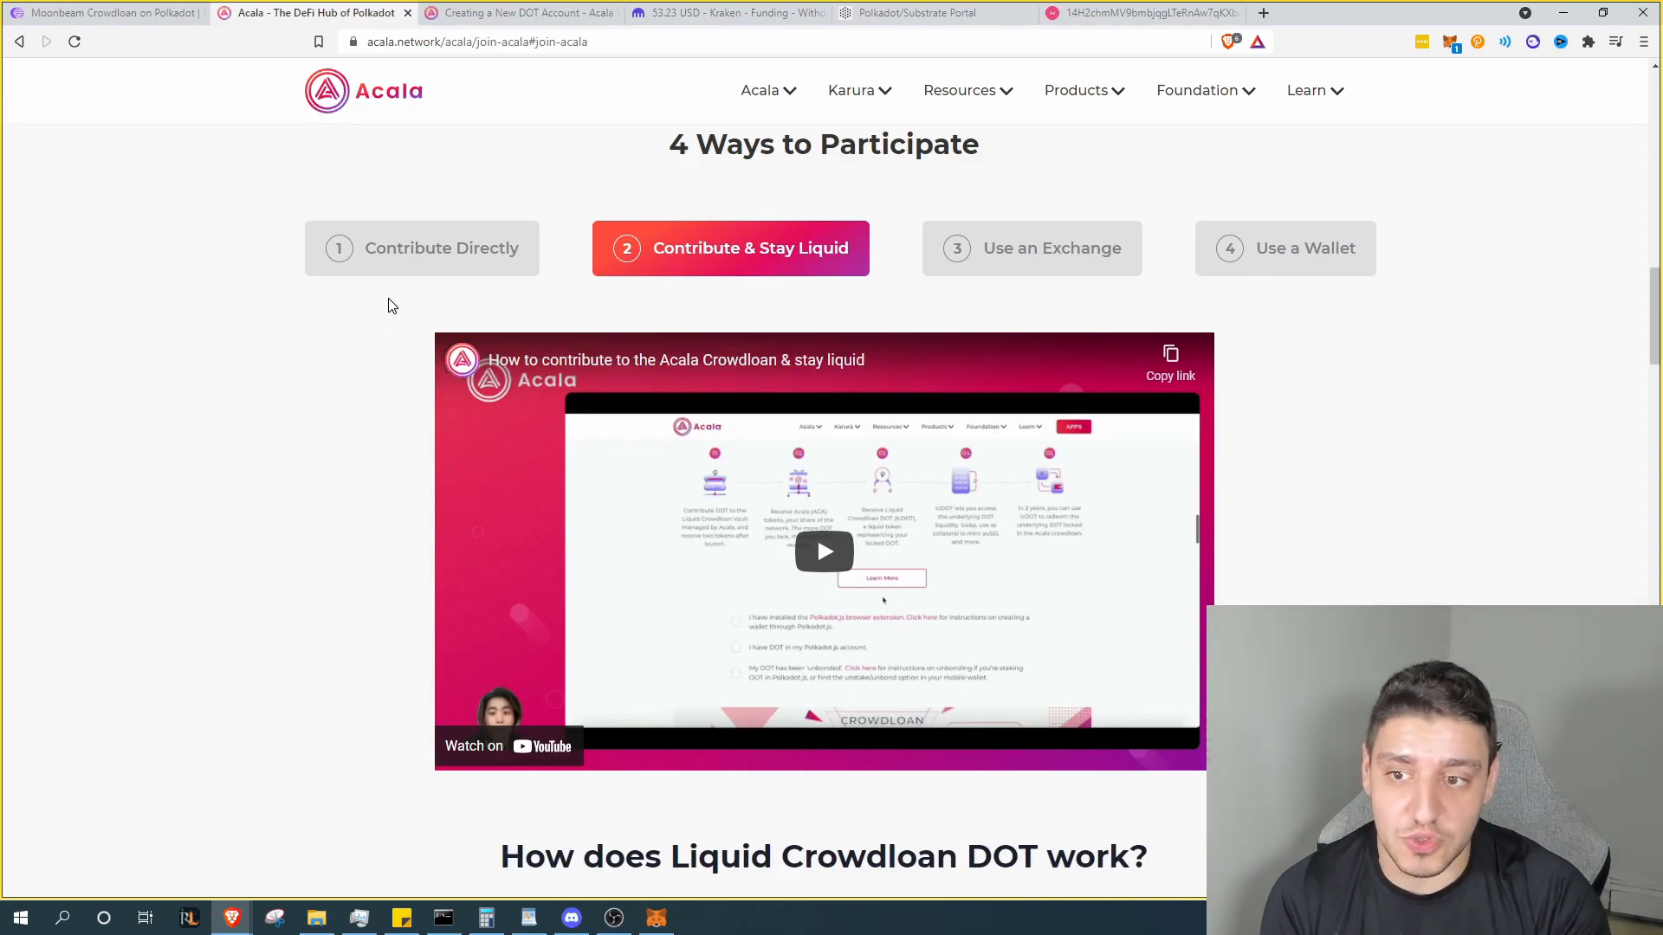
{"action": "mouse_move", "coordinate": [495, 370]}
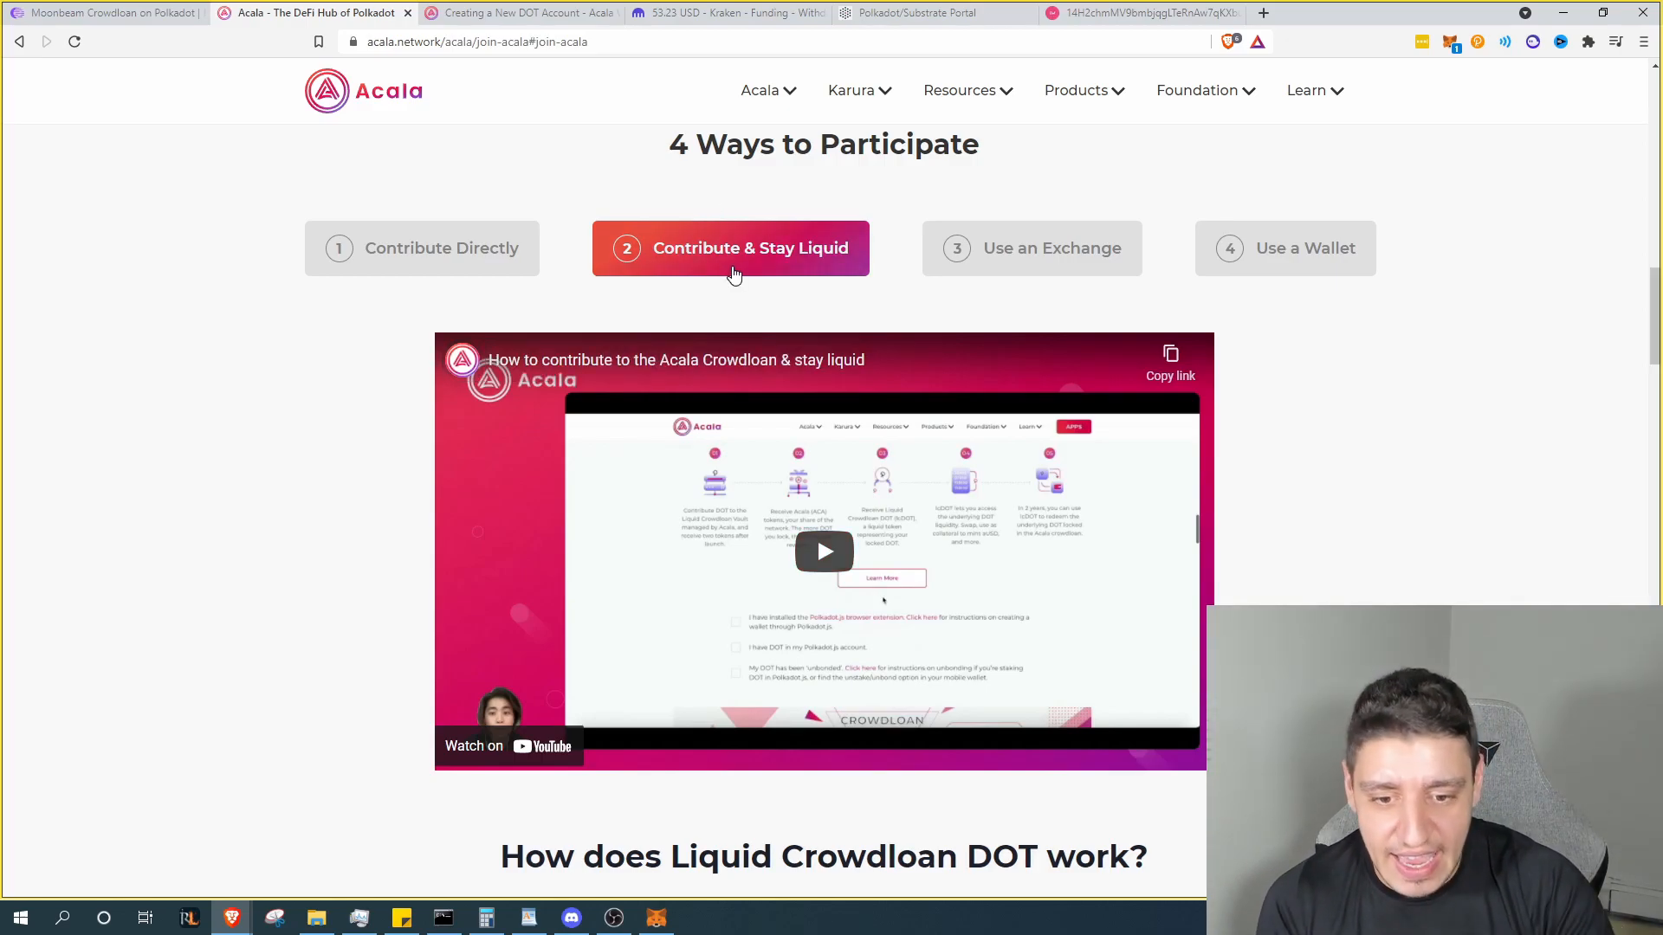
{"action": "scroll", "scroll_direction": "down", "scroll_amount": 3}
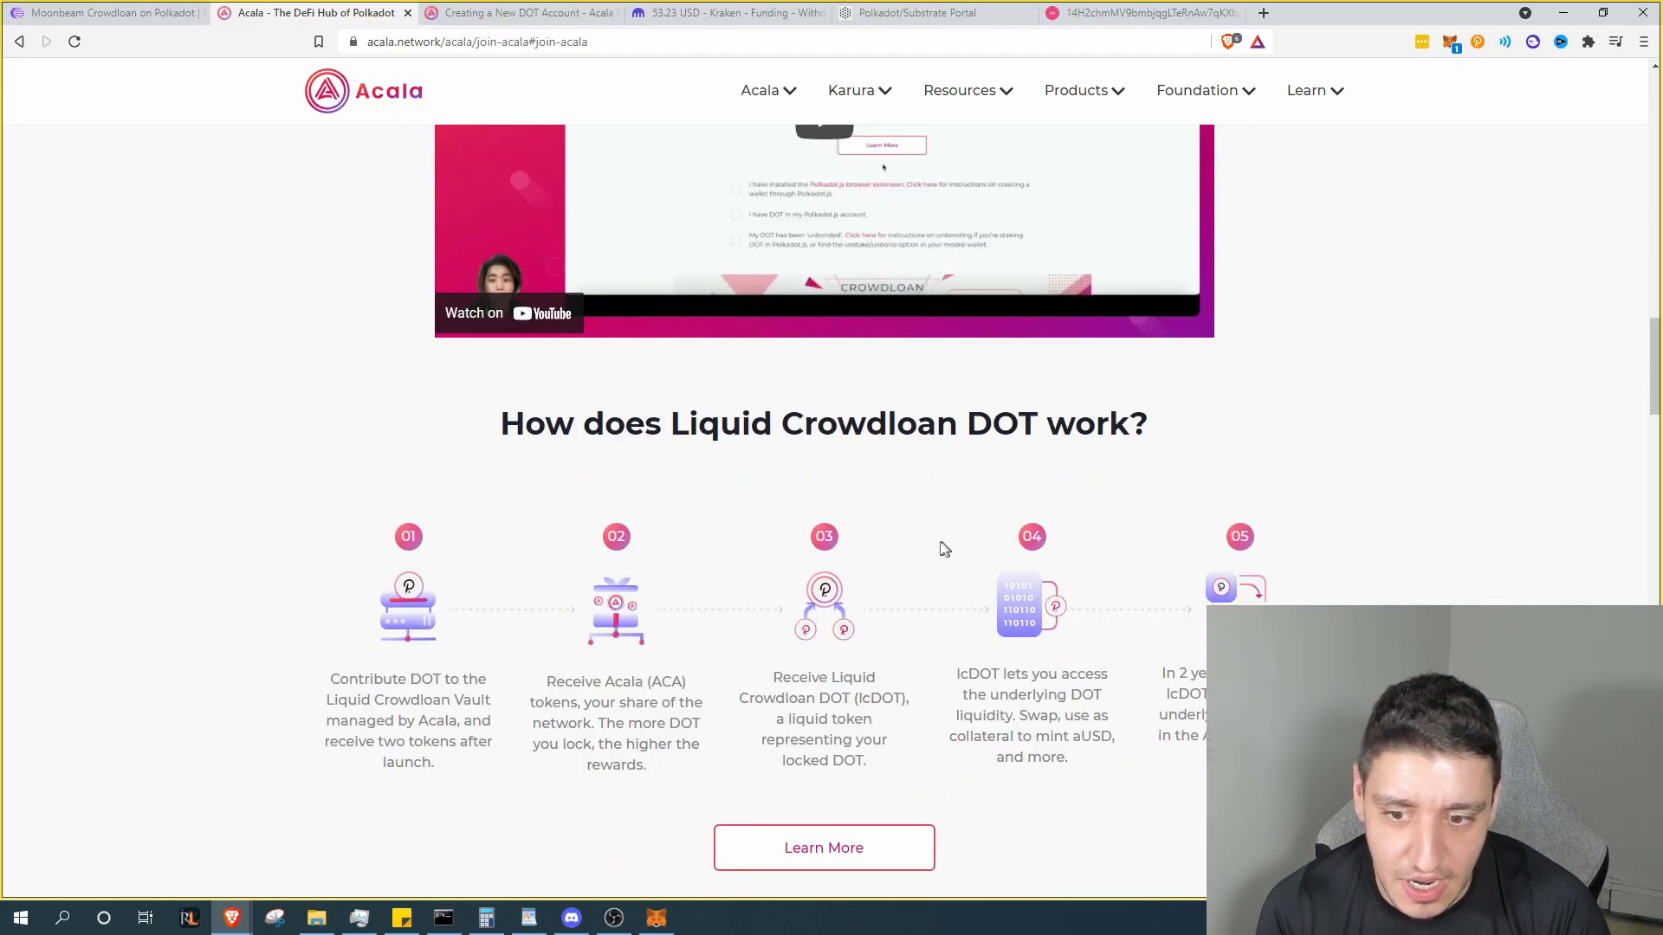
{"action": "scroll", "scroll_direction": "up", "scroll_amount": 3}
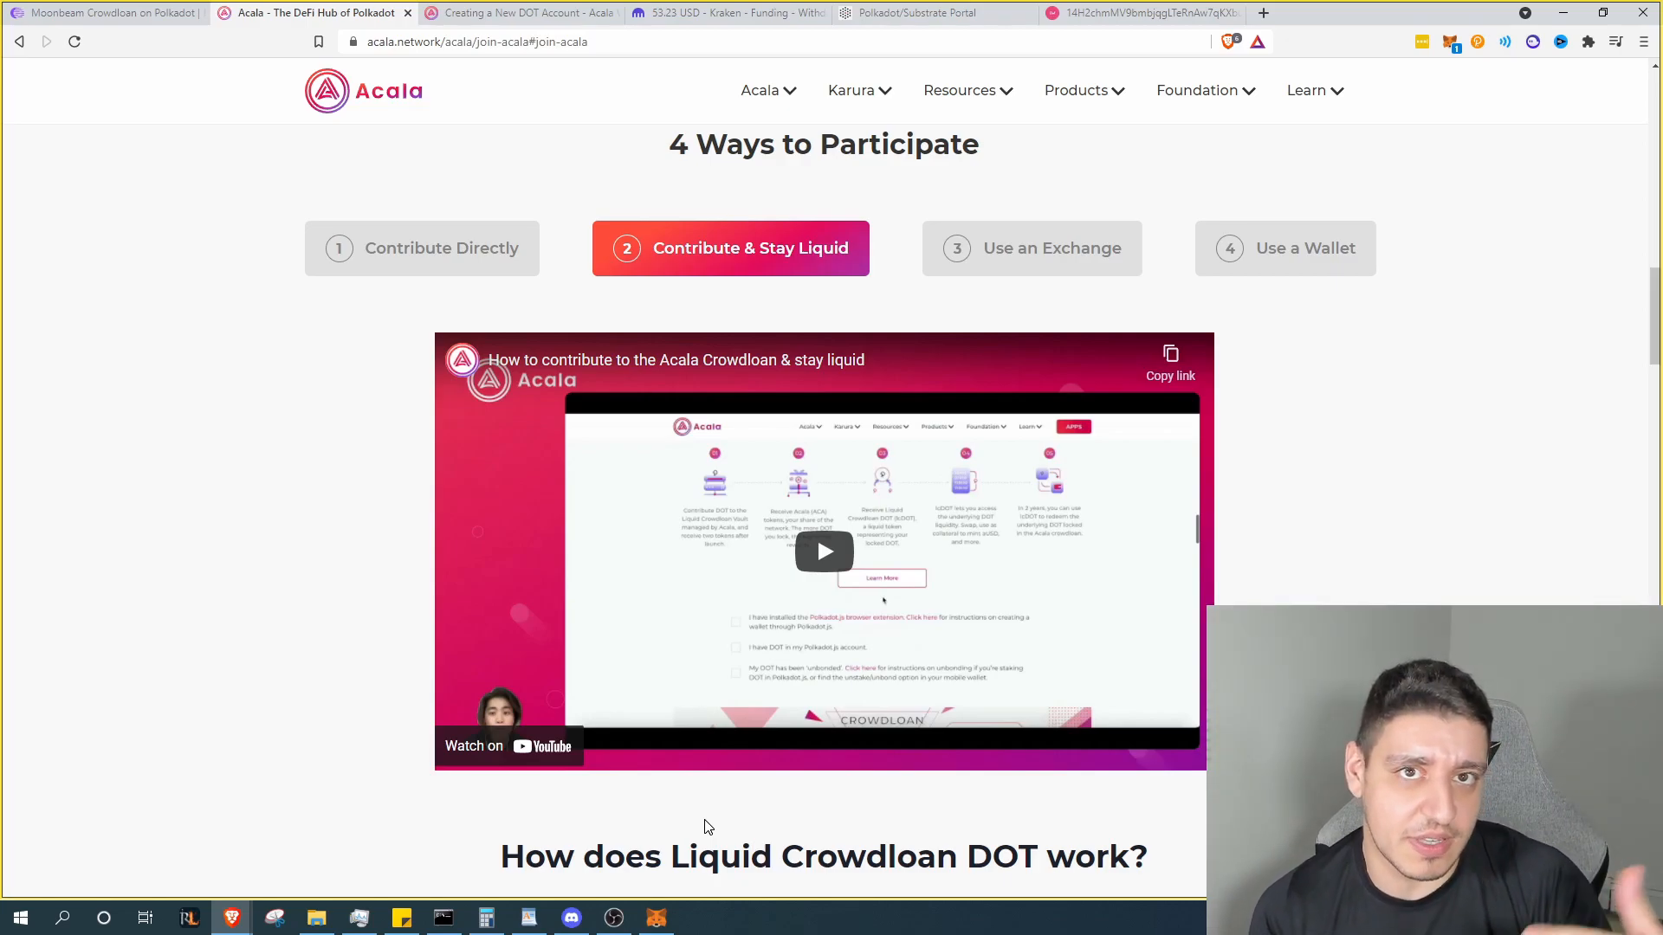
{"action": "mouse_move", "coordinate": [695, 843]}
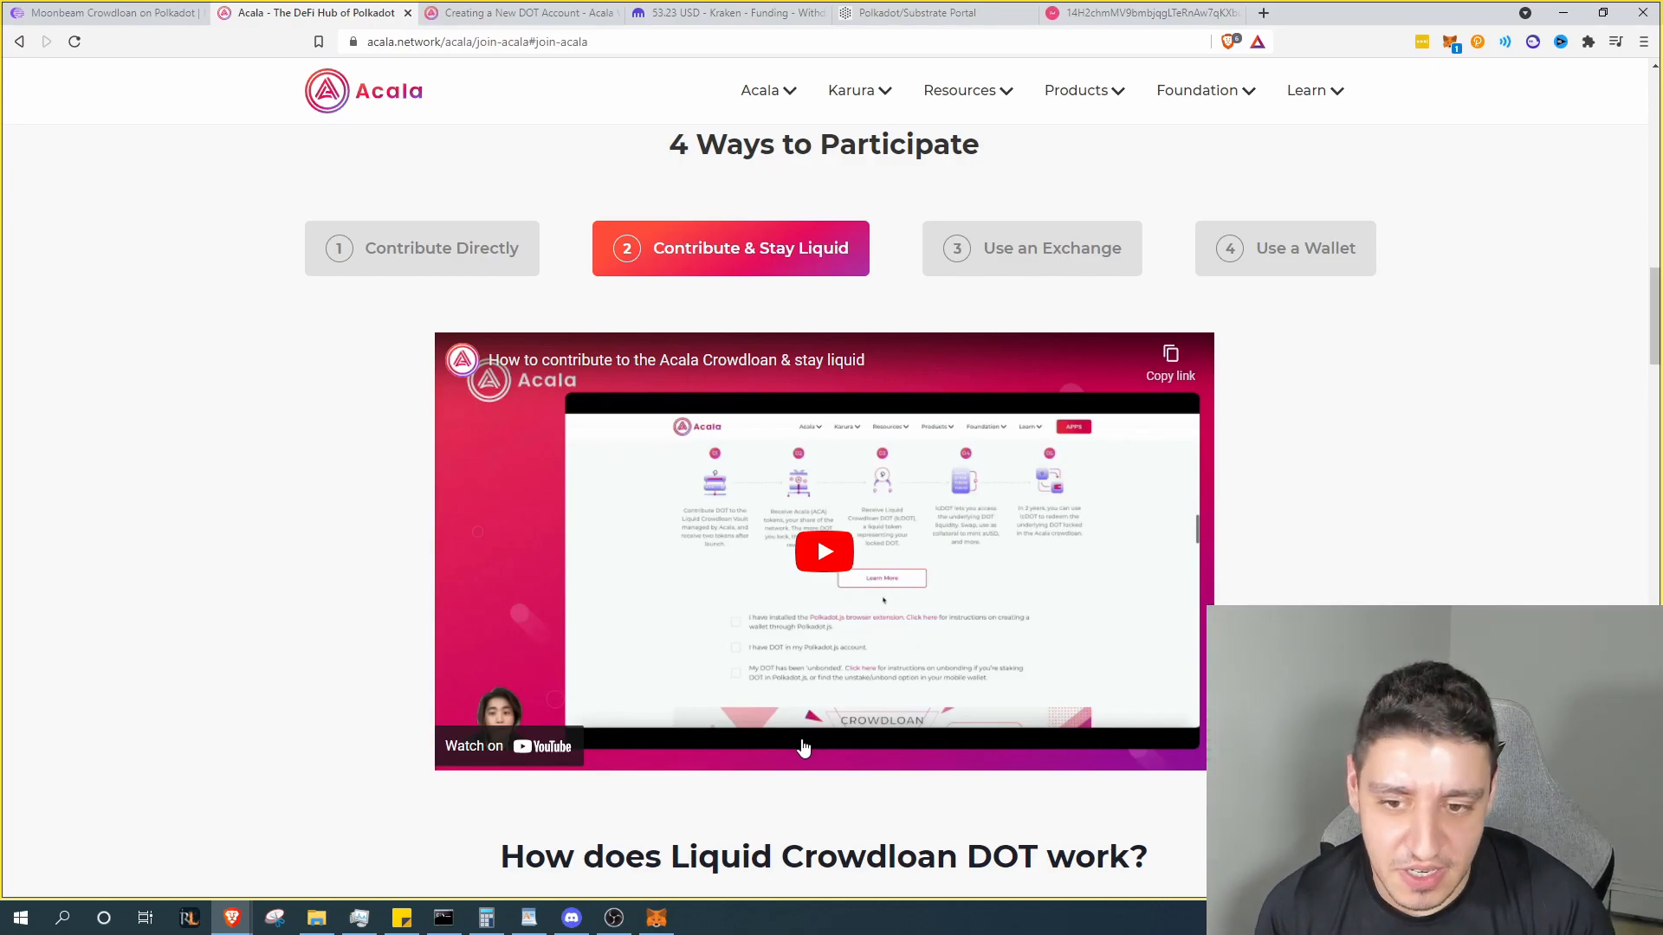
{"action": "mouse_move", "coordinate": [1028, 443]}
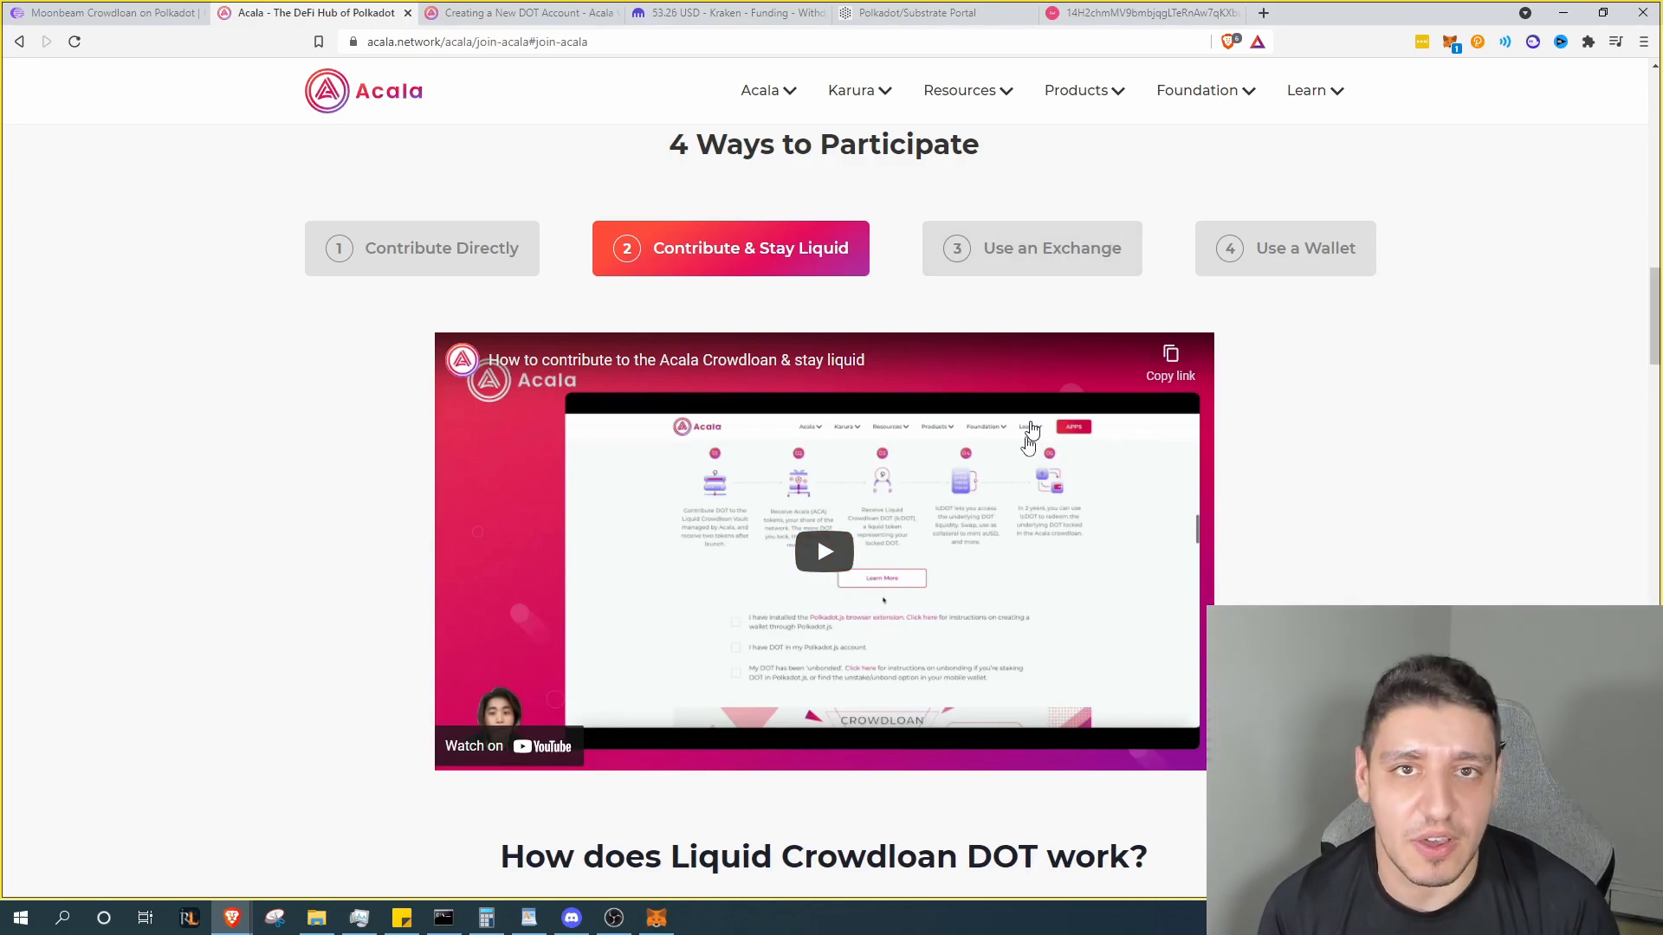
{"action": "scroll", "scroll_direction": "down", "scroll_amount": 3}
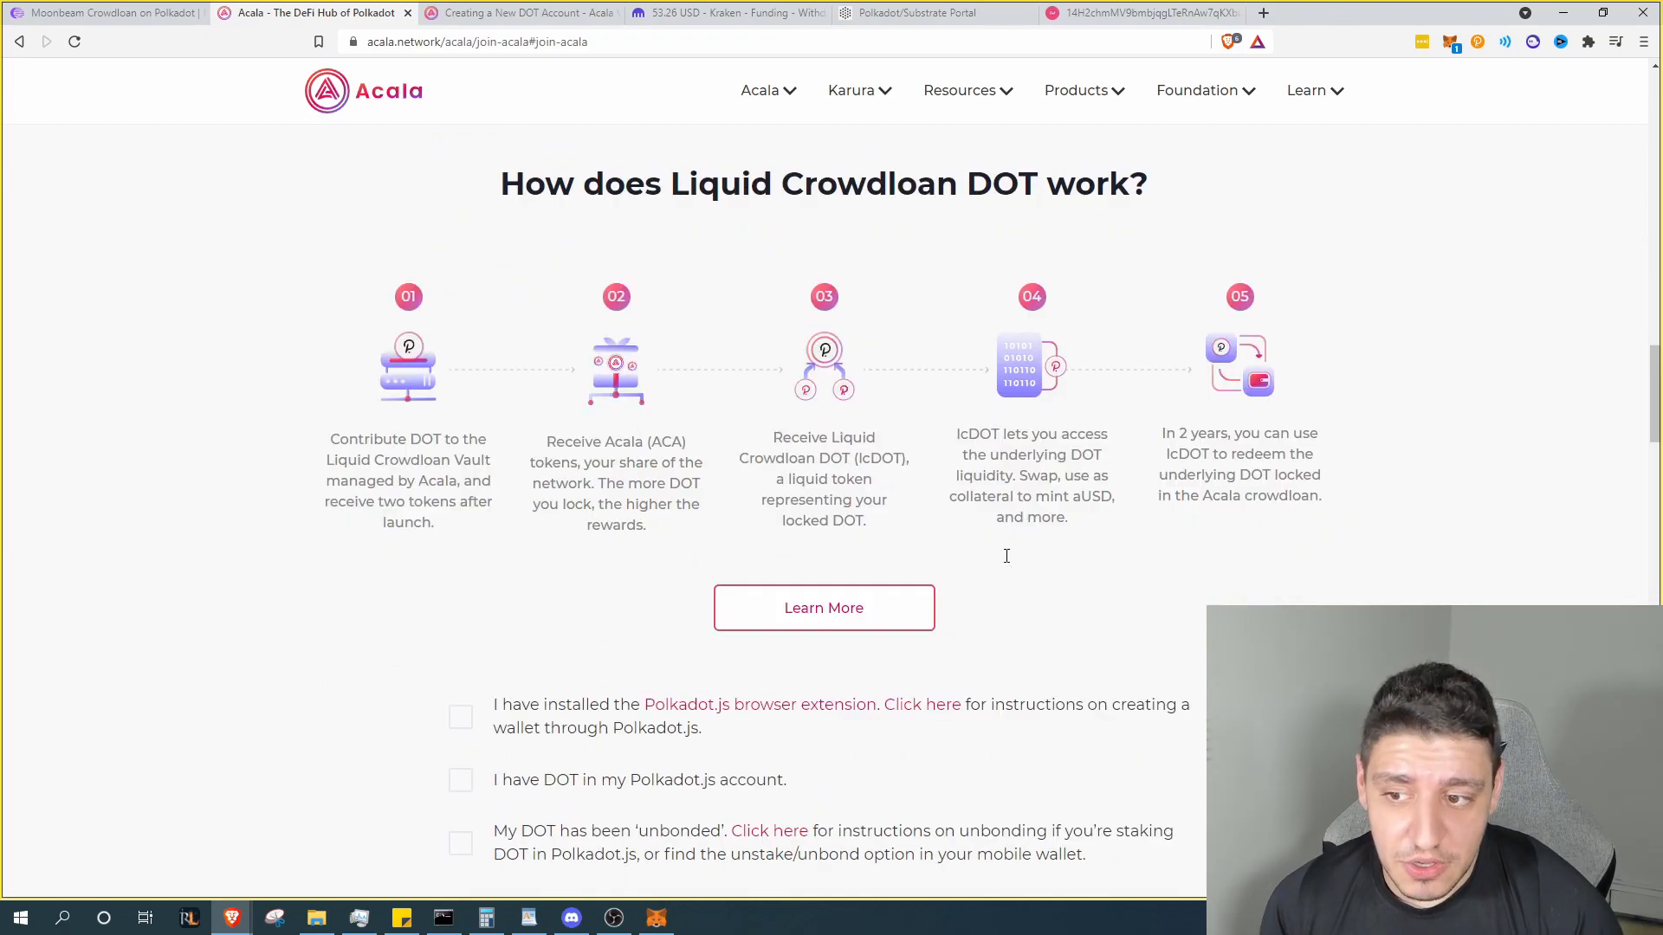
{"action": "scroll", "scroll_direction": "down", "scroll_amount": 3}
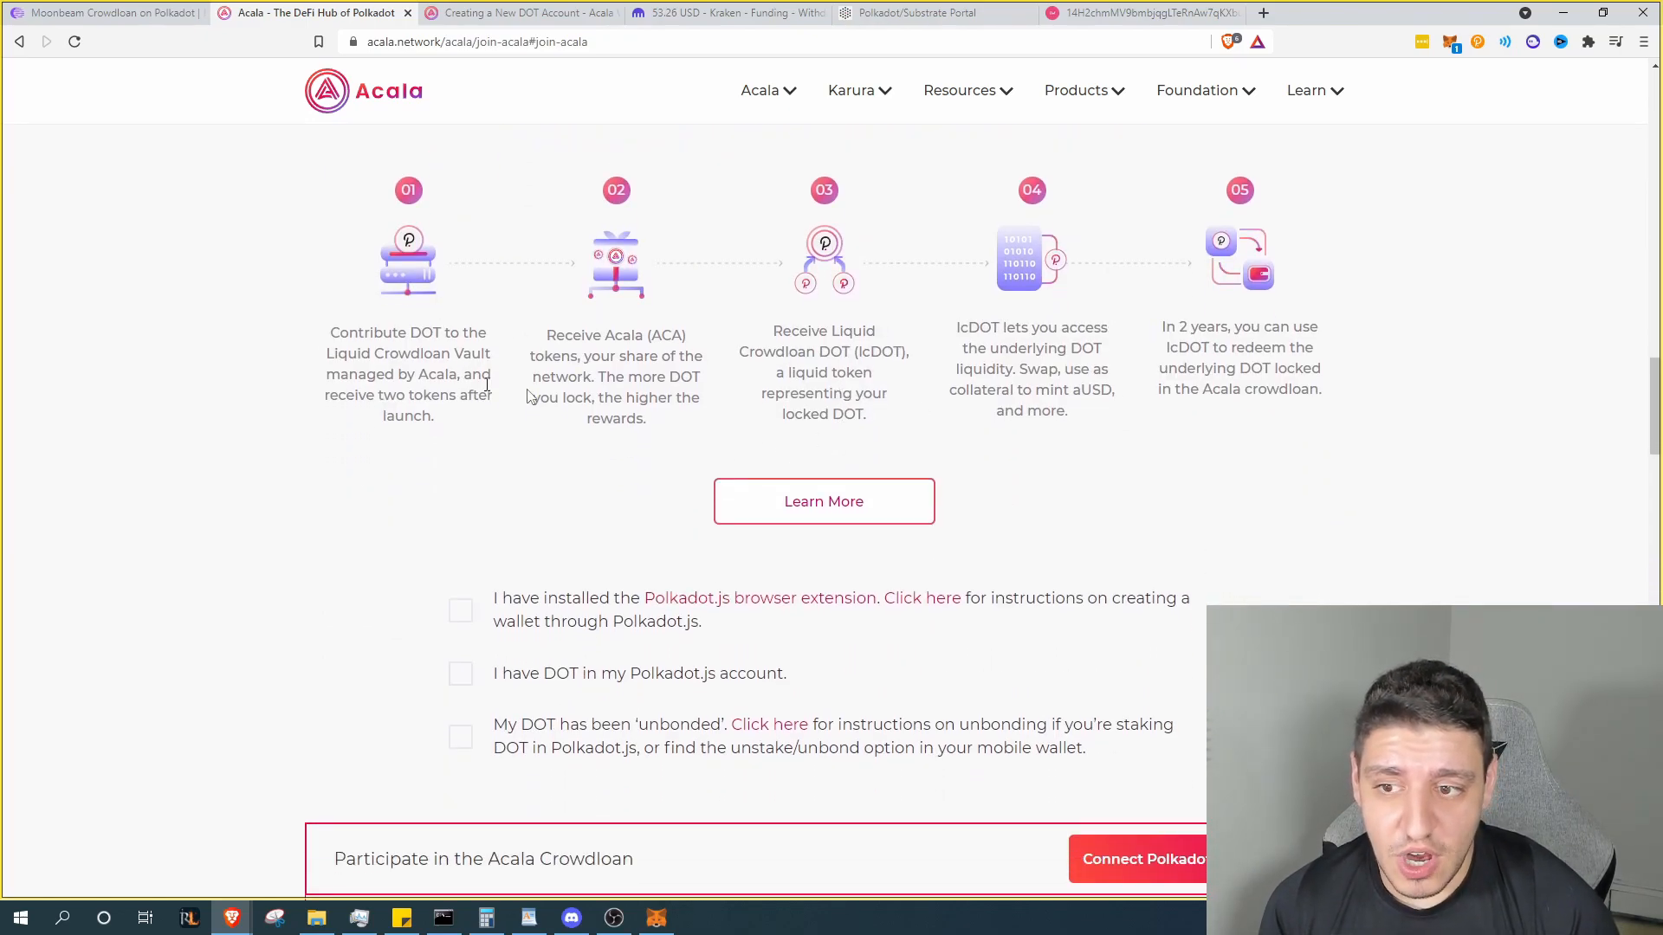
{"action": "mouse_move", "coordinate": [371, 318]}
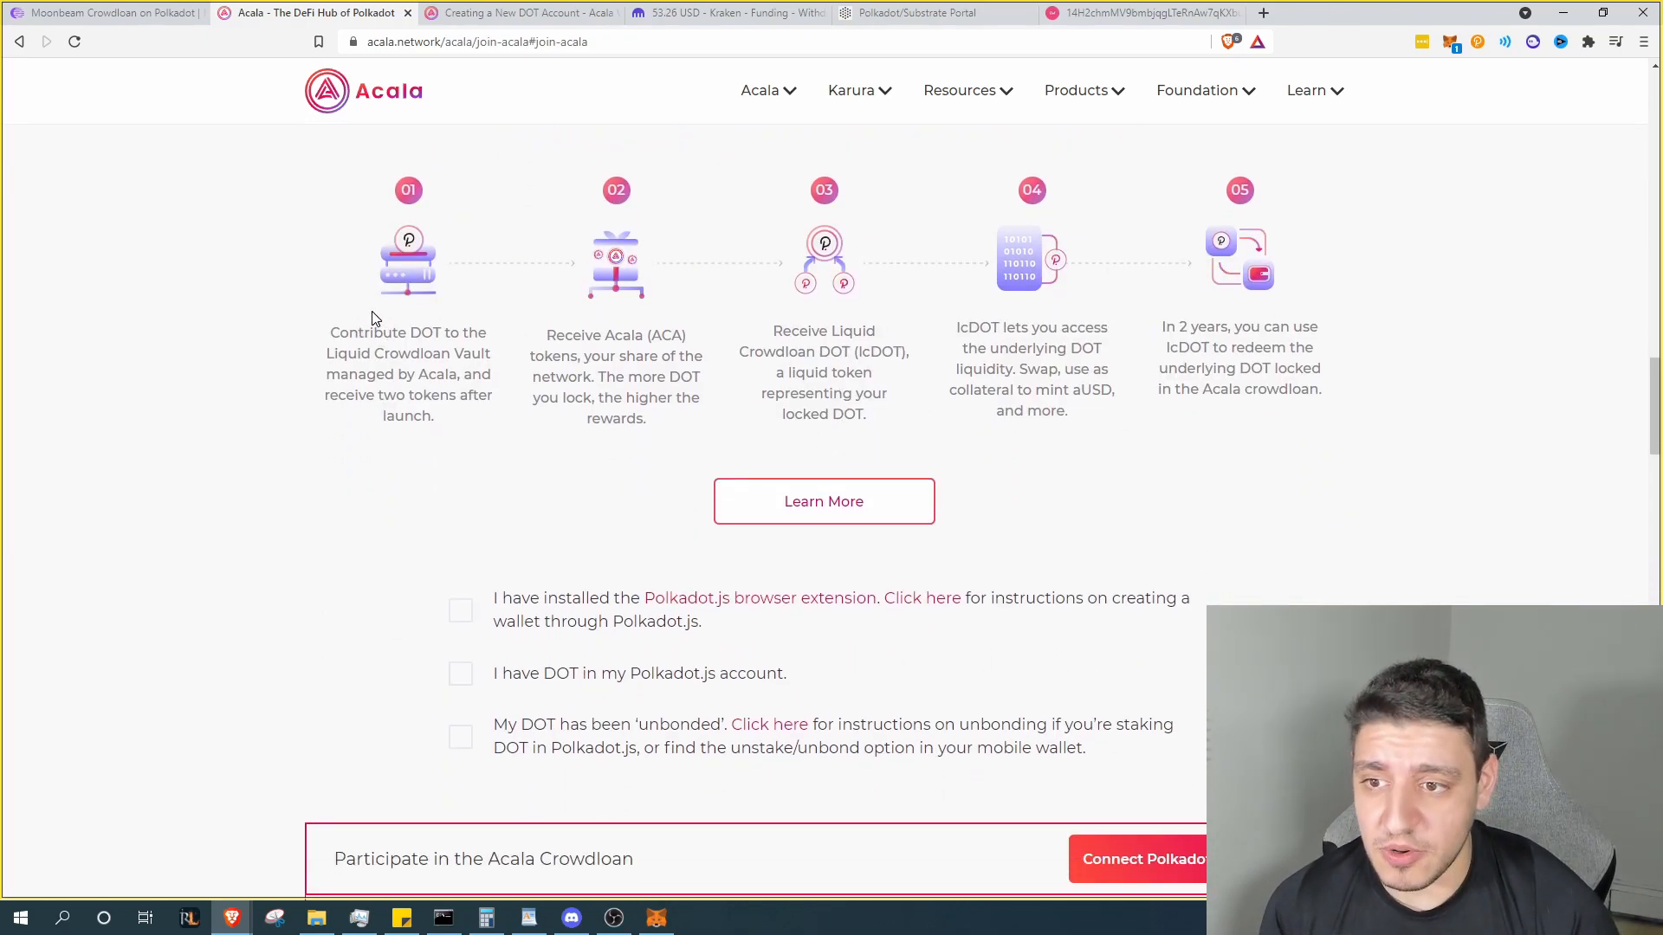
{"action": "mouse_move", "coordinate": [710, 181]}
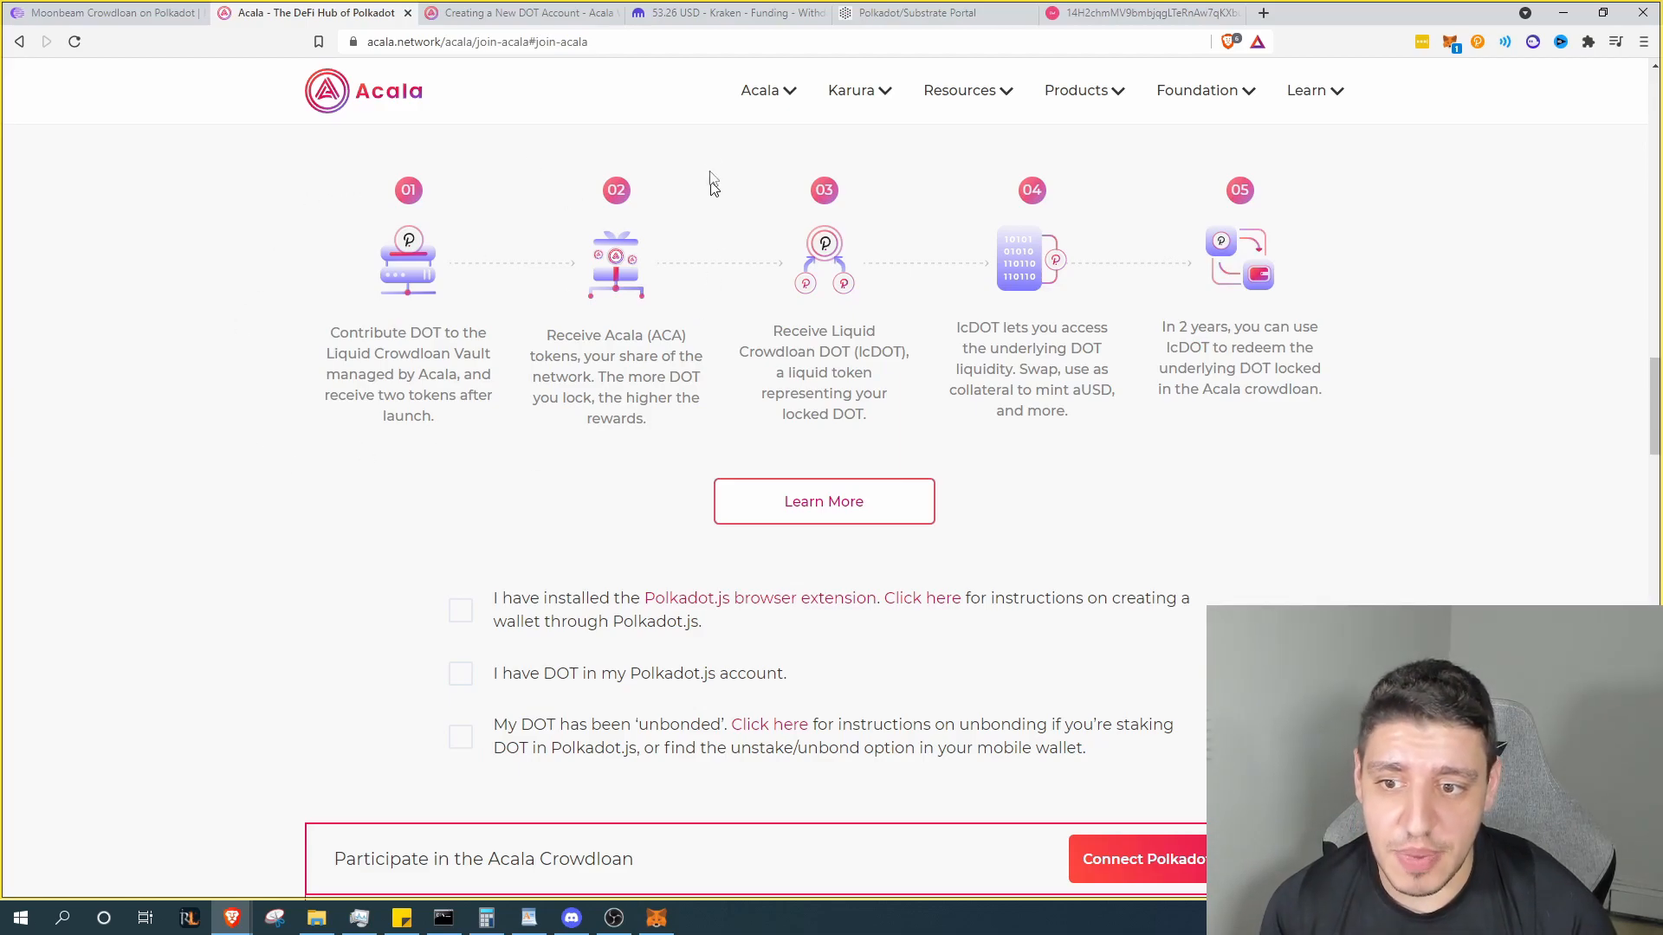
{"action": "mouse_move", "coordinate": [908, 384]}
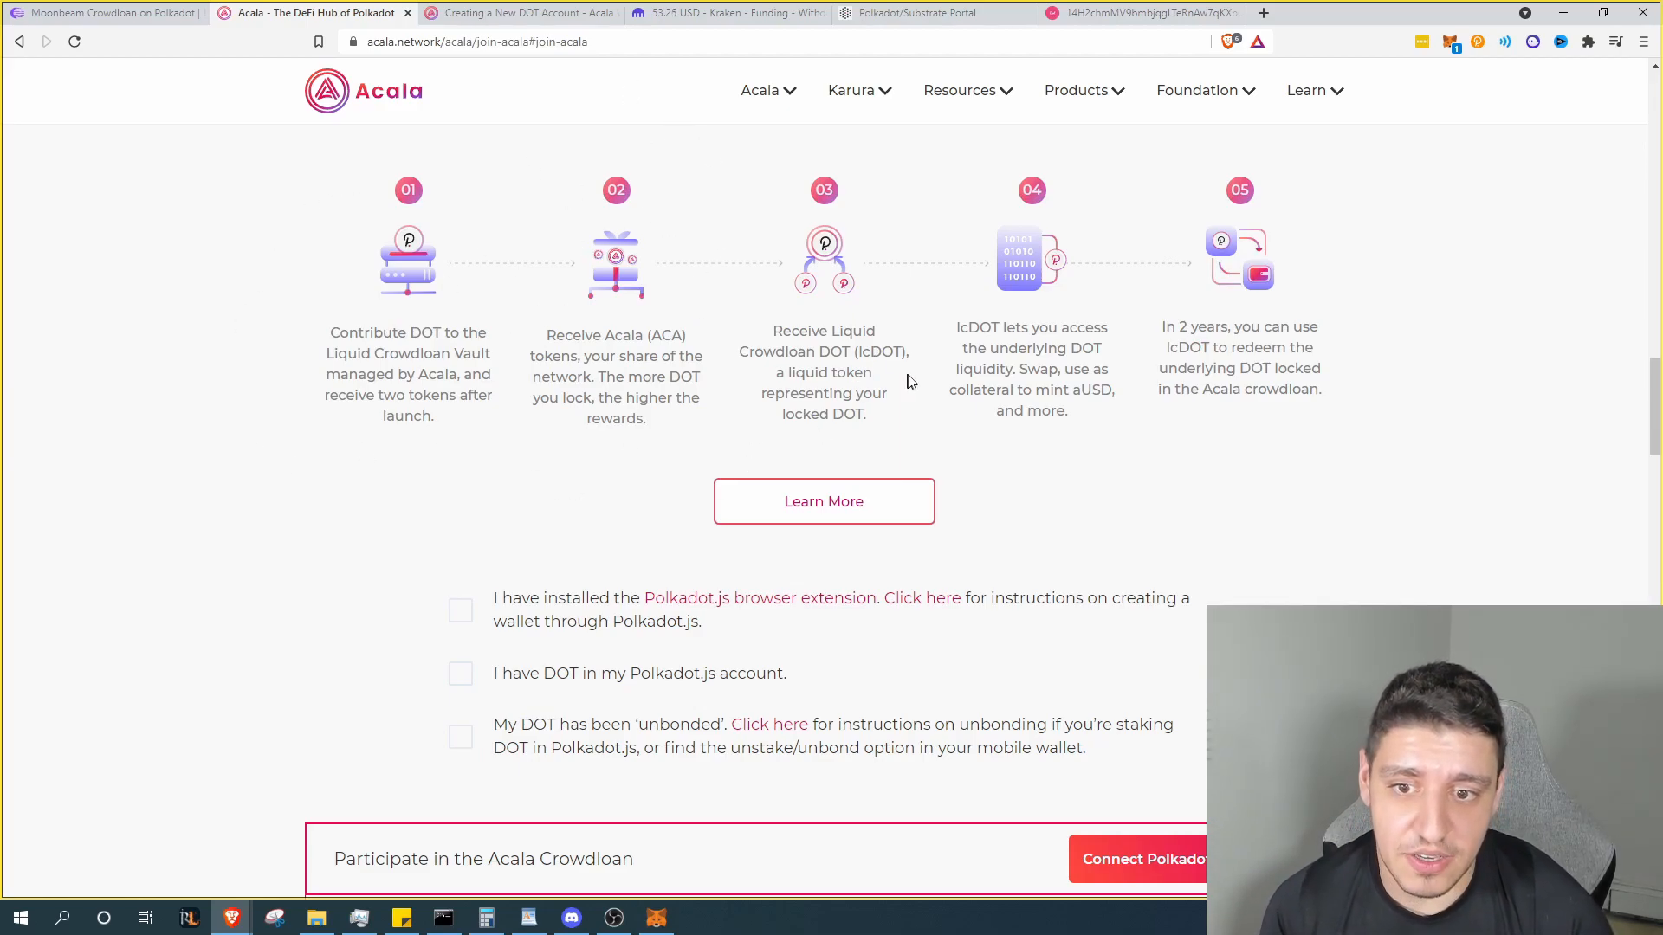
{"action": "mouse_move", "coordinate": [953, 363]}
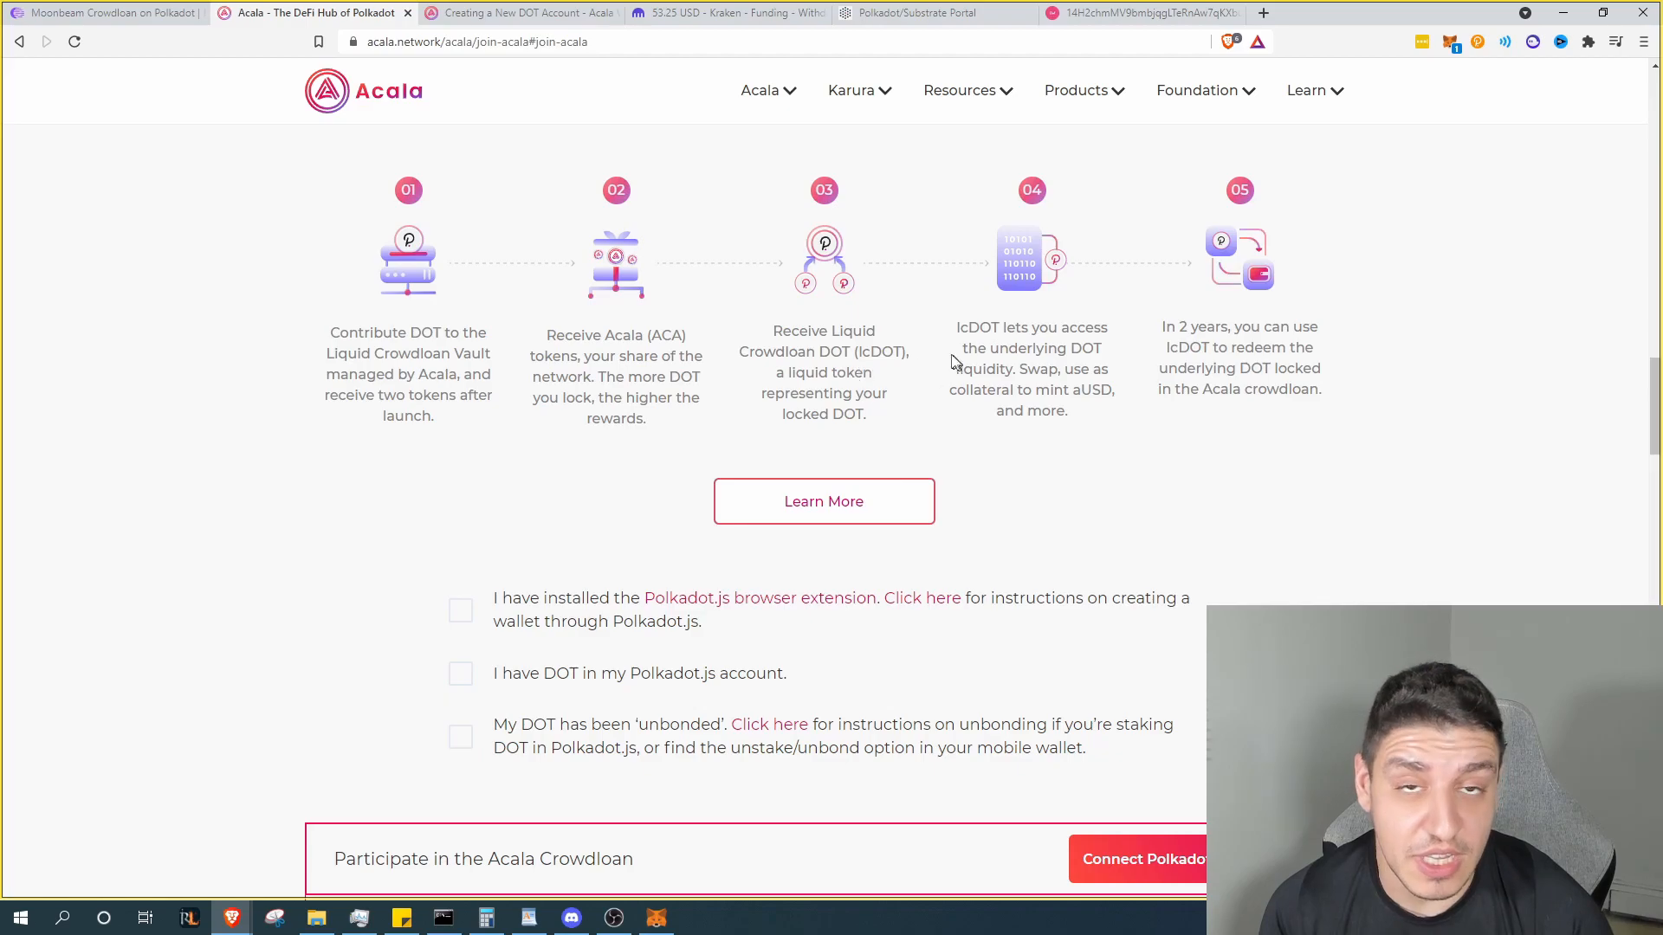
{"action": "mouse_move", "coordinate": [1069, 514]}
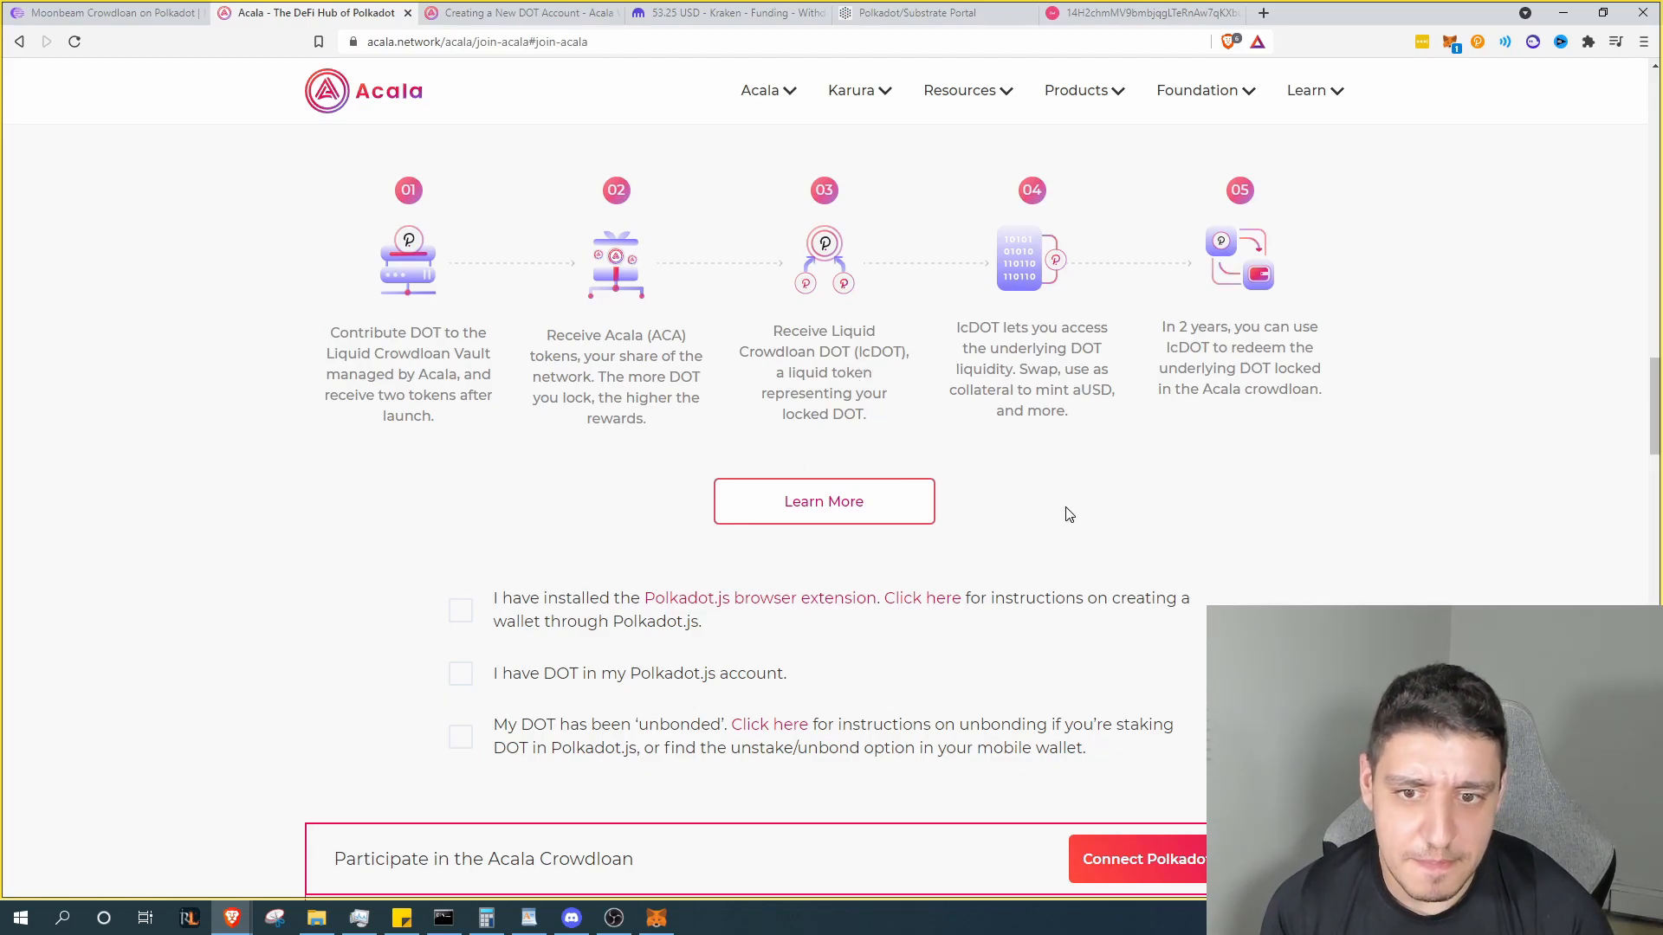
{"action": "mouse_move", "coordinate": [1045, 388]}
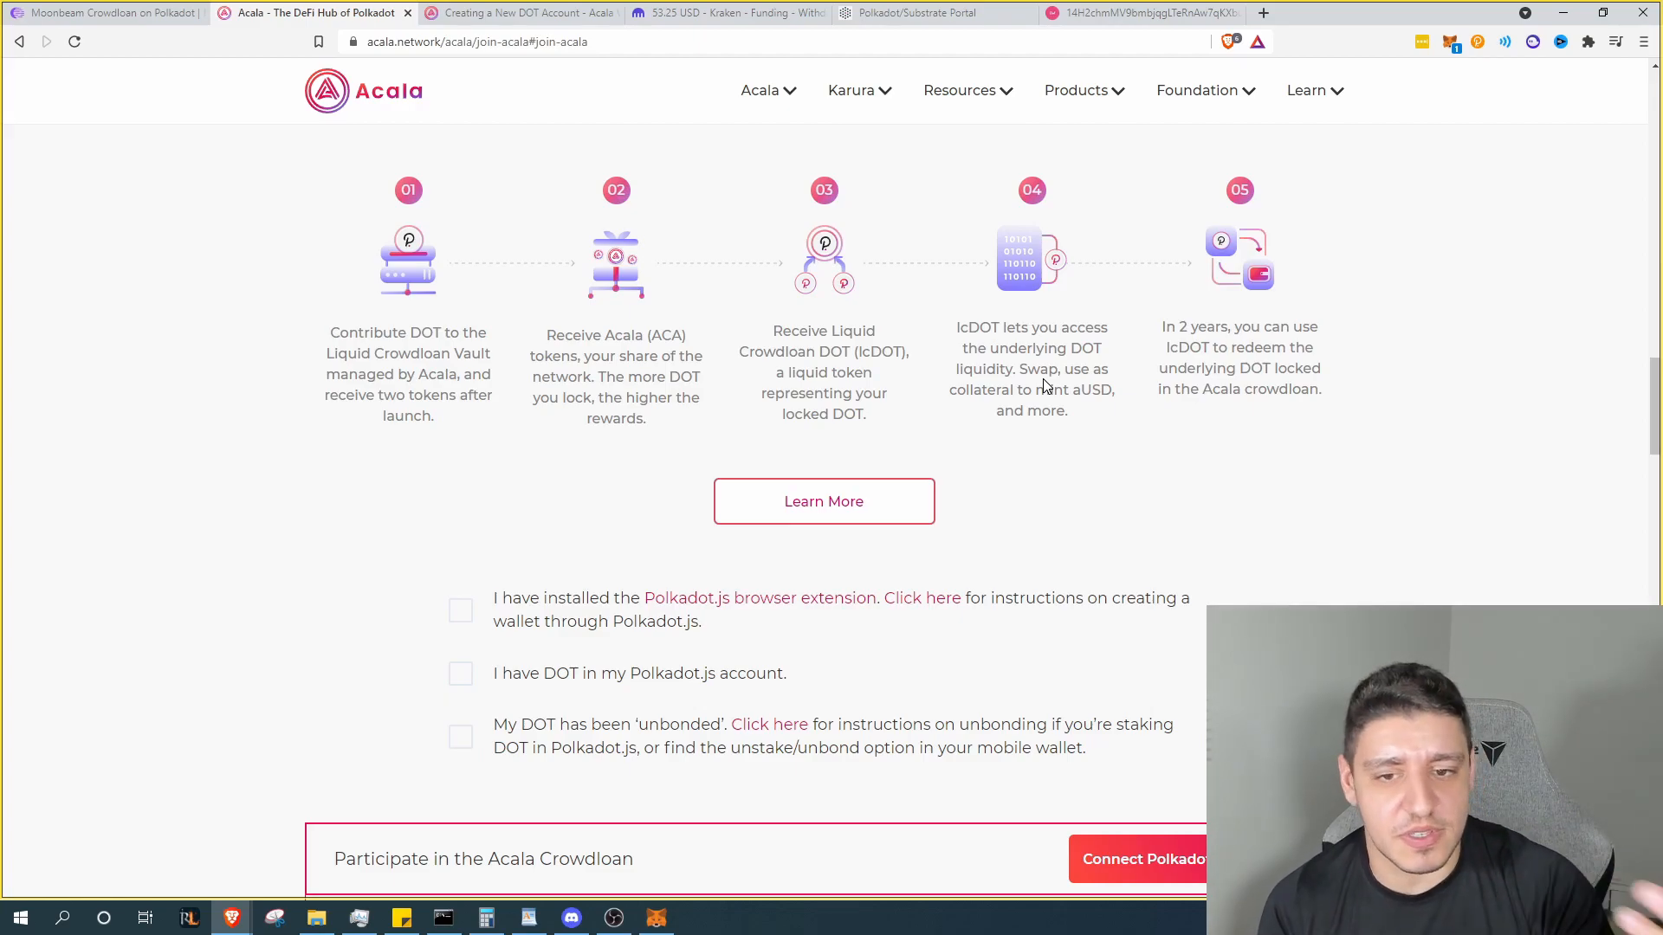
{"action": "mouse_move", "coordinate": [1248, 310]}
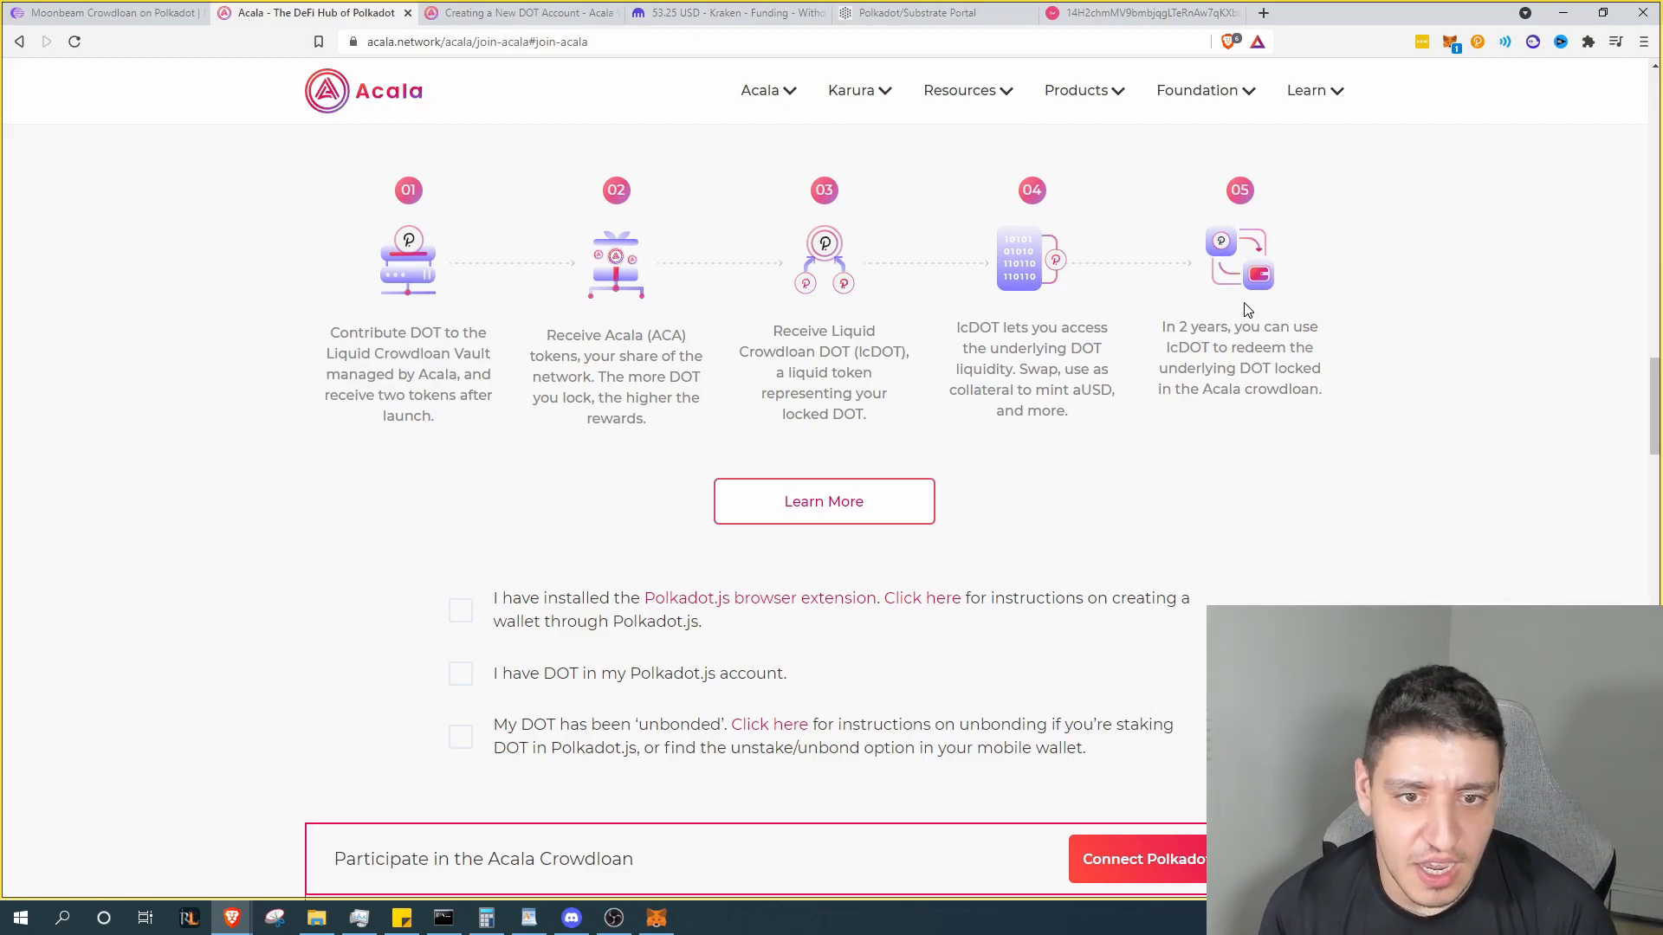
{"action": "mouse_move", "coordinate": [1011, 223]}
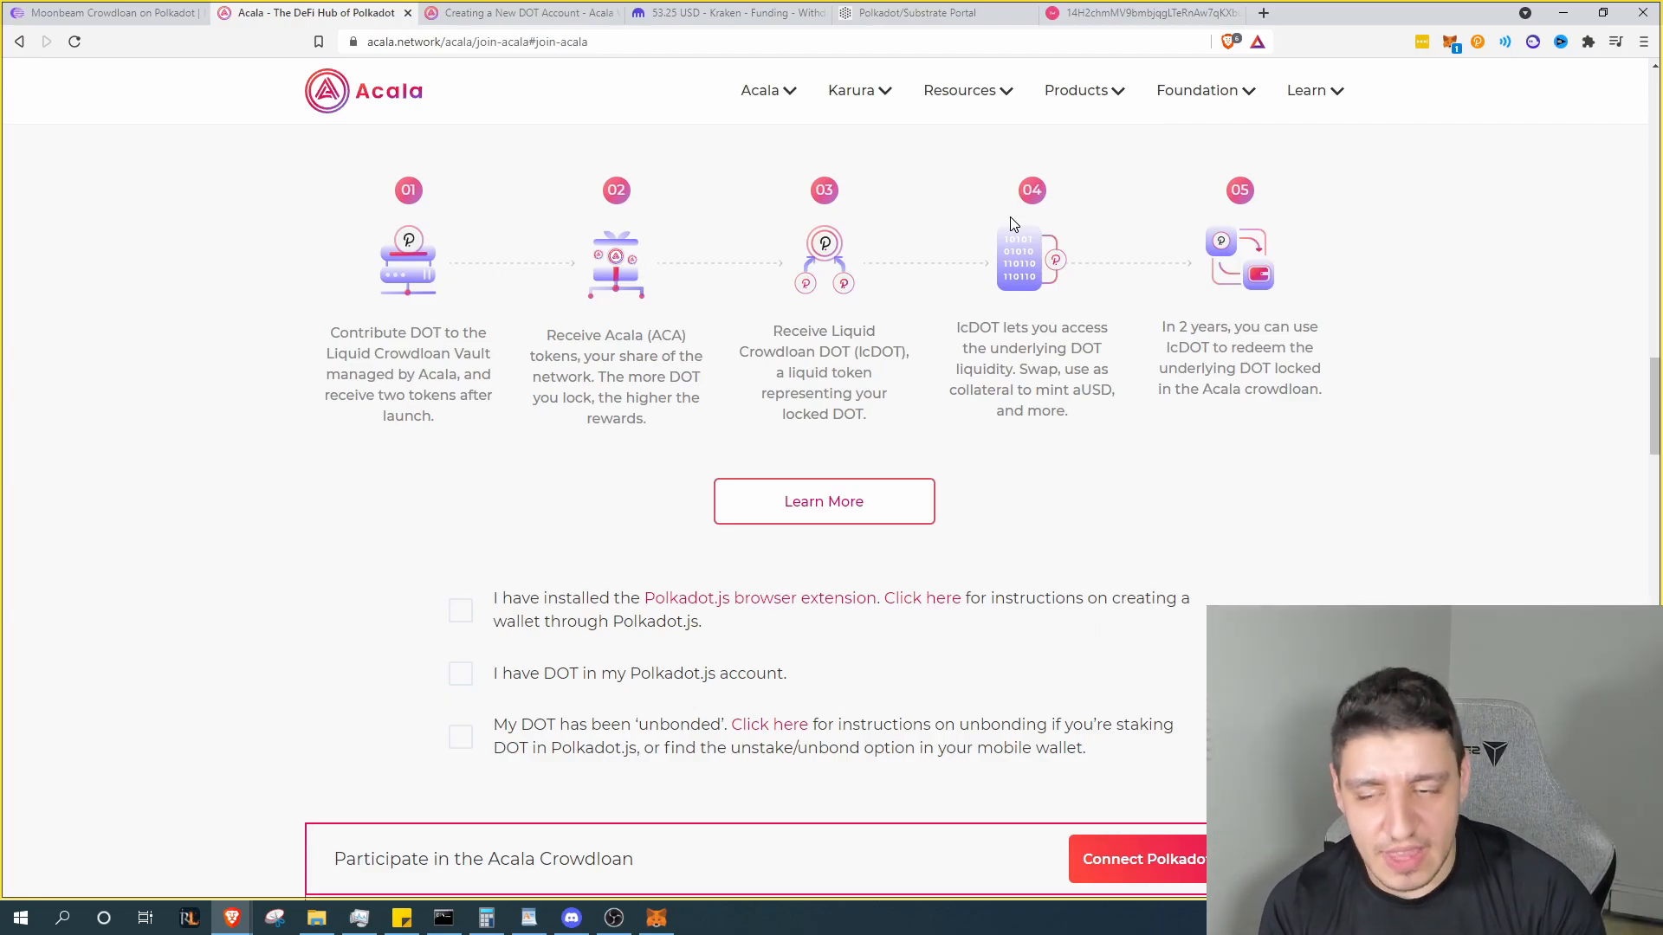
{"action": "scroll", "scroll_direction": "down", "scroll_amount": 3}
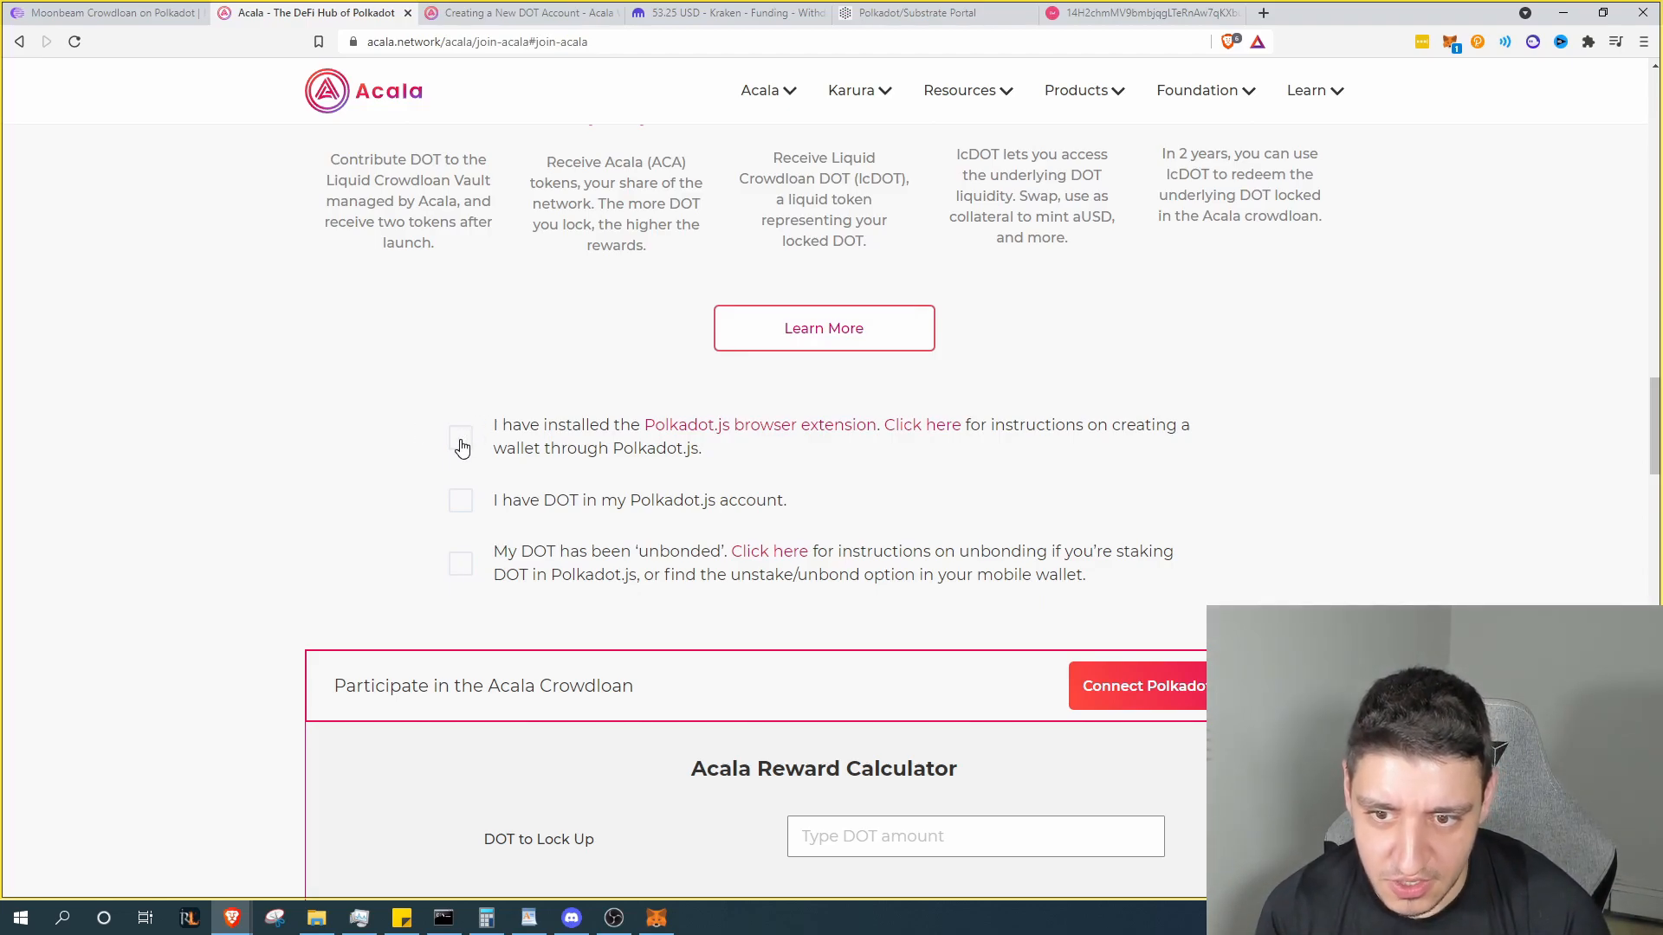
Step: Tick the extension-installed and DOT-held prerequisites, glancing at the wallet-creation wiki link in between
{"action": "left_click", "coordinate": [460, 437]}
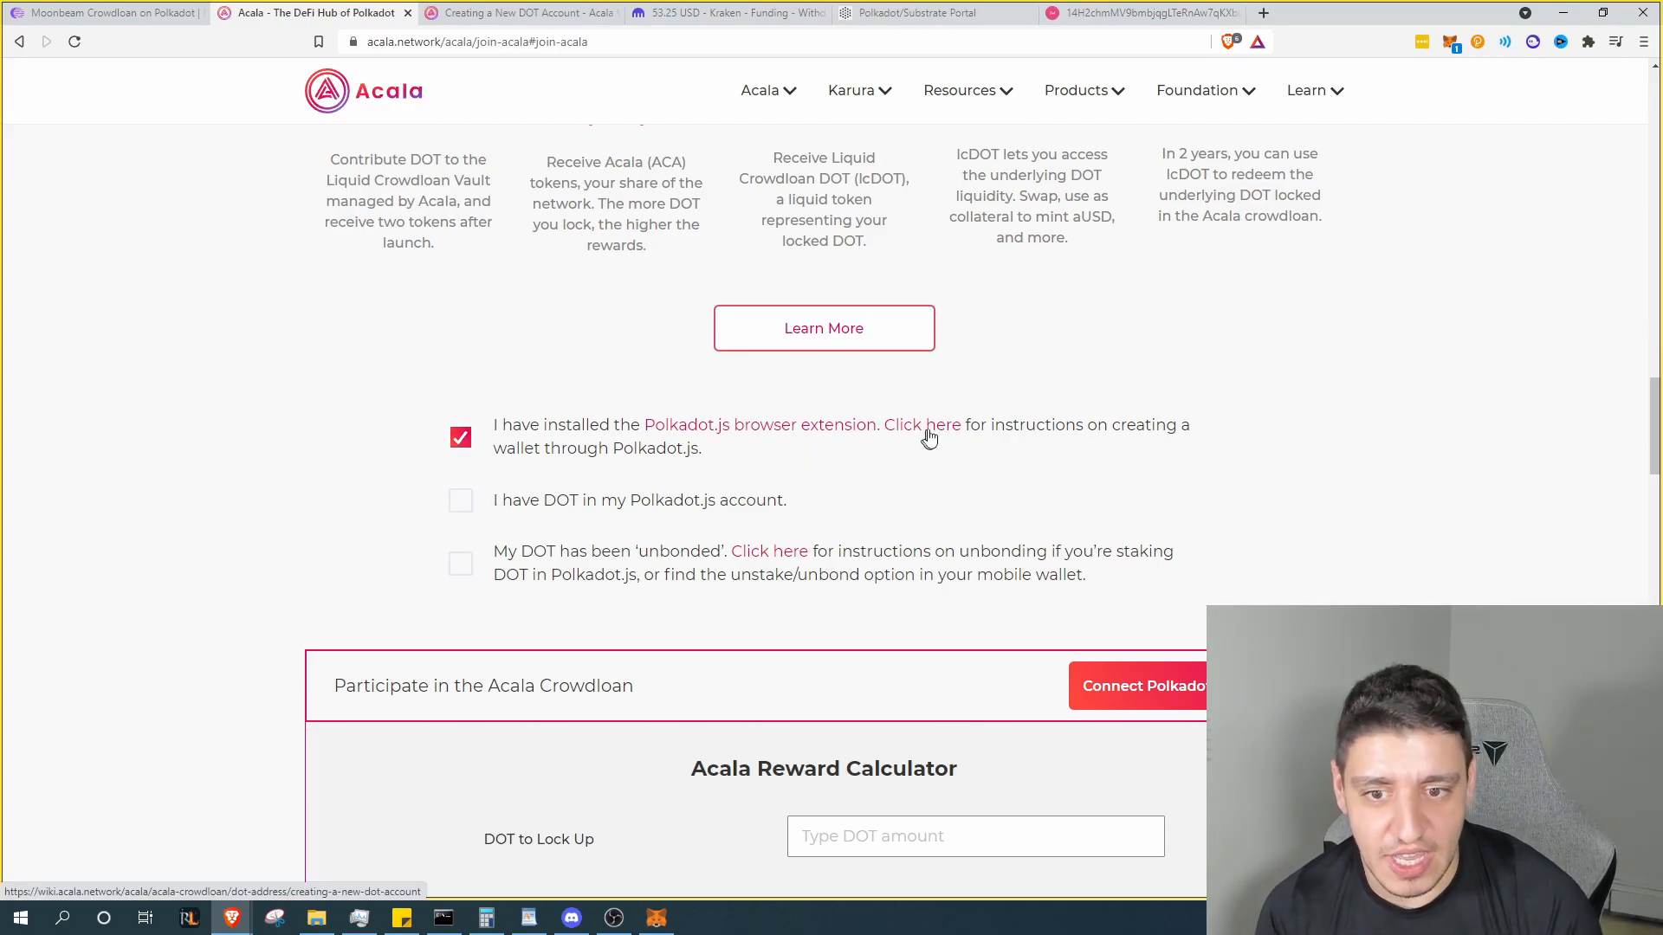
{"action": "left_click", "coordinate": [924, 425]}
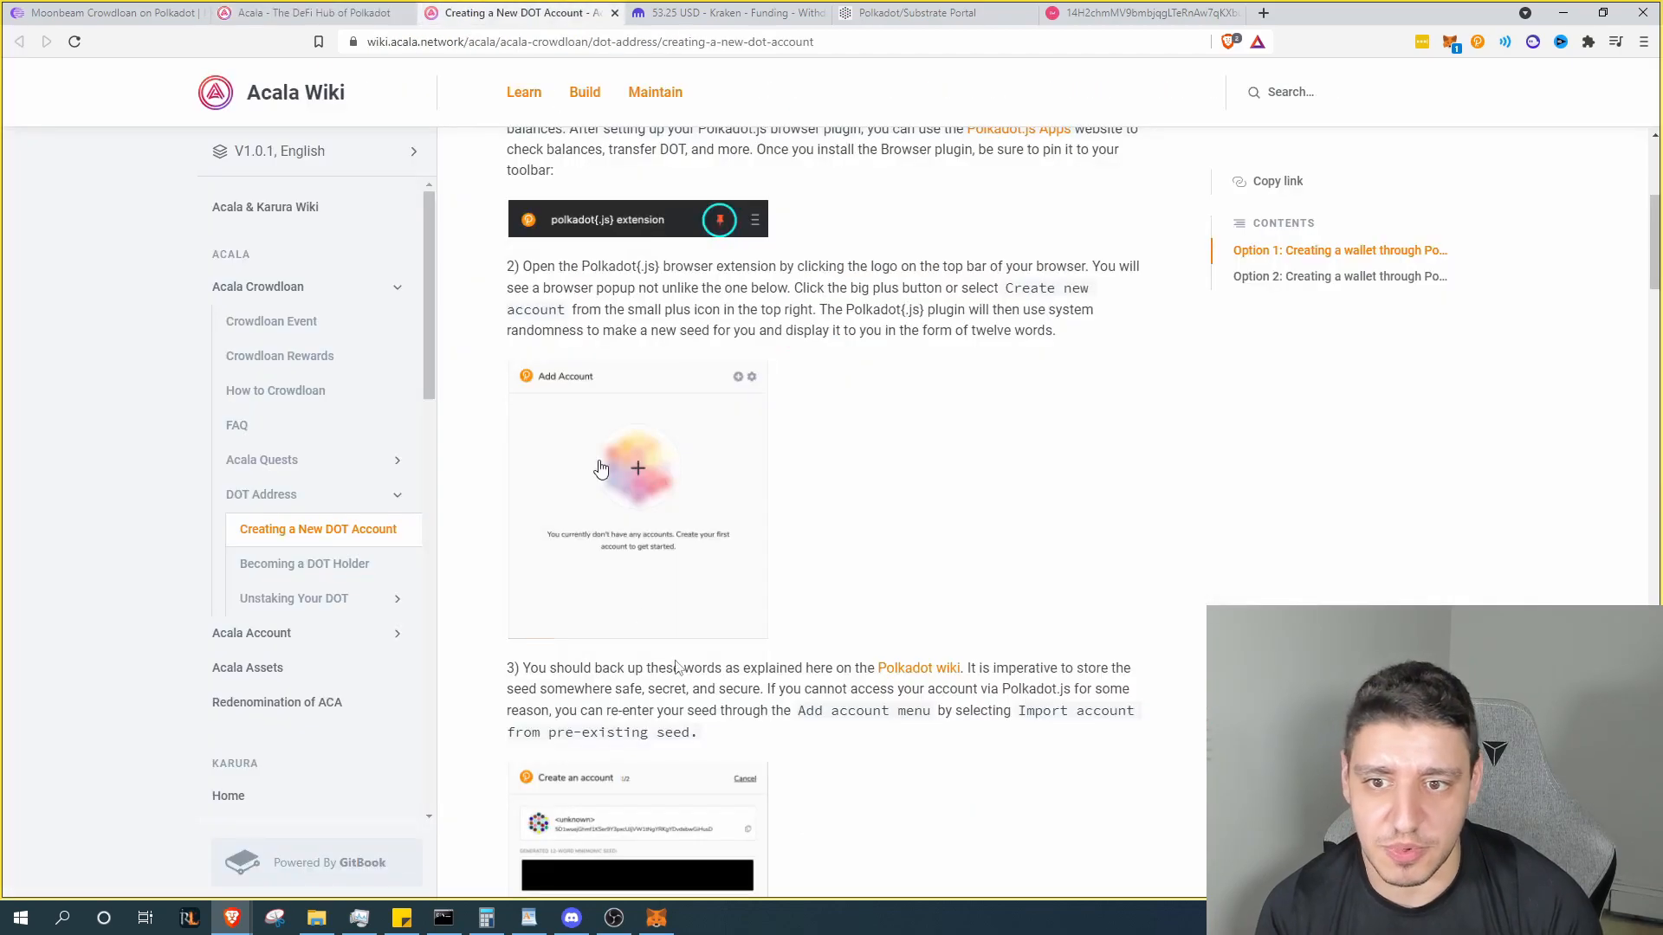
{"action": "left_click", "coordinate": [307, 13]}
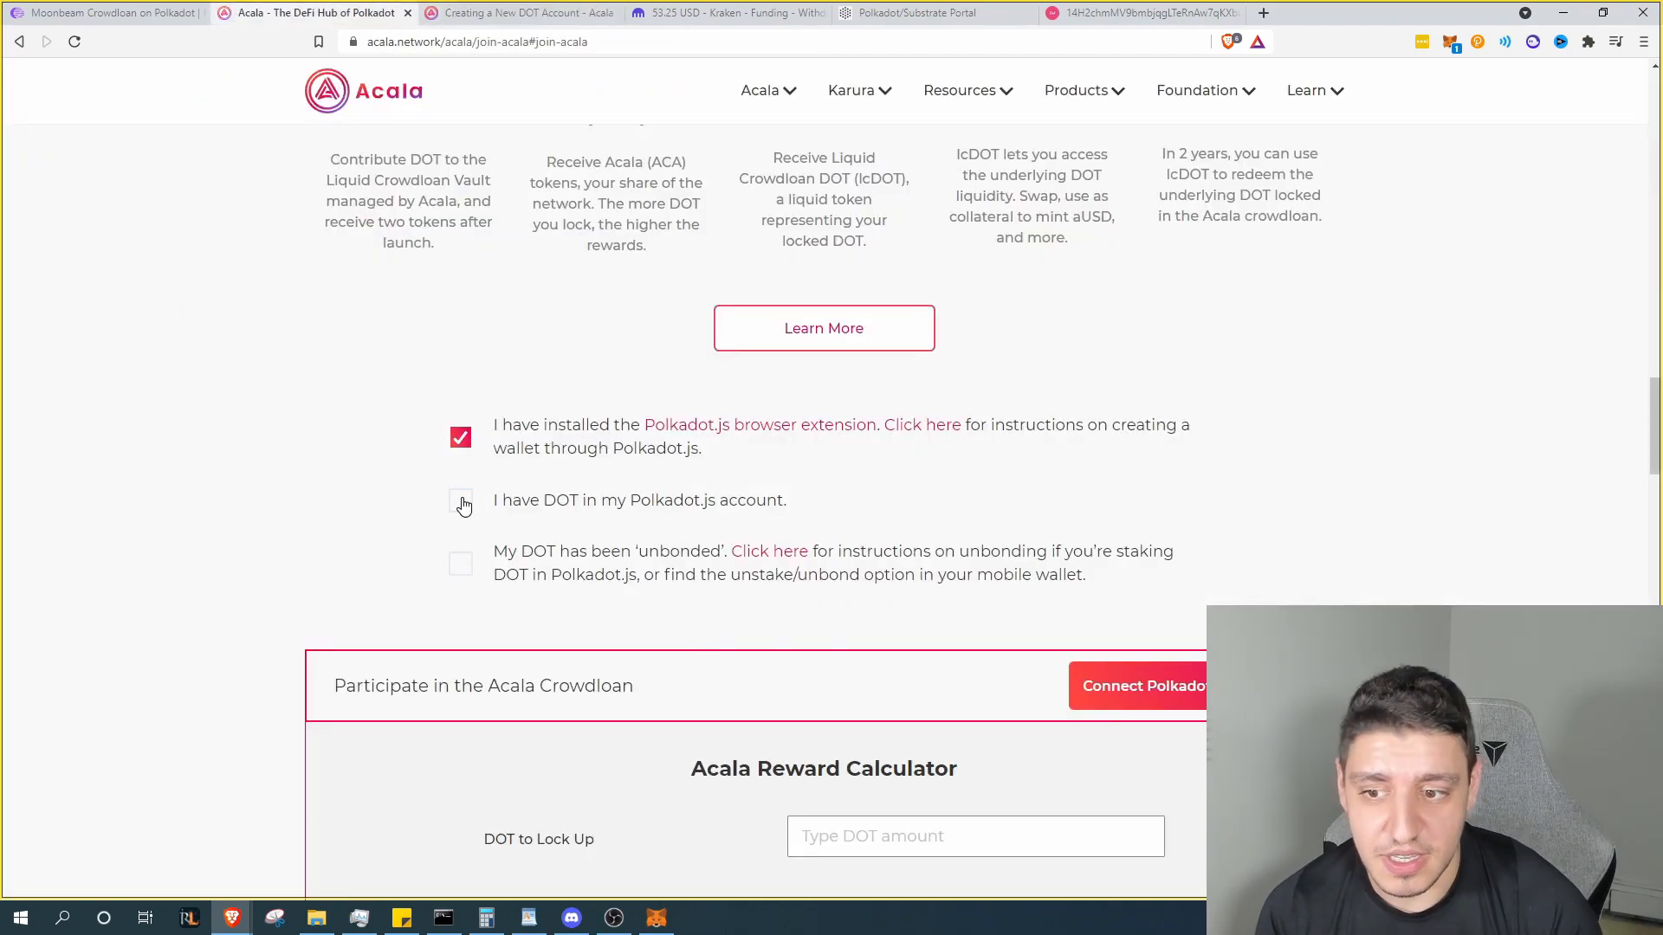
{"action": "left_click", "coordinate": [460, 500]}
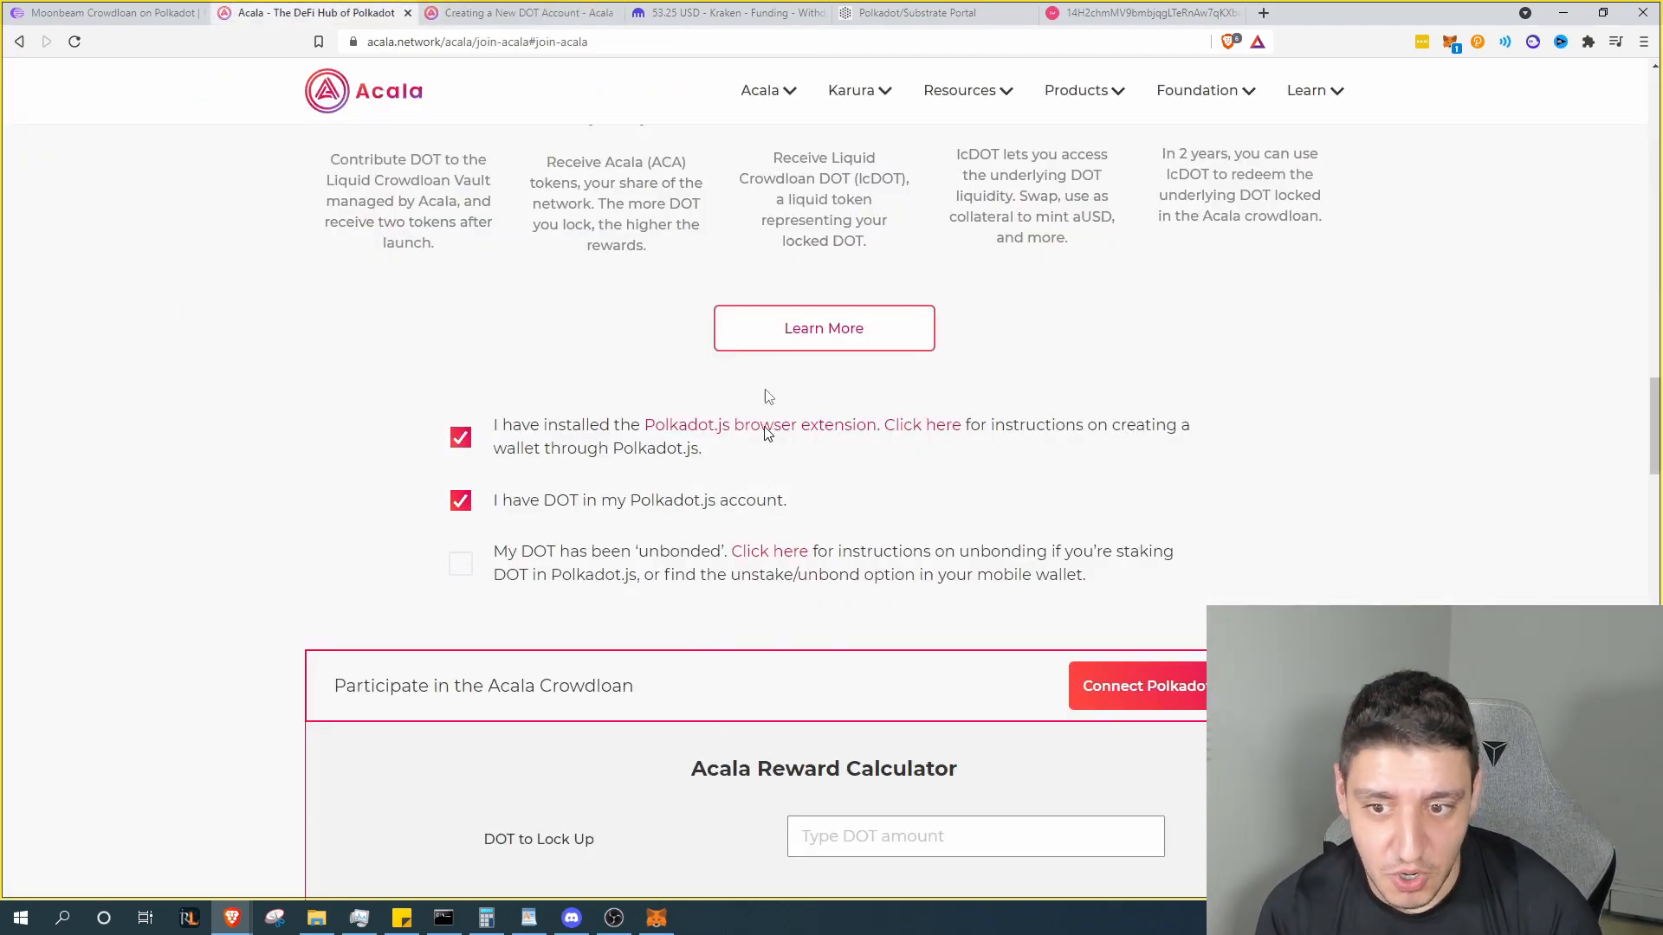
{"action": "scroll", "scroll_direction": "down", "scroll_amount": 3}
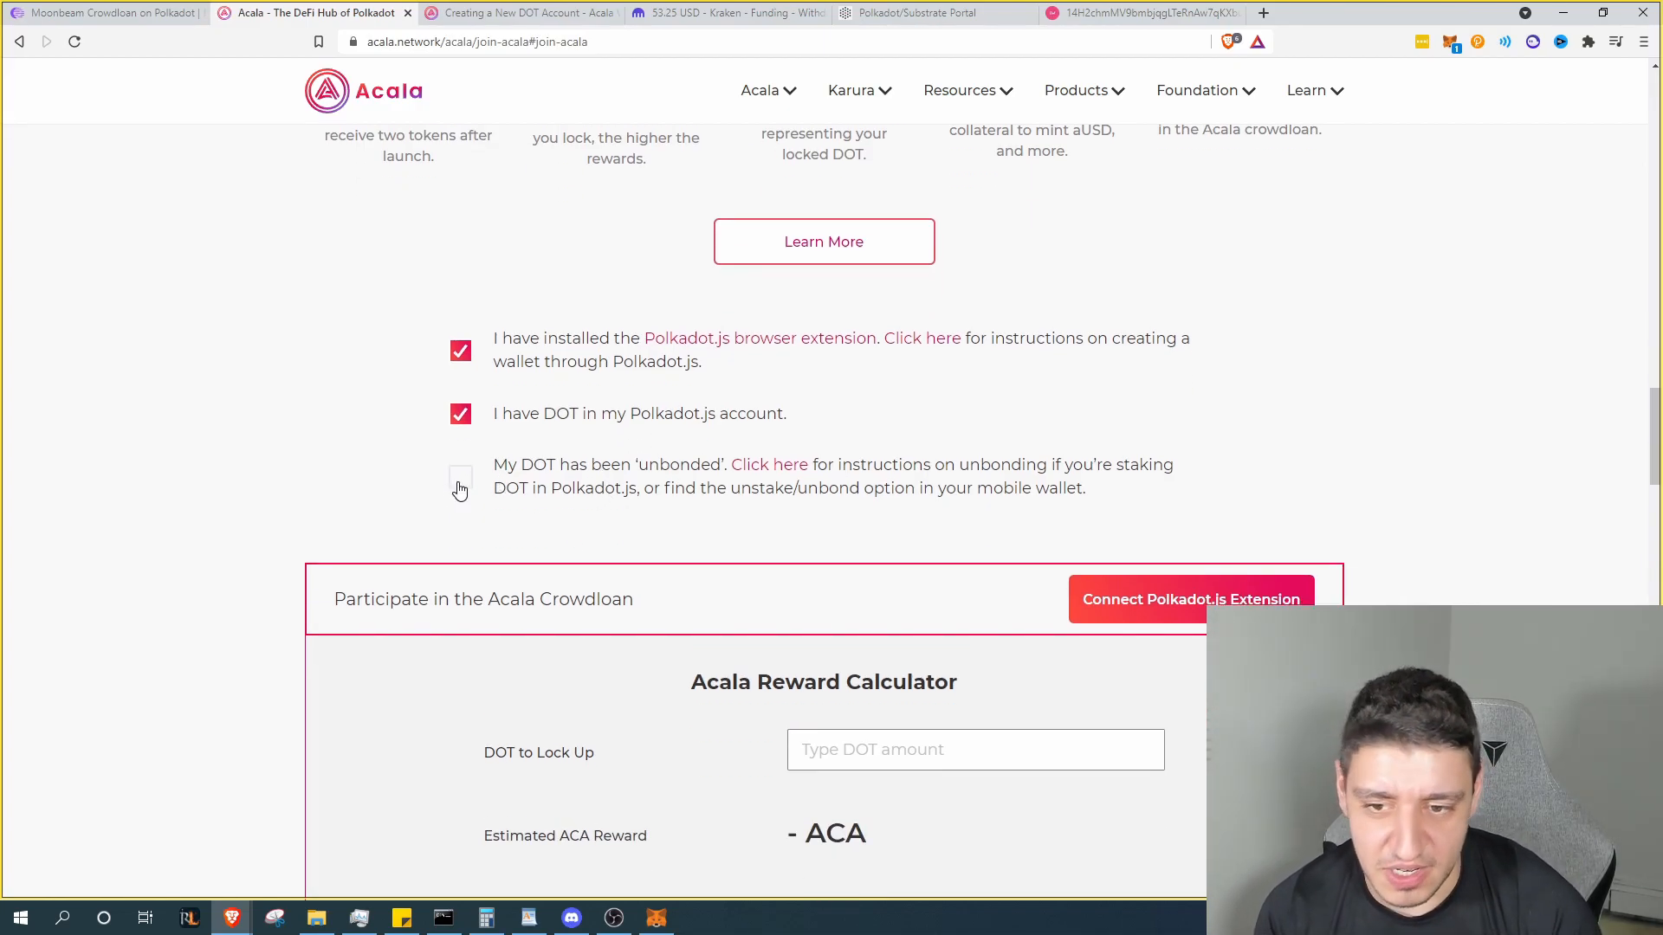
{"action": "mouse_move", "coordinate": [699, 535]}
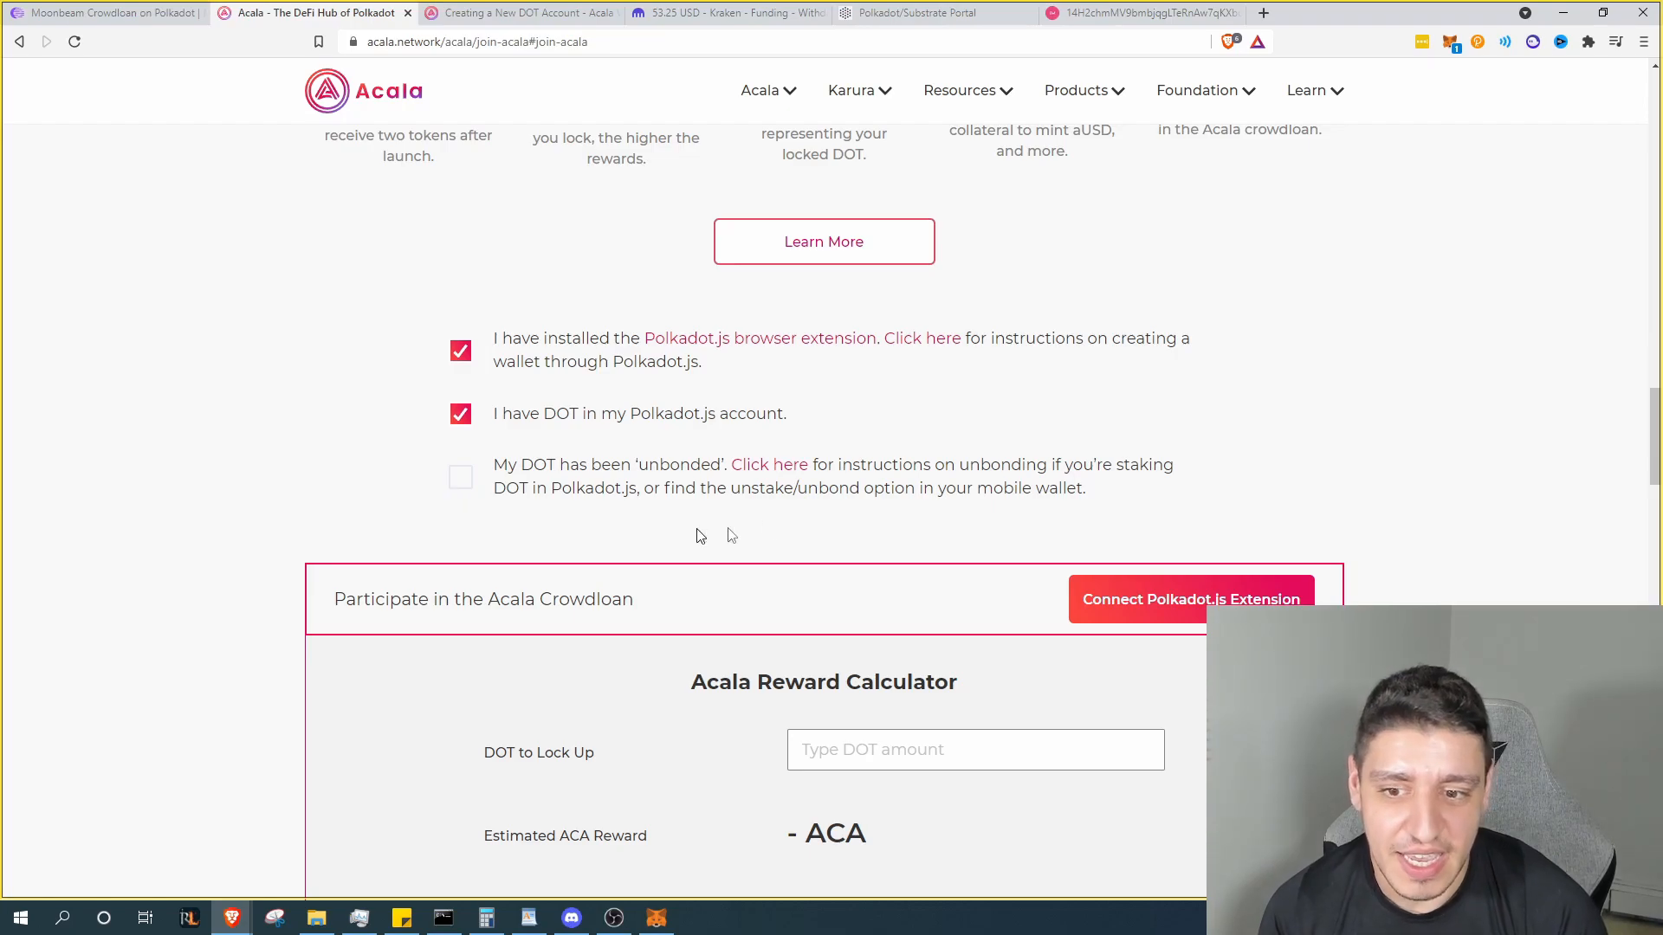
{"action": "mouse_move", "coordinate": [512, 492]}
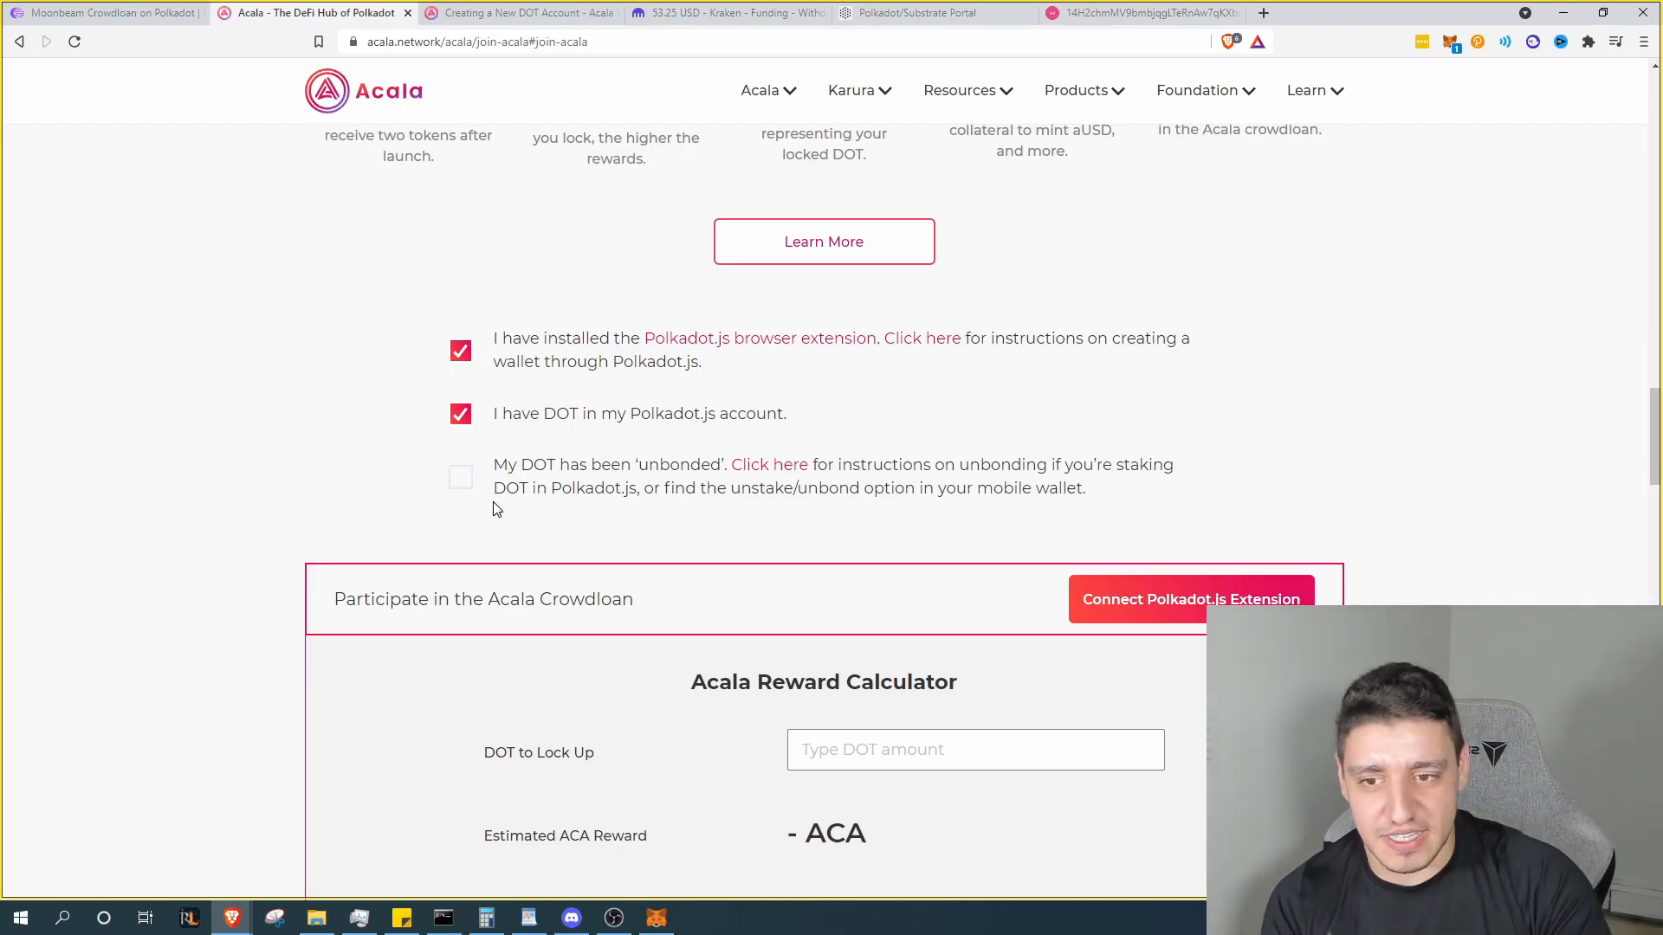
{"action": "mouse_move", "coordinate": [460, 476]}
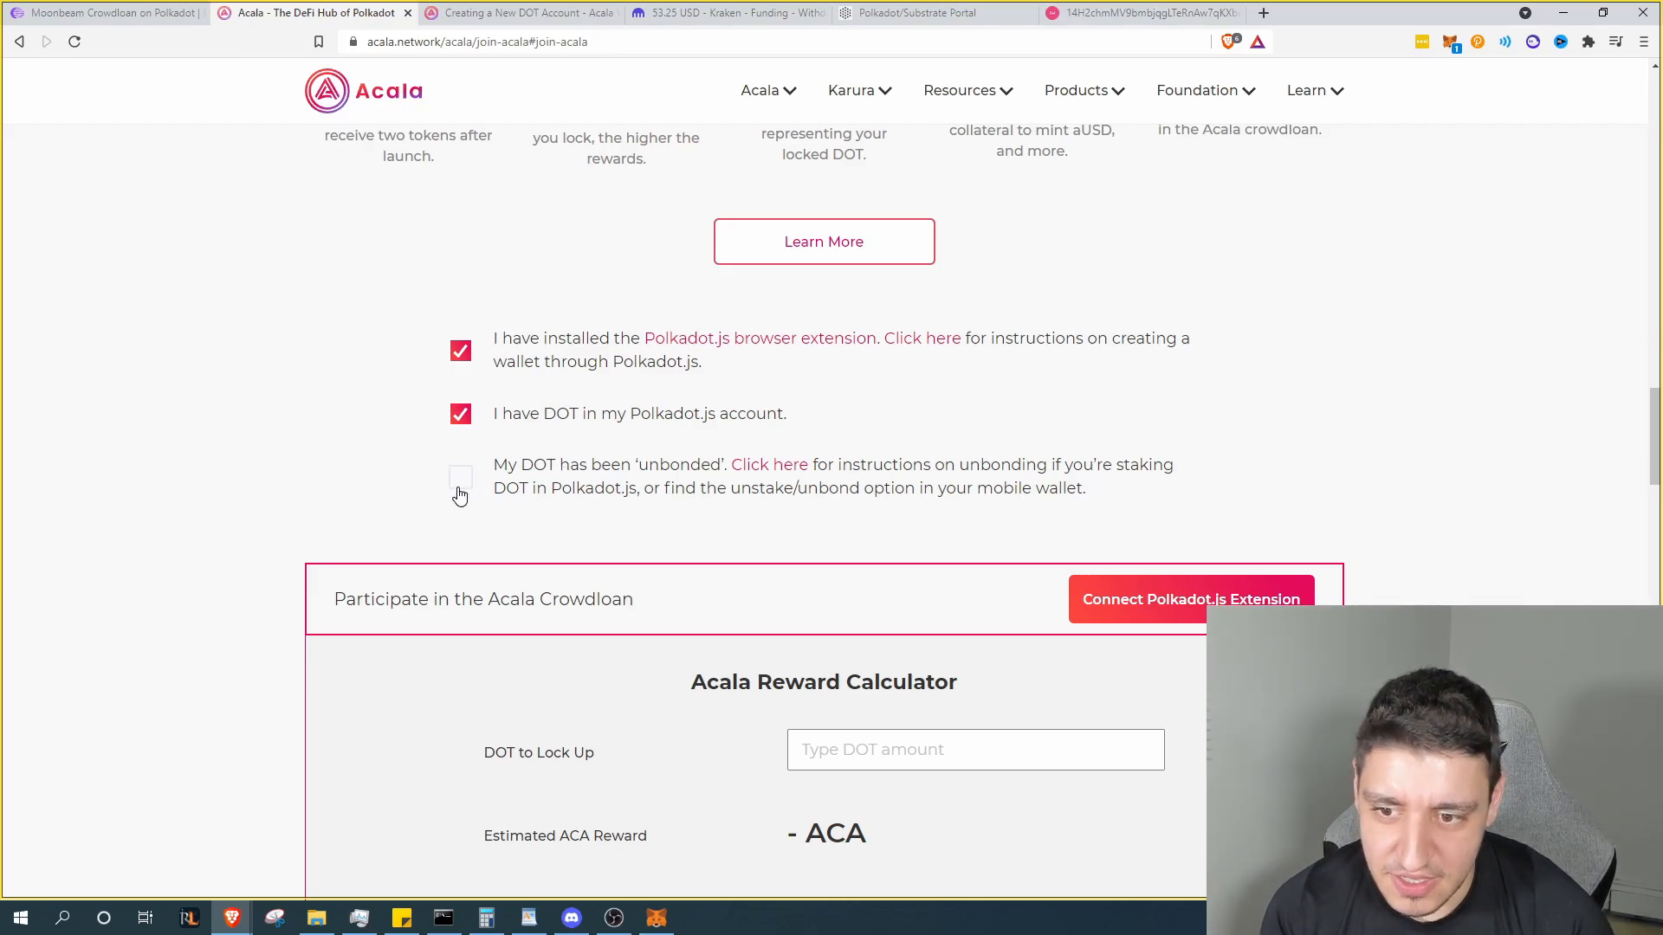
{"action": "scroll", "scroll_direction": "down", "scroll_amount": 3}
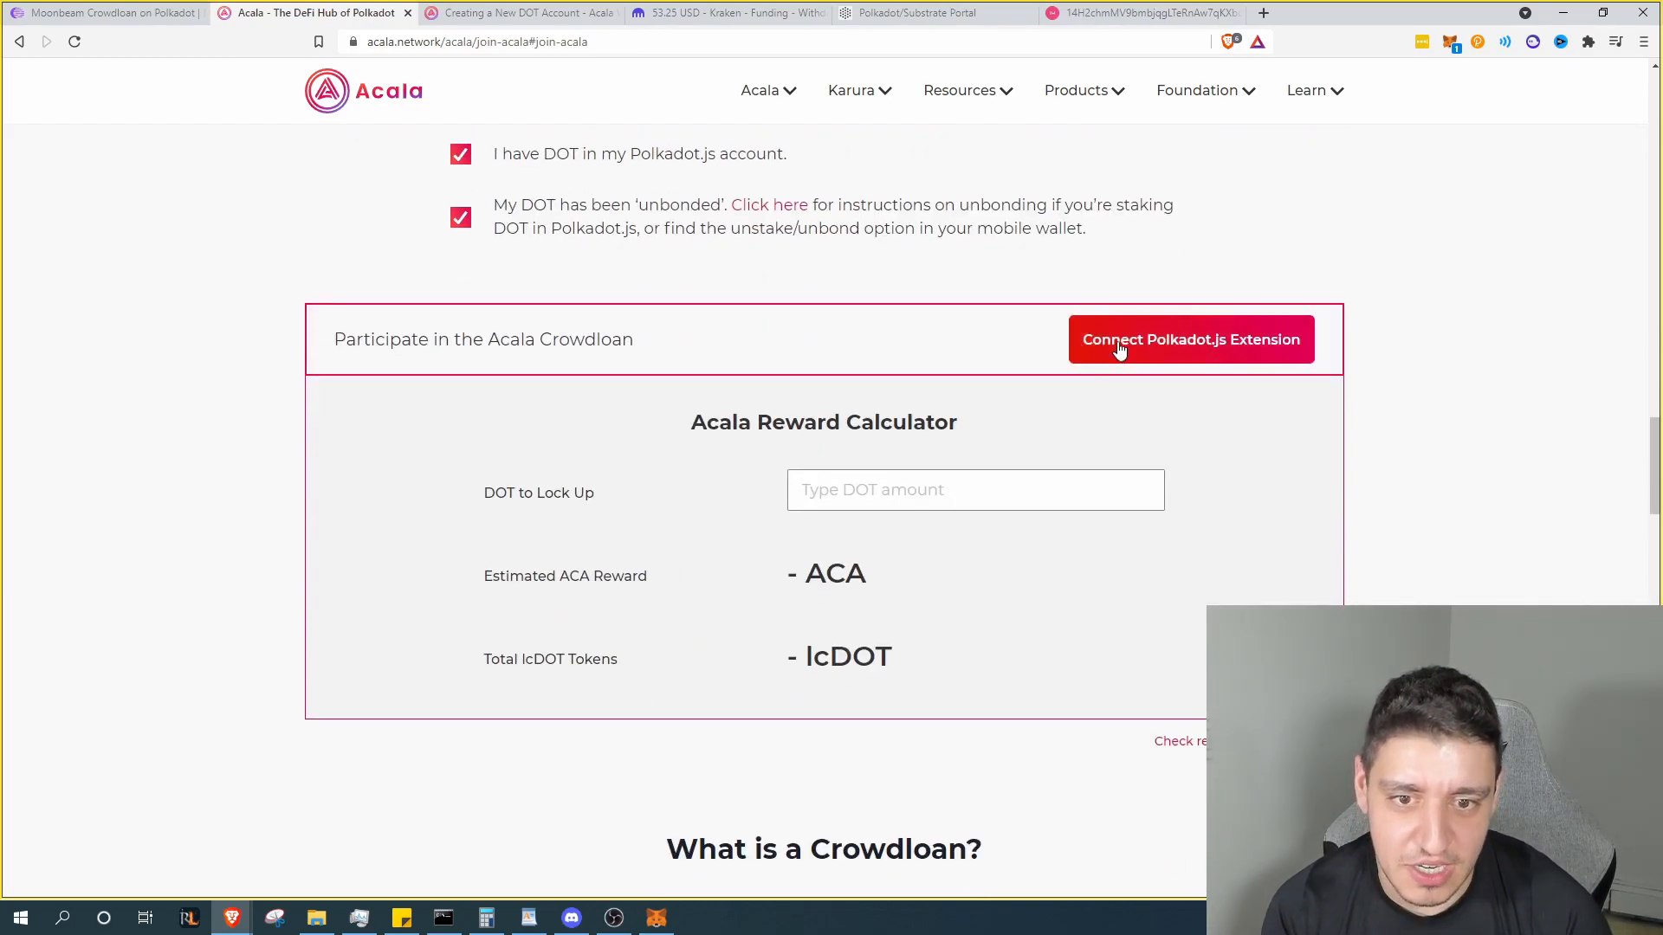
Step: Connect the Polkadot.js extension, accept the terms and sign the message with the account password
{"action": "left_click", "coordinate": [1190, 340]}
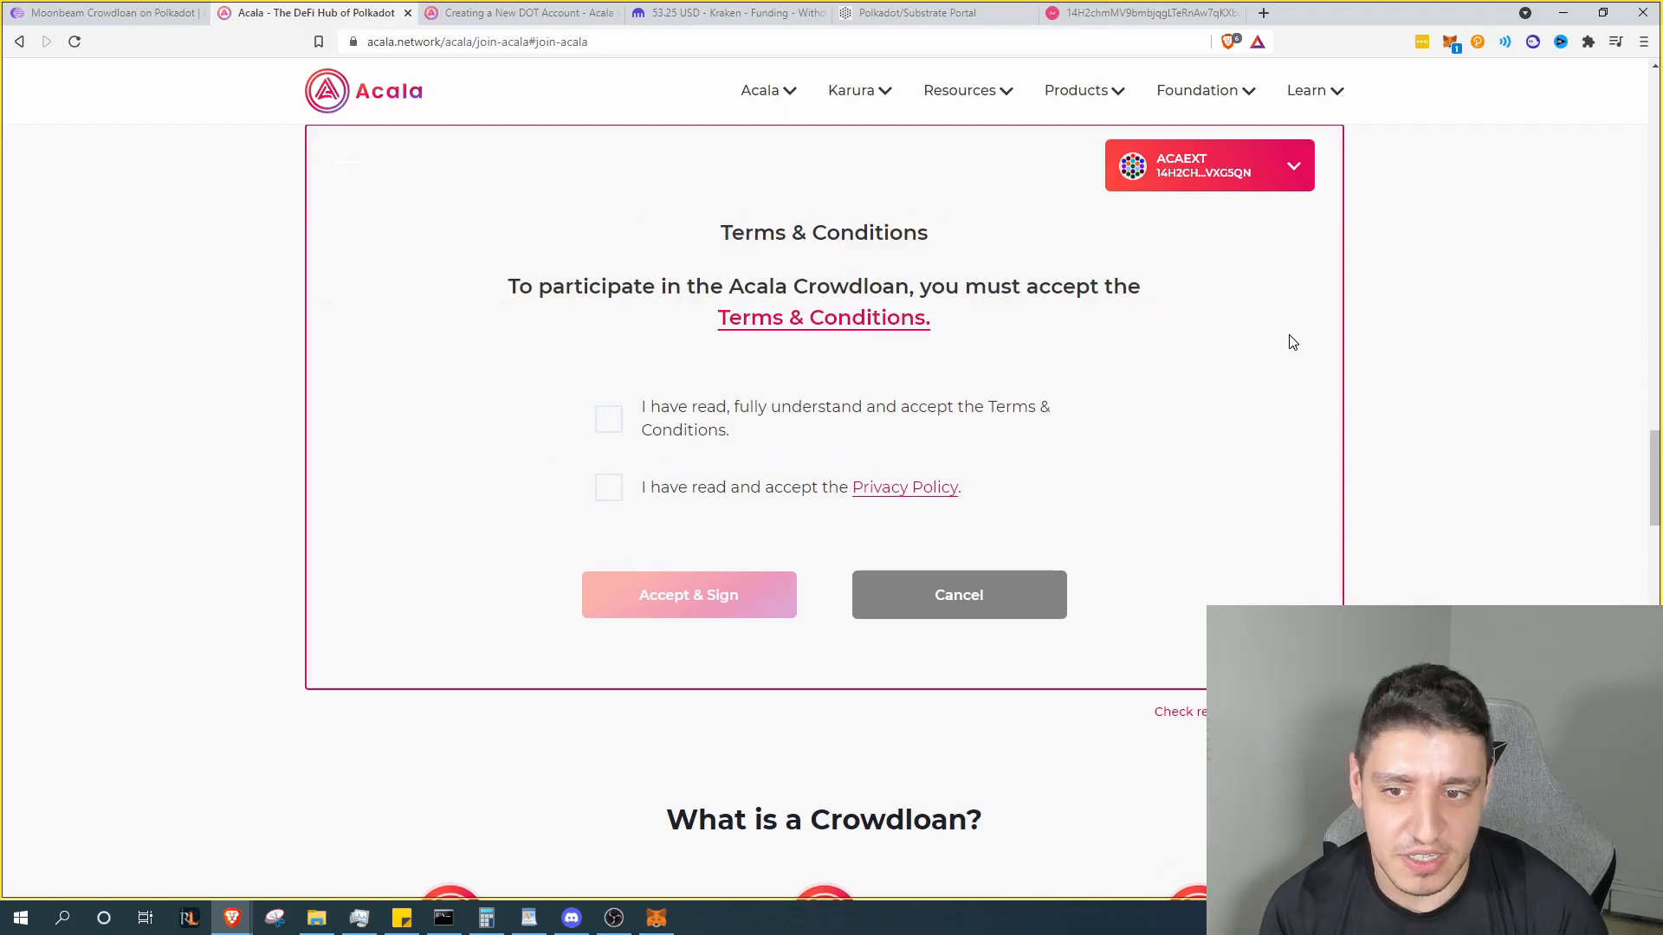
{"action": "mouse_move", "coordinate": [1156, 191]}
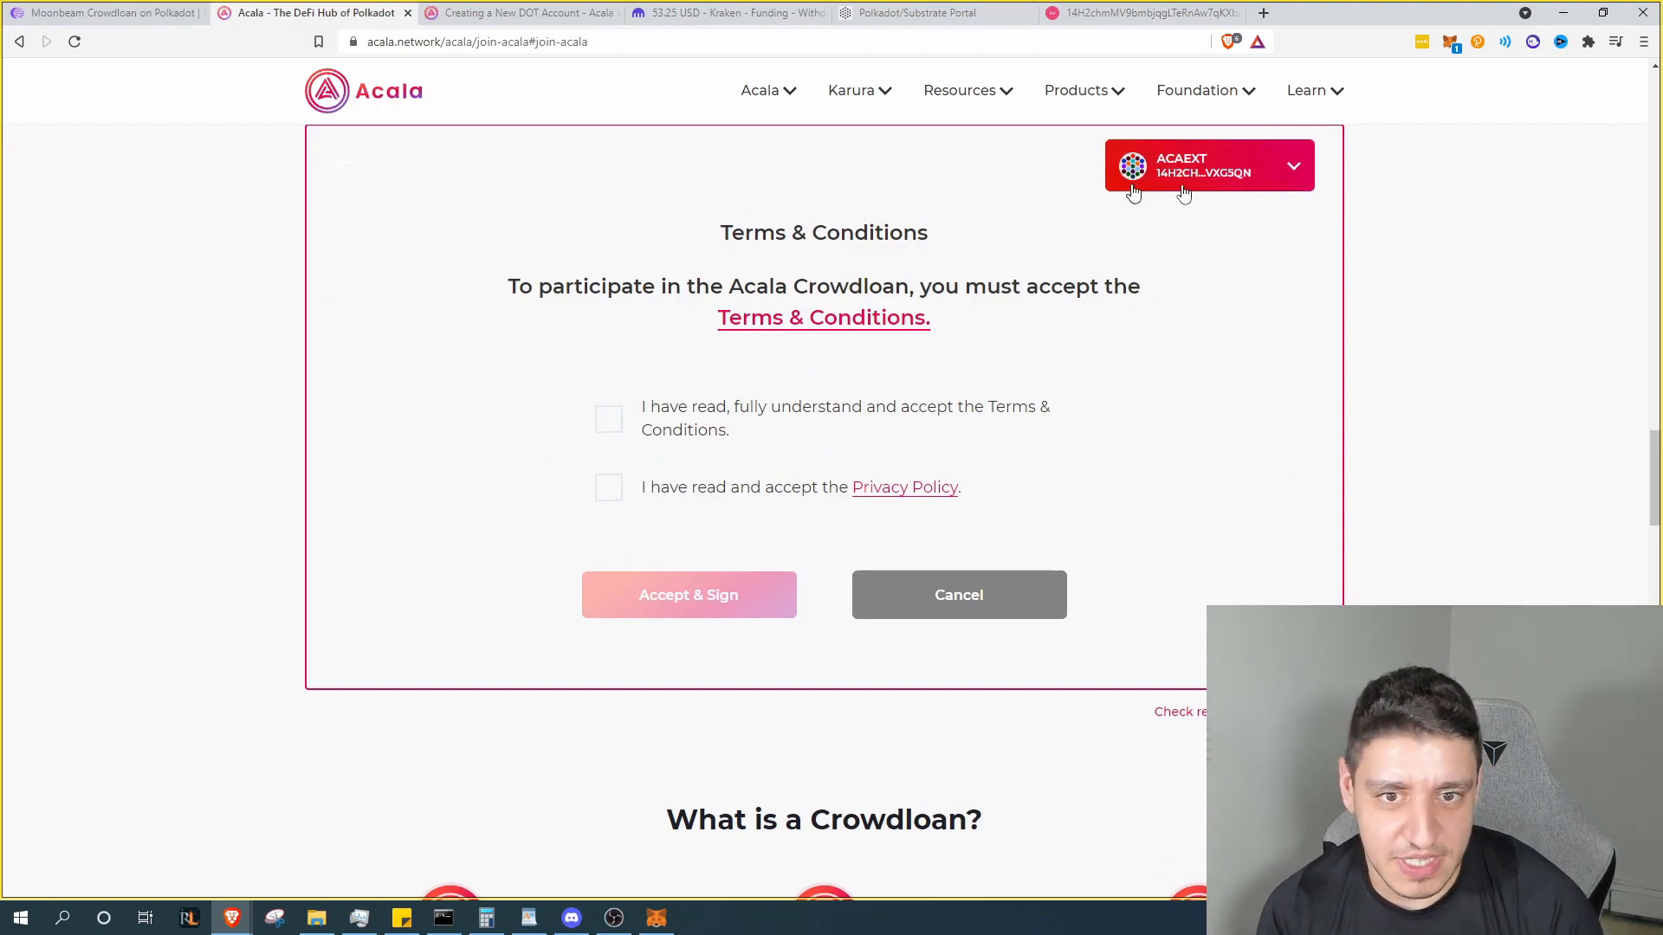
{"action": "mouse_move", "coordinate": [1124, 145]}
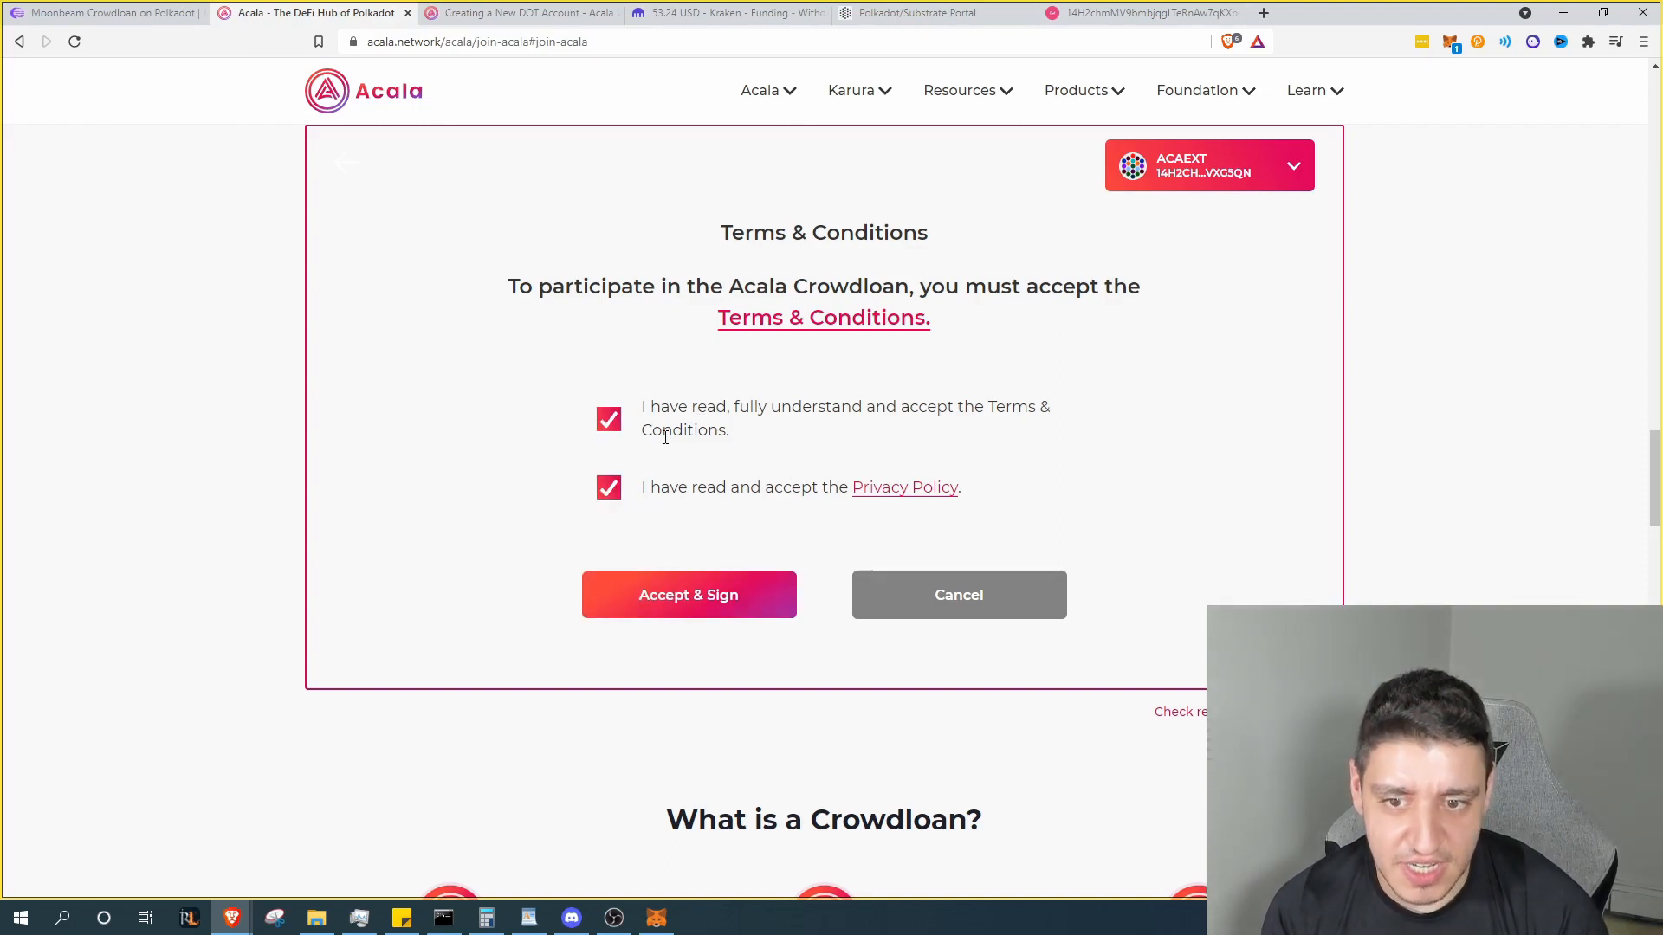
{"action": "mouse_move", "coordinate": [689, 595]}
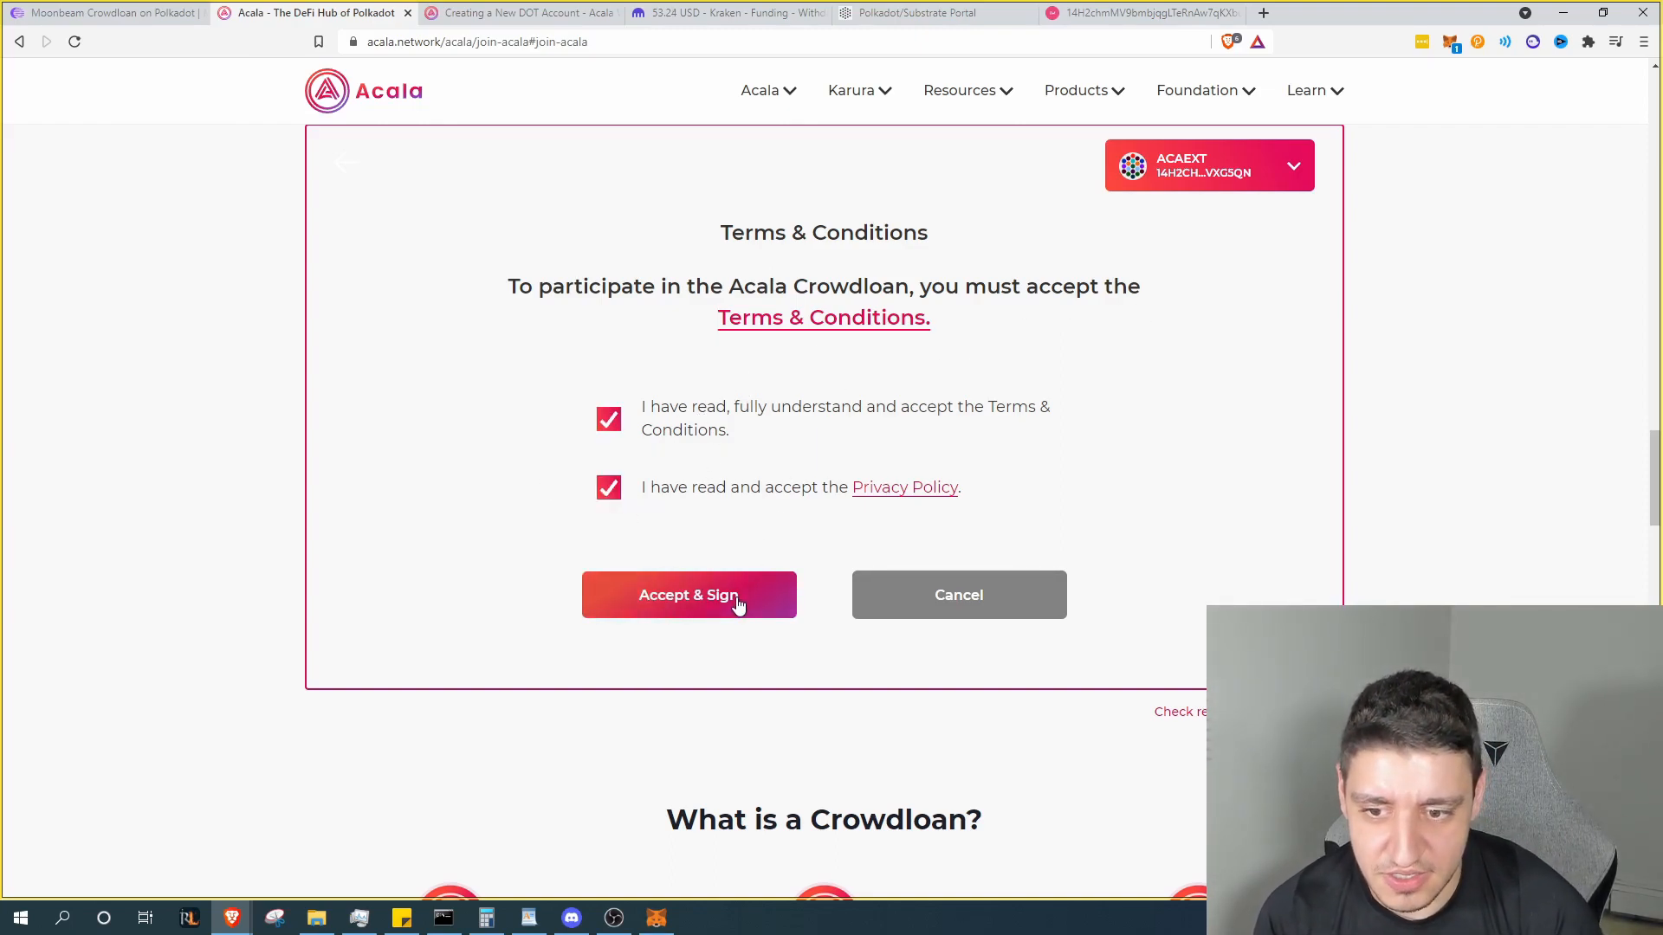
{"action": "left_click", "coordinate": [689, 594]}
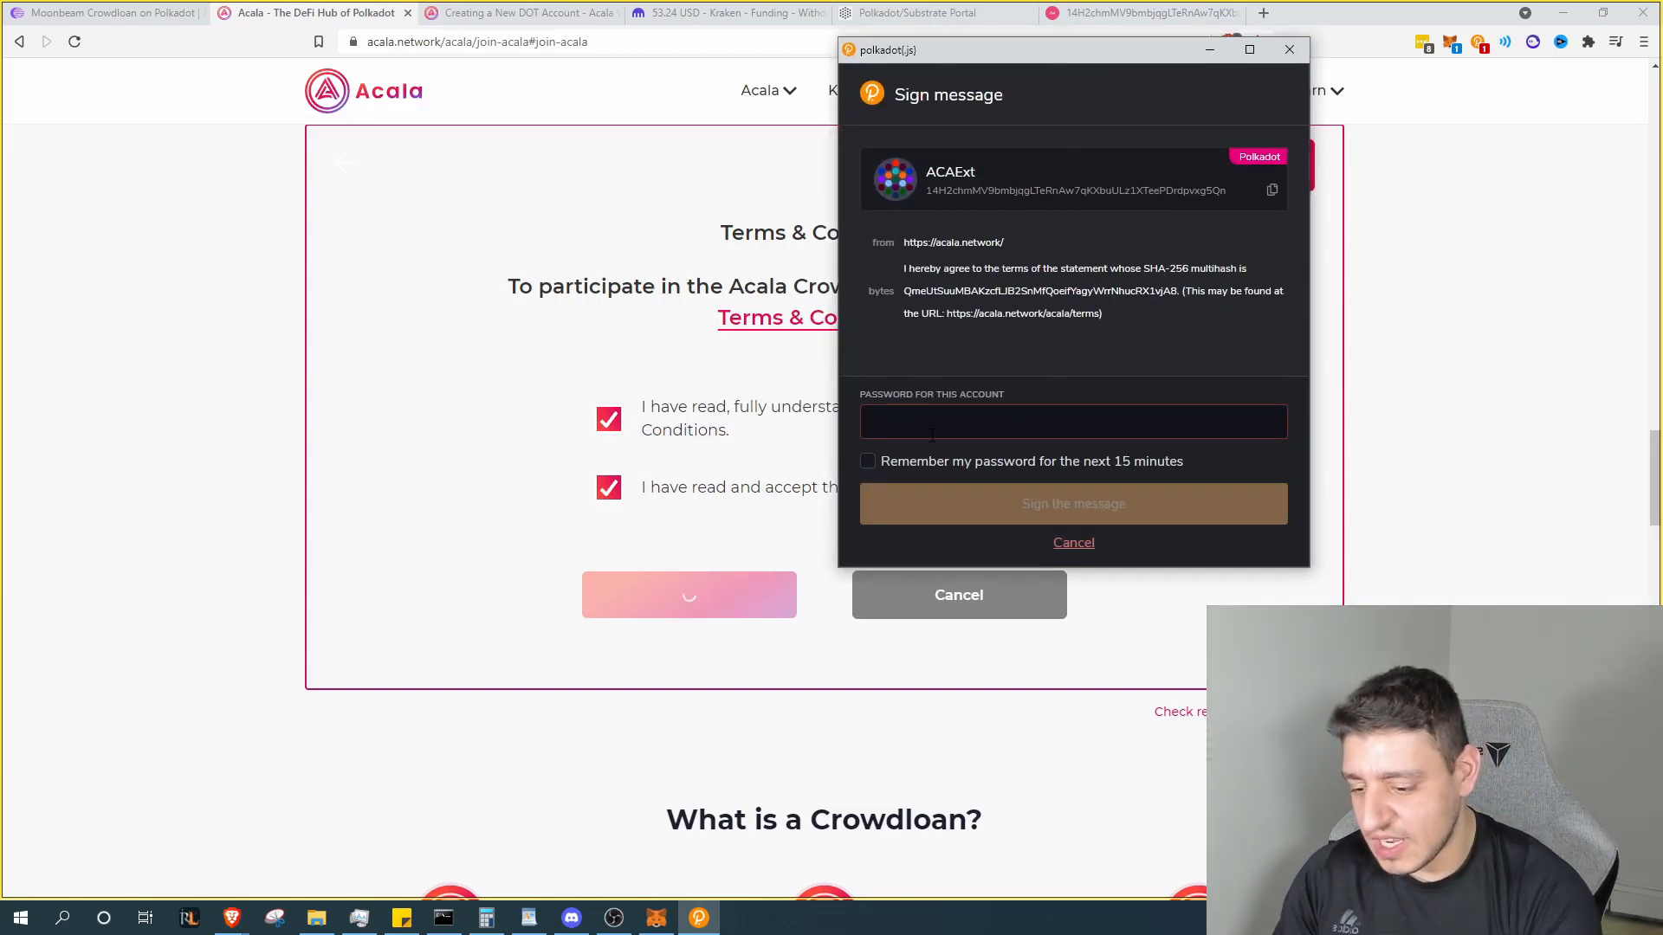
{"action": "type", "text": "••"}
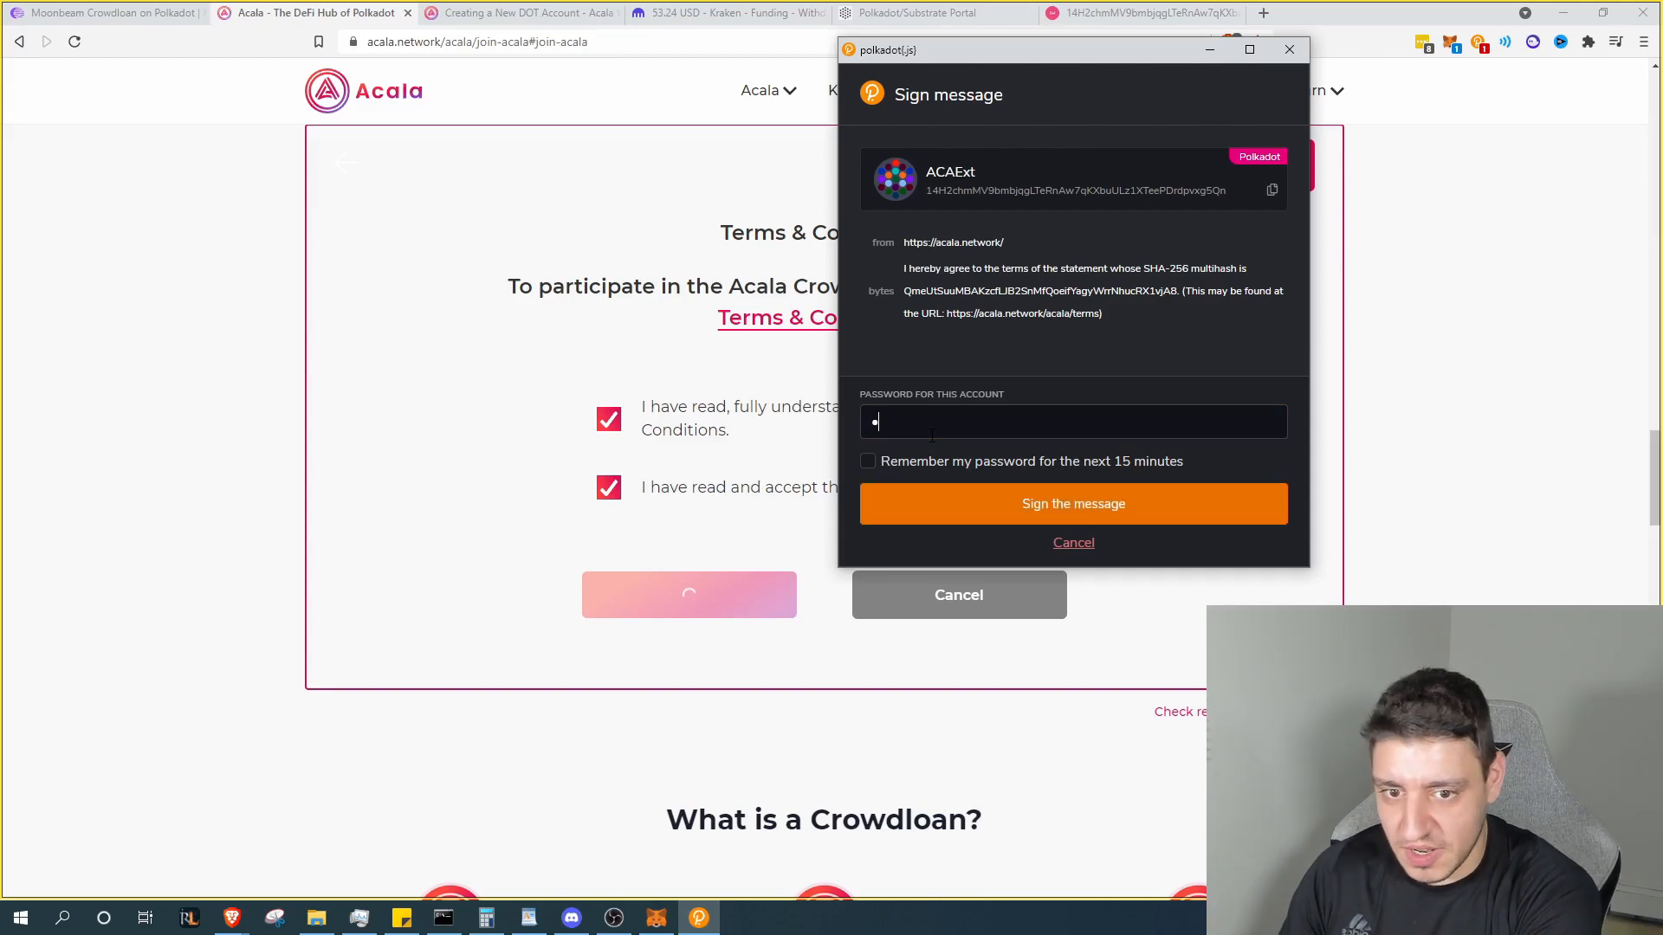
{"action": "type", "text": "password"}
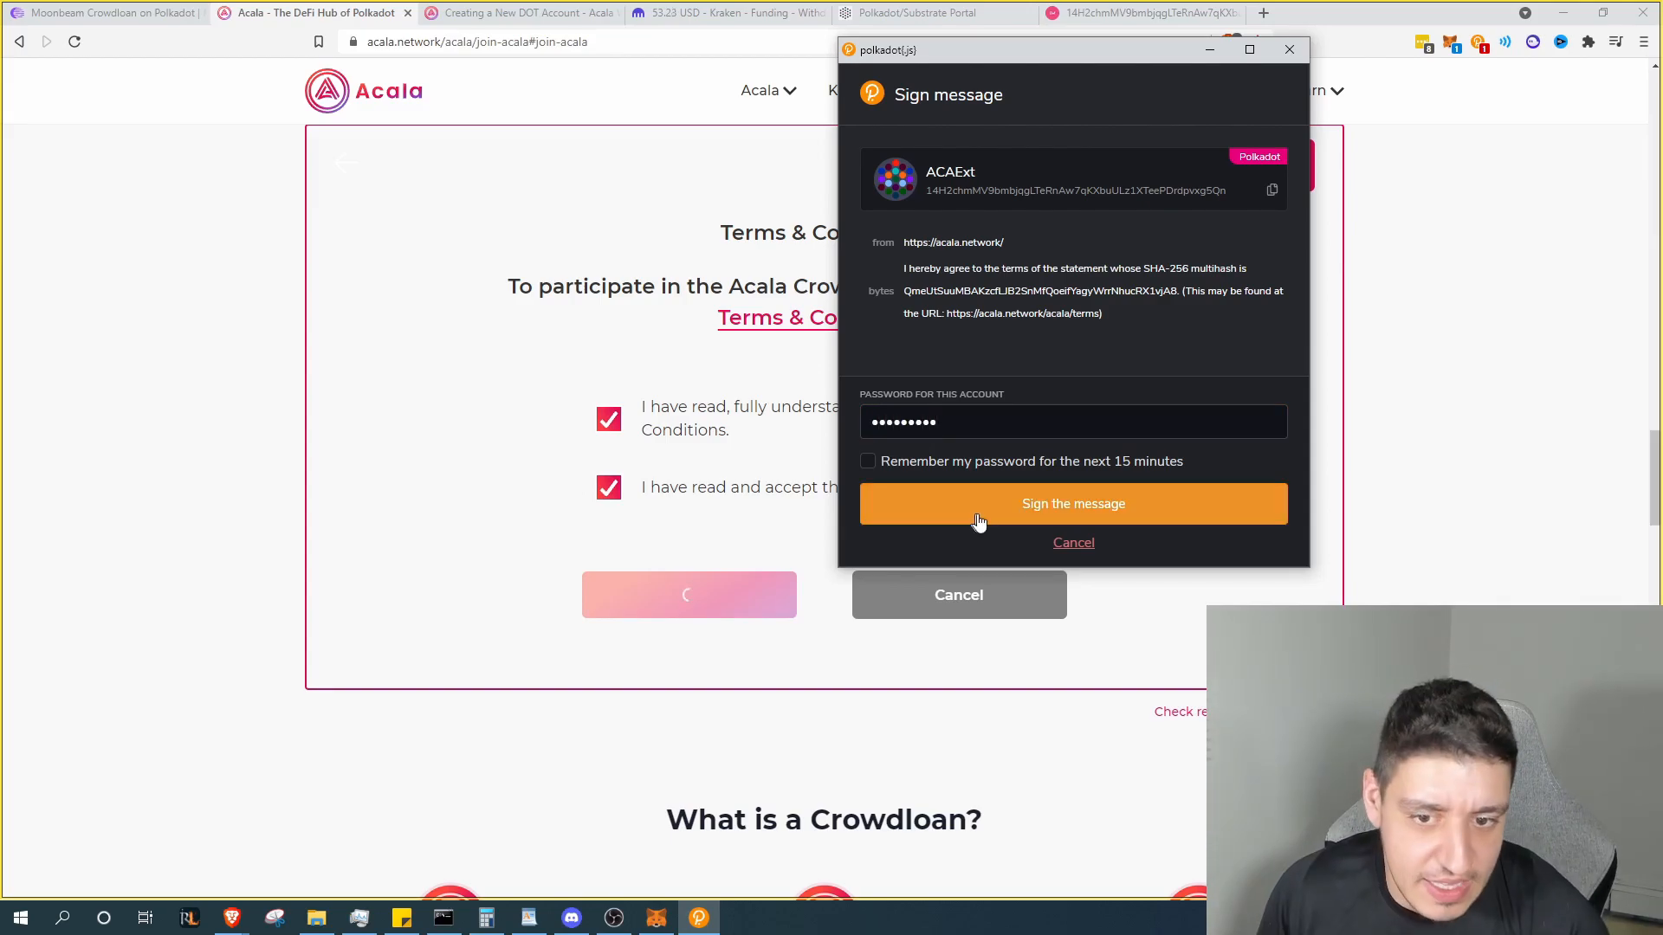
{"action": "left_click", "coordinate": [1073, 504]}
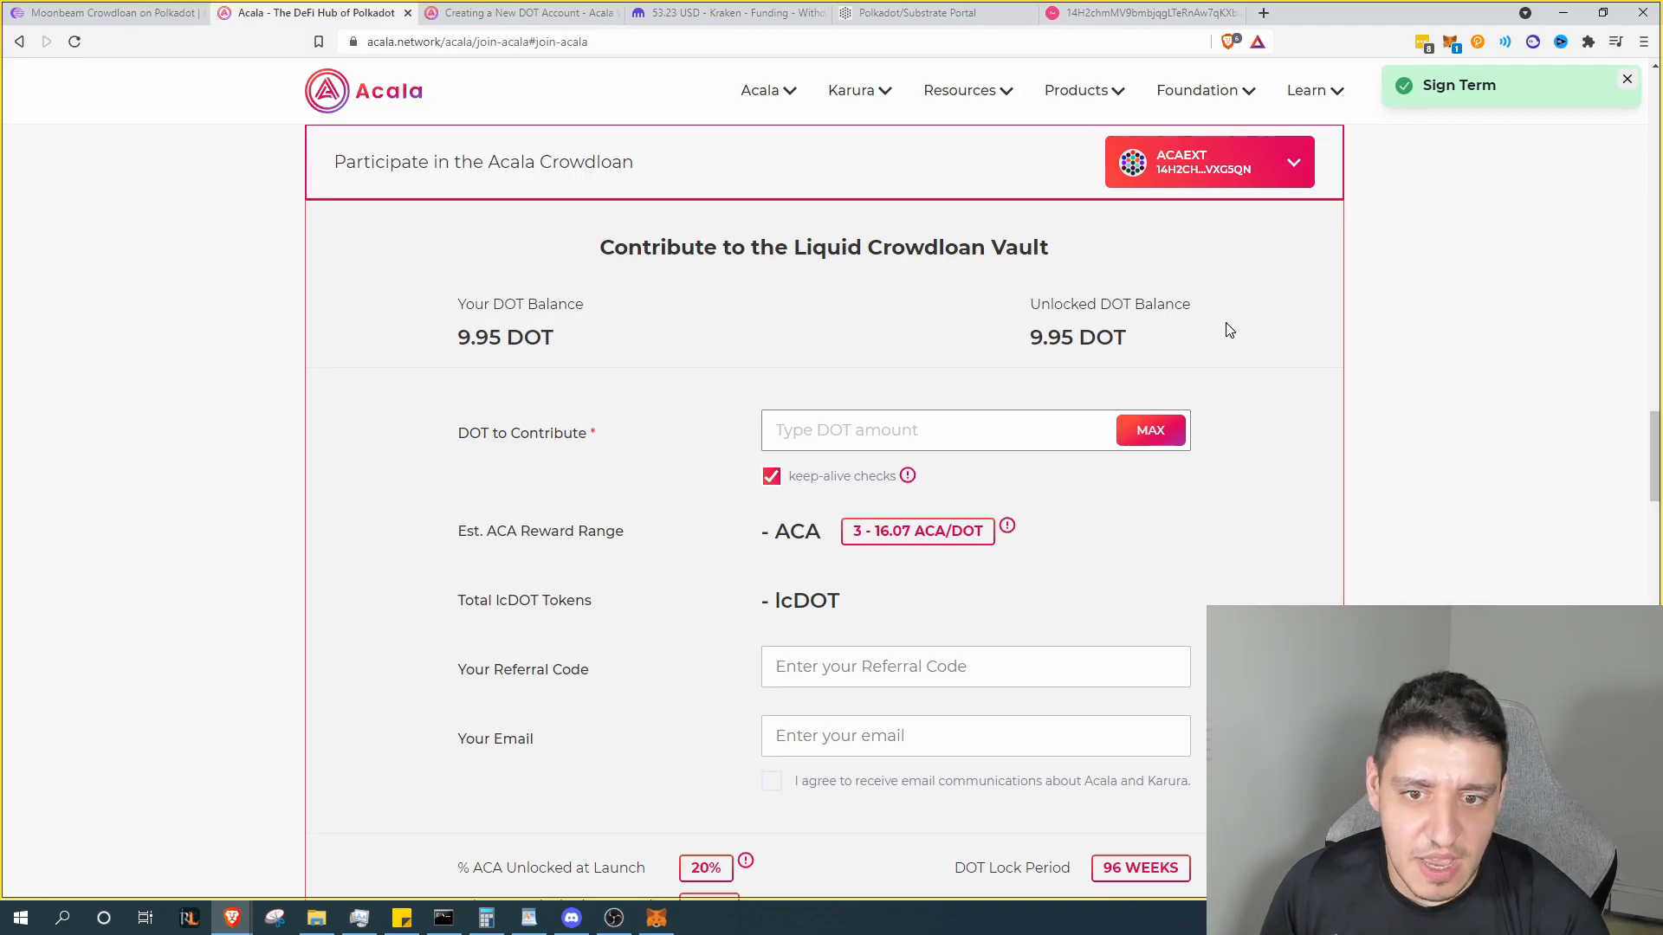
{"action": "mouse_move", "coordinate": [1041, 332]}
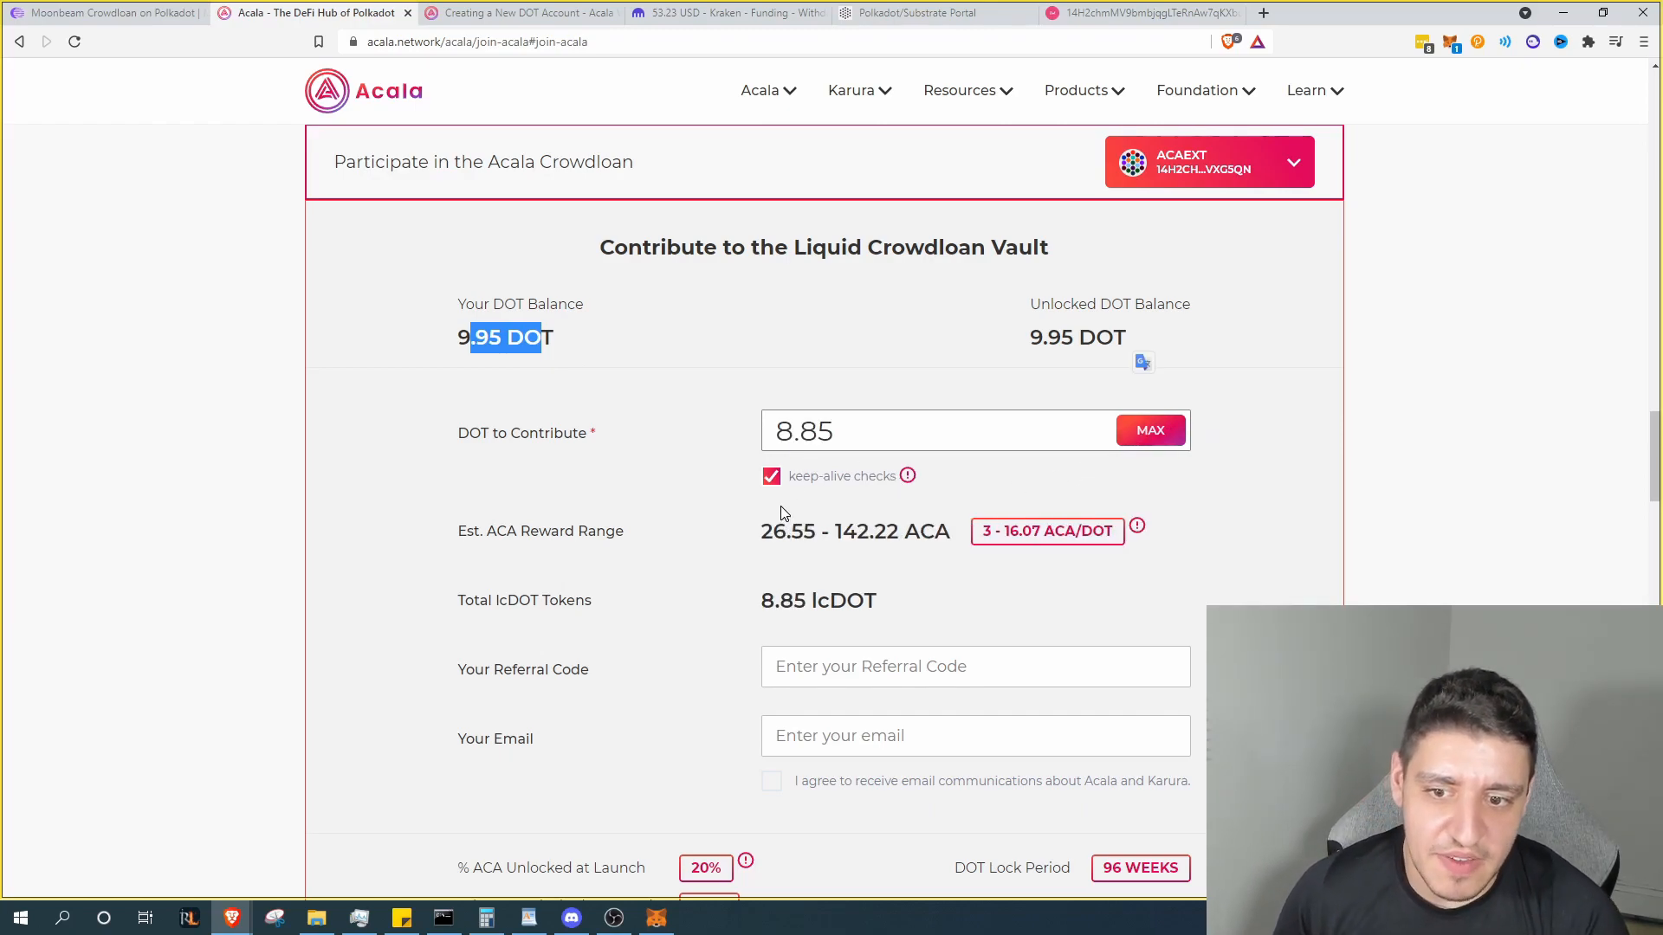
{"action": "mouse_move", "coordinate": [907, 491]}
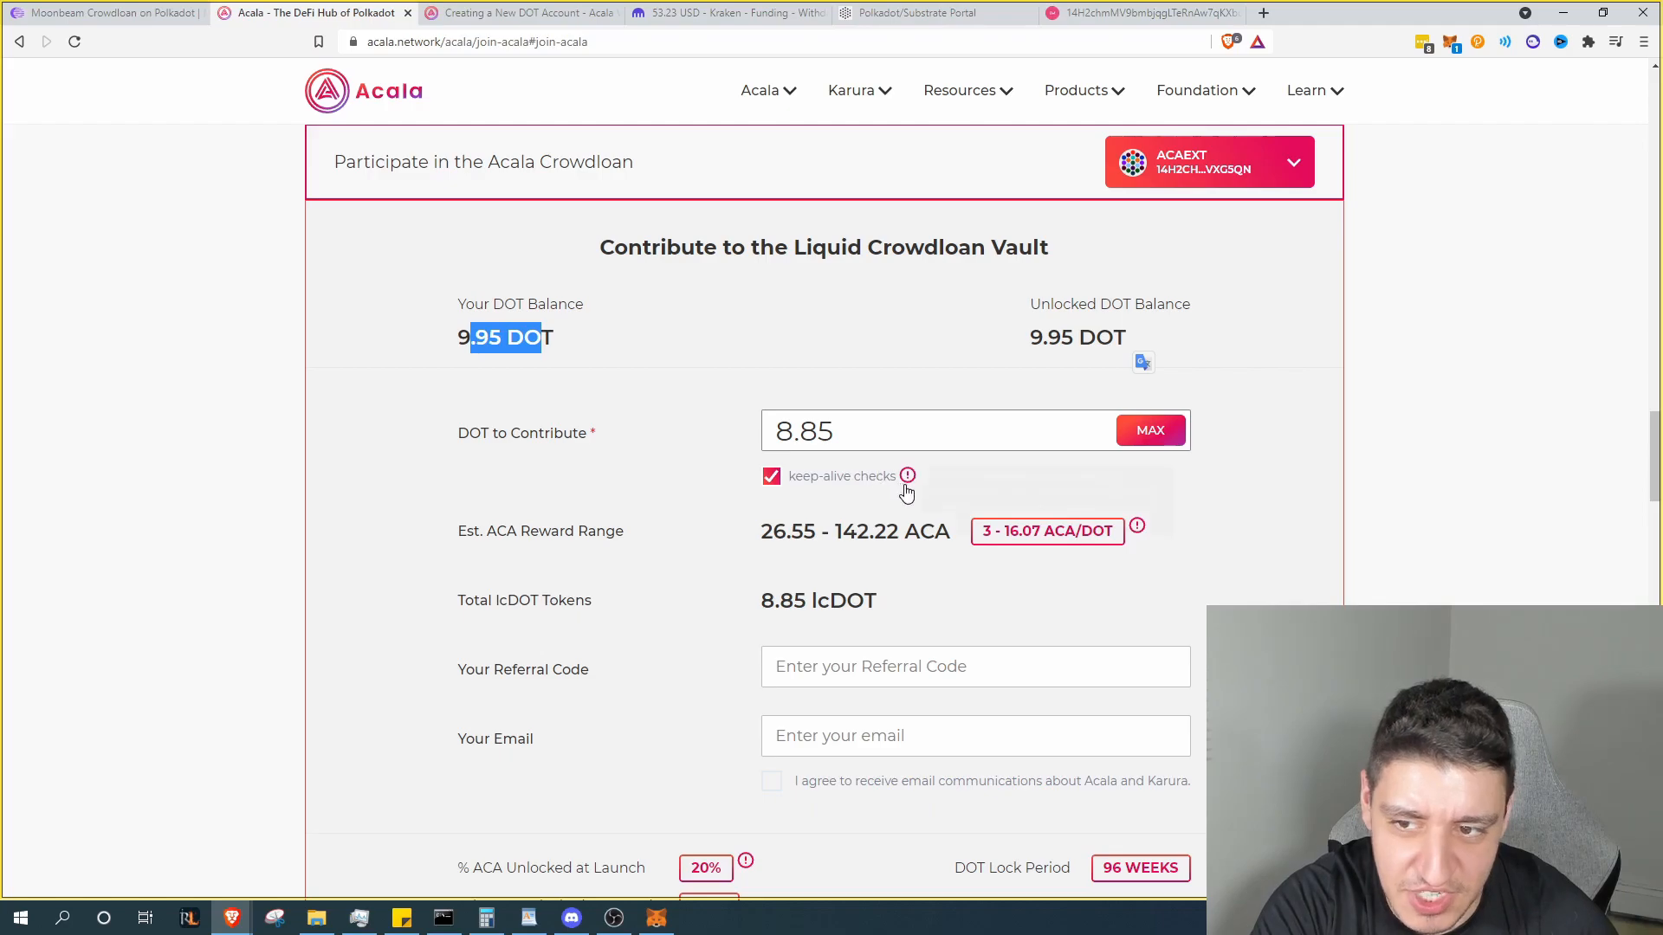
{"action": "mouse_move", "coordinate": [832, 525]}
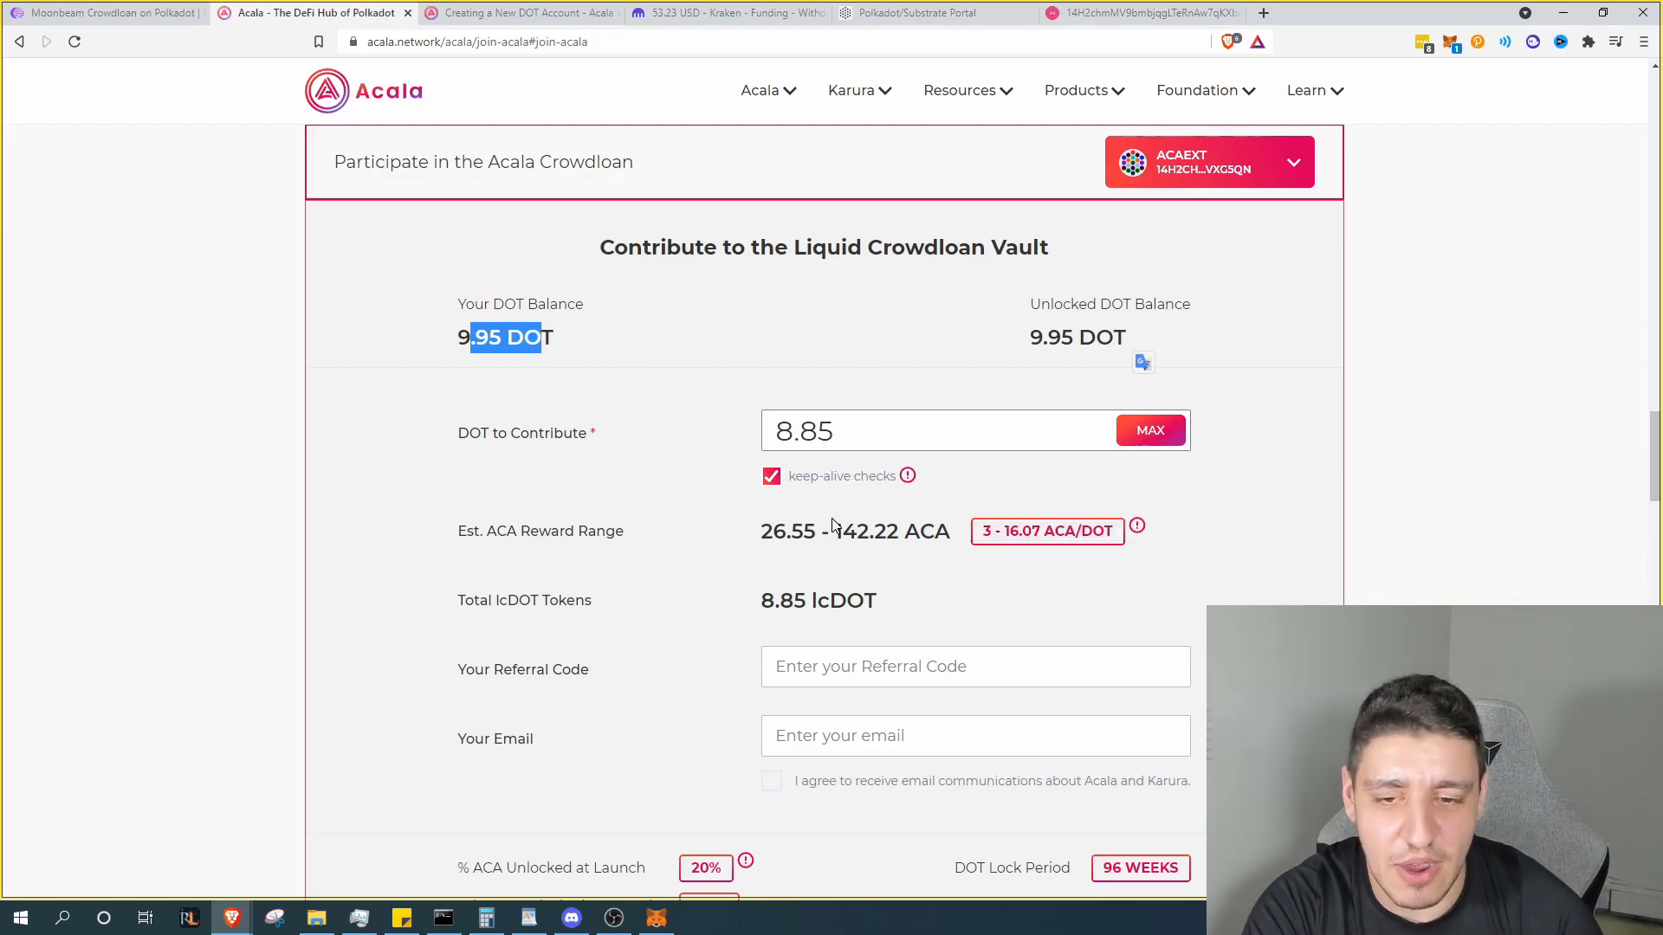
{"action": "mouse_move", "coordinate": [954, 510]}
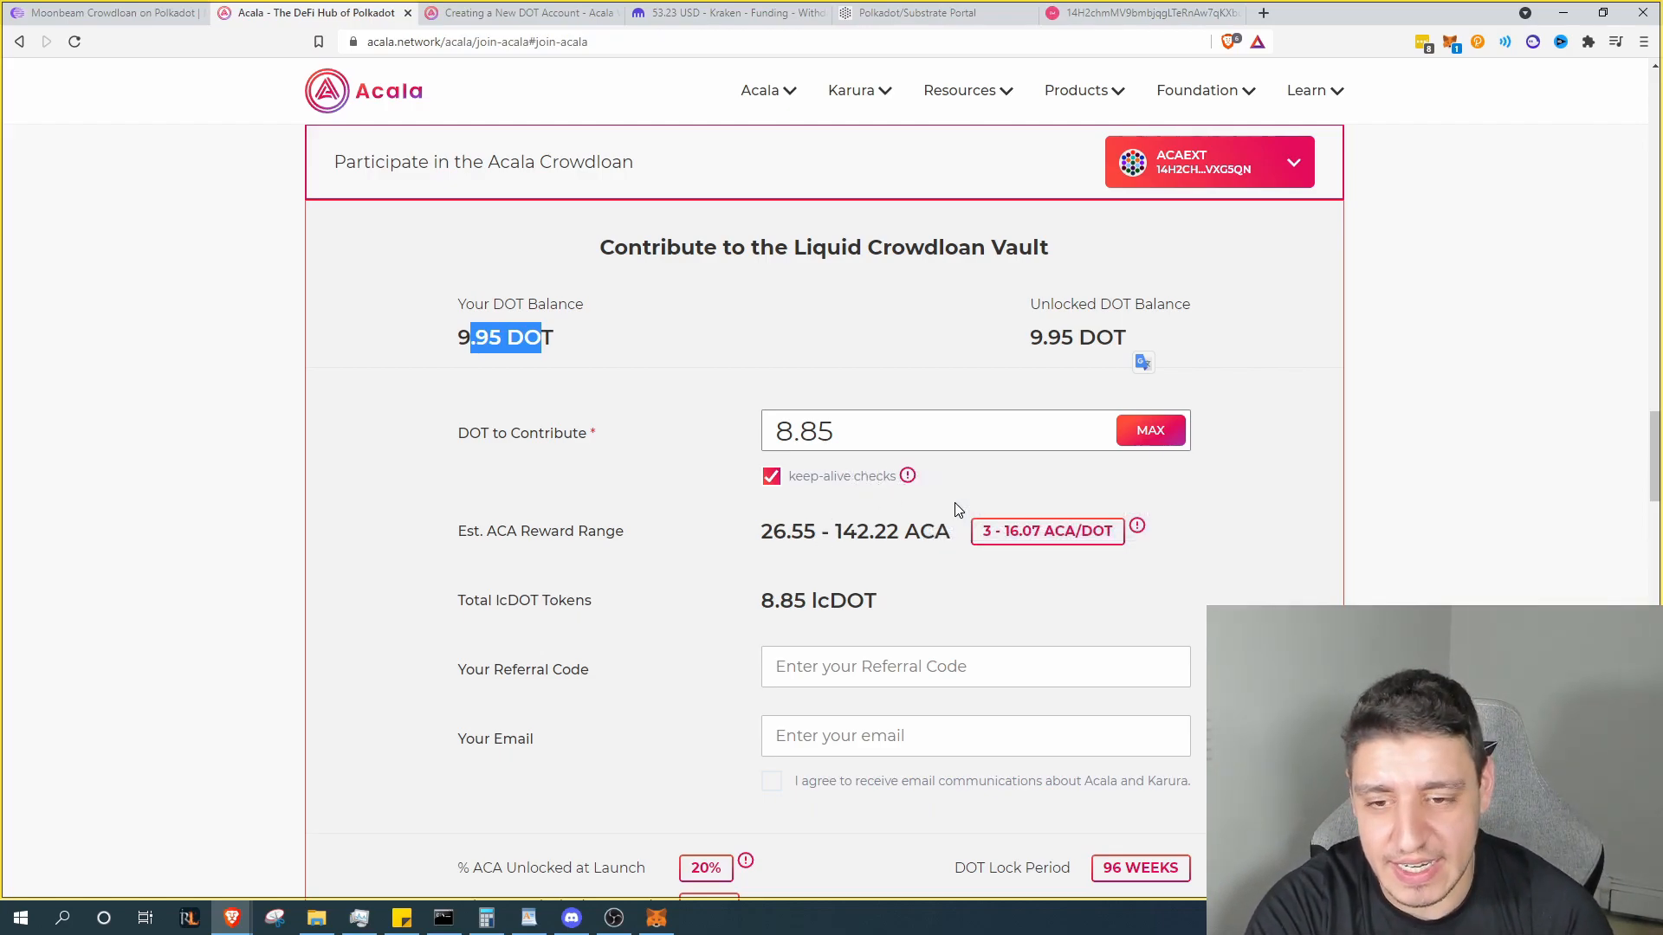
{"action": "mouse_move", "coordinate": [1143, 360]}
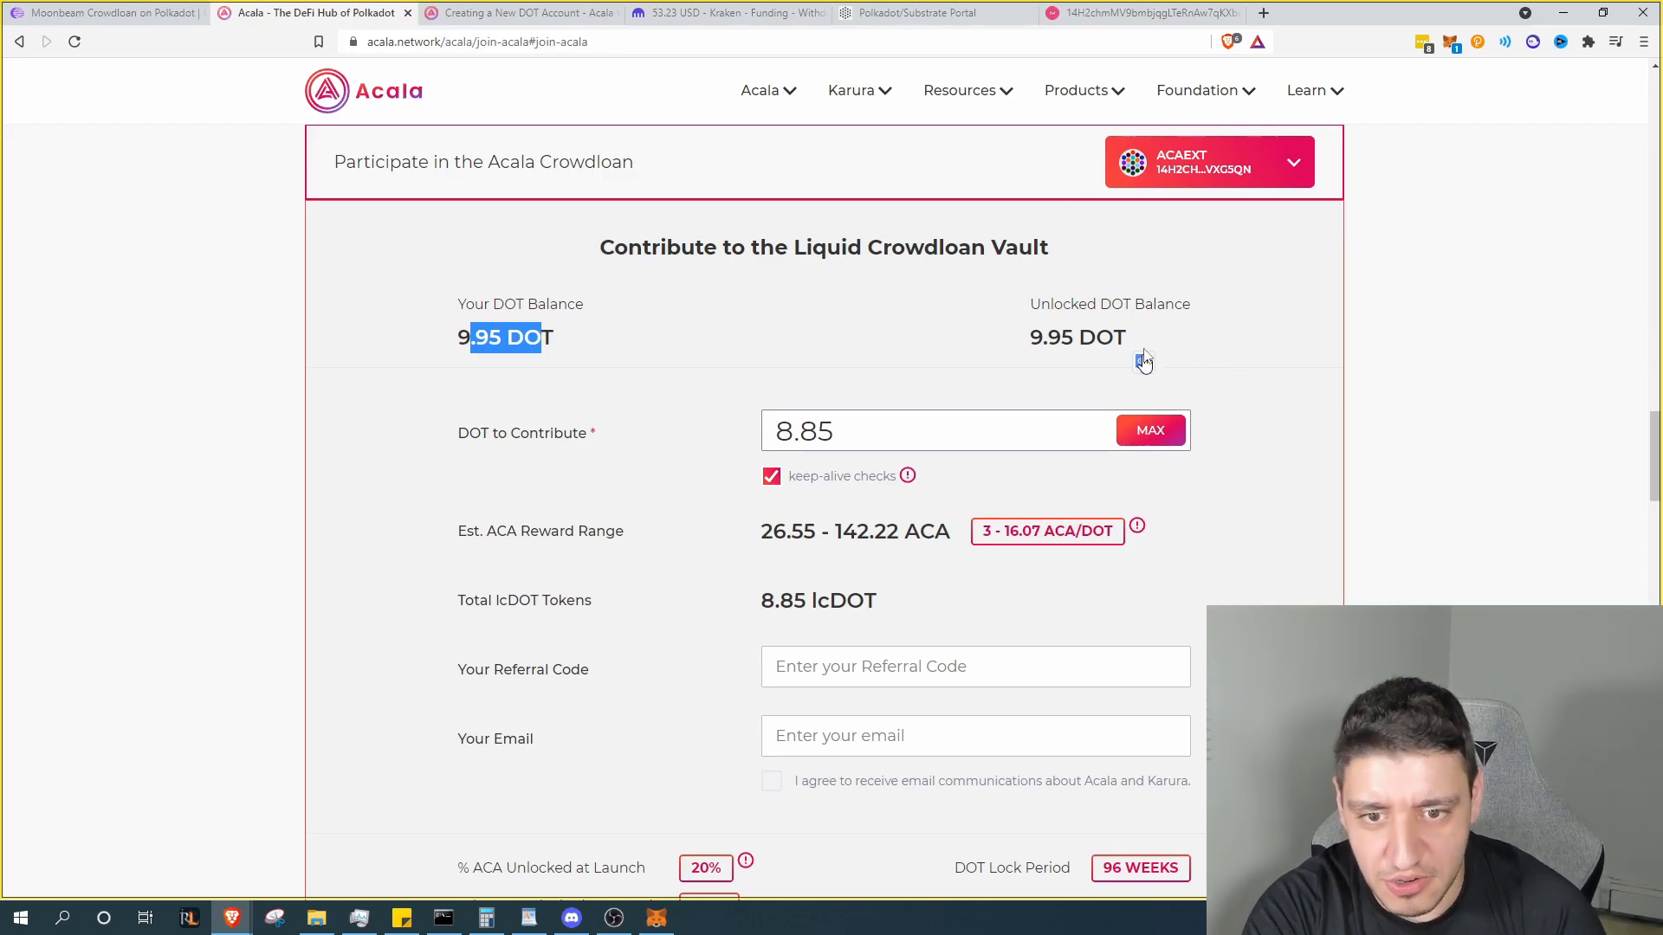
{"action": "mouse_move", "coordinate": [916, 478]}
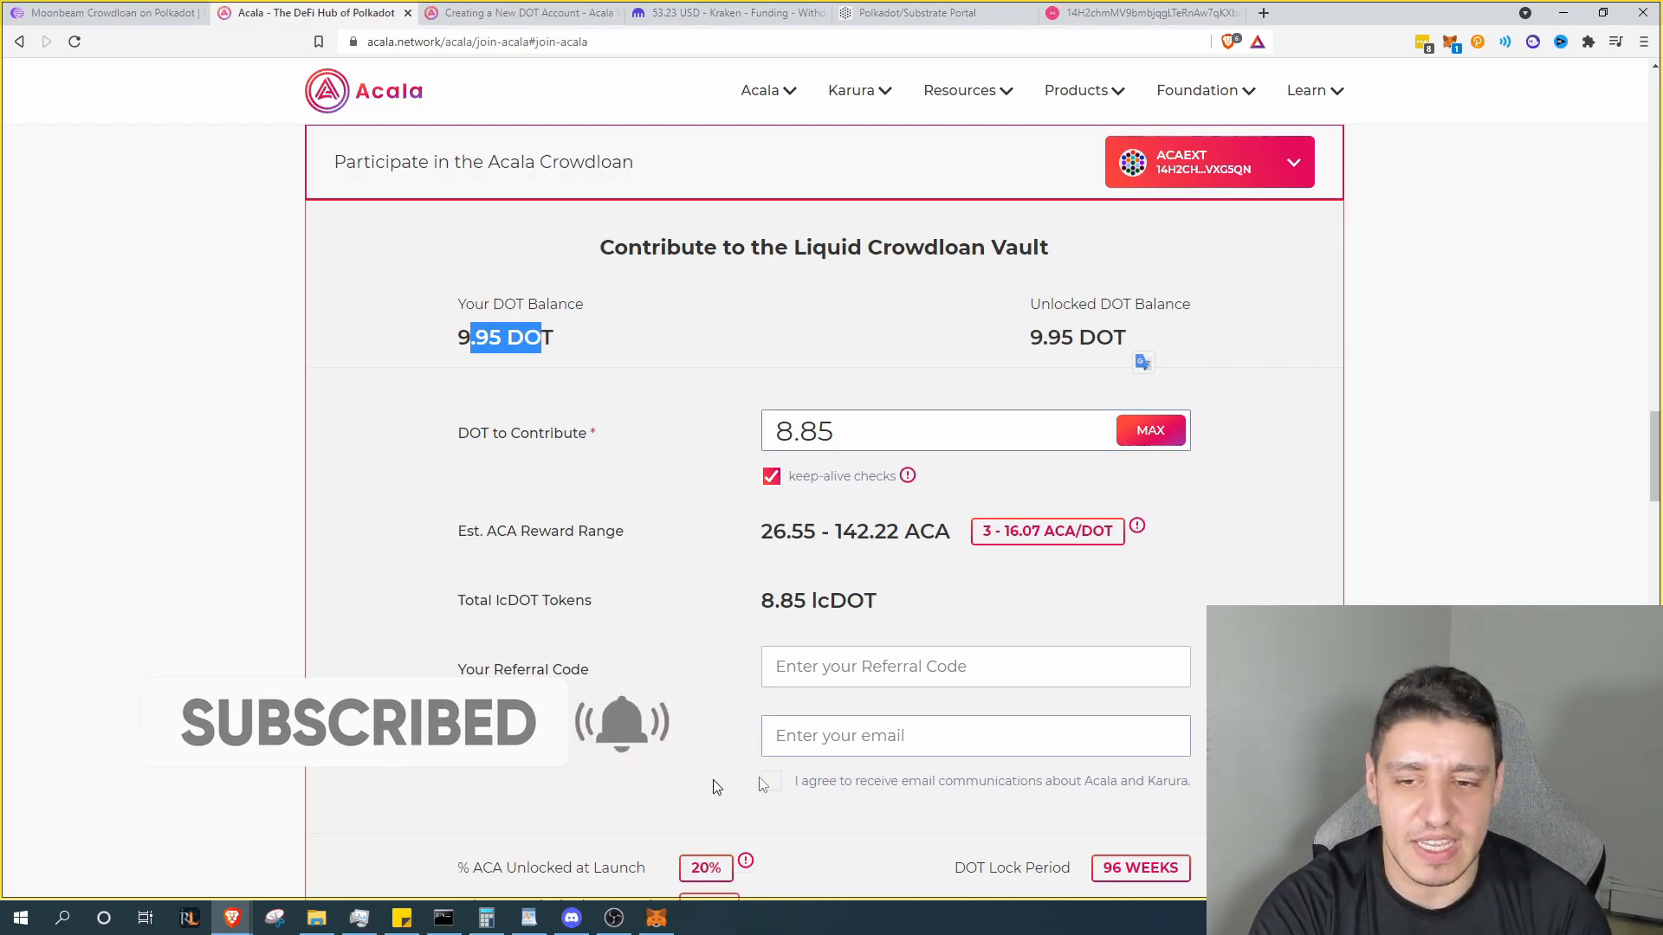
{"action": "mouse_move", "coordinate": [1076, 486]}
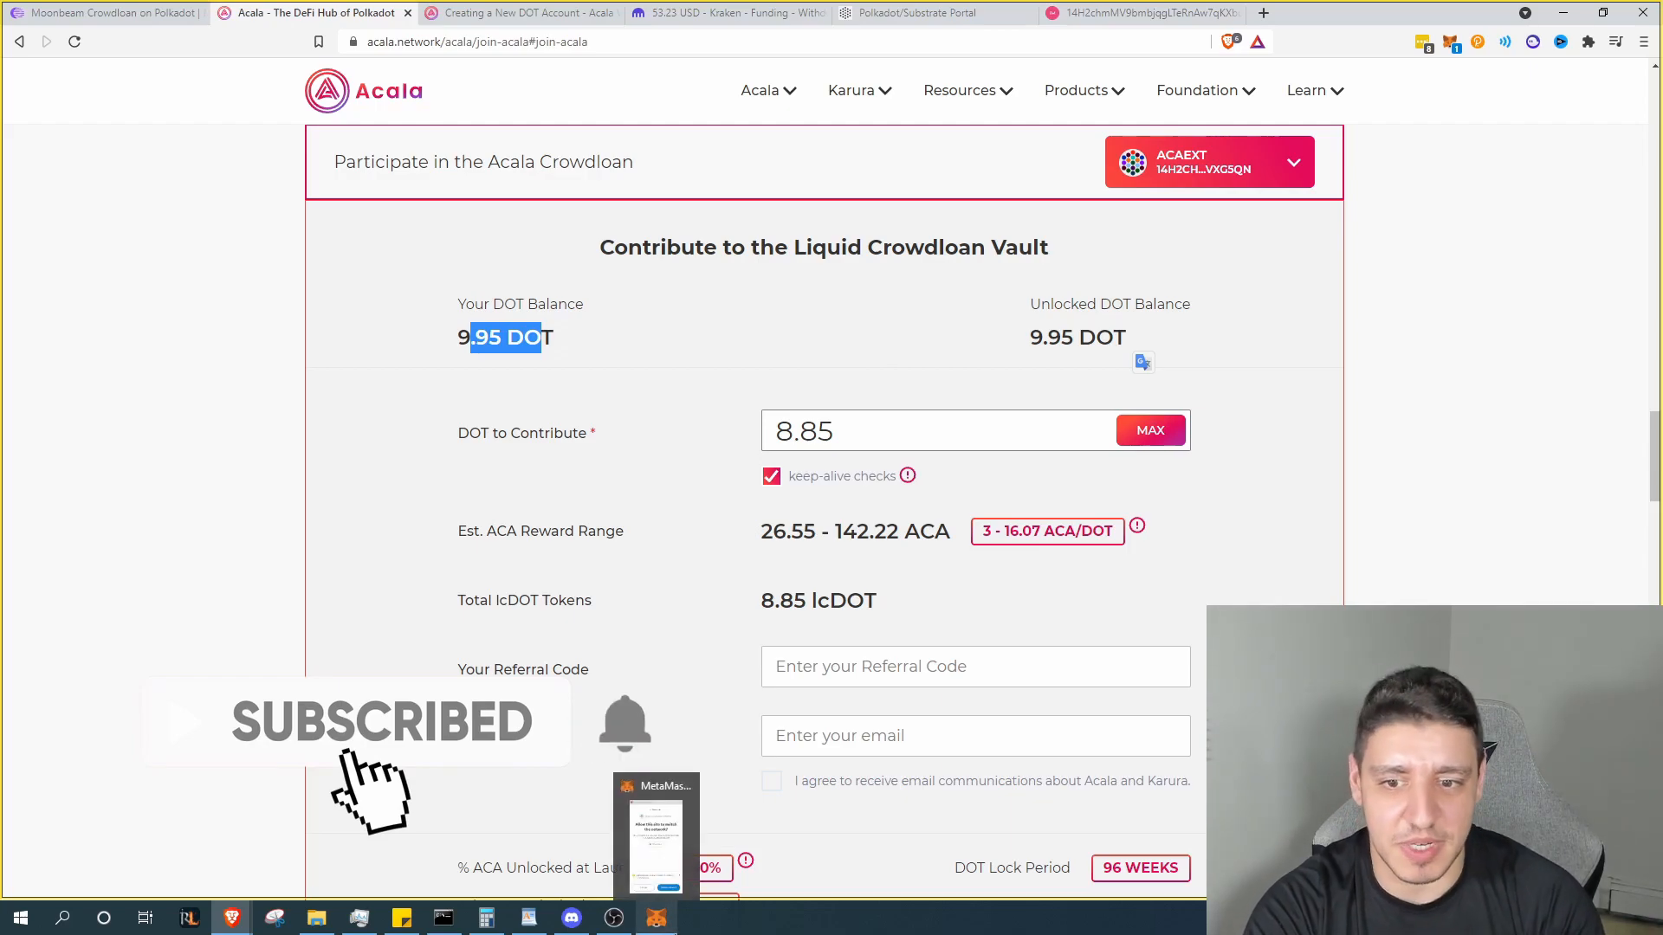
Step: Review the contribution form holding 8.85 DOT with its lcDOT and ACA reward estimates
{"action": "scroll", "scroll_direction": "down", "scroll_amount": 3}
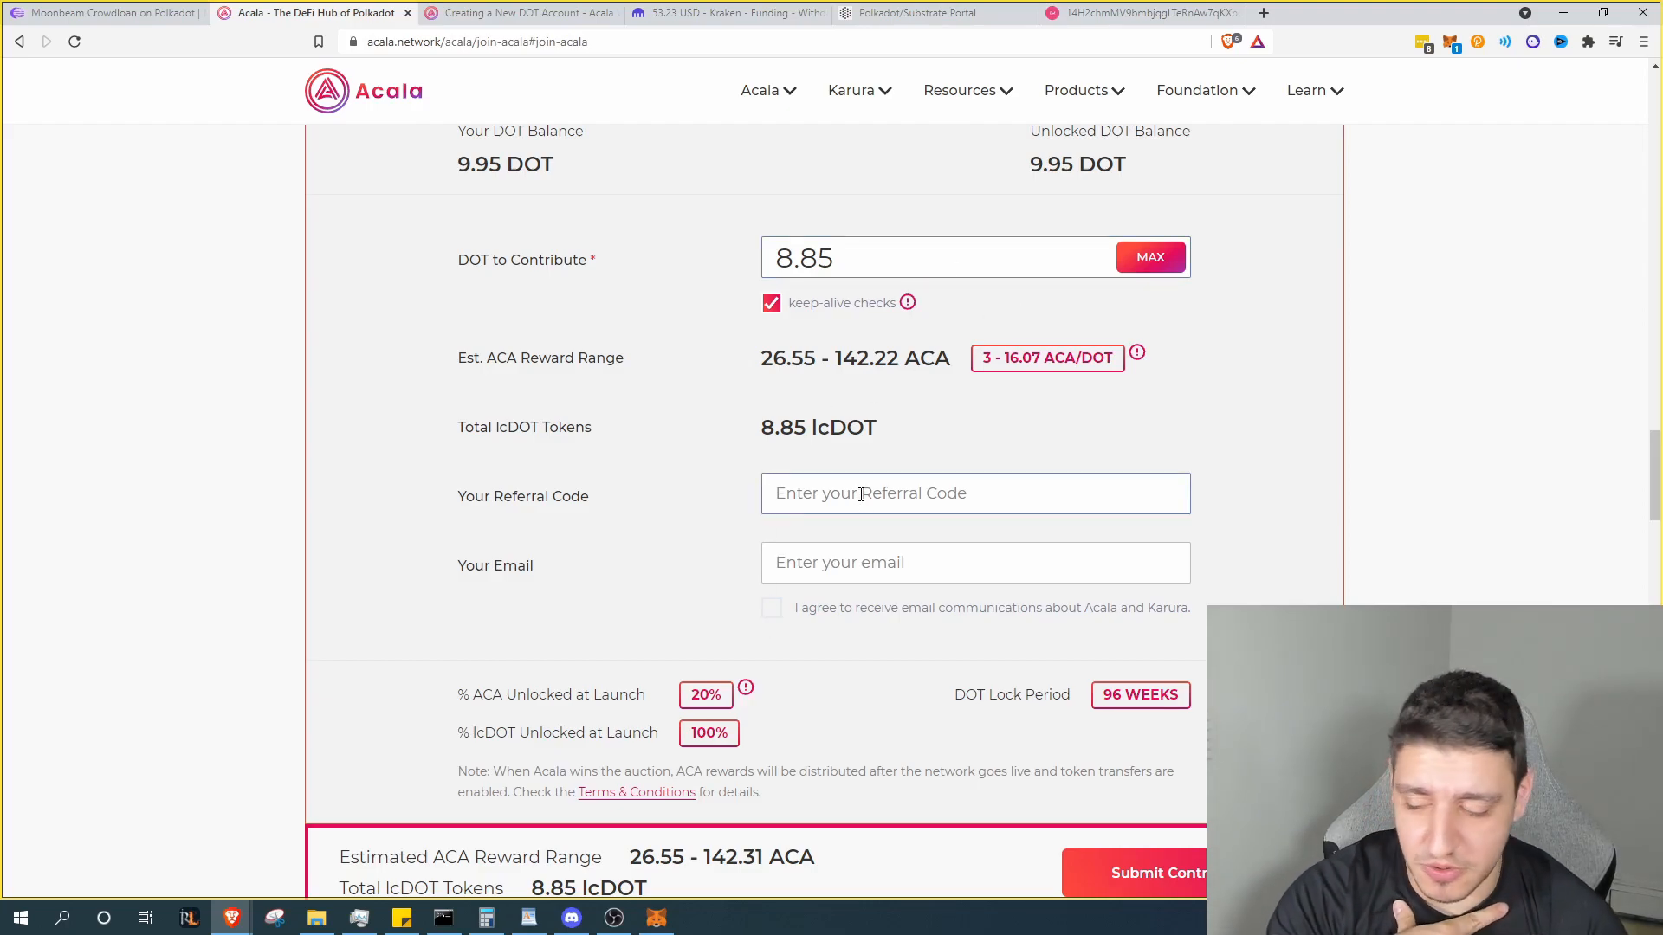
{"action": "left_click", "coordinate": [974, 493]}
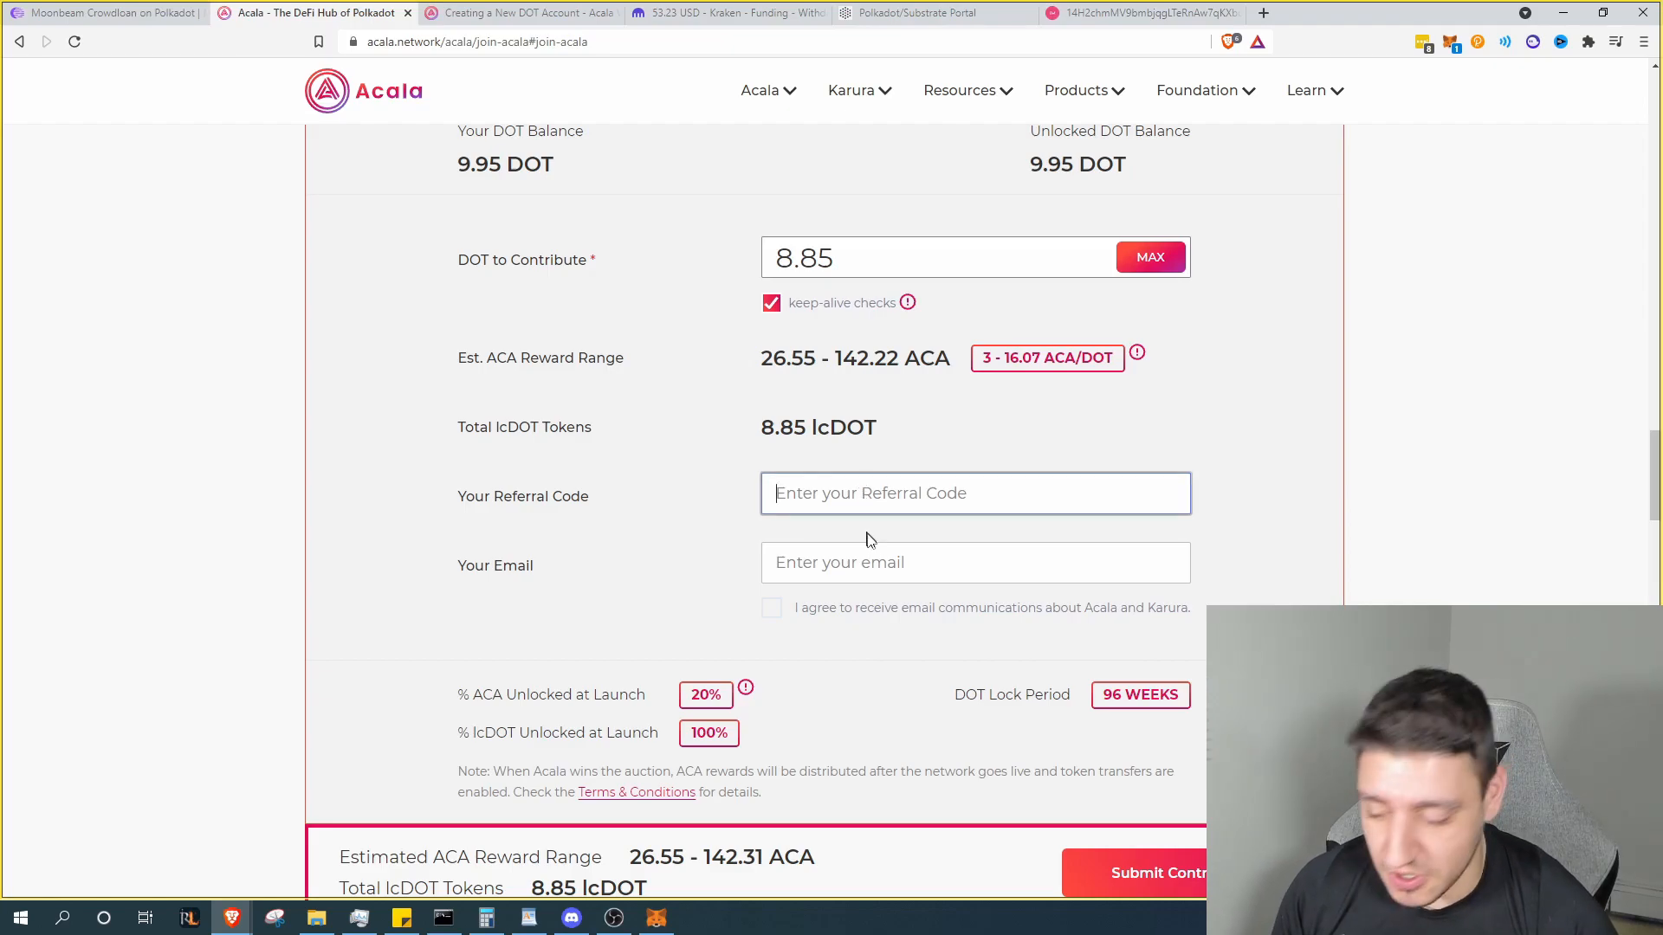
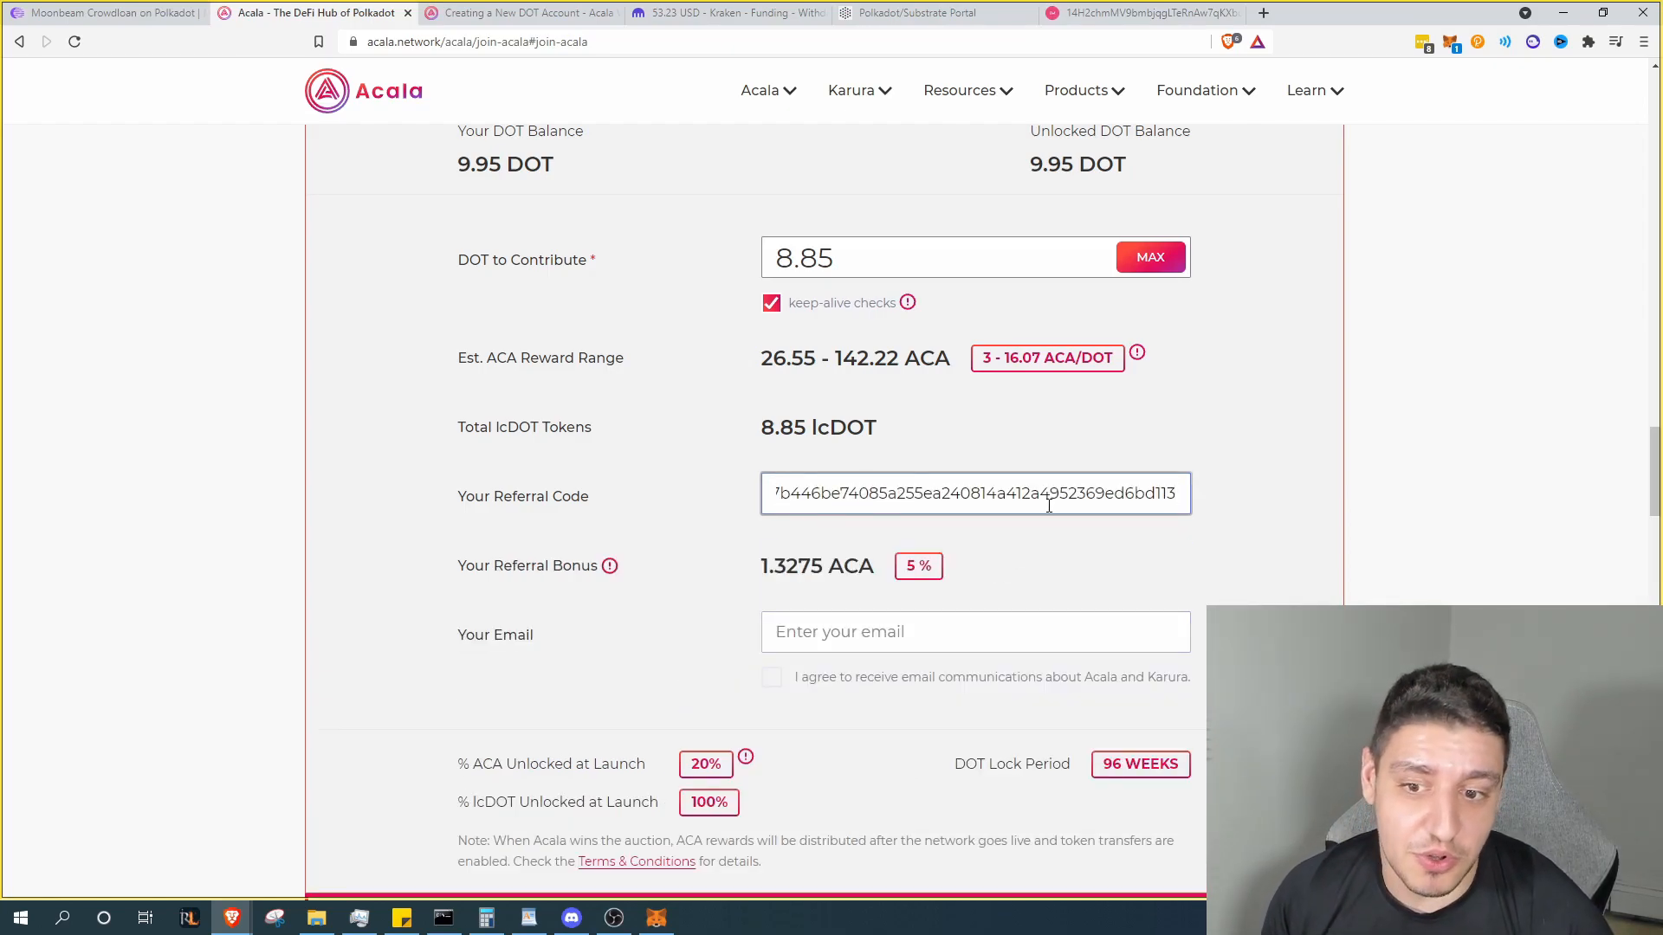
{"action": "mouse_move", "coordinate": [925, 531]}
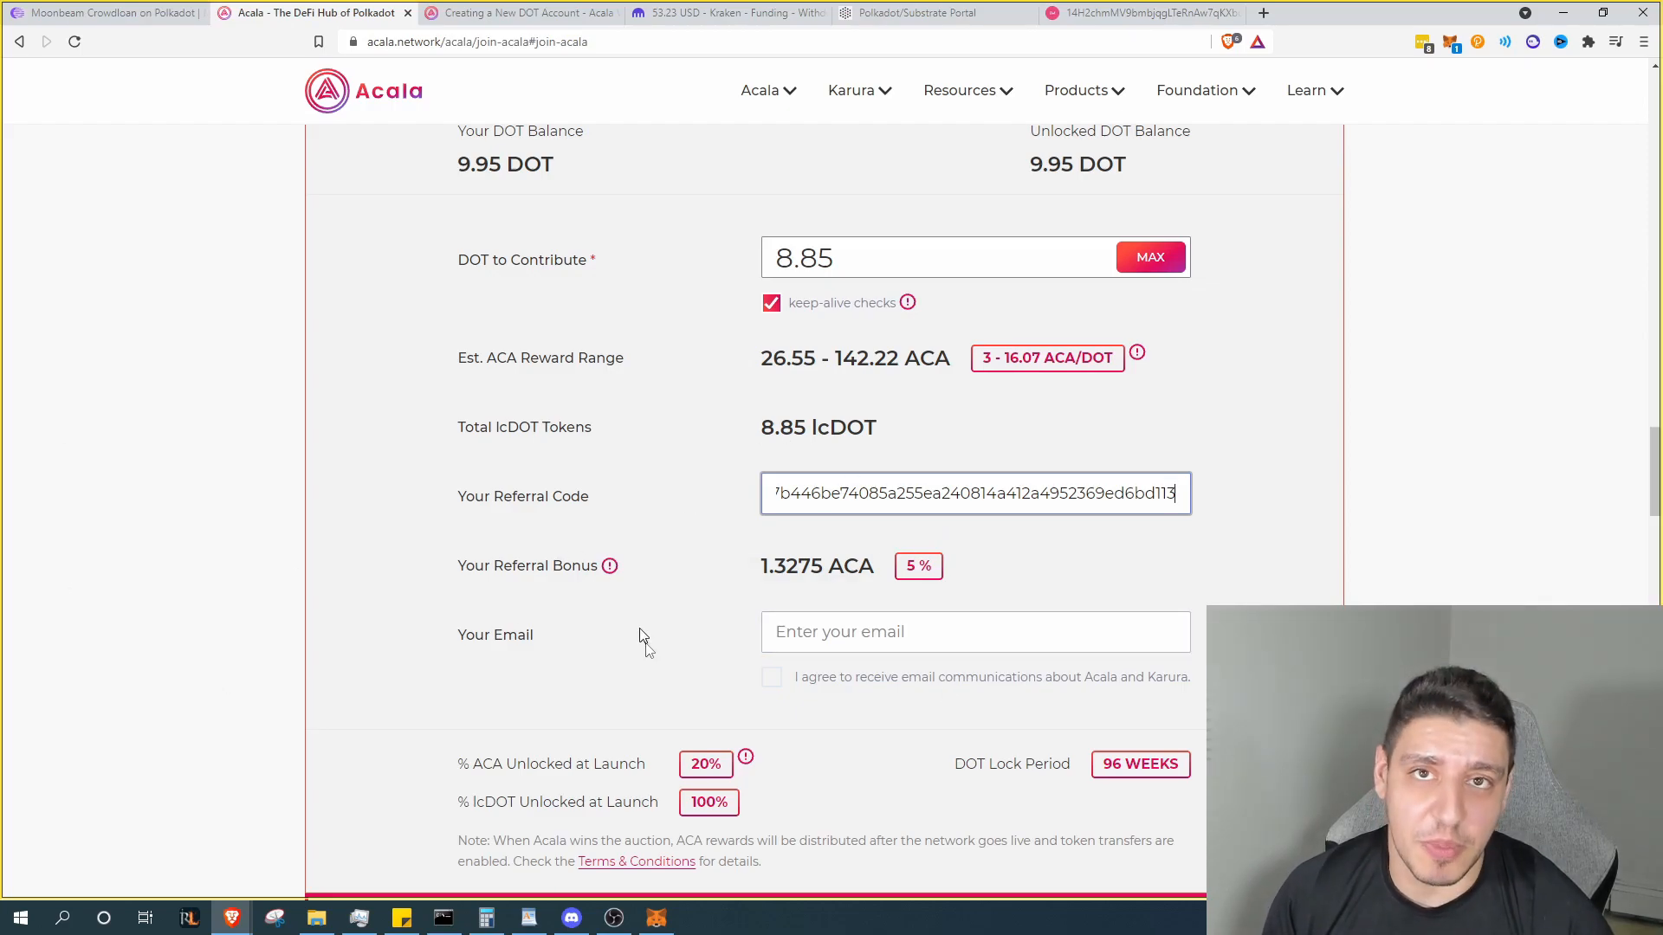
{"action": "mouse_move", "coordinate": [655, 917]}
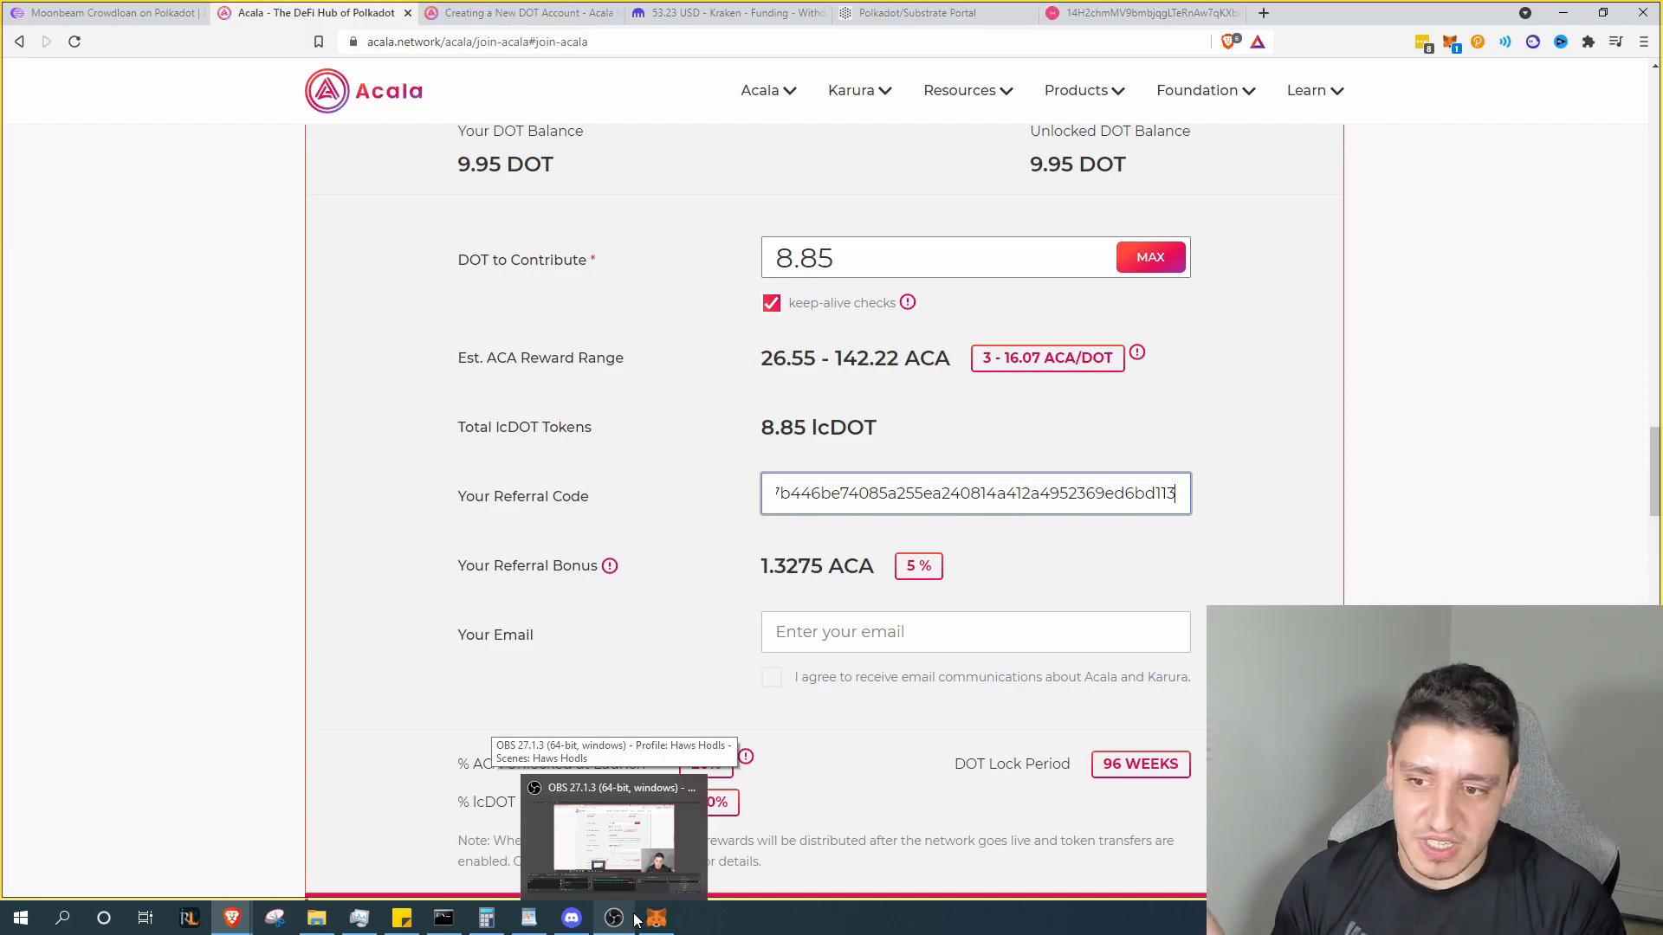
{"action": "mouse_move", "coordinate": [634, 822]}
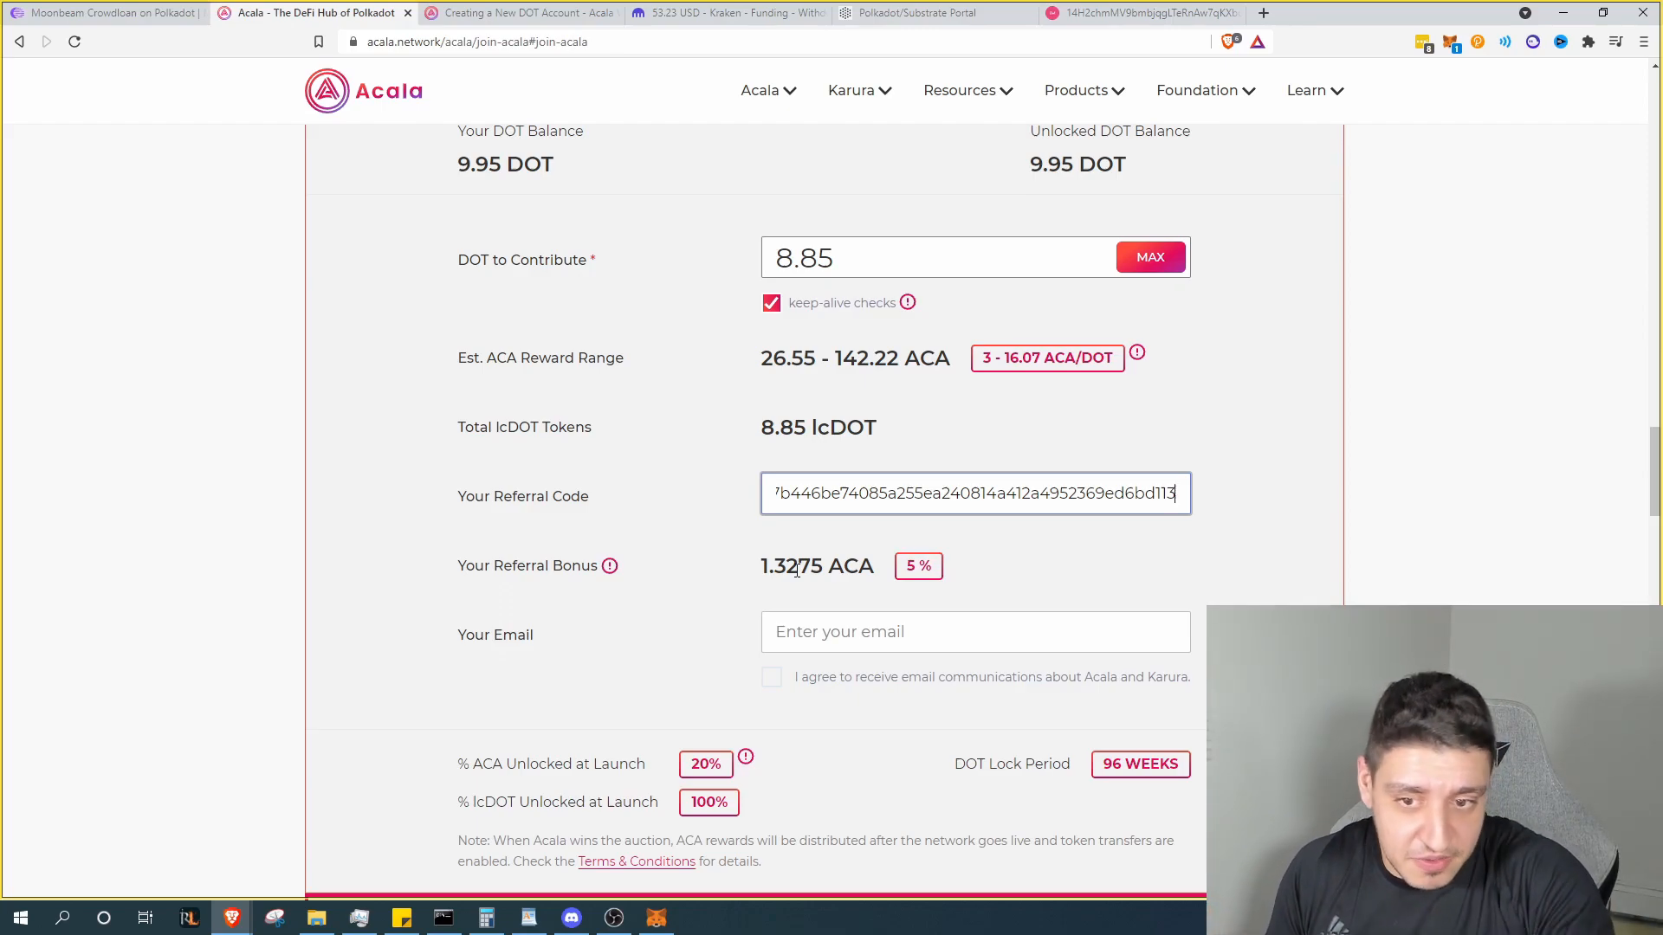
{"action": "mouse_move", "coordinate": [776, 540]}
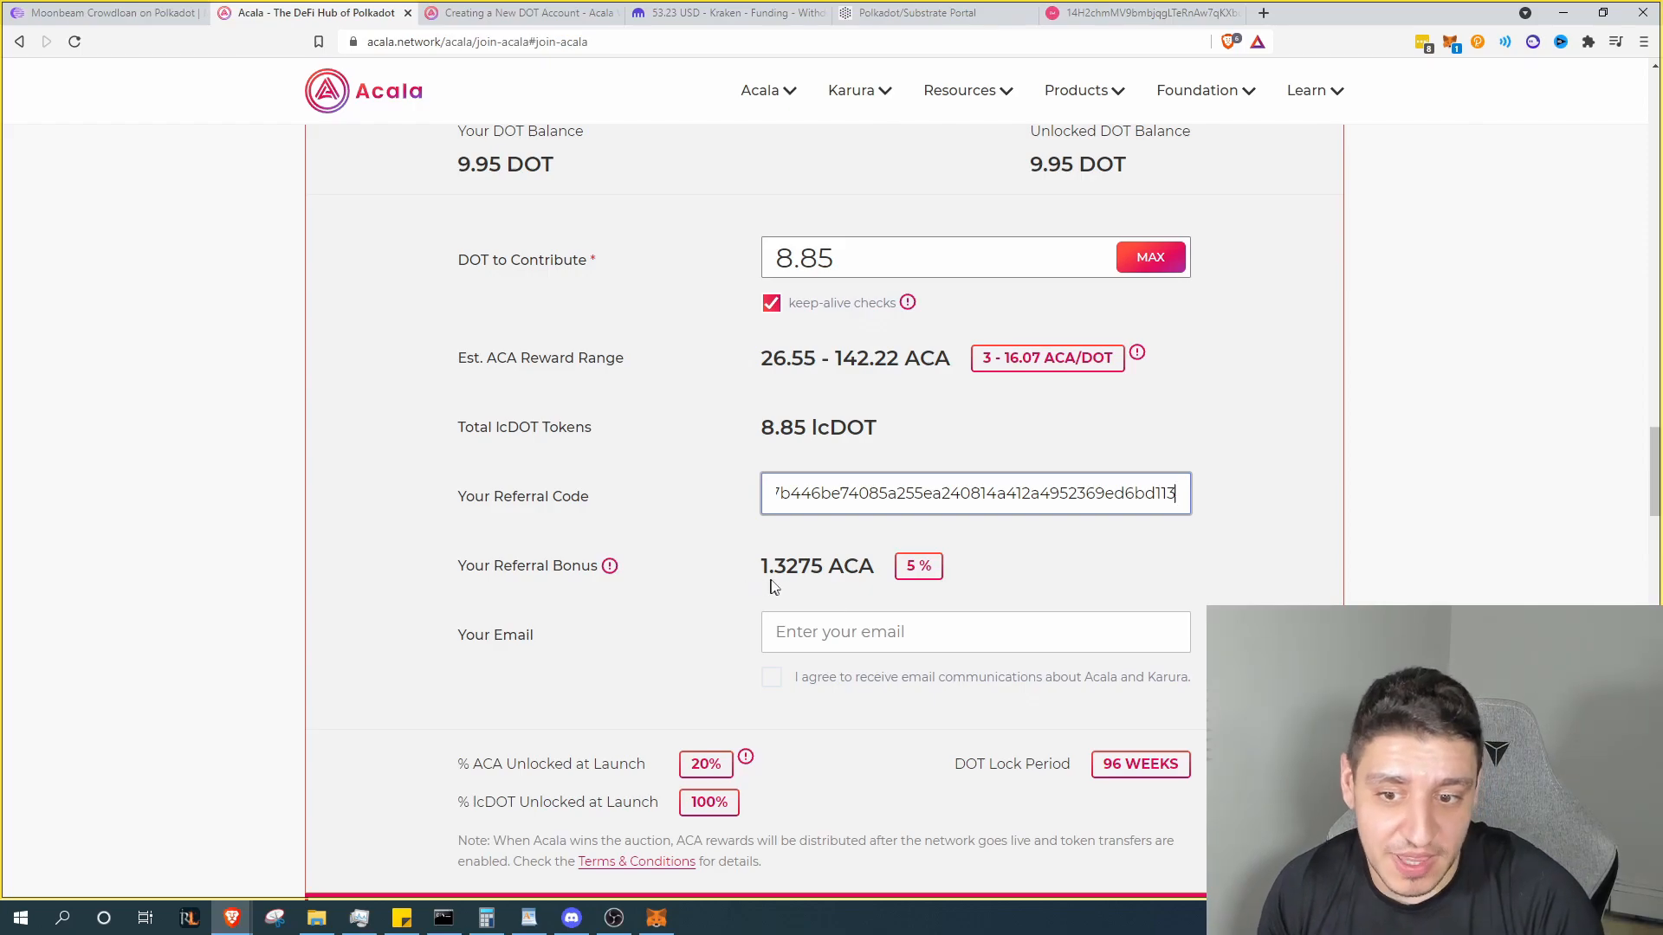
{"action": "mouse_move", "coordinate": [876, 600]}
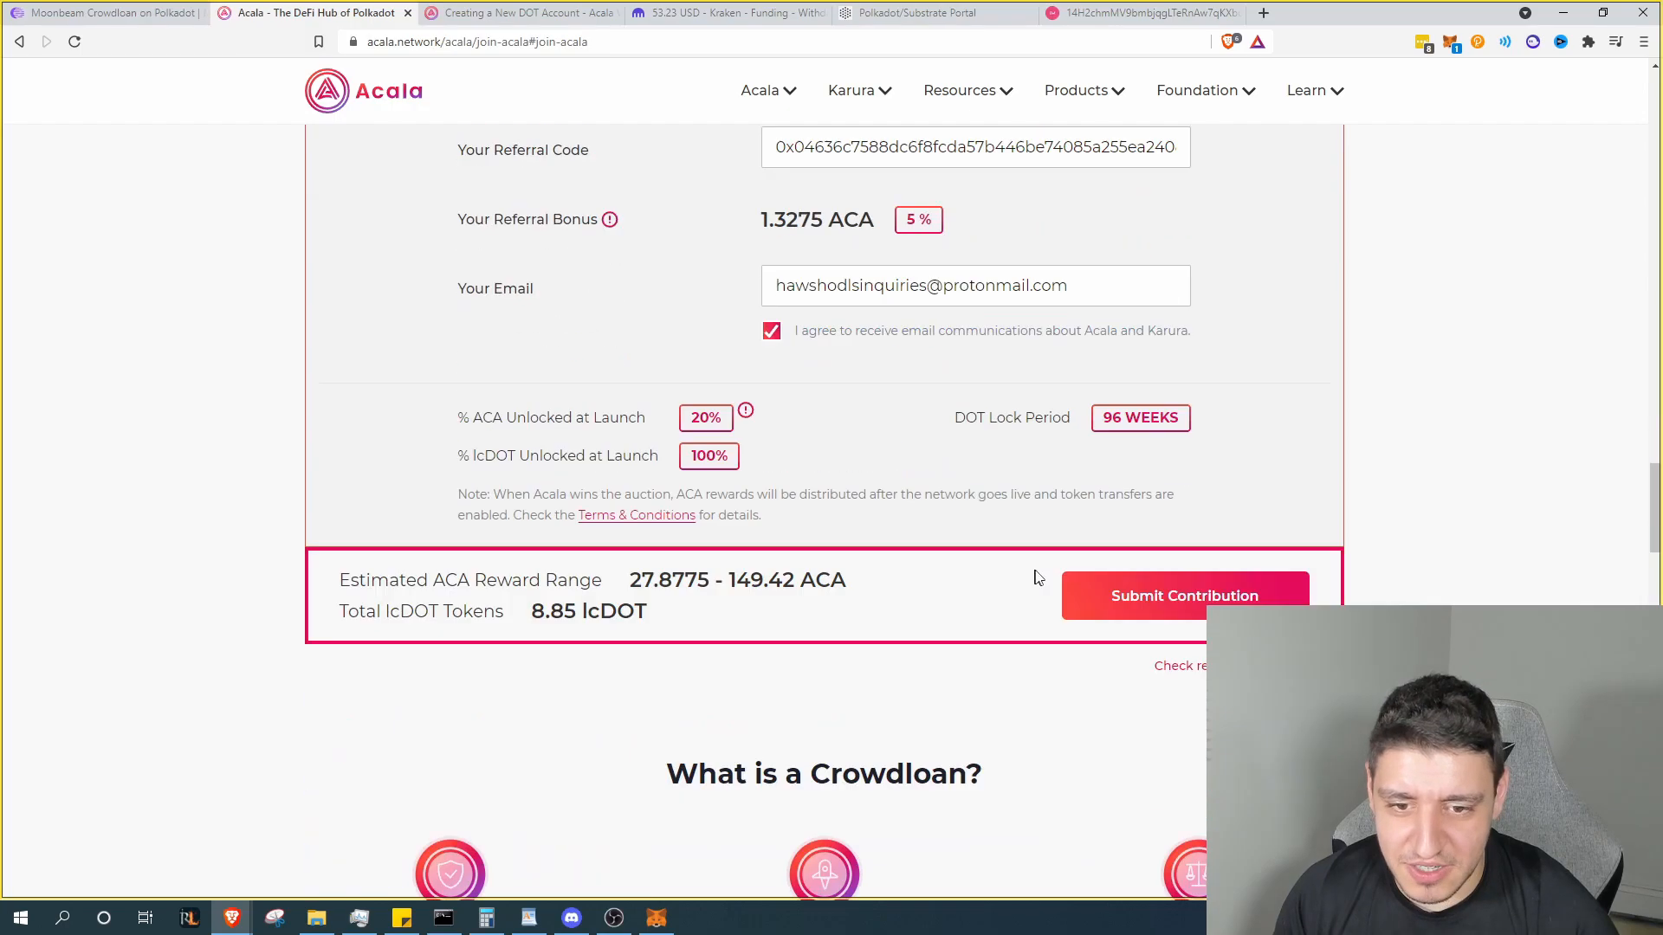
Step: Review the totals and submit the 8.85 DOT contribution
{"action": "scroll", "scroll_direction": "down", "scroll_amount": 3}
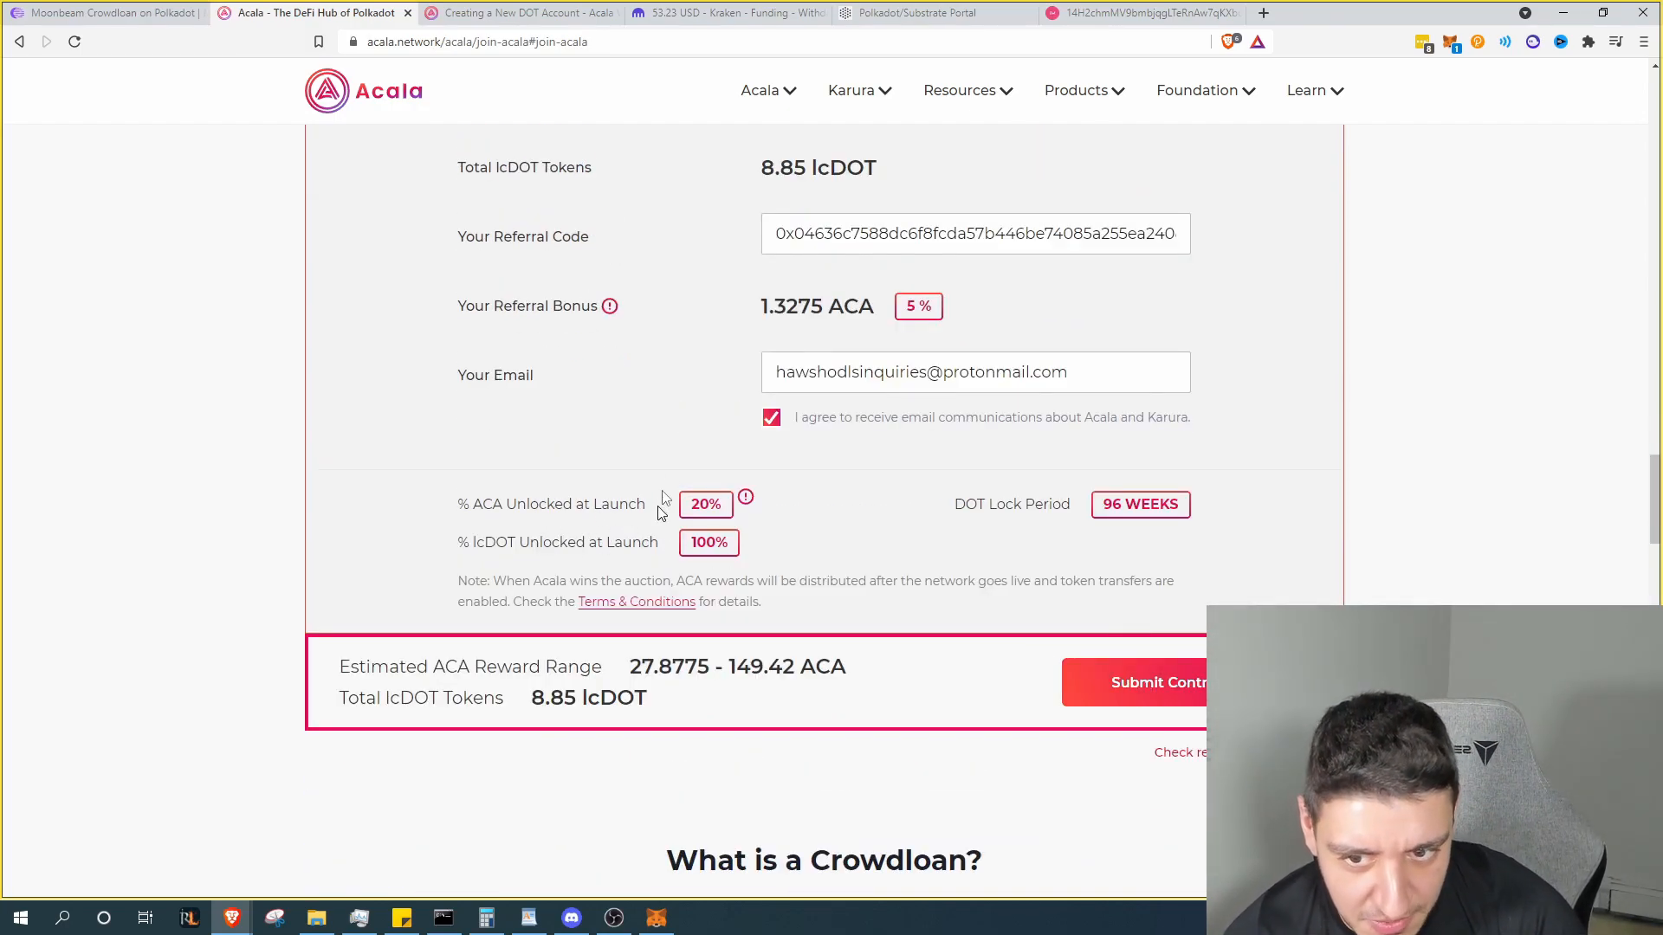
{"action": "mouse_move", "coordinate": [414, 505]}
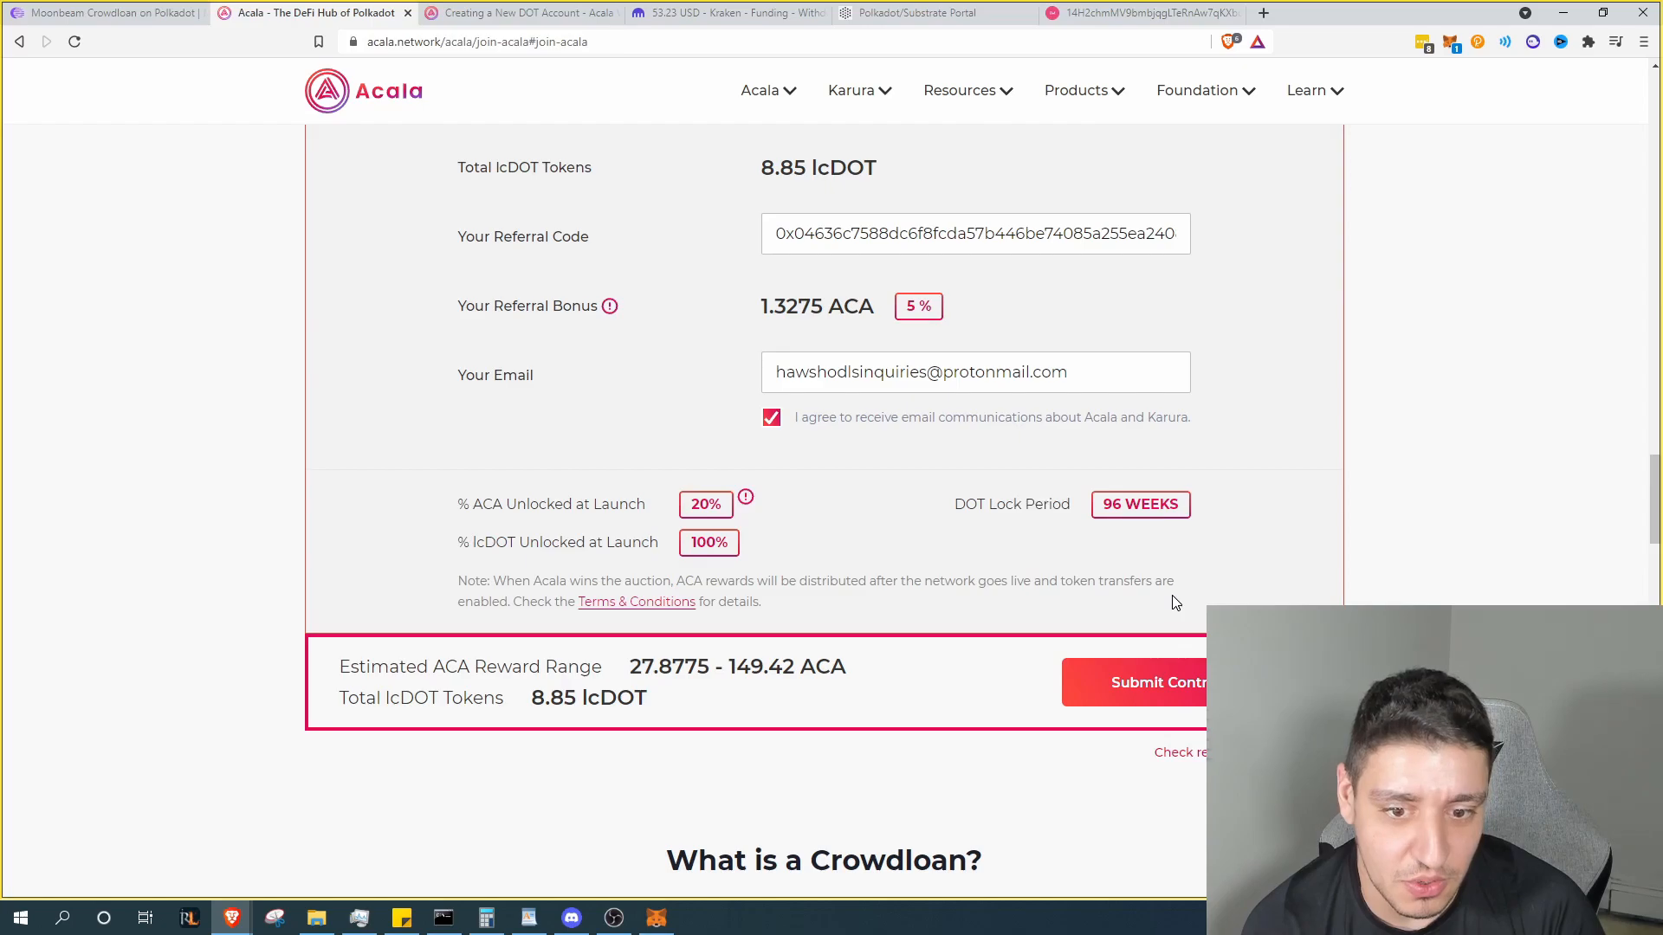
{"action": "left_click", "coordinate": [1151, 681]}
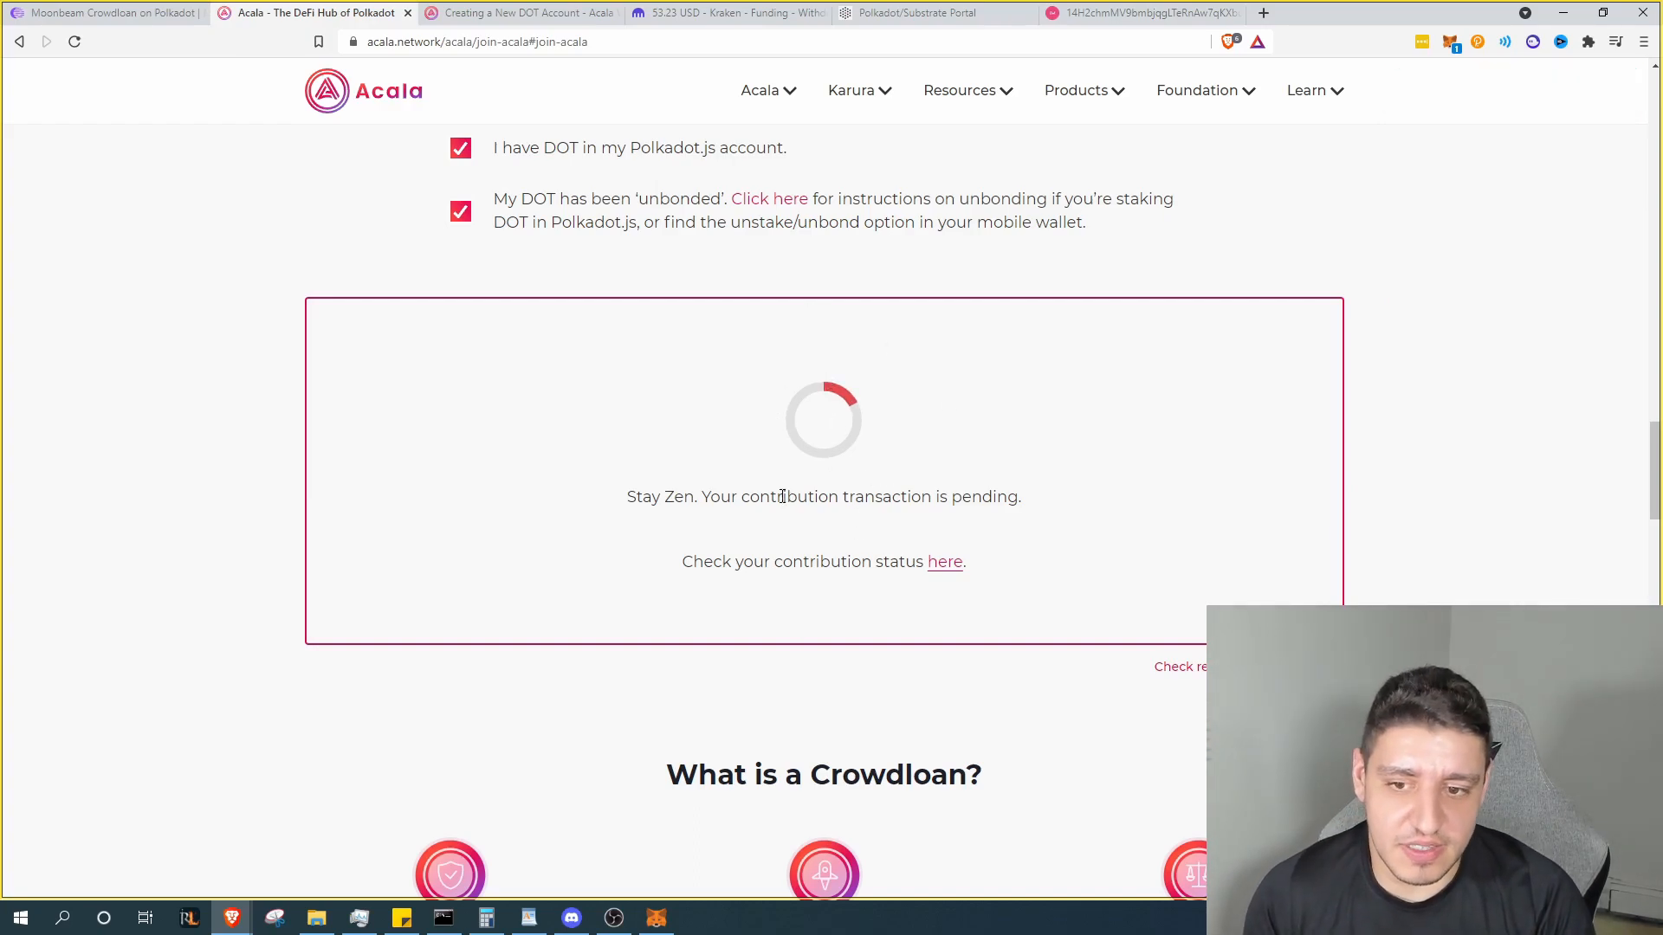
{"action": "mouse_move", "coordinate": [649, 783]}
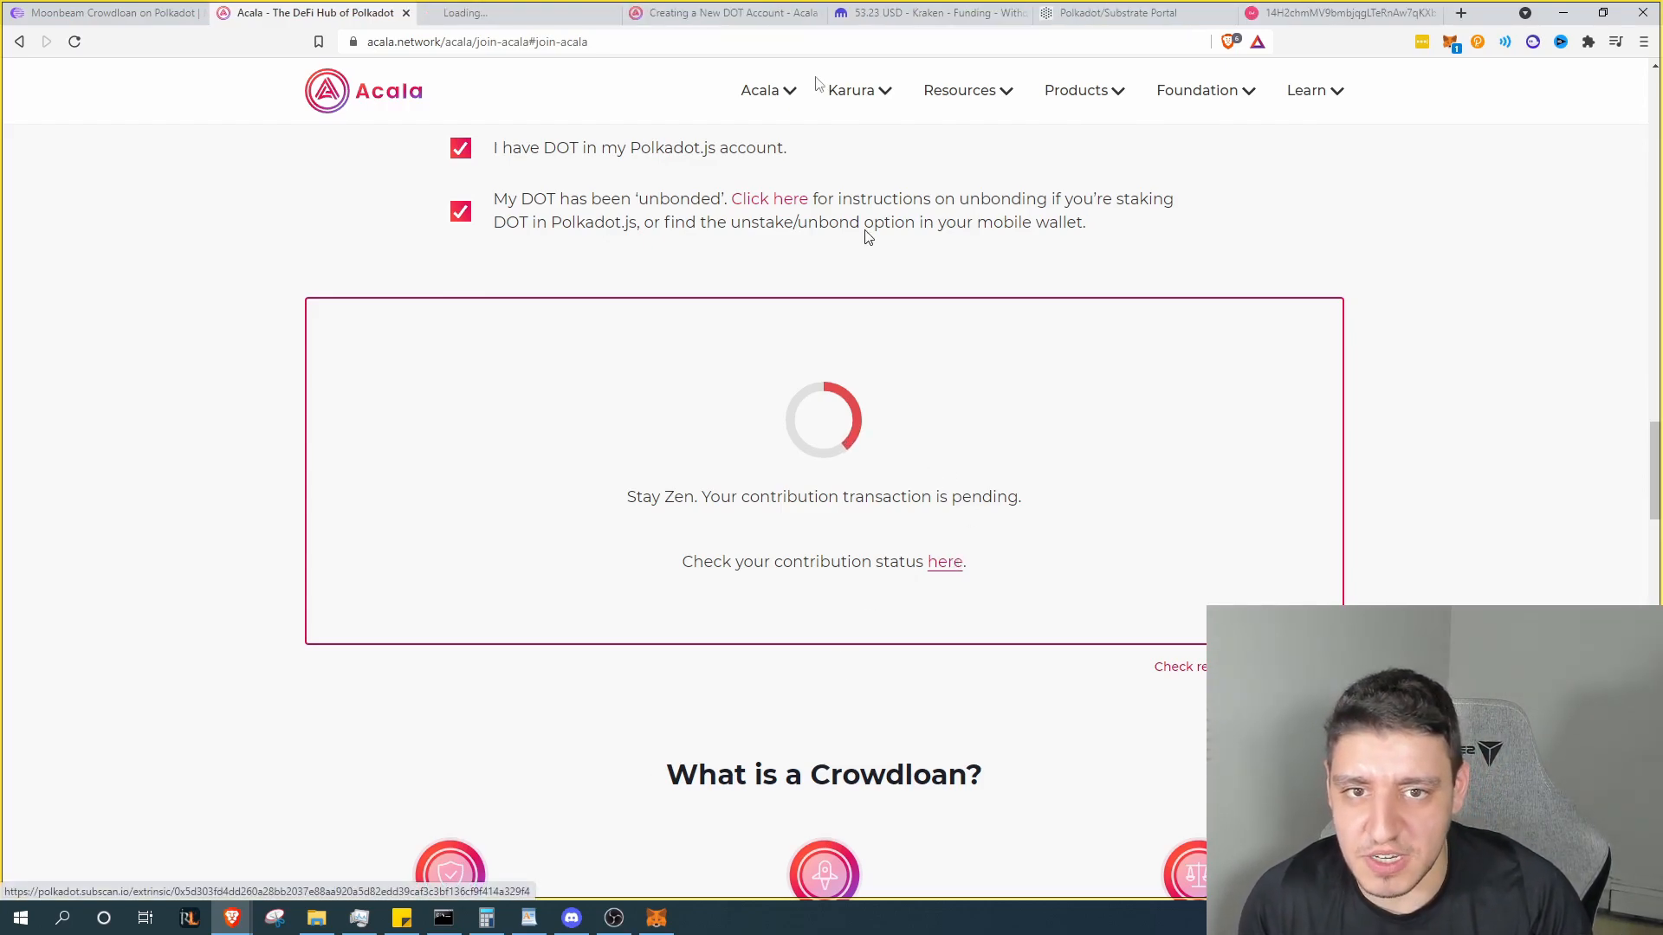
Step: Check the contribution extrinsic on Subscan and return to the Acala congratulations page
{"action": "left_click", "coordinate": [943, 561]}
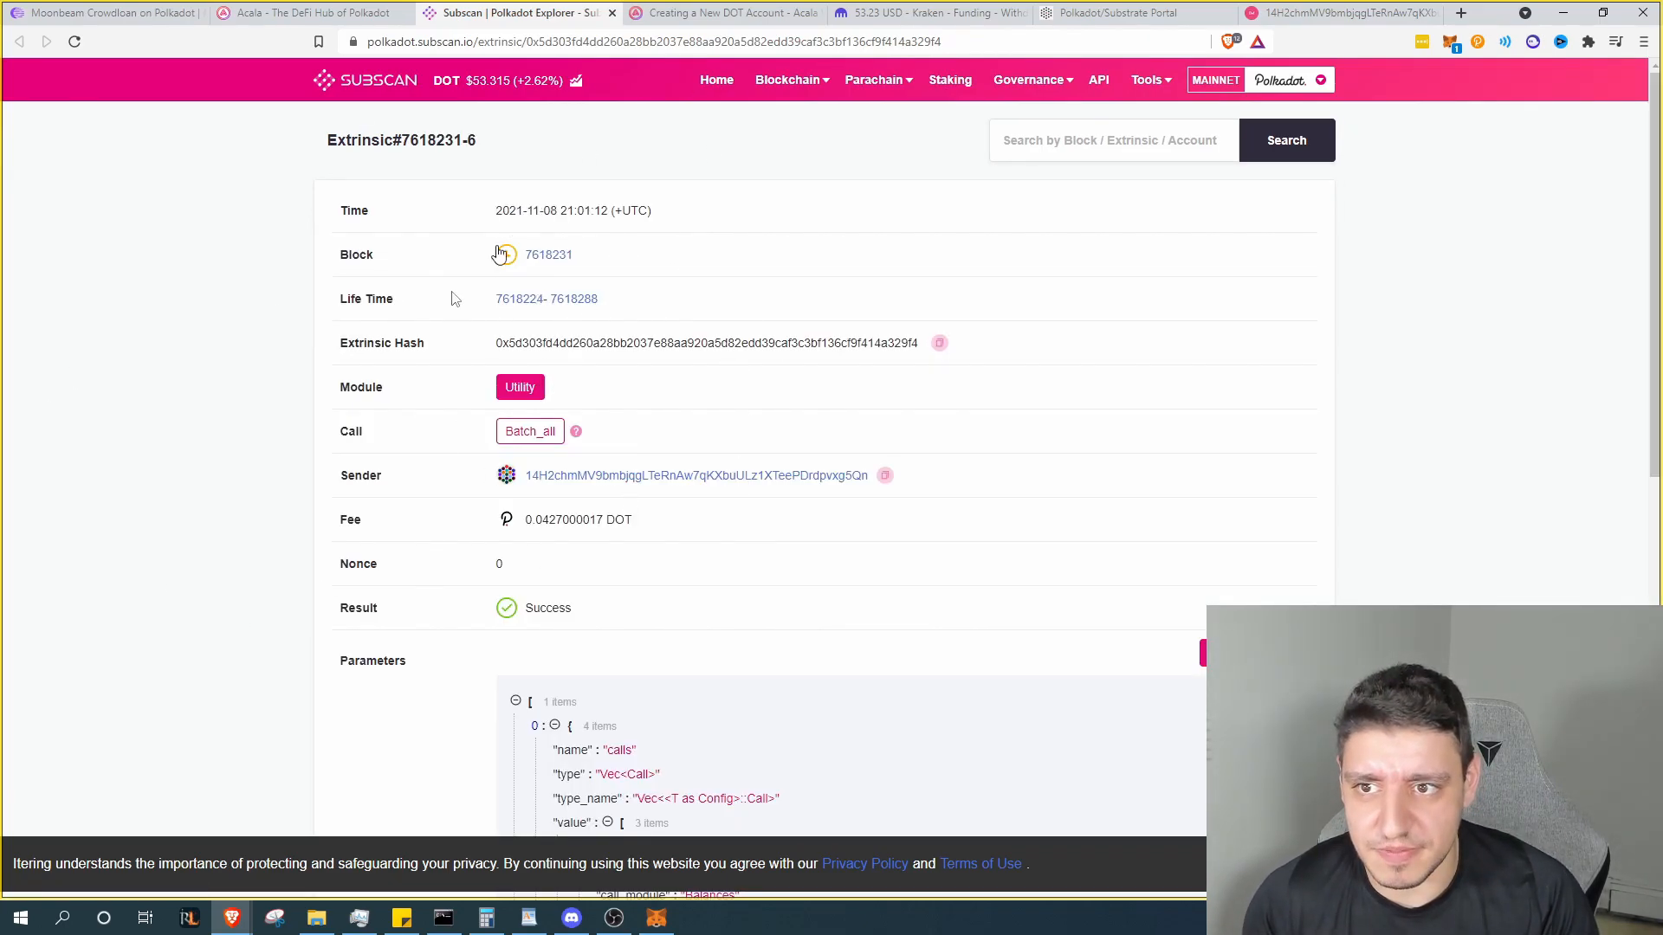
{"action": "left_click", "coordinate": [307, 13]}
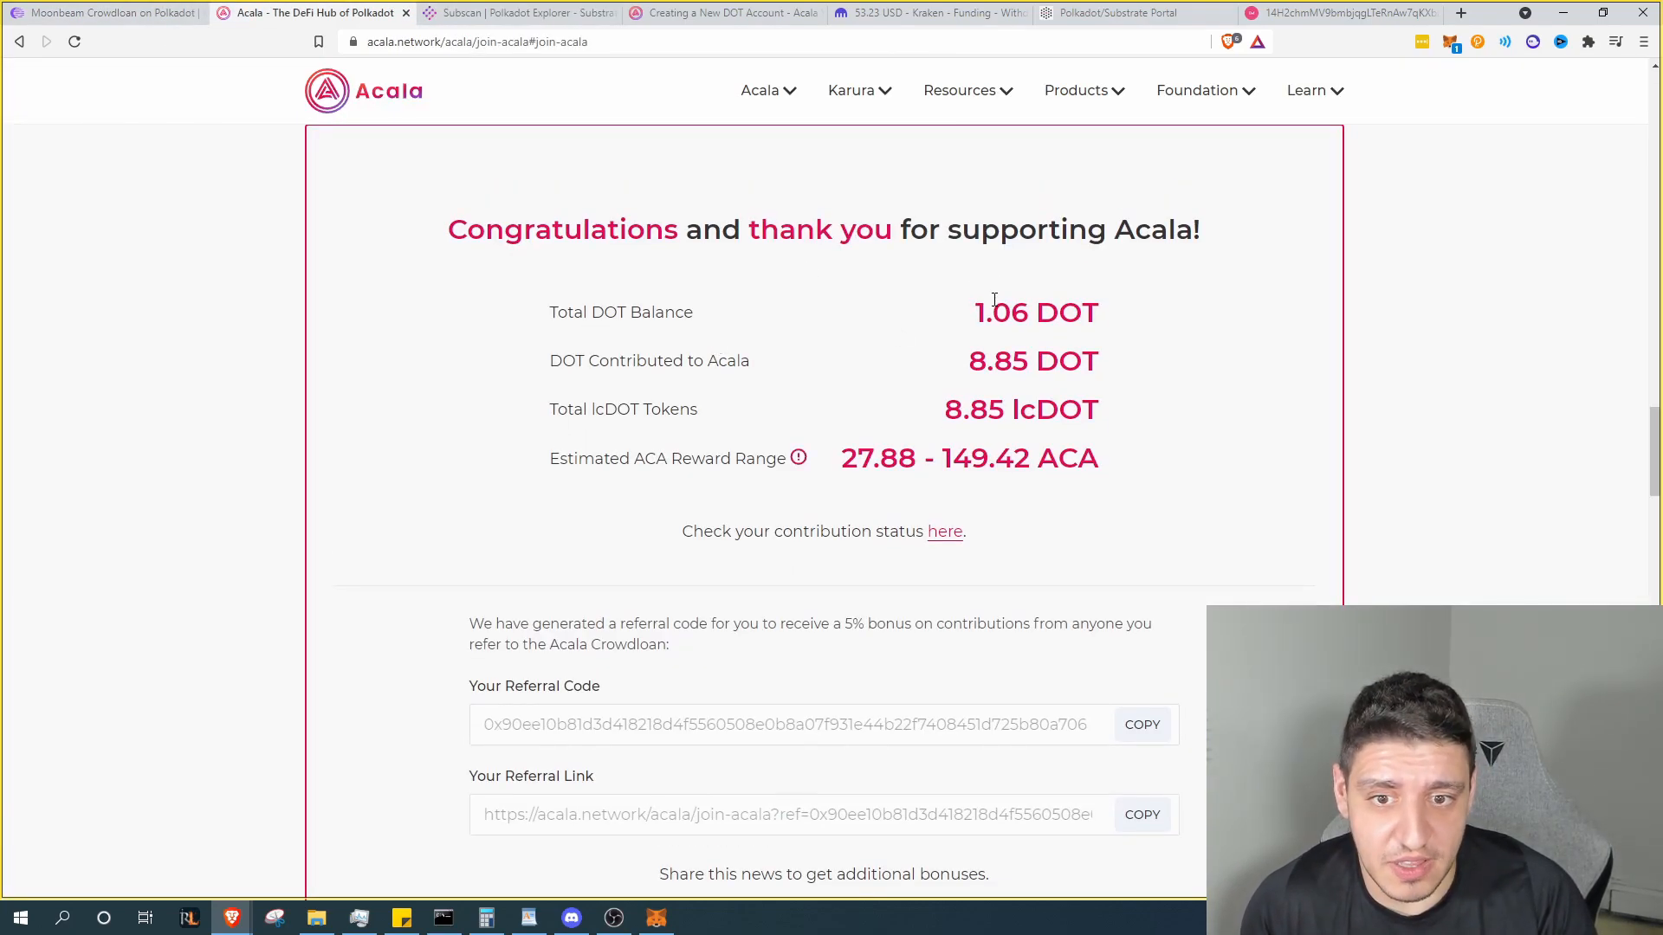
{"action": "mouse_move", "coordinate": [863, 363]}
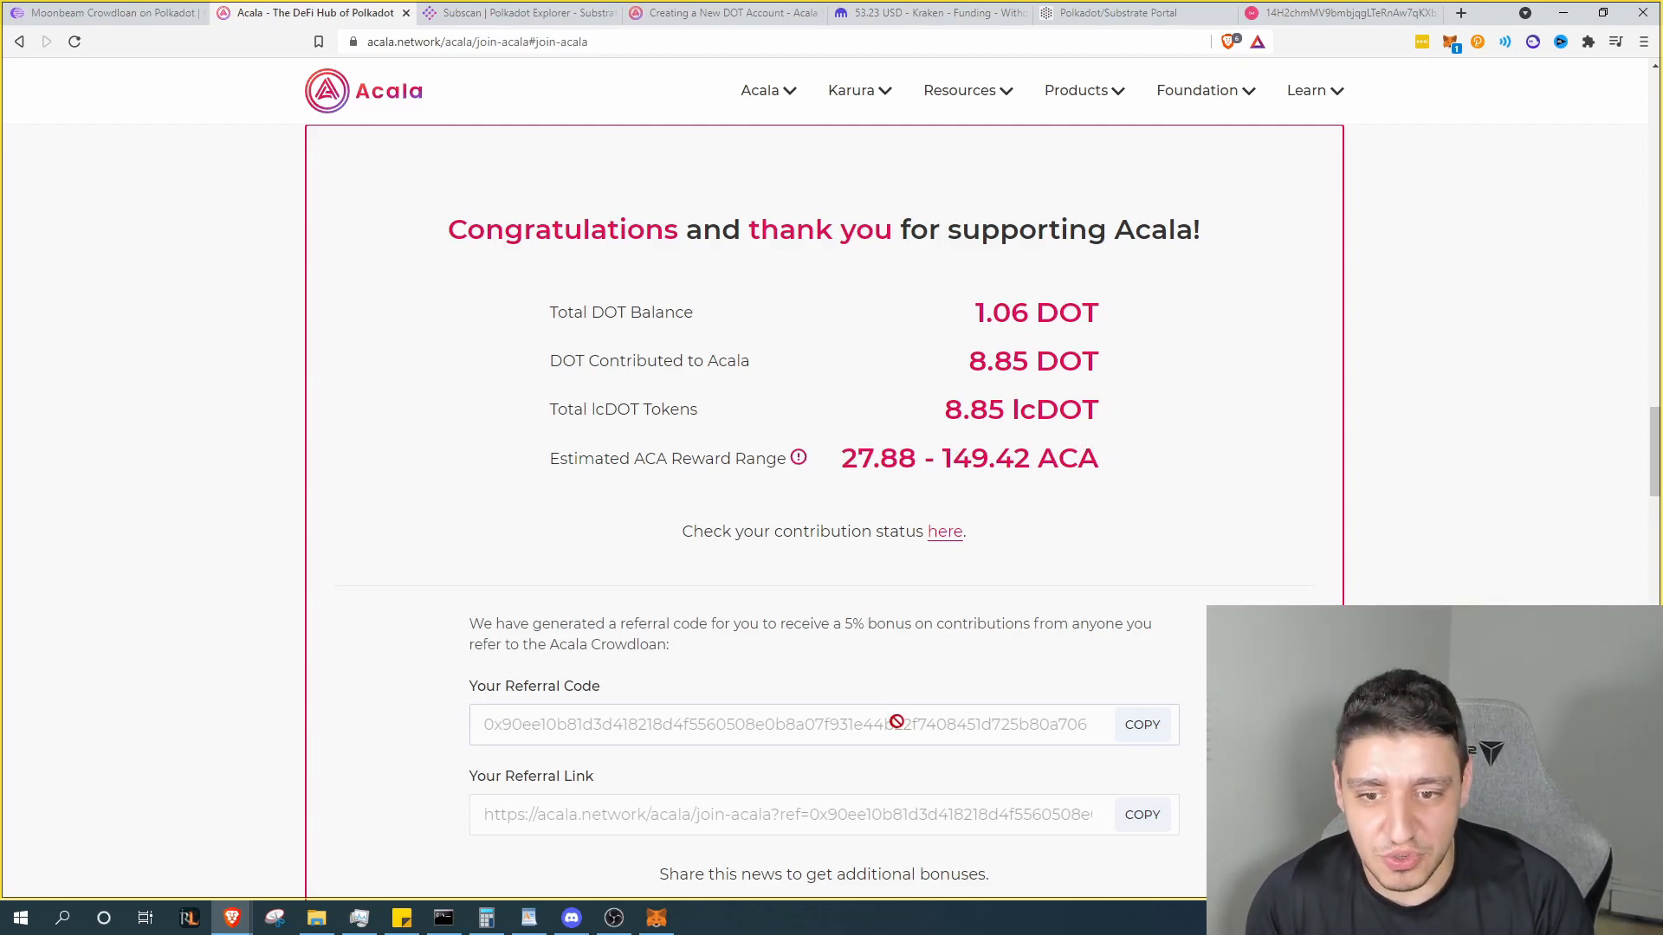
Step: Copy the newly generated referral code and return to the empty contribution form
{"action": "scroll", "scroll_direction": "down", "scroll_amount": 3}
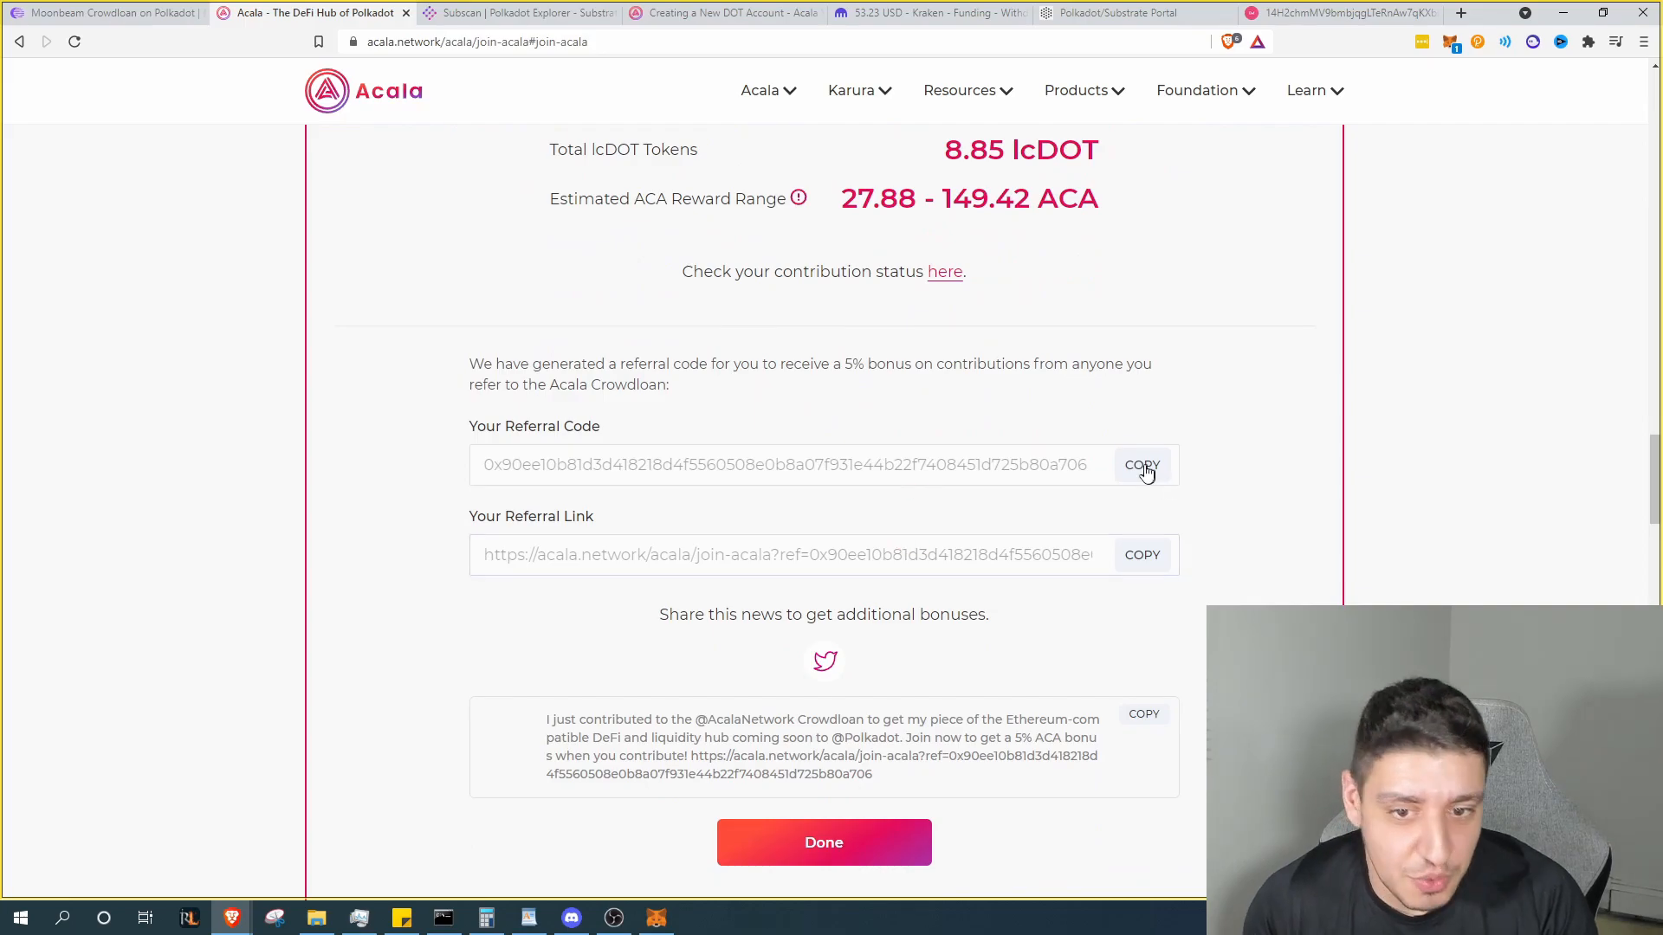
{"action": "left_click", "coordinate": [1142, 464]}
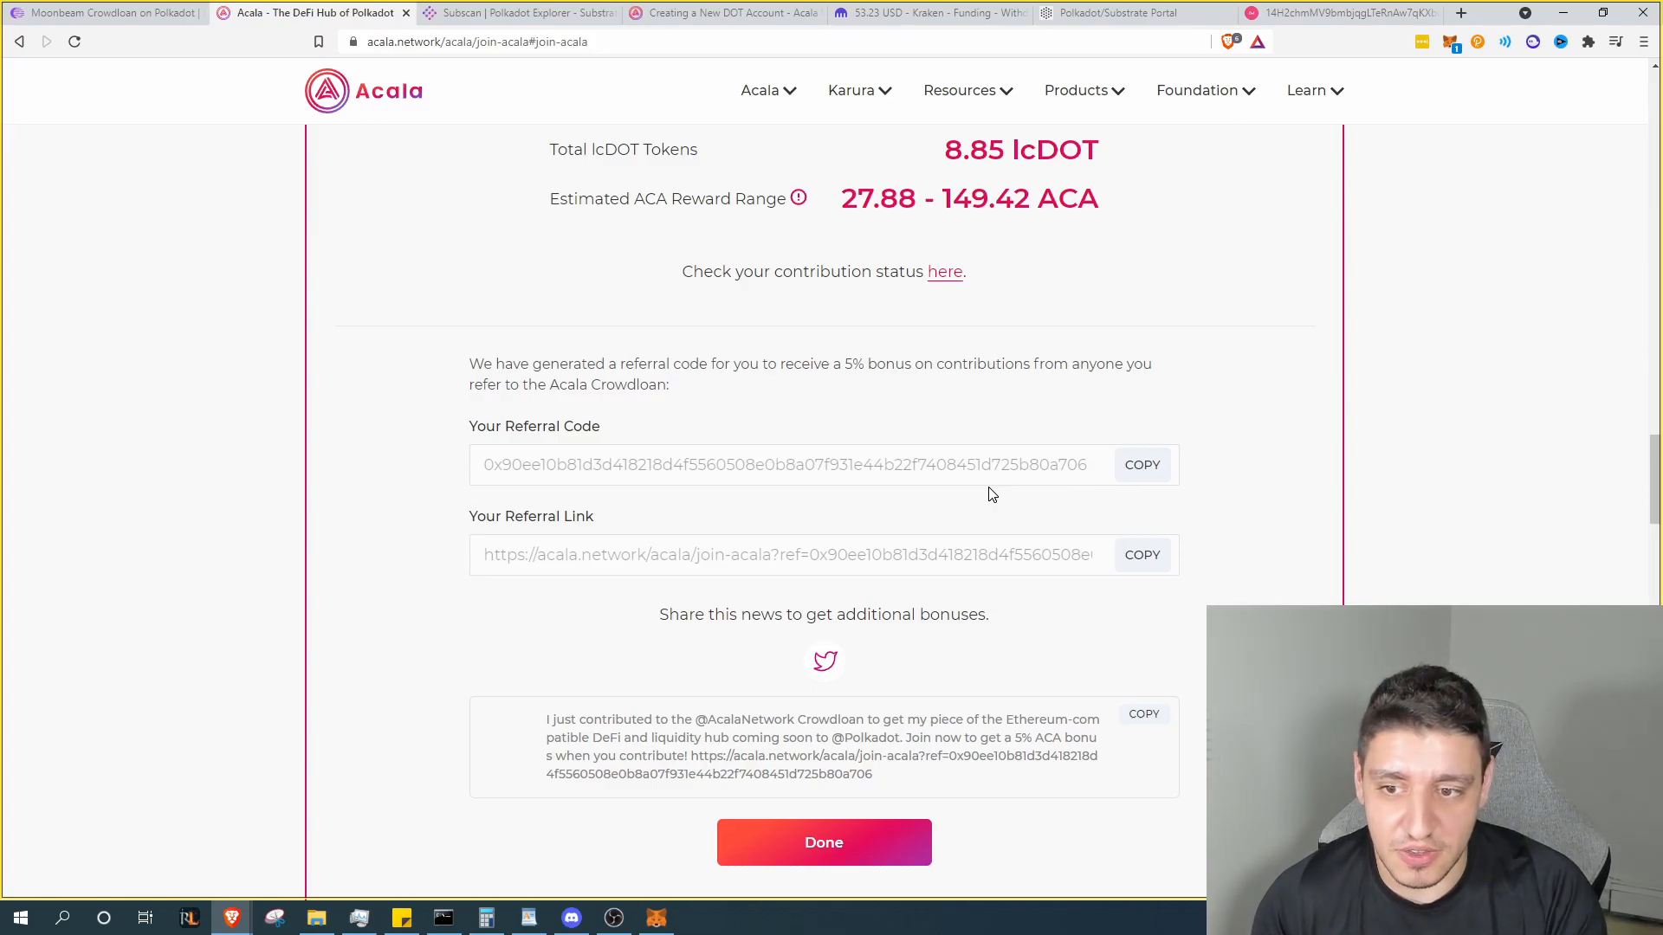
{"action": "mouse_move", "coordinate": [711, 408]}
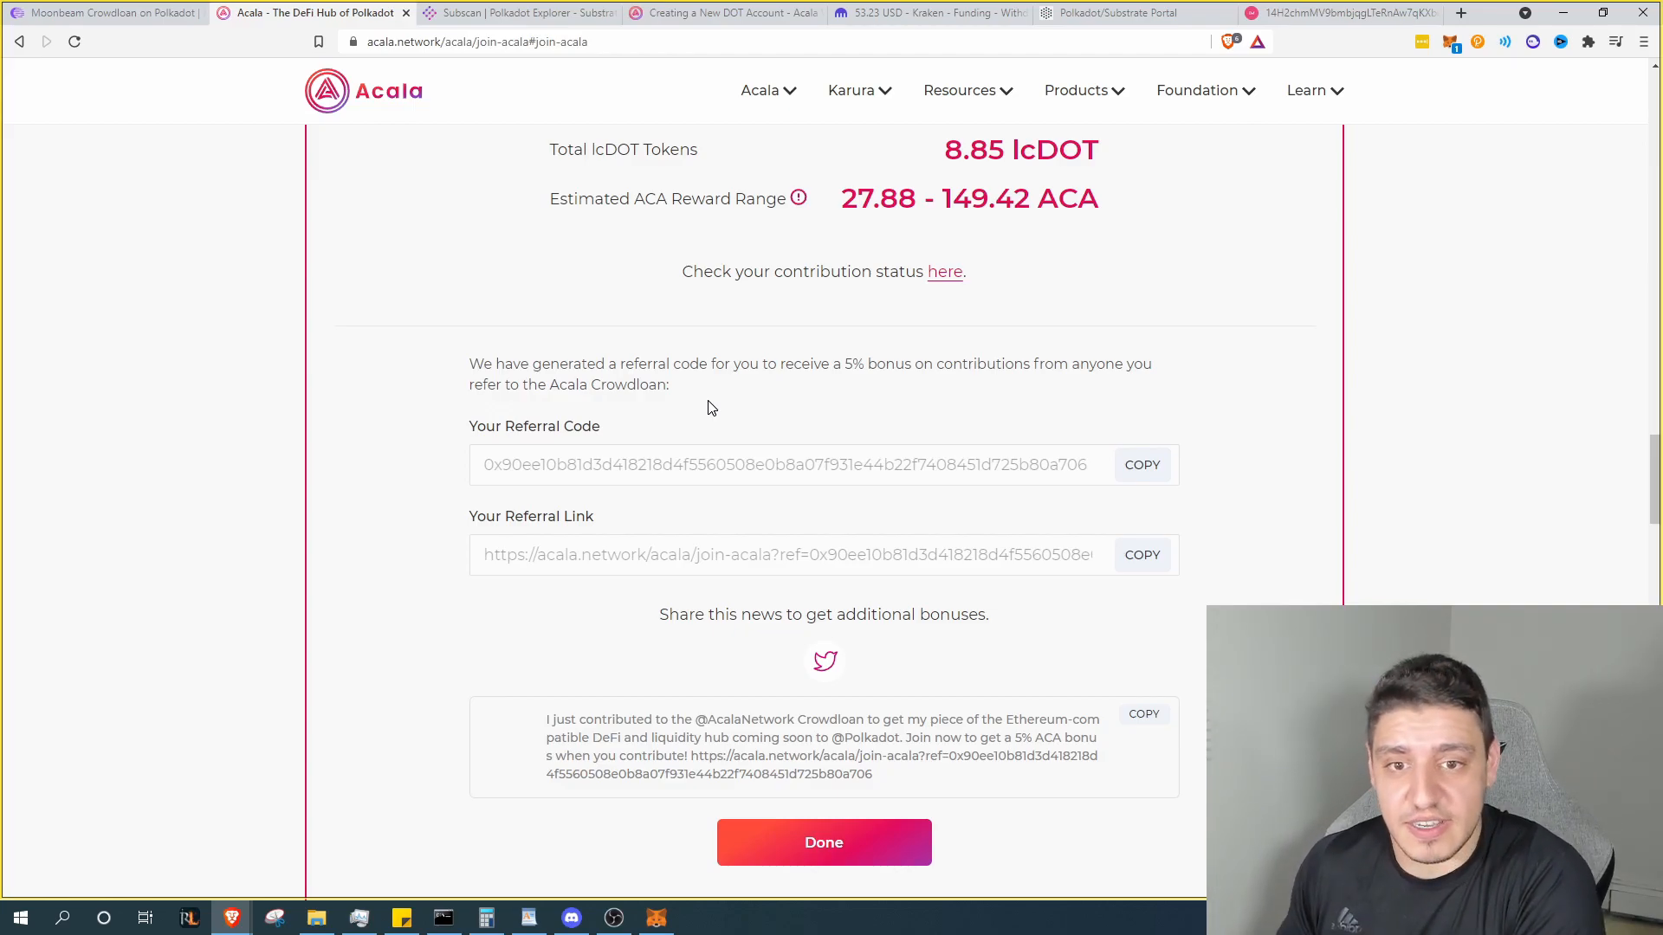
{"action": "scroll", "scroll_direction": "up", "scroll_amount": 3}
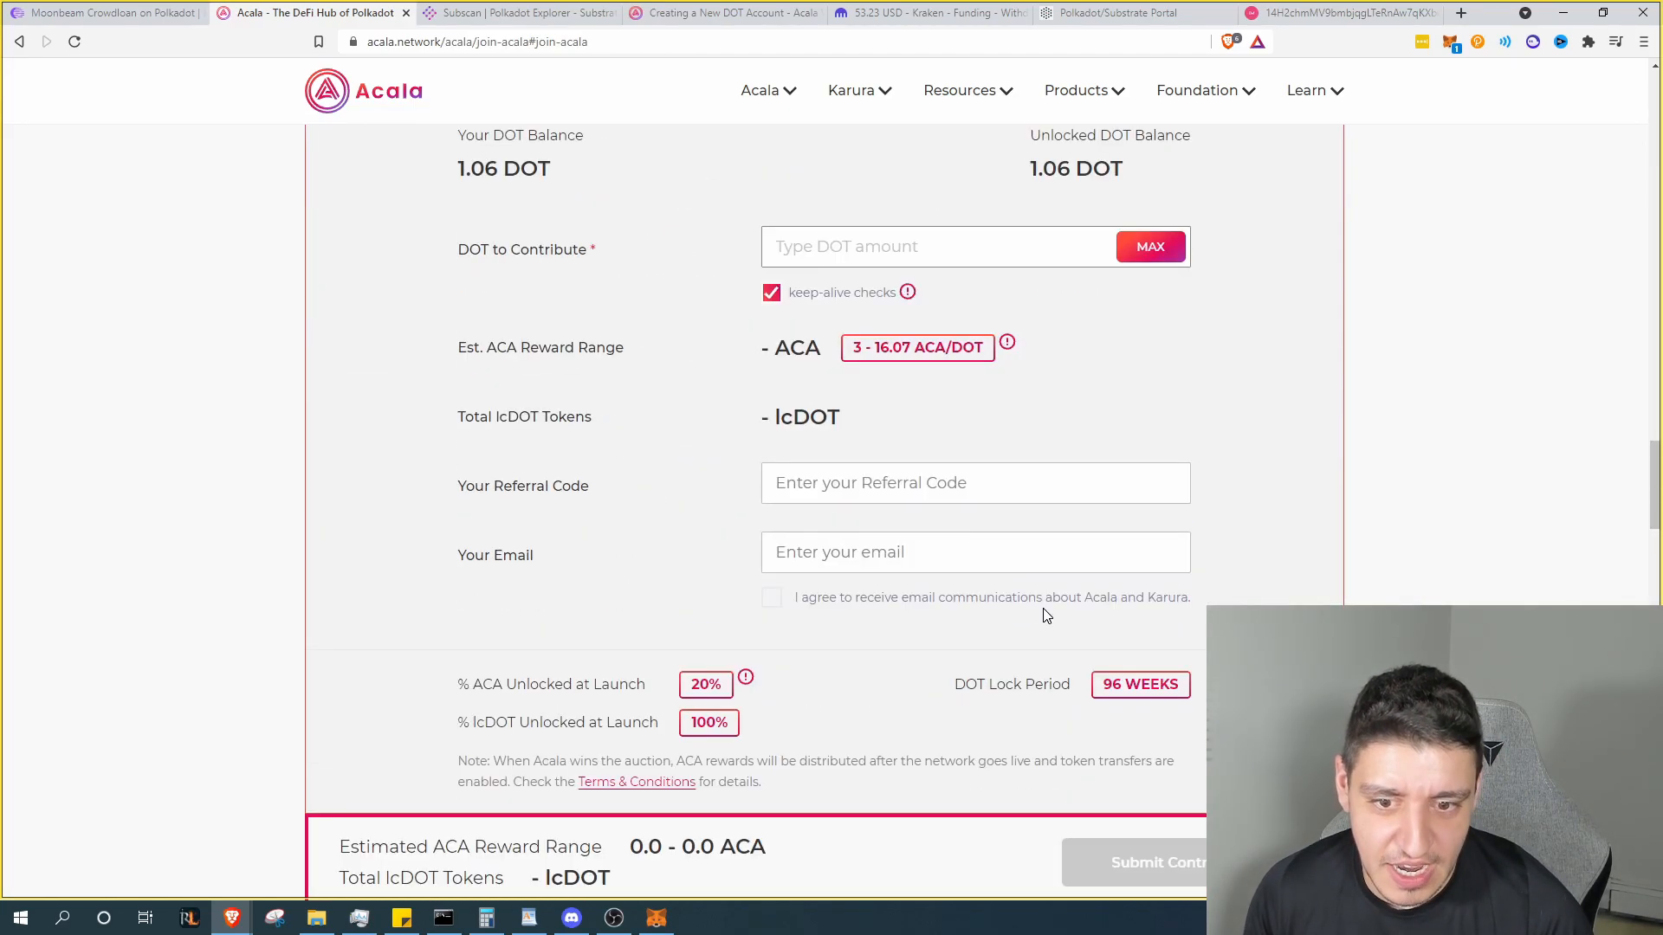
Step: Scroll to the form bottom to reach the 'Check rewards & bonuses here' lookup
{"action": "scroll", "scroll_direction": "up", "scroll_amount": 3}
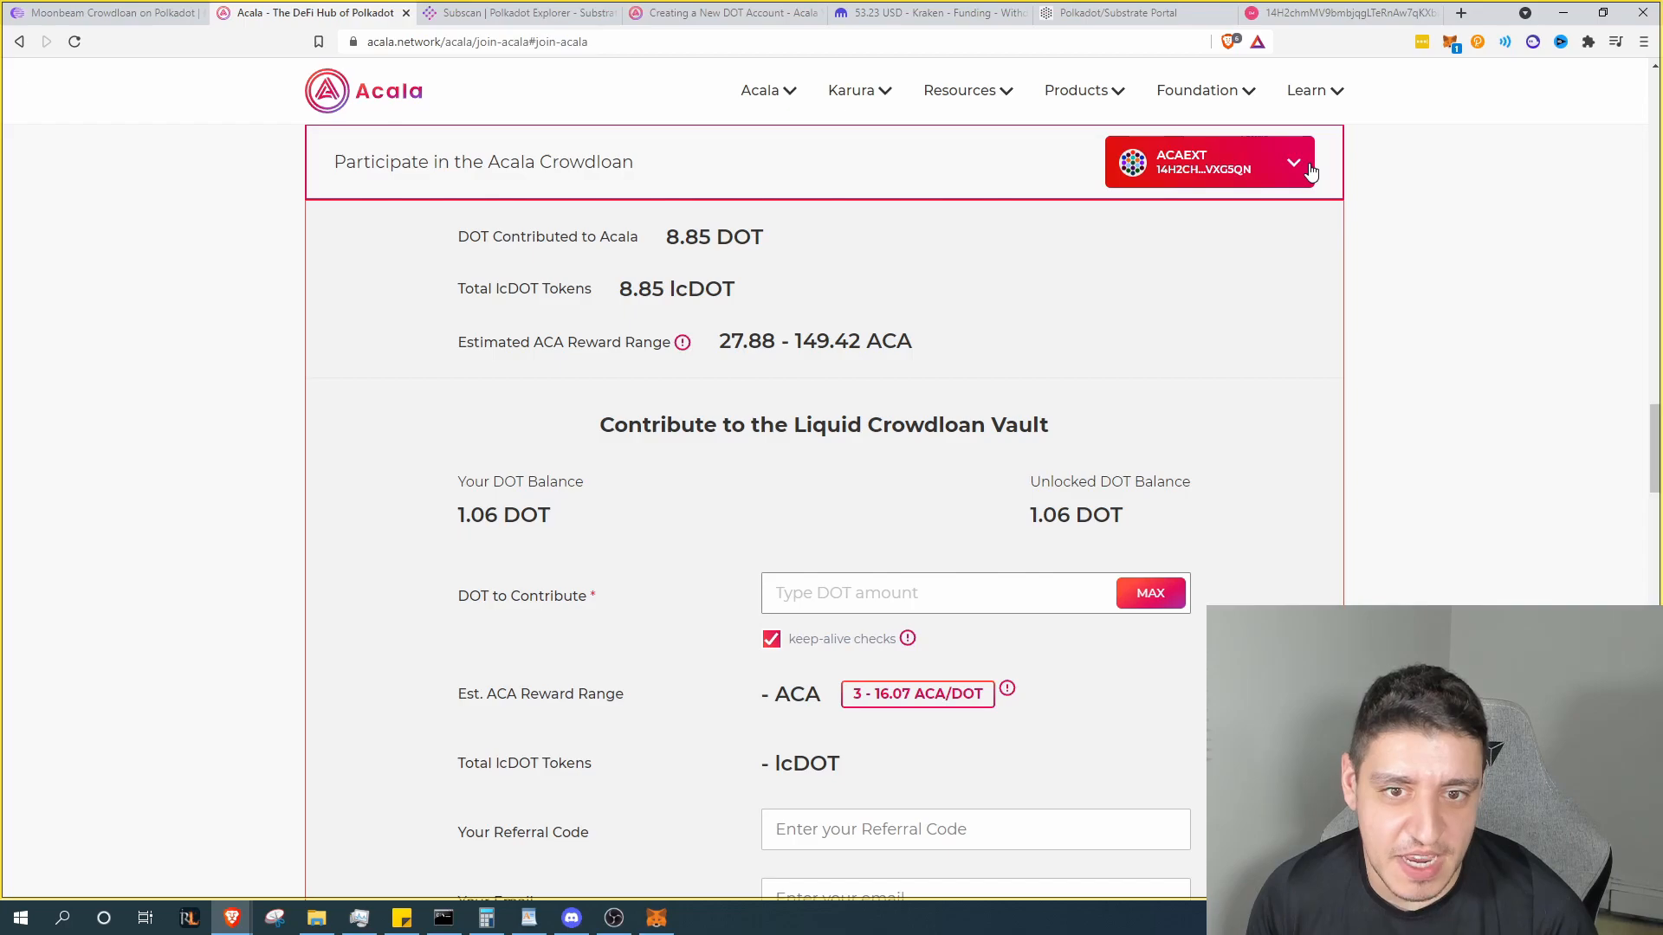
{"action": "scroll", "scroll_direction": "down", "scroll_amount": 3}
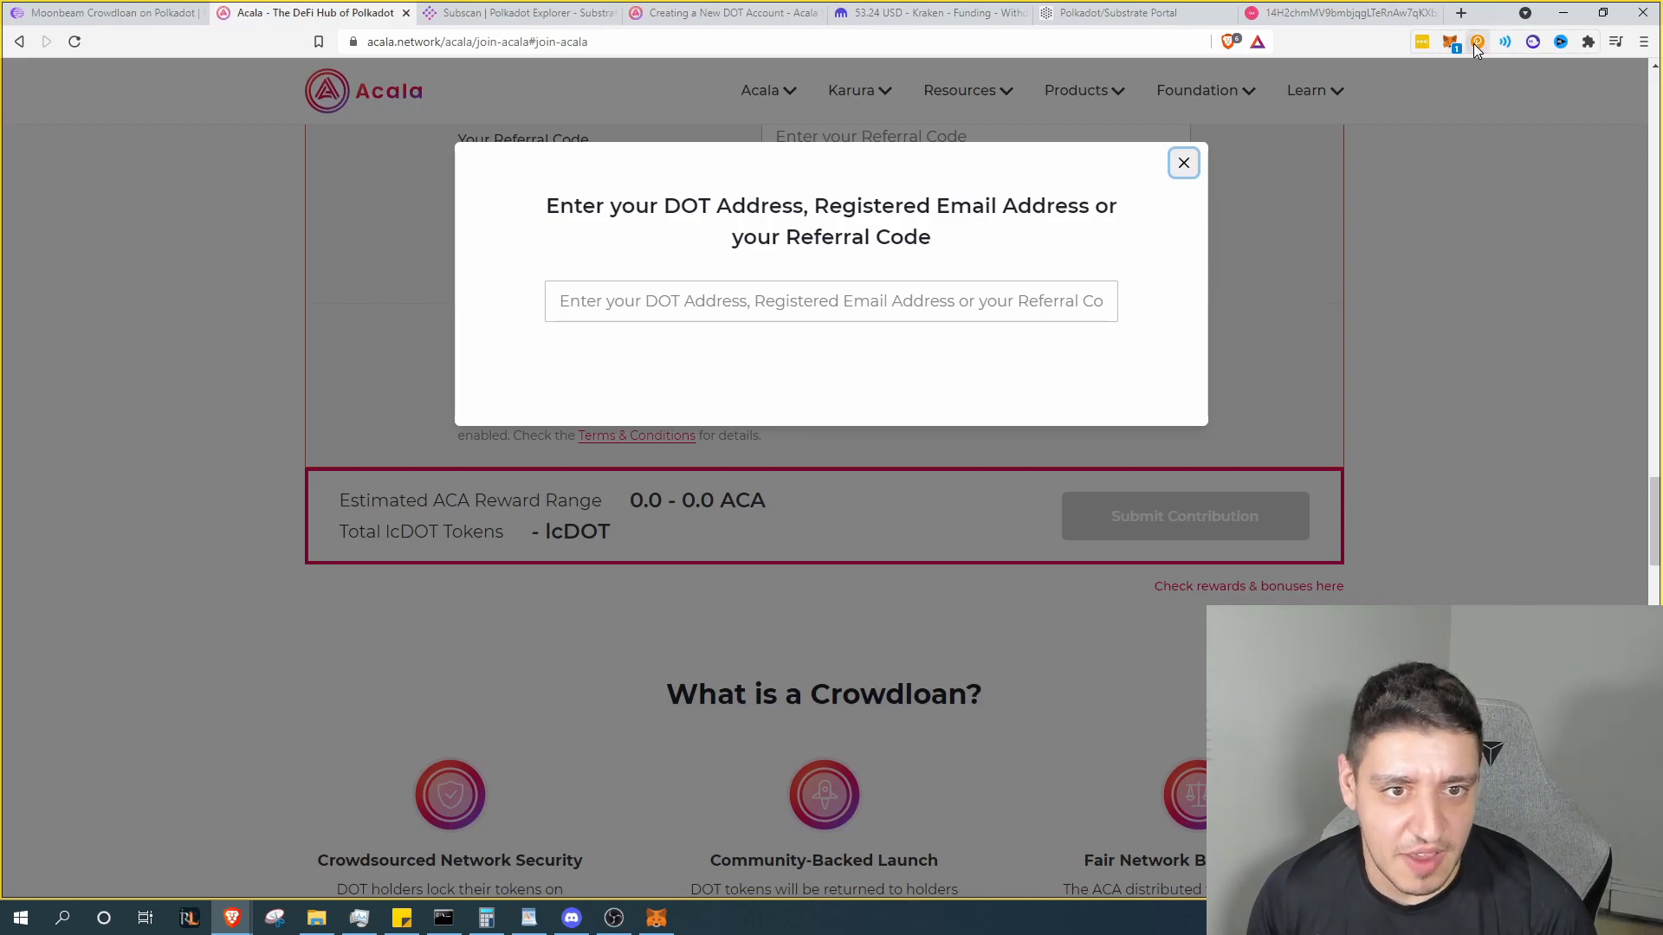
{"action": "left_click", "coordinate": [1475, 42]}
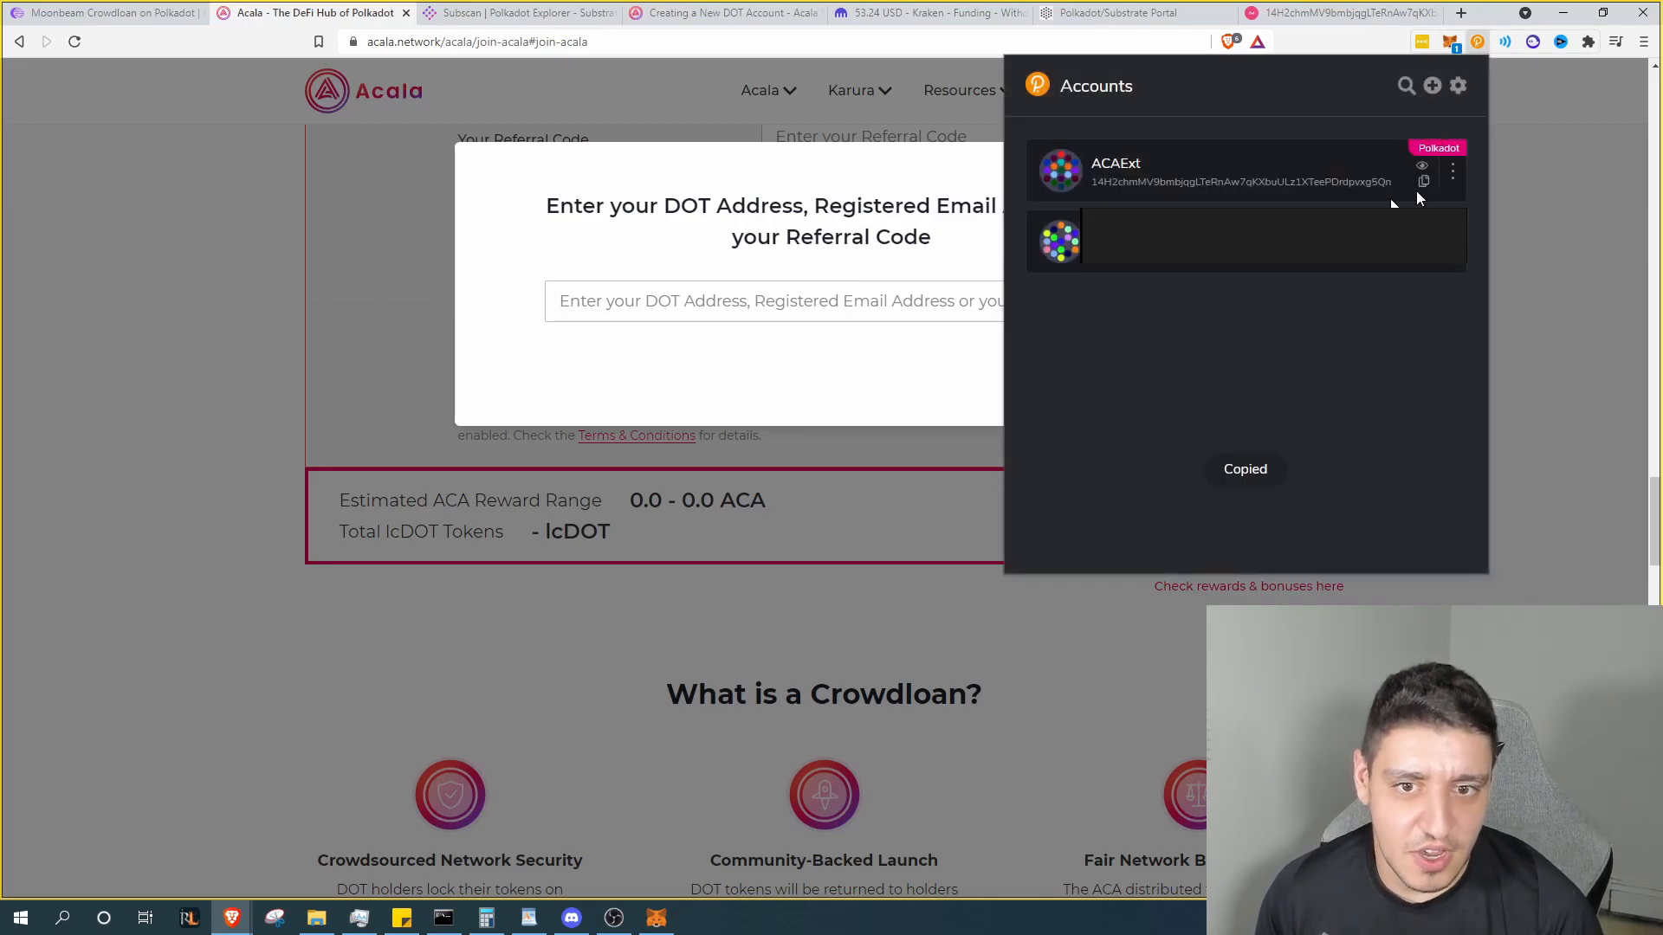
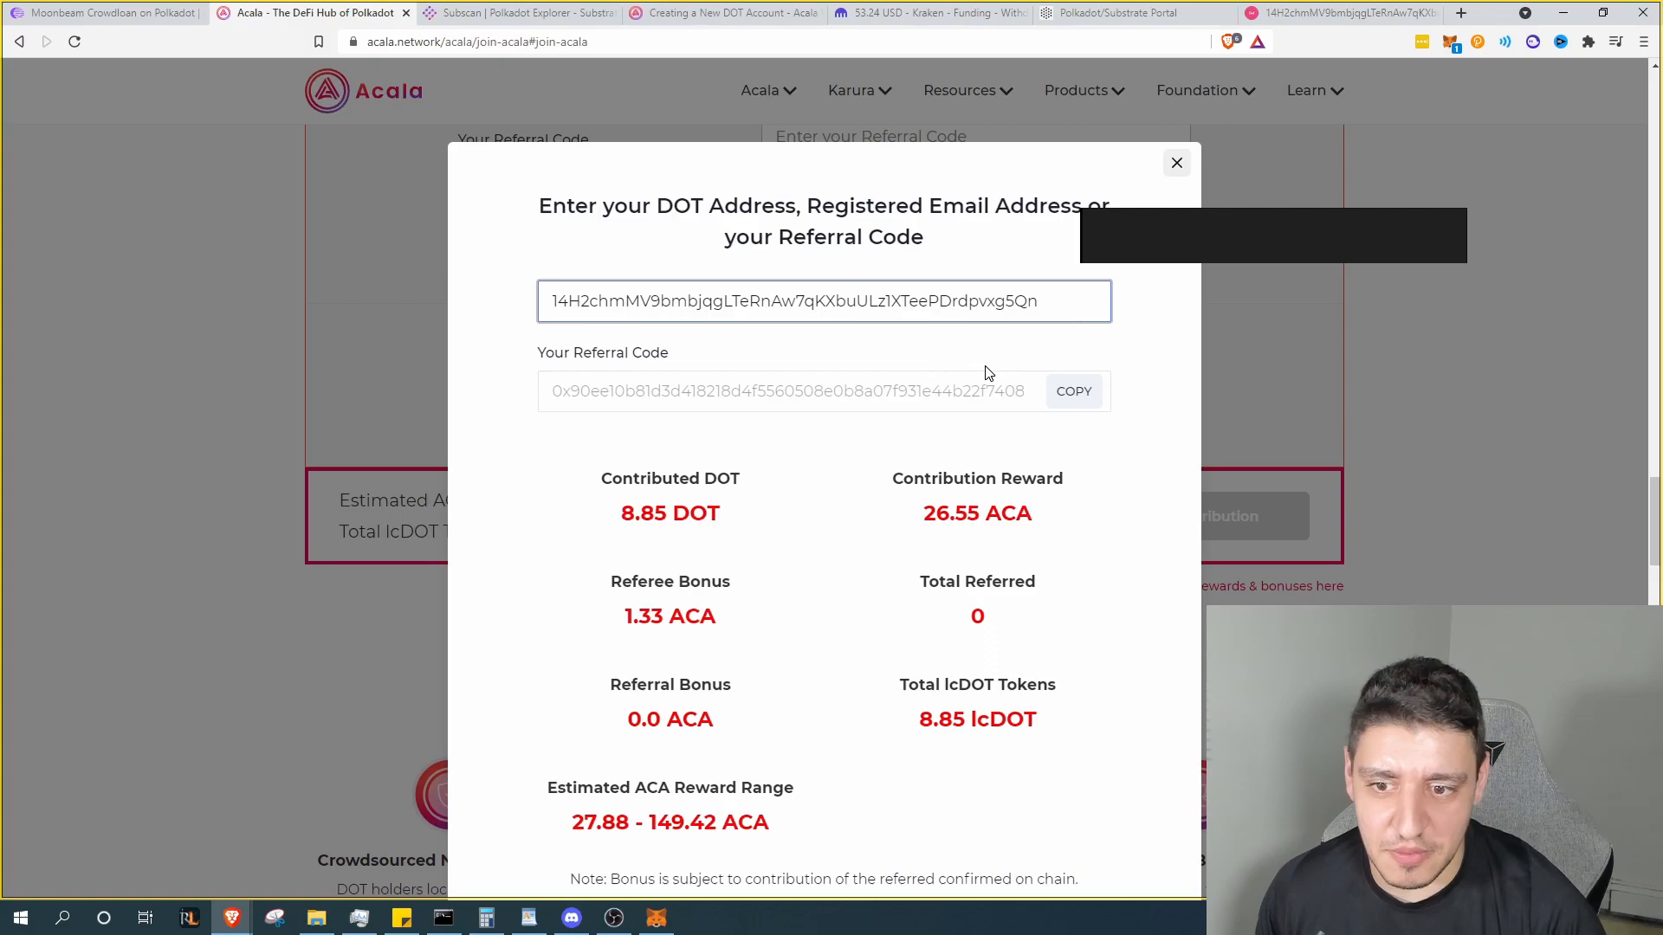
{"action": "scroll", "scroll_direction": "up", "scroll_amount": 3}
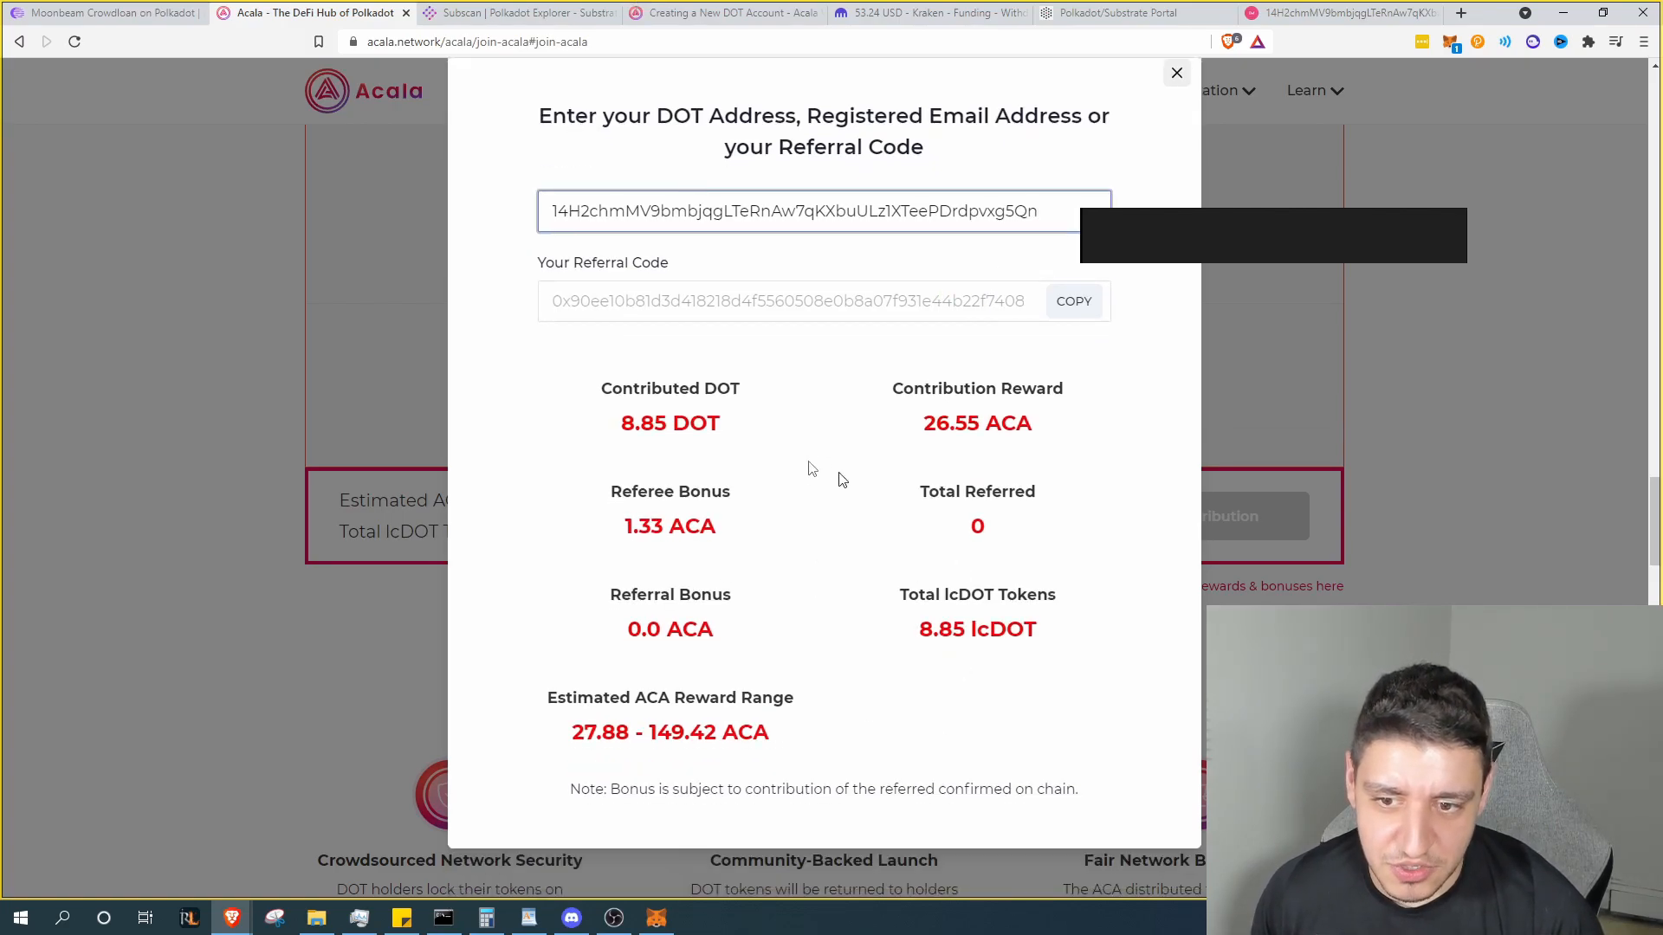
{"action": "mouse_move", "coordinate": [1087, 803]}
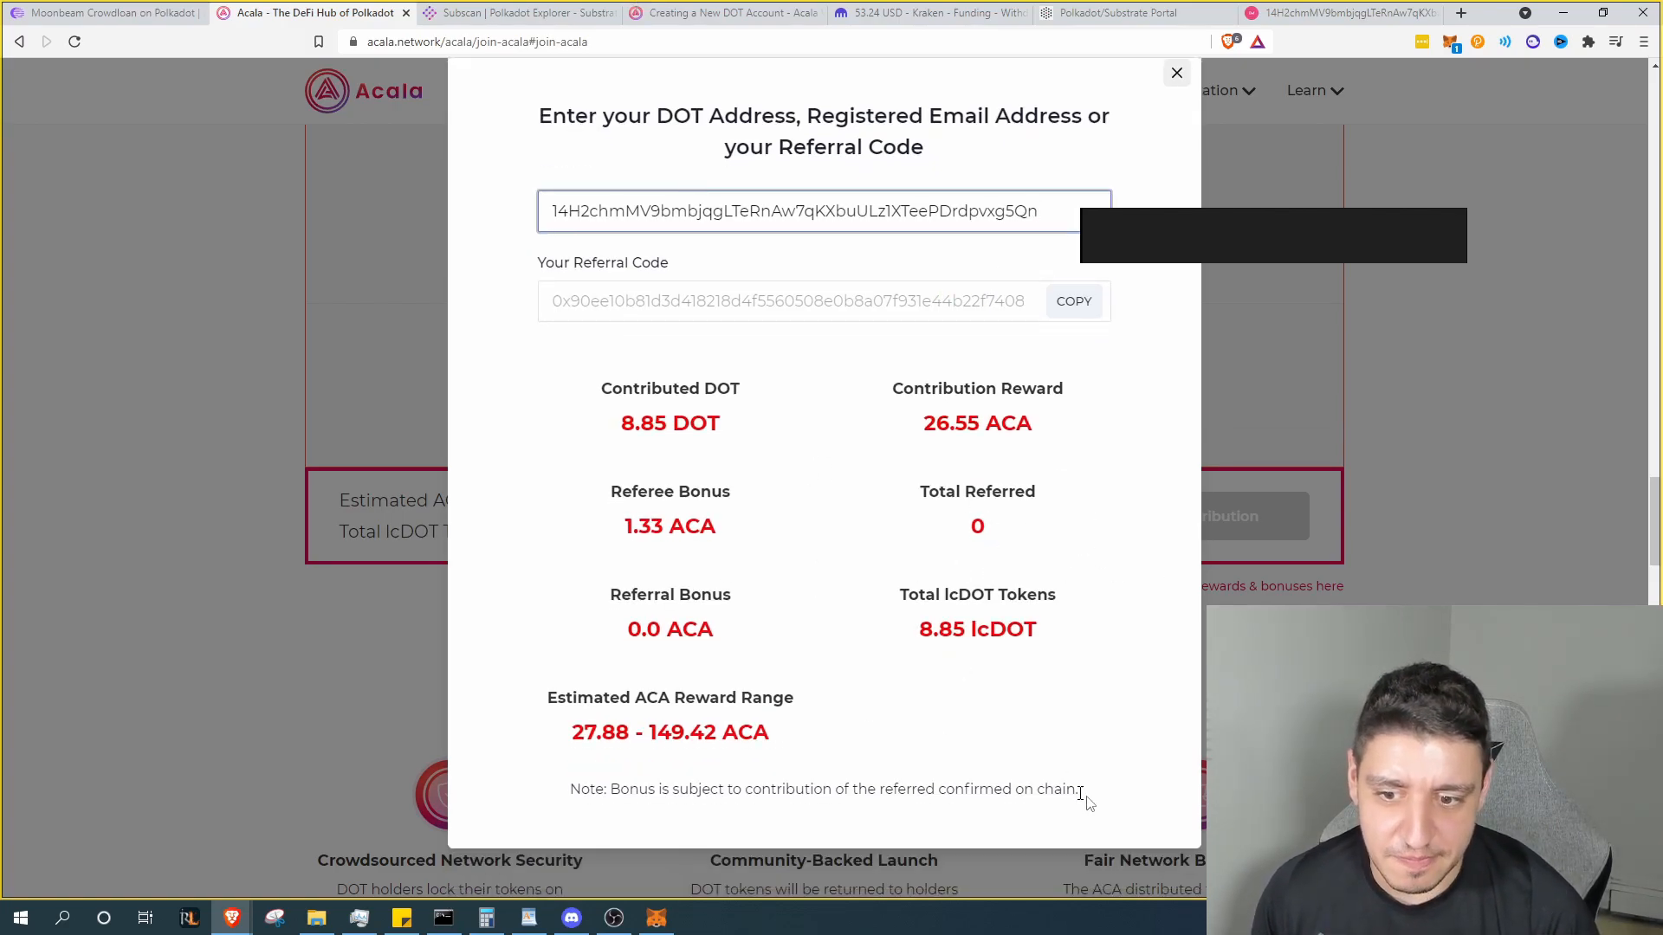